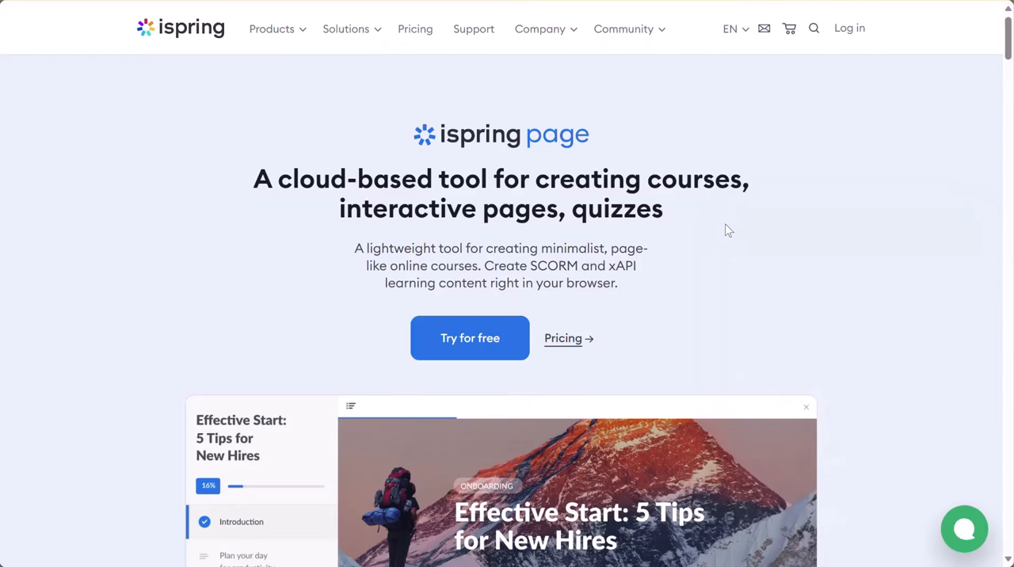
- Scroll the iSpring Page homepage down to the Explore course samples cards
scroll(down, 3)
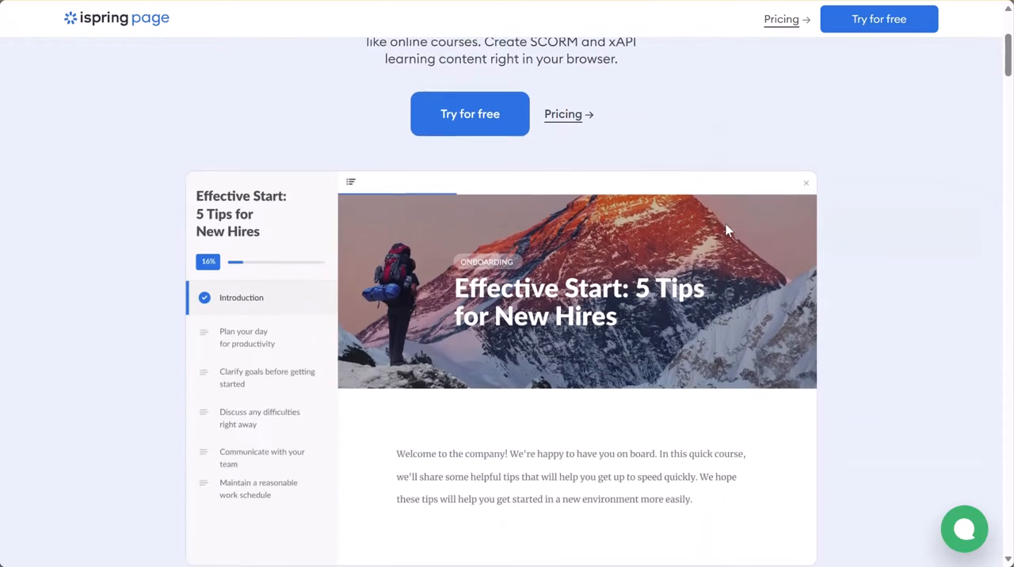
scroll(down, 3)
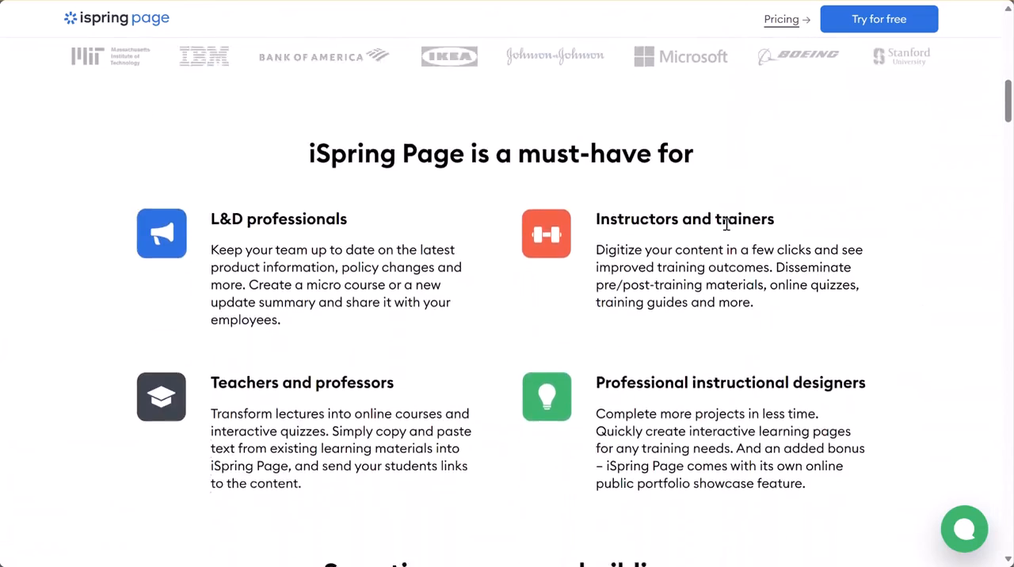
scroll(down, 3)
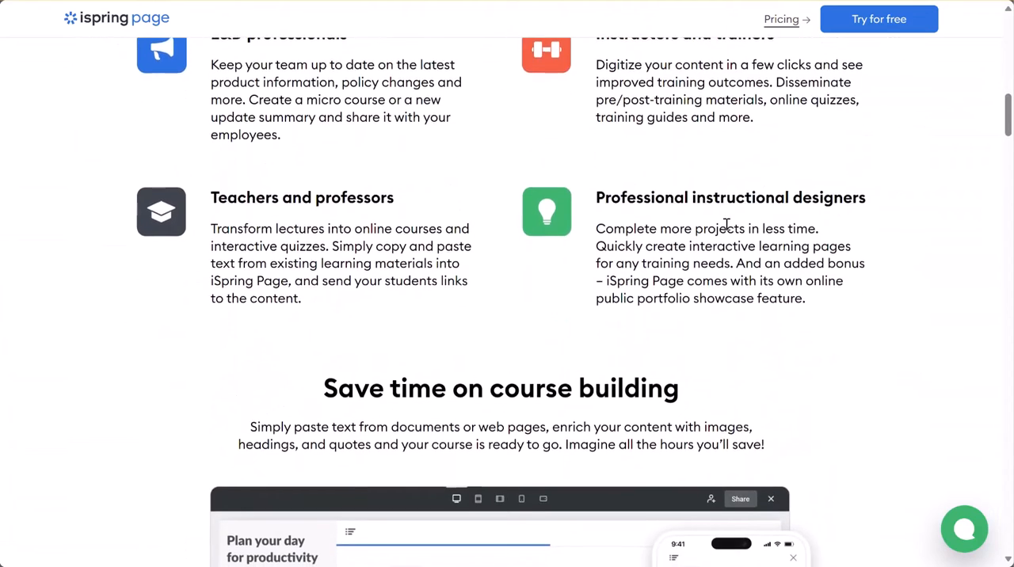
scroll(down, 3)
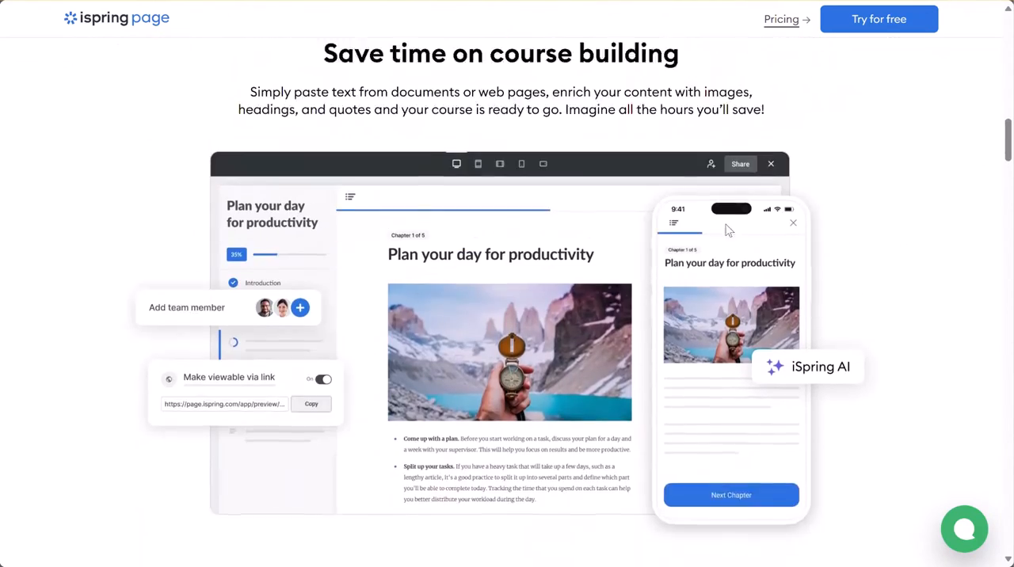
scroll(down, 3)
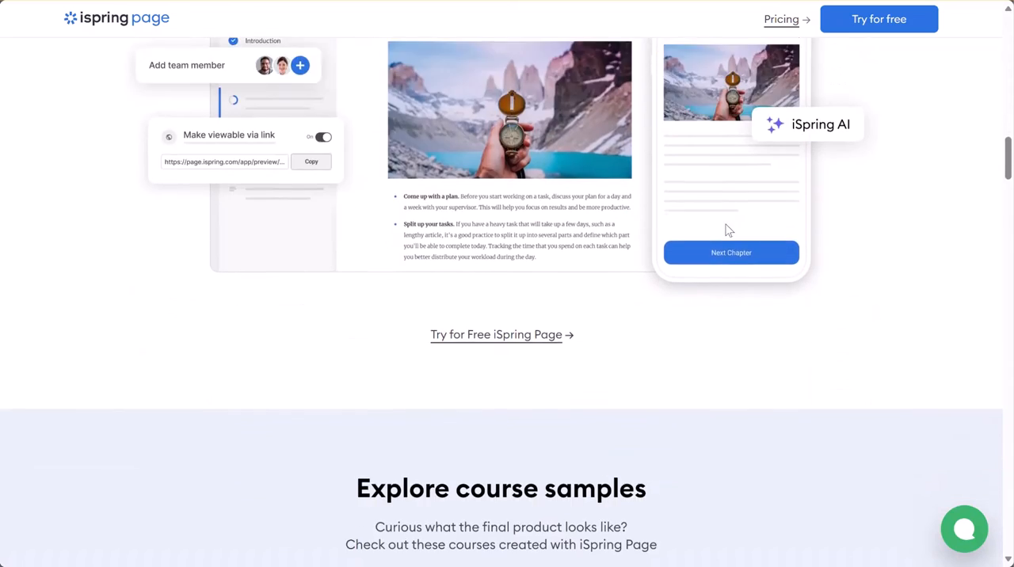
scroll(down, 3)
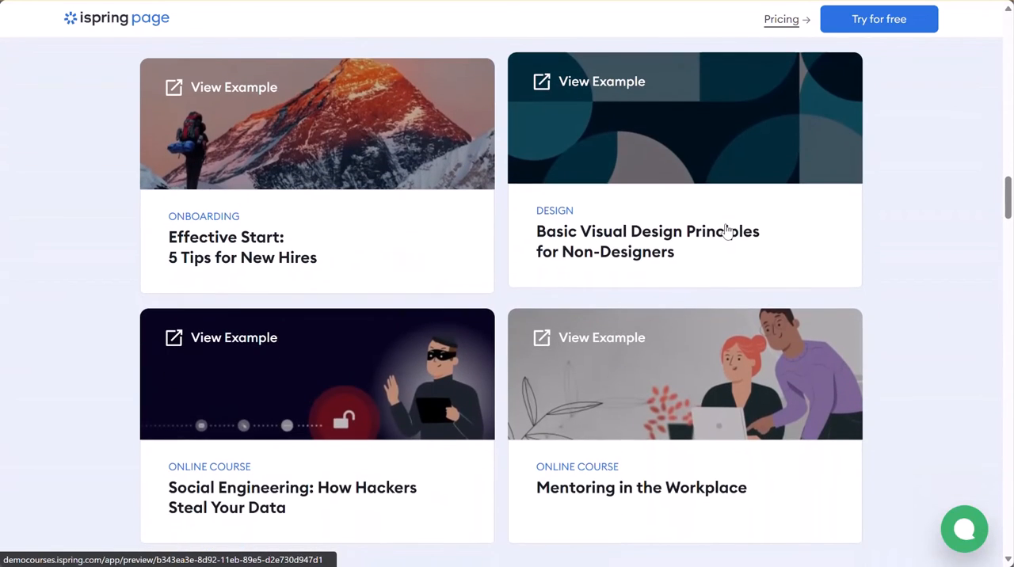
mouse_move(721, 262)
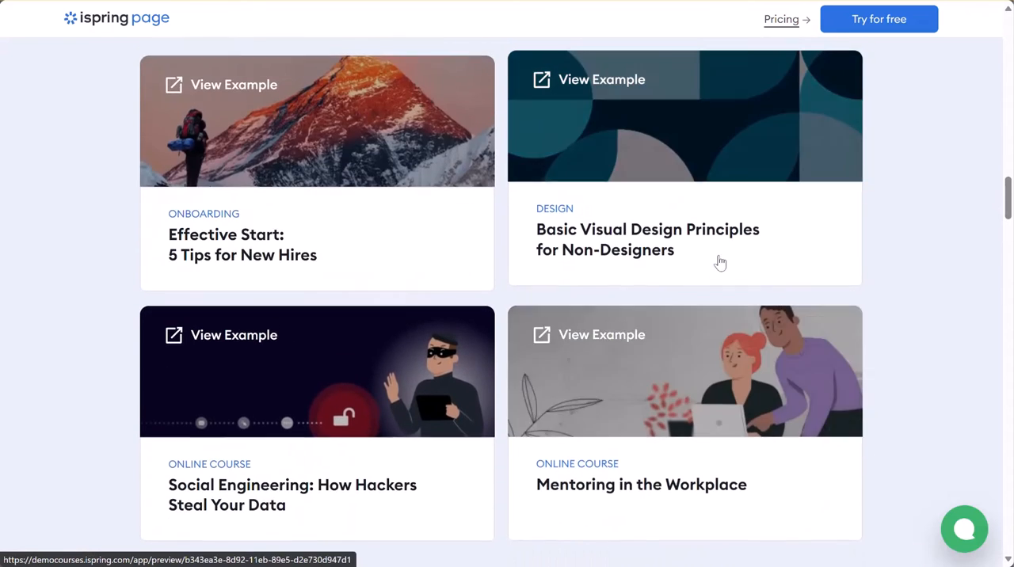
- Open the Visual Design Principles sample and advance through Why design matters and Alignment to Hierarchy
click(601, 79)
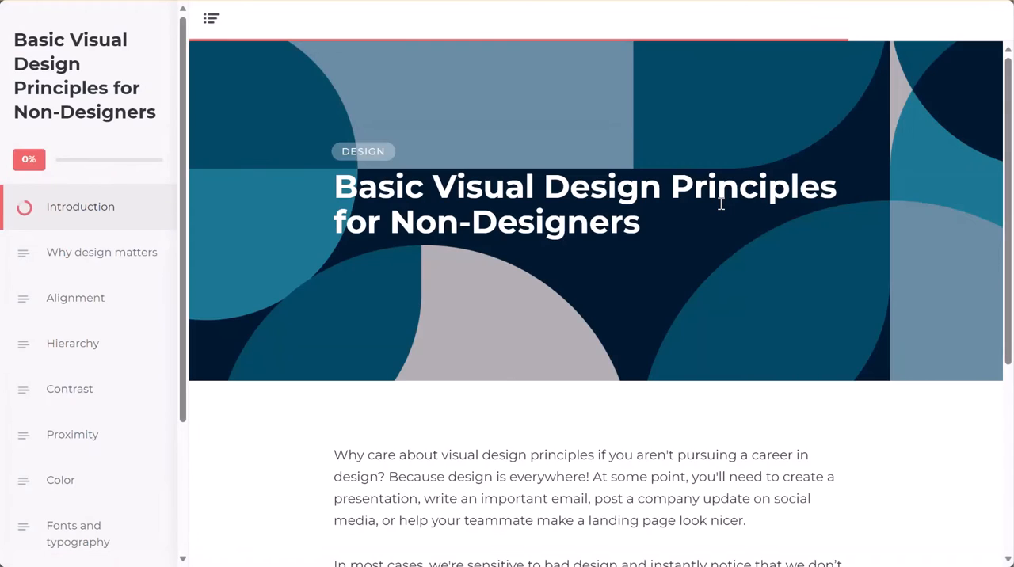
scroll(down, 3)
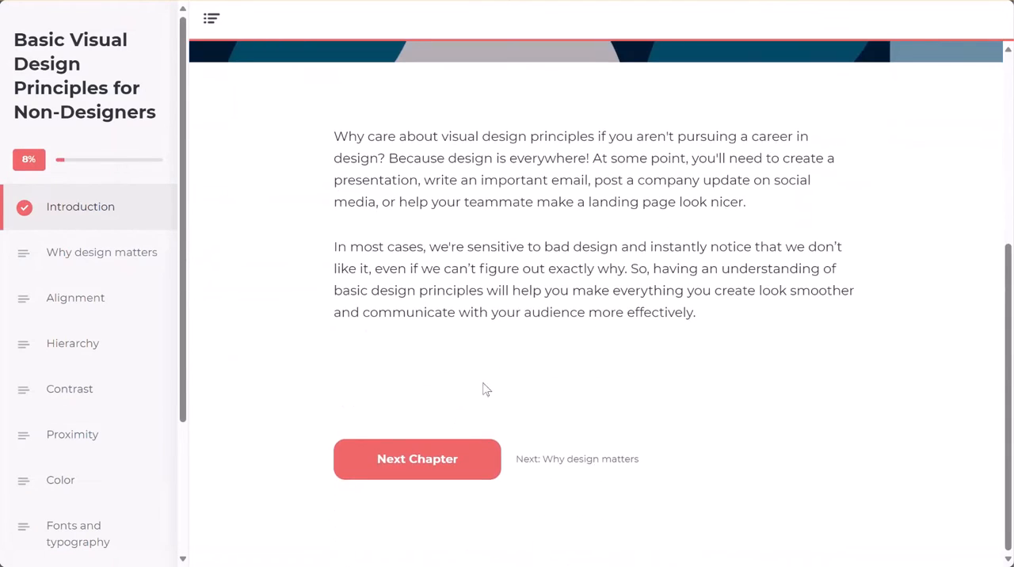
click(417, 459)
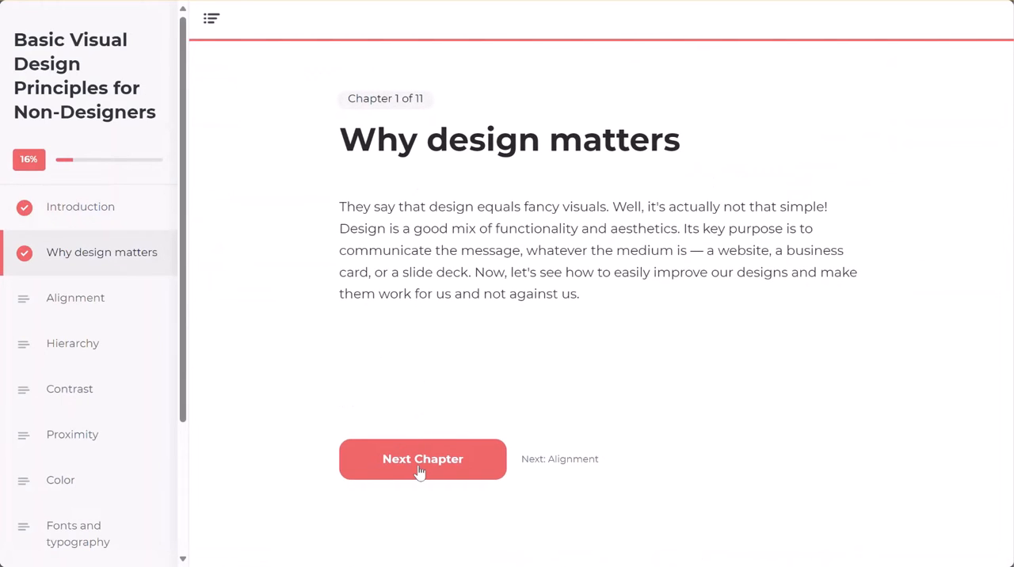
click(422, 459)
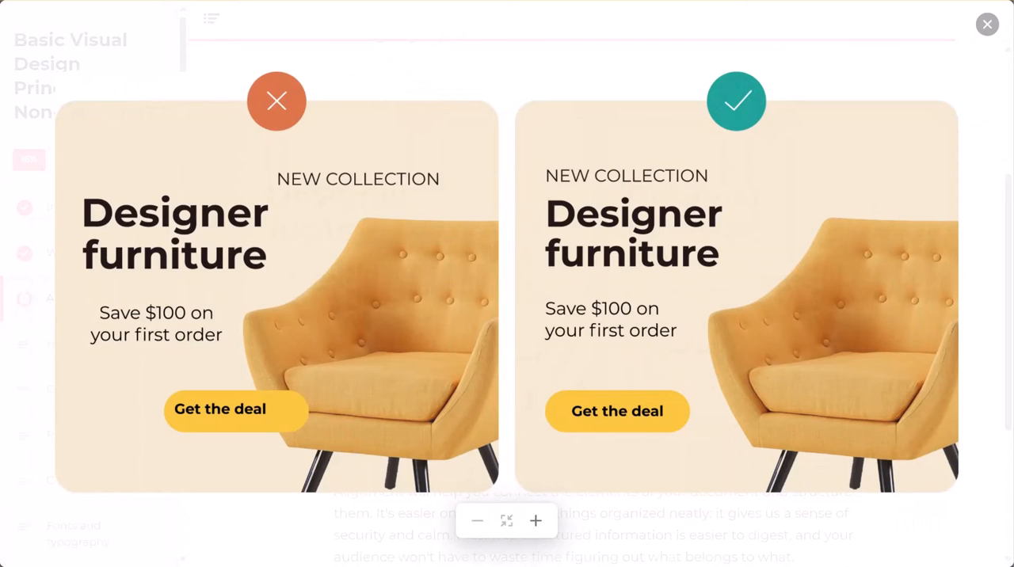
click(987, 24)
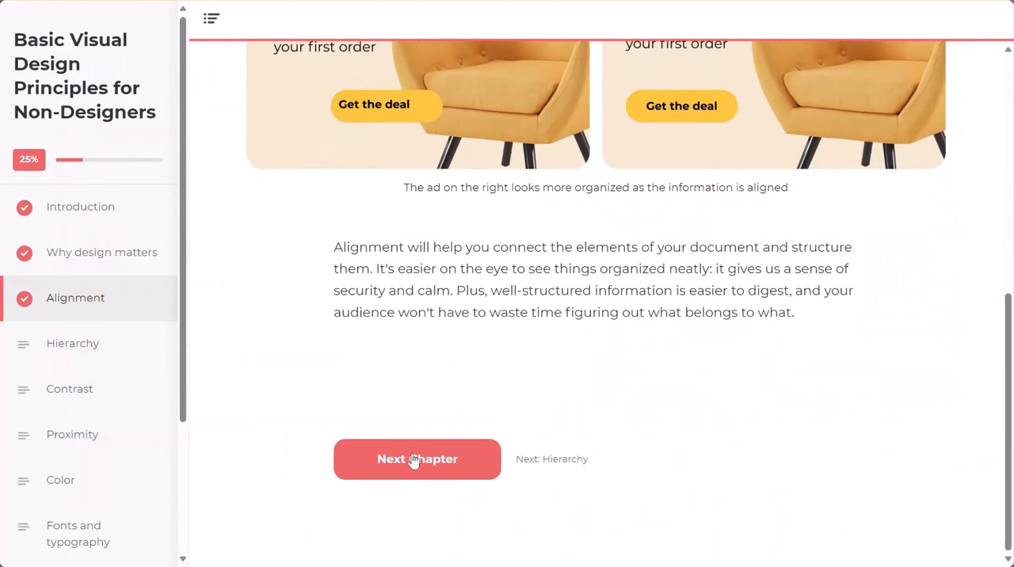
click(417, 460)
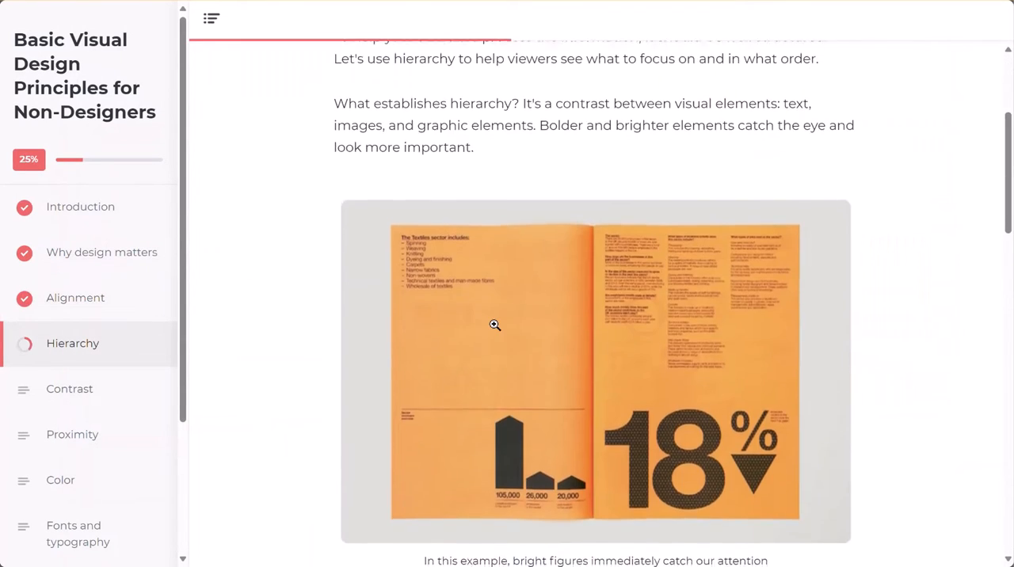
- Answer the Hierarchy quiz with 'paragraphs and headings', submit, and continue to Contrast
scroll(down, 3)
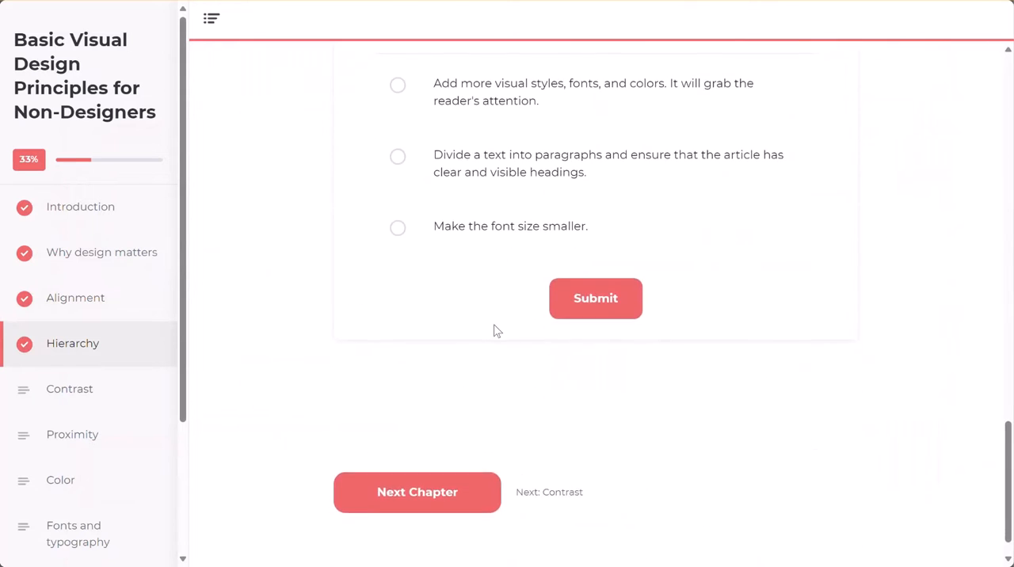
click(398, 314)
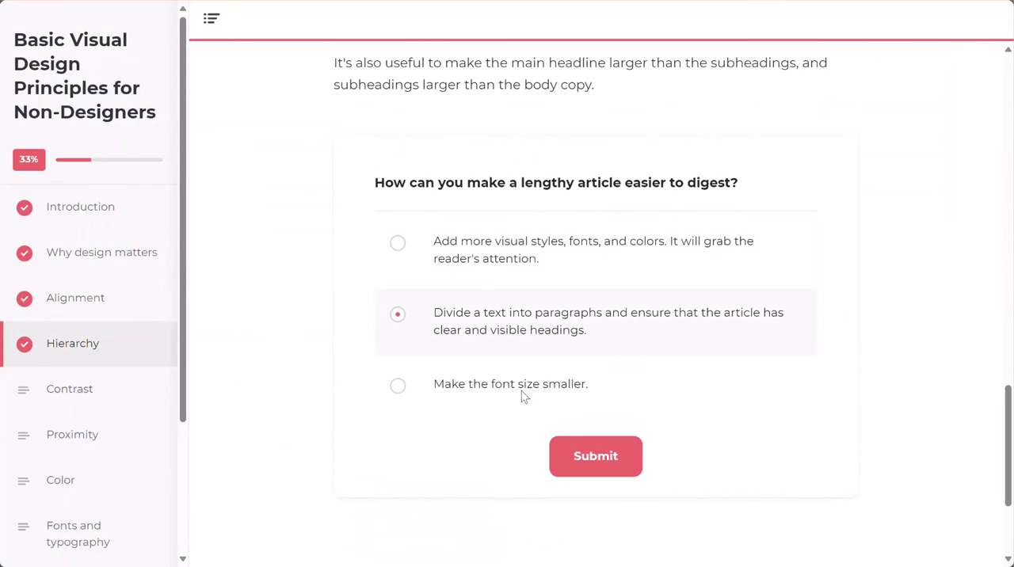
click(595, 456)
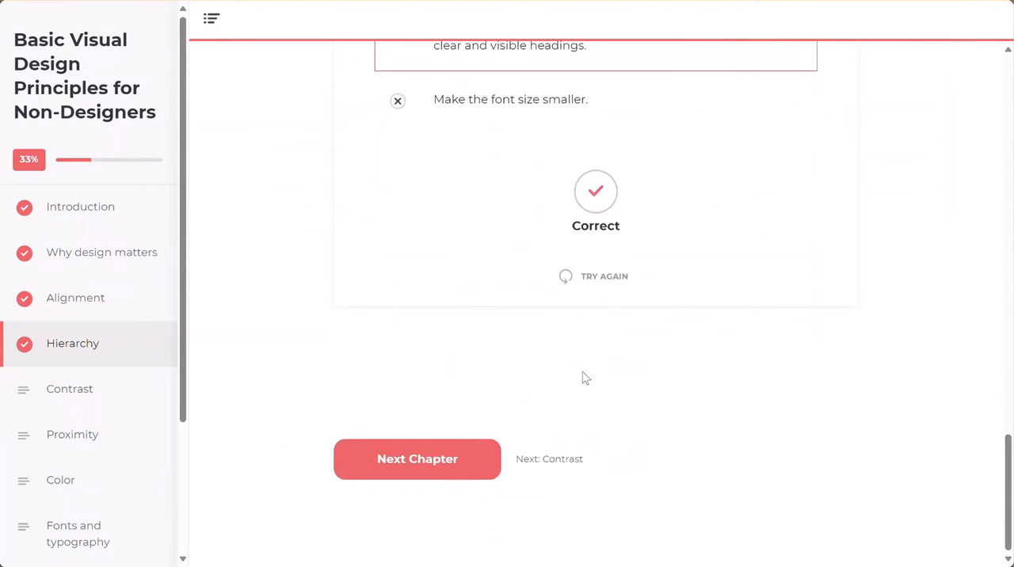
click(416, 459)
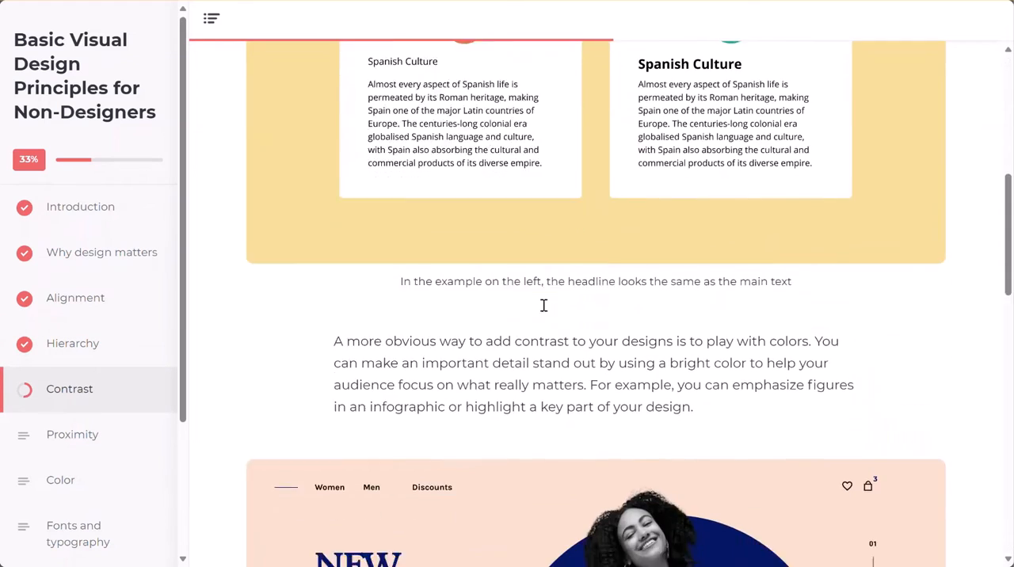
- Advance through Proximity, Color, Fonts and typography, and White space to Less is more
scroll(down, 3)
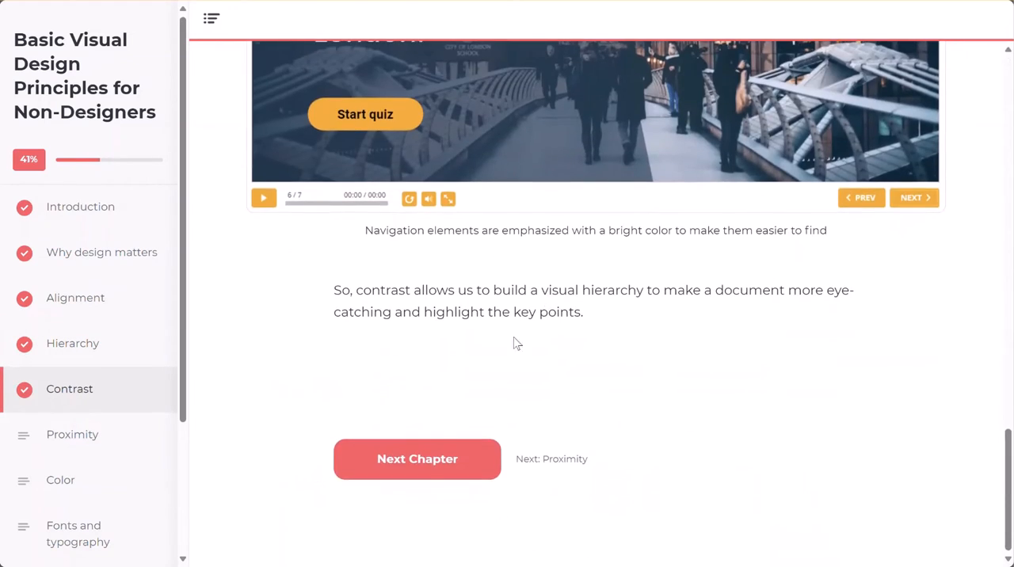
click(417, 459)
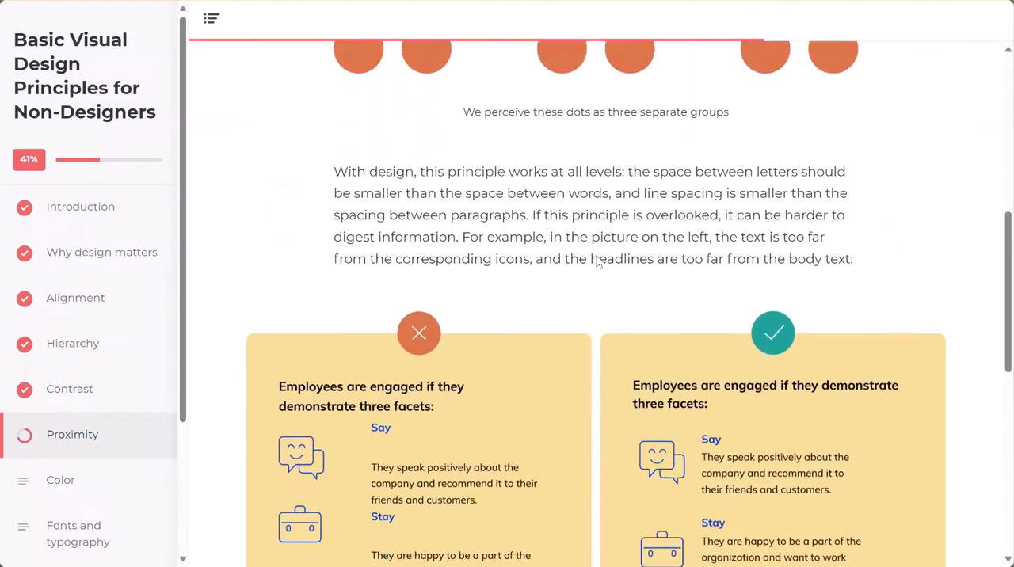
click(60, 480)
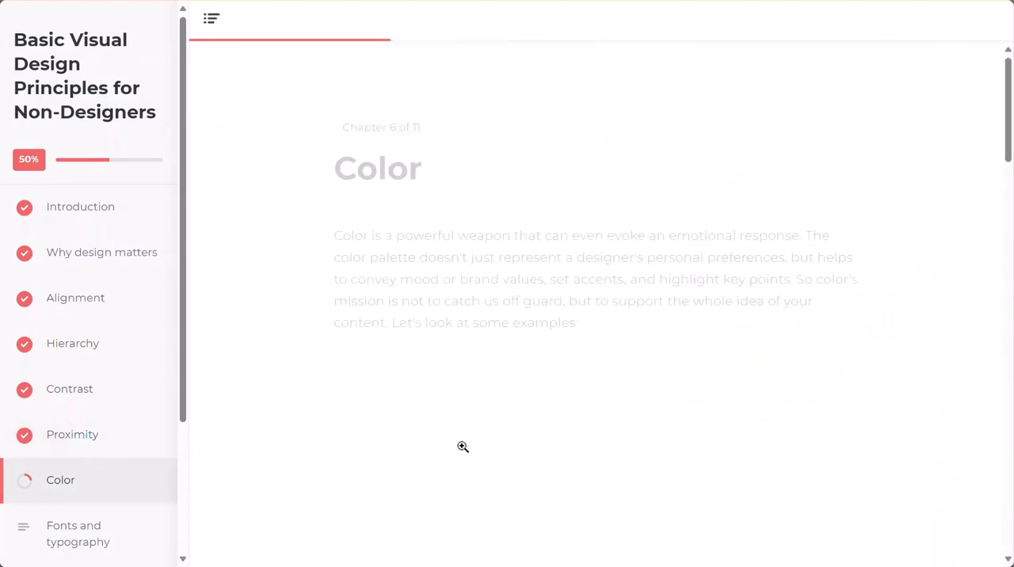
scroll(down, 3)
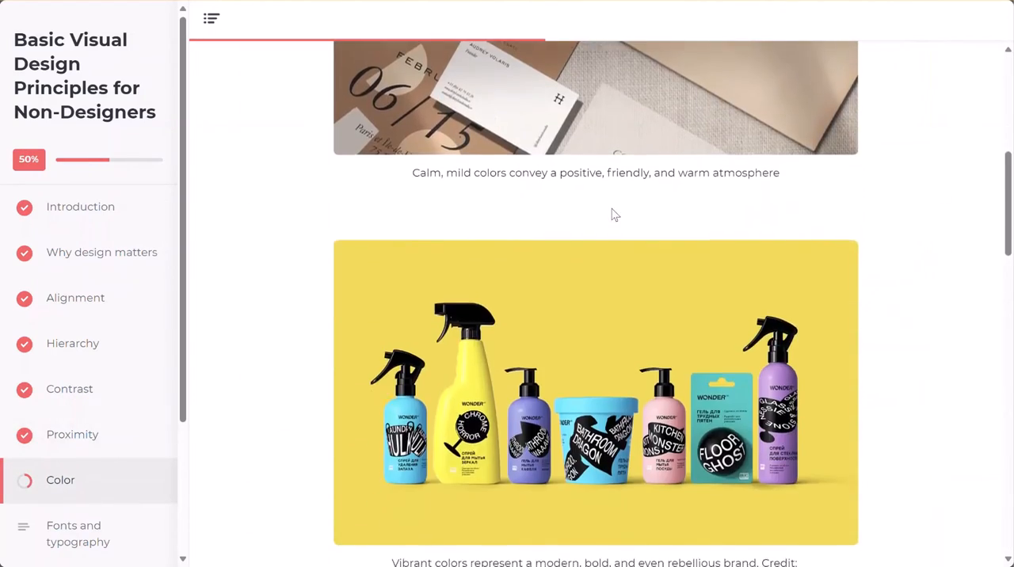
scroll(down, 3)
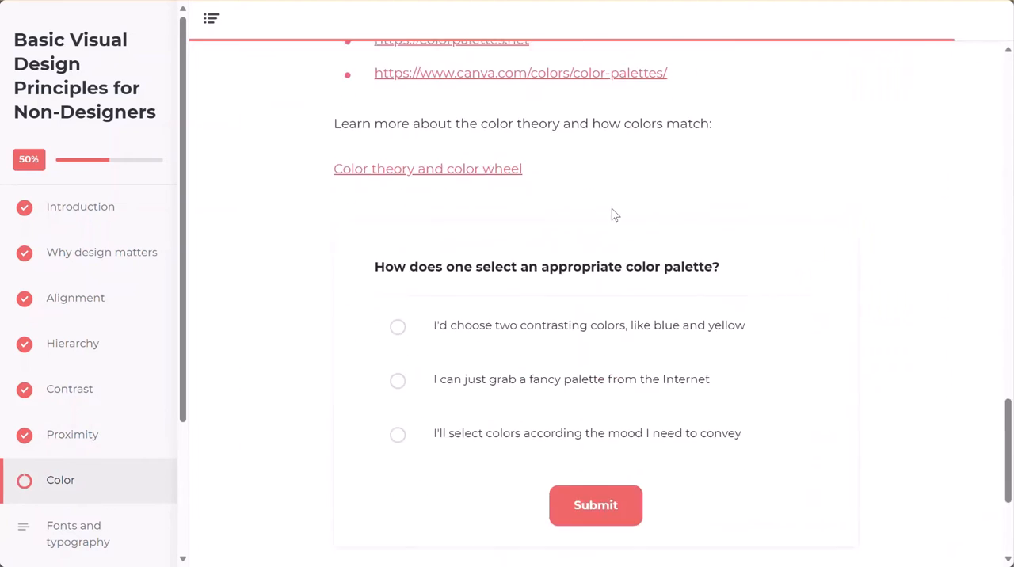
click(78, 533)
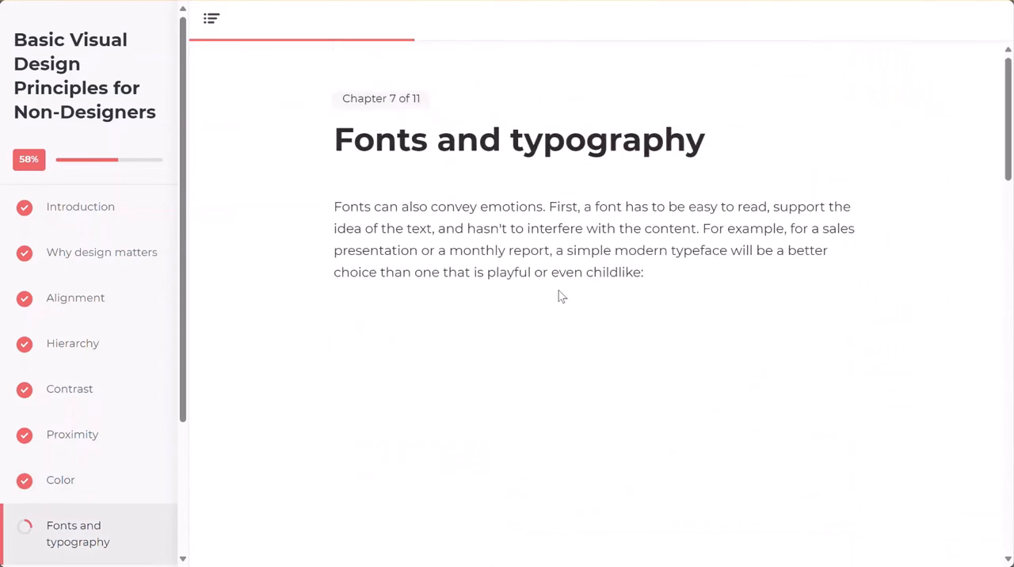
scroll(down, 3)
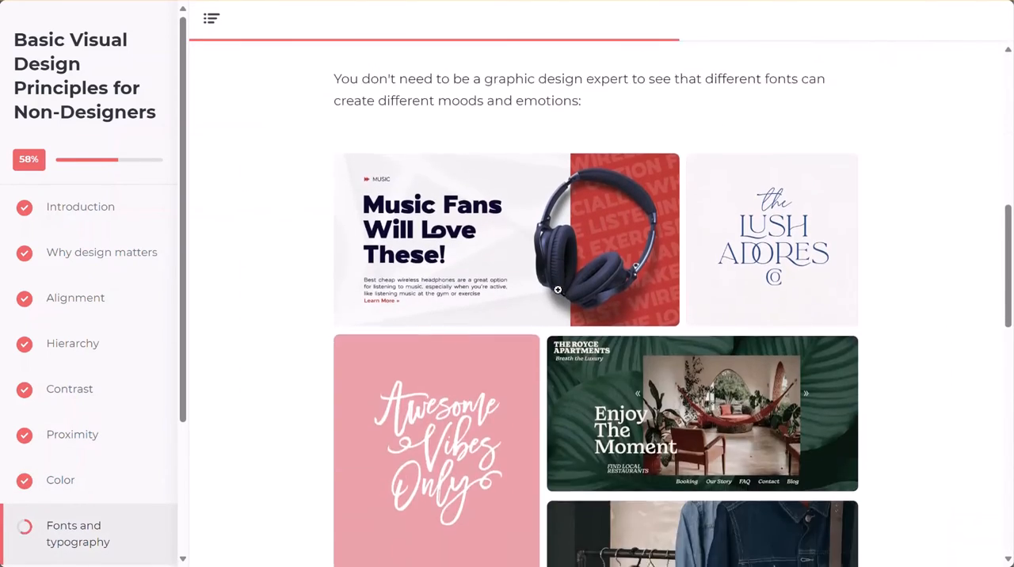
scroll(down, 3)
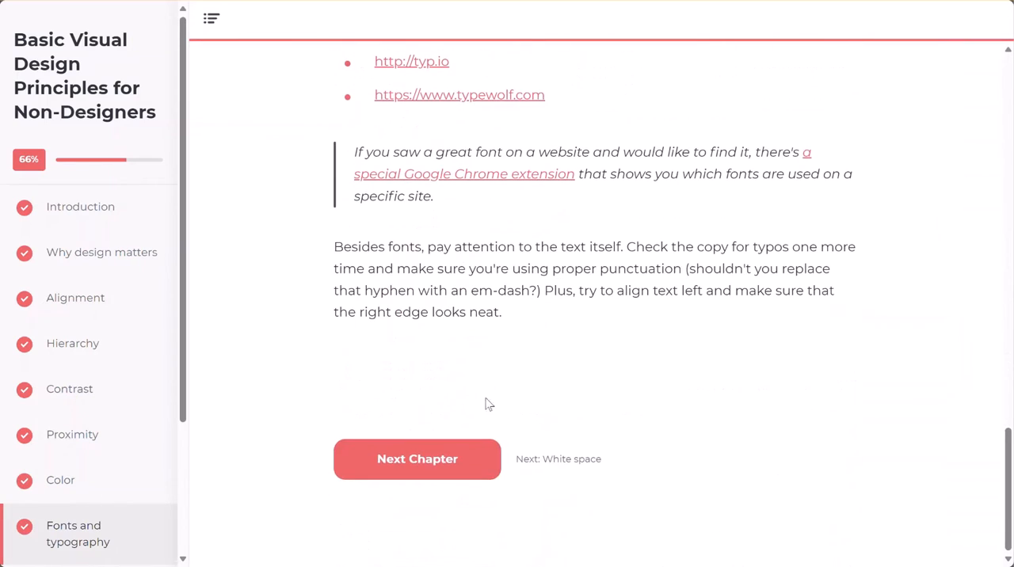
click(417, 459)
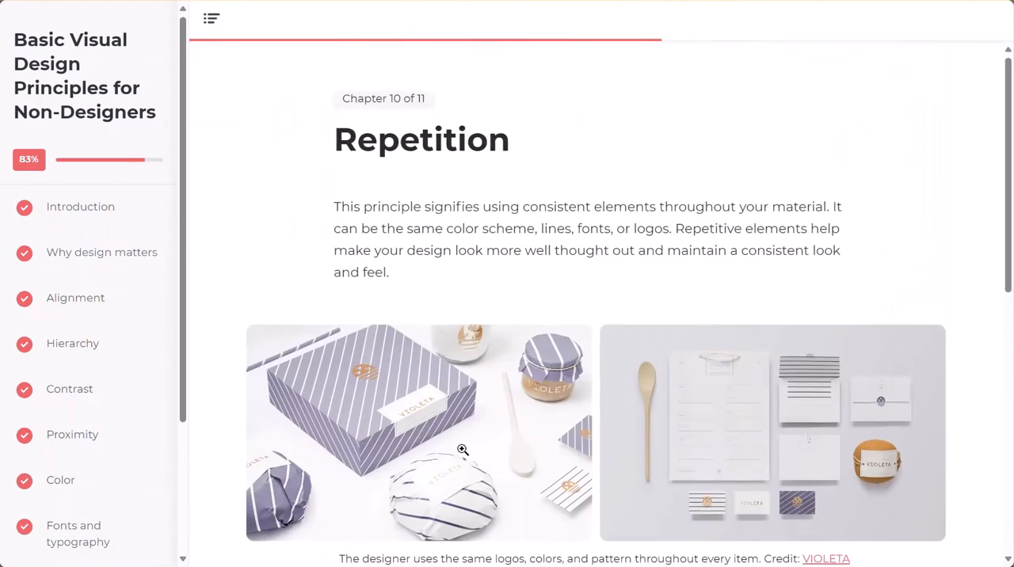
scroll(down, 3)
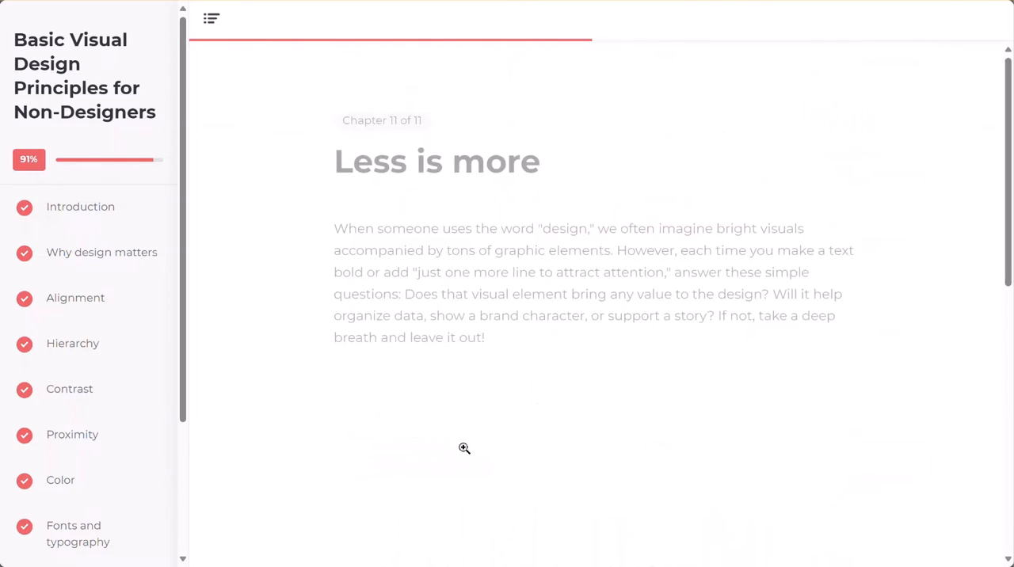
scroll(down, 3)
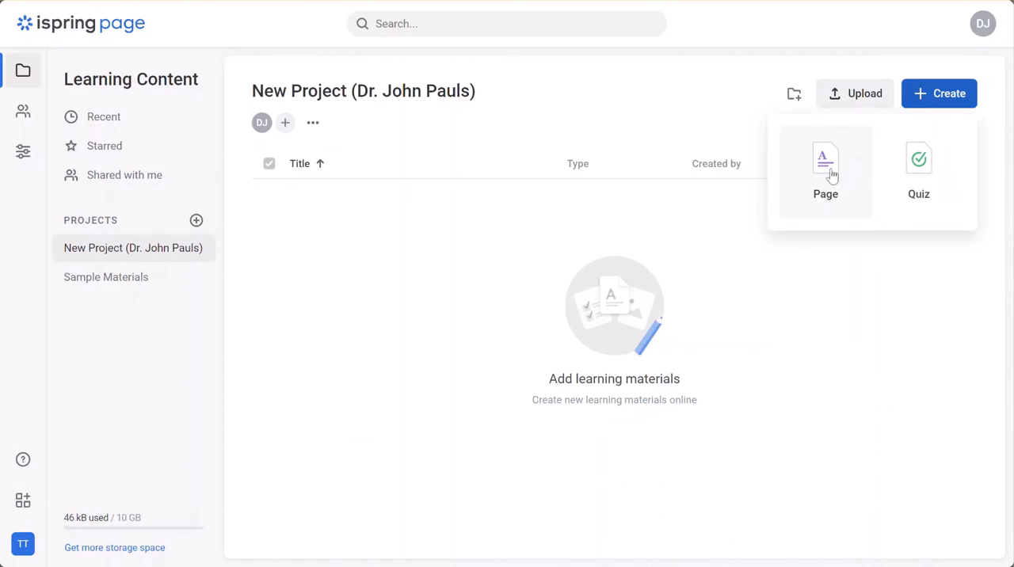
click(825, 166)
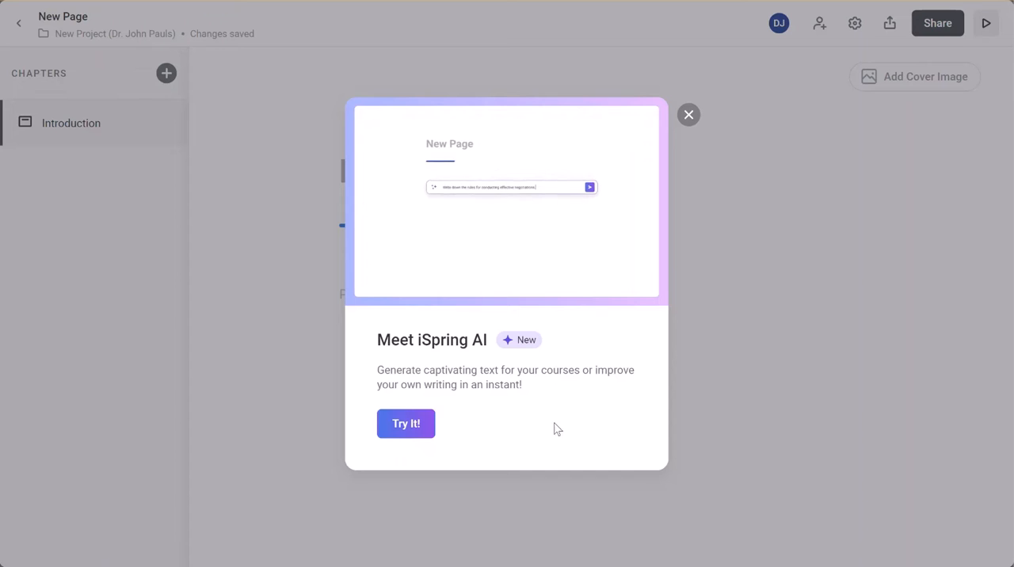
click(406, 423)
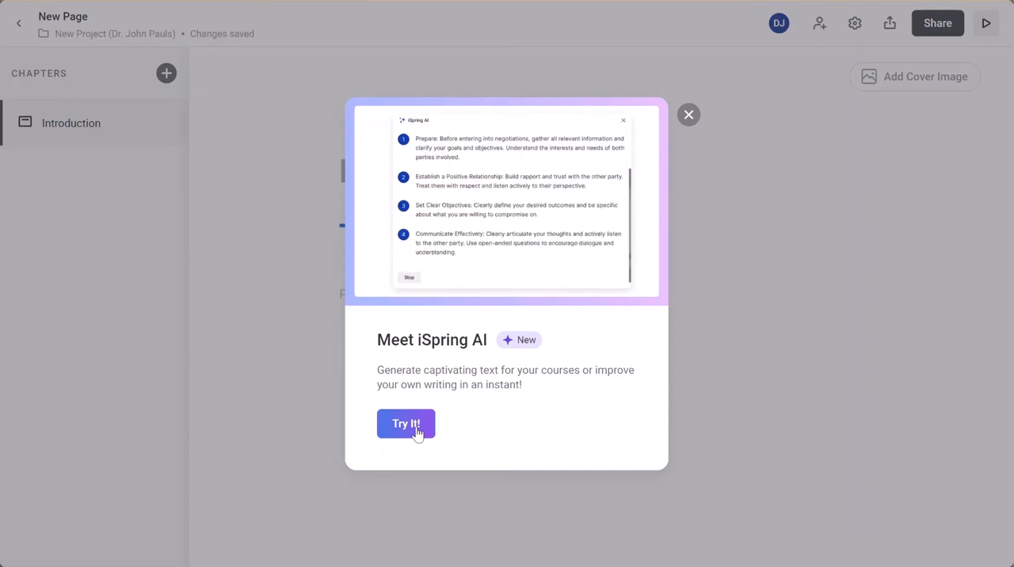
click(406, 423)
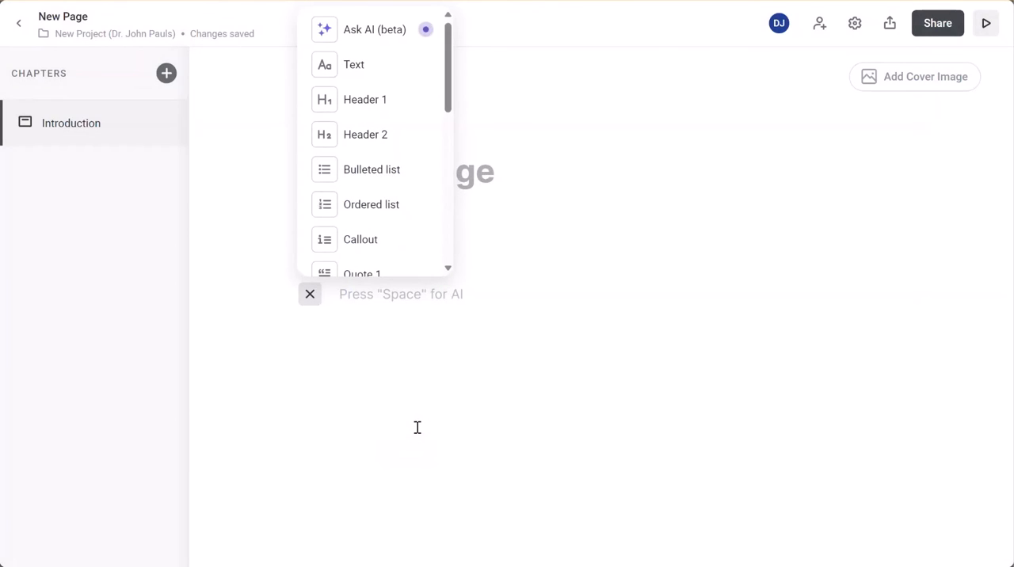
mouse_move(361, 239)
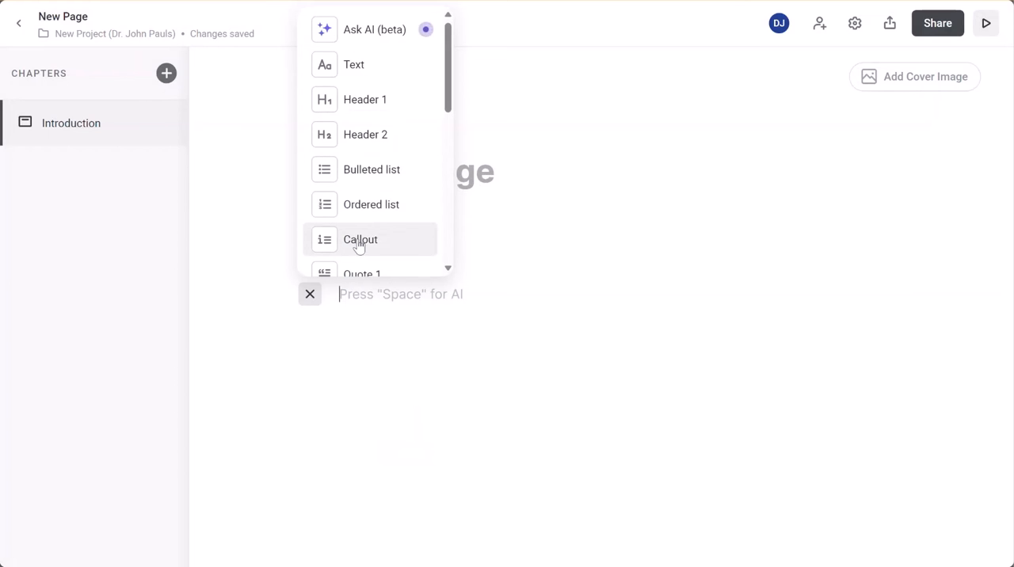
scroll(down, 3)
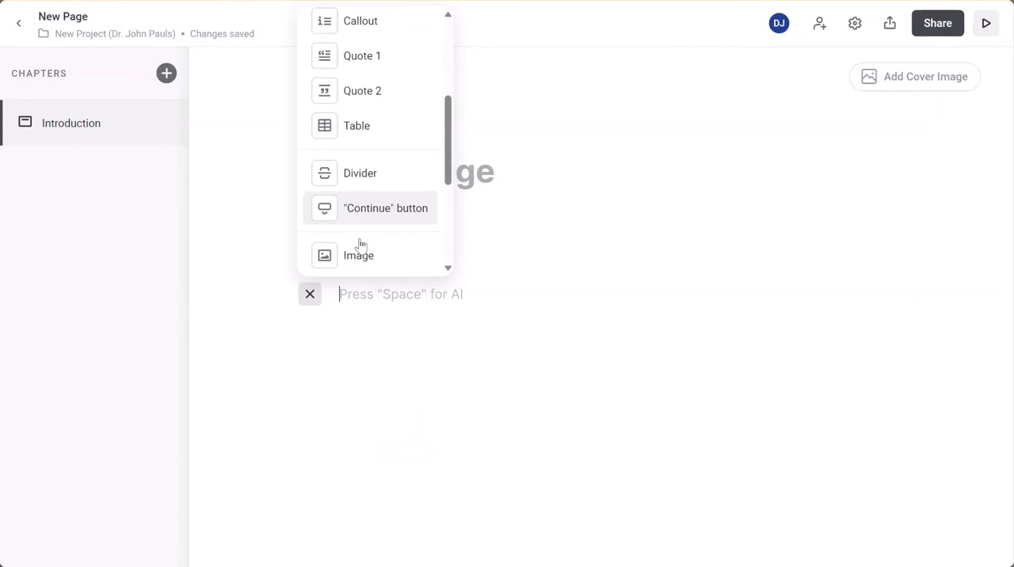
scroll(down, 3)
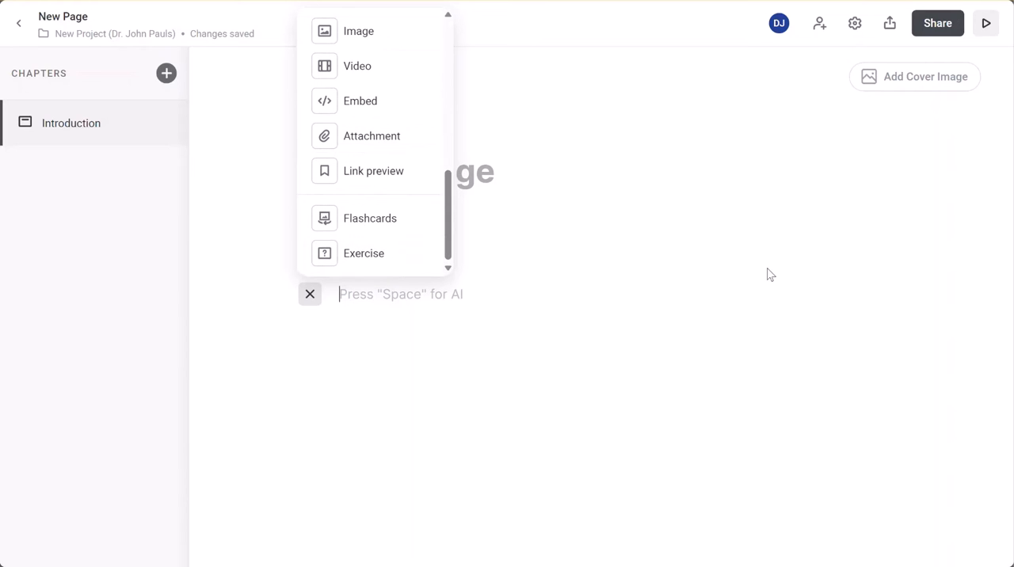
click(310, 294)
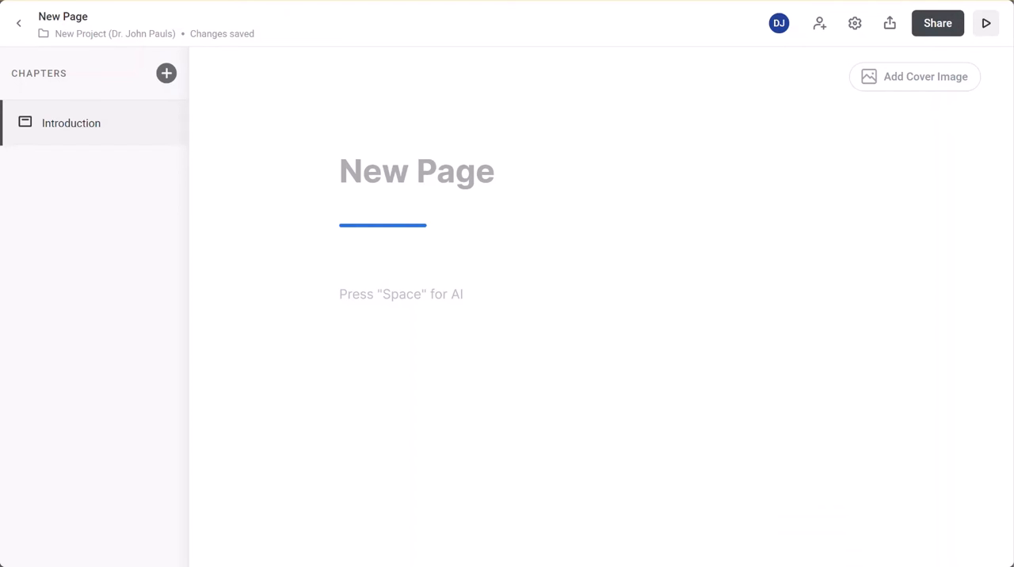
- Send the AI prompt 'An introduction to Artificial Intelligence in higher education'
key(space)
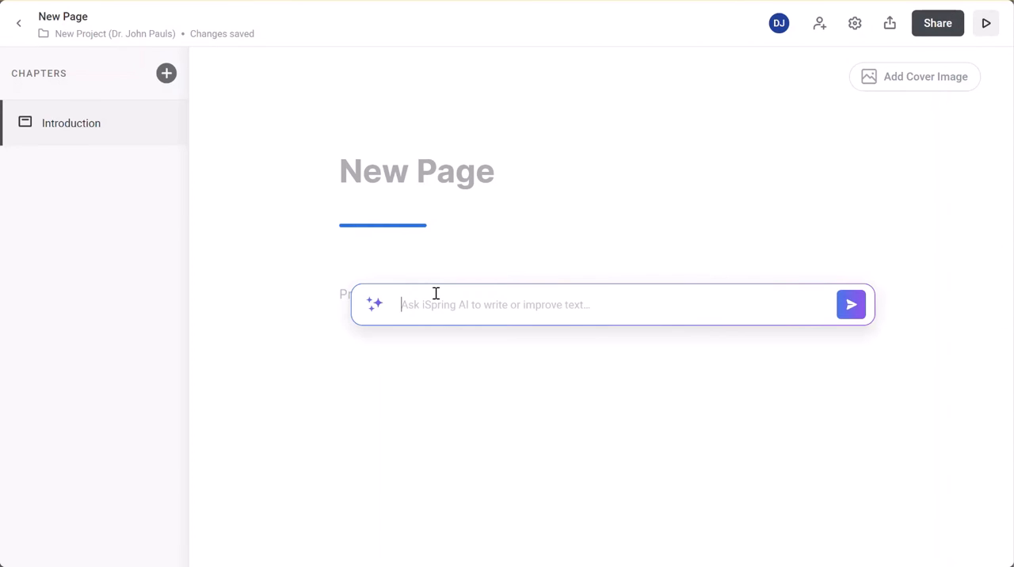
text(An introduction)
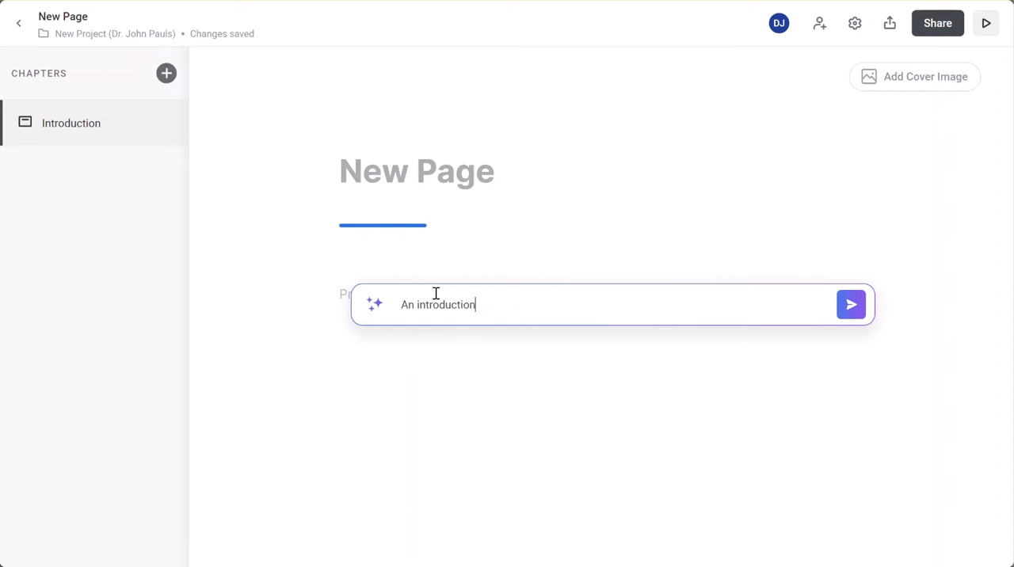
text(to Art)
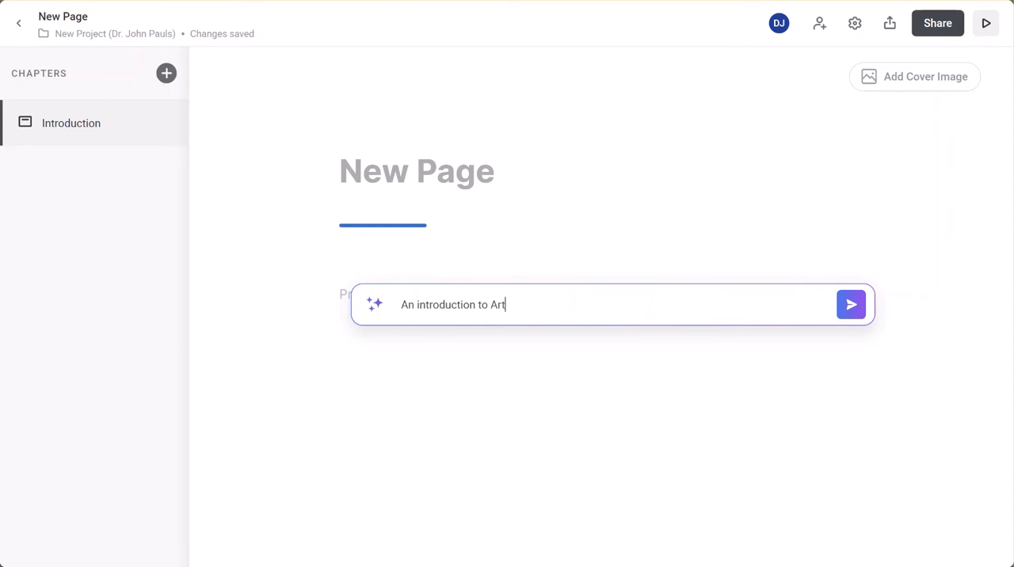
text(ificial Intelligence)
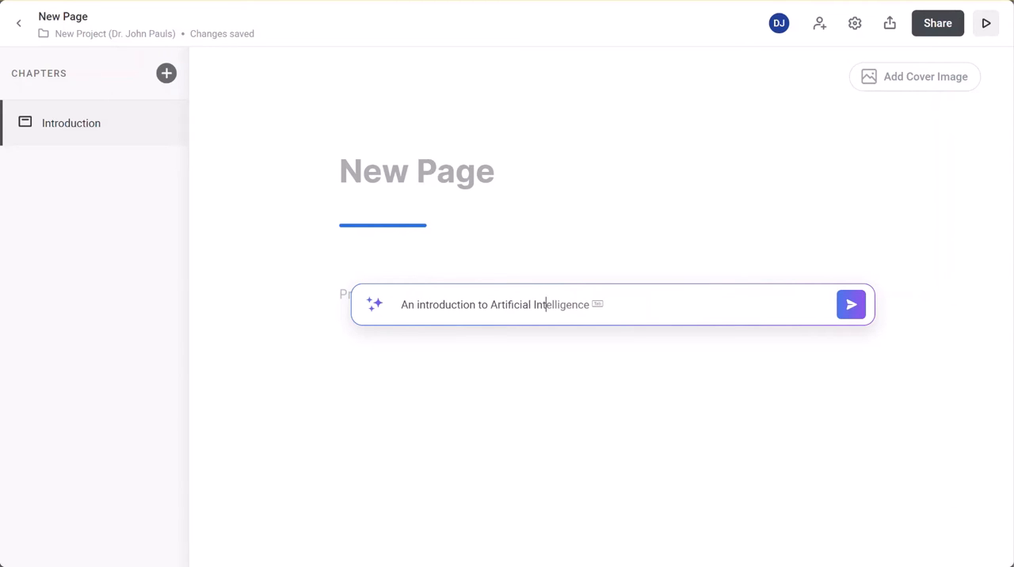
text(in)
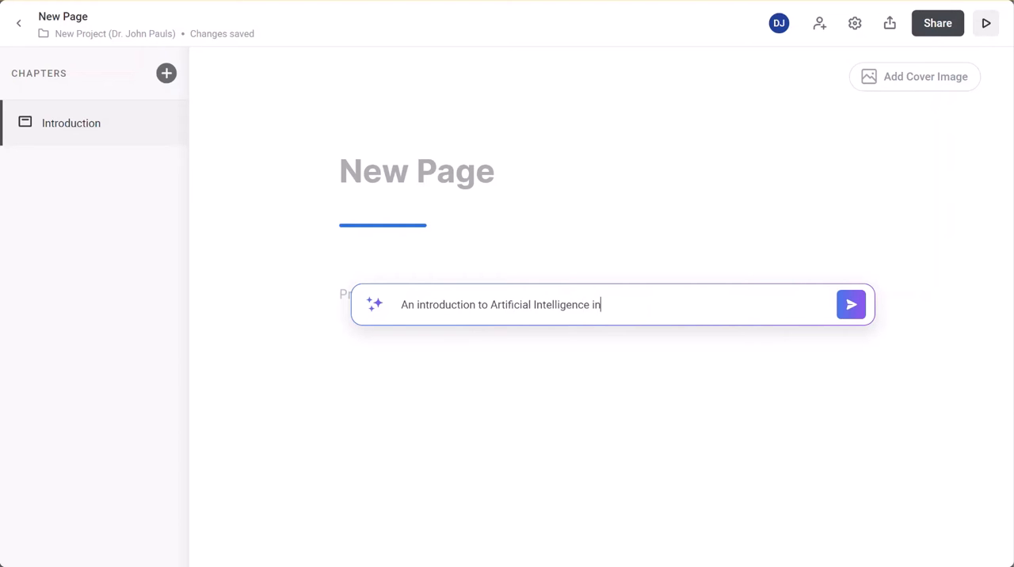
text(higher education)
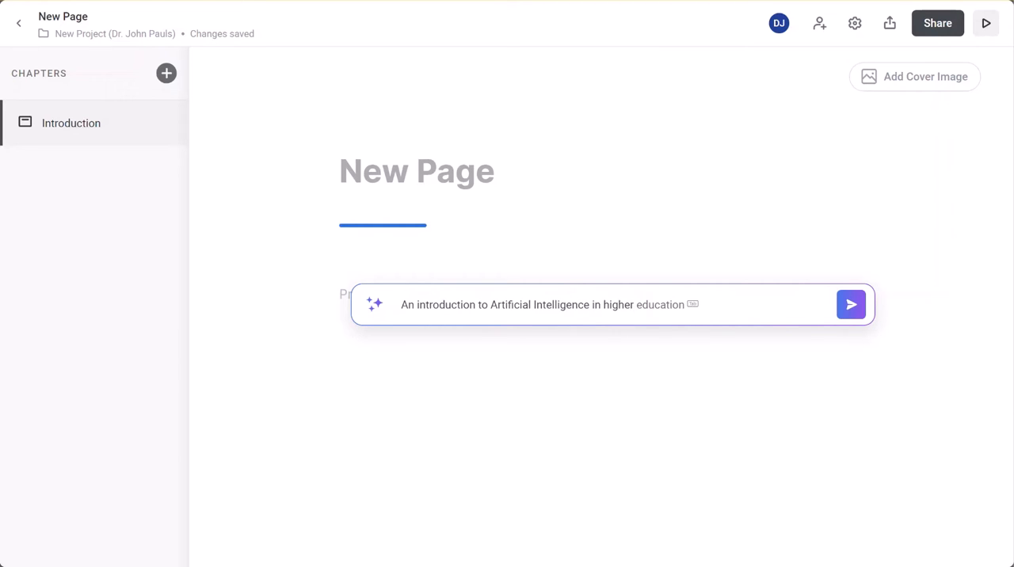
click(852, 304)
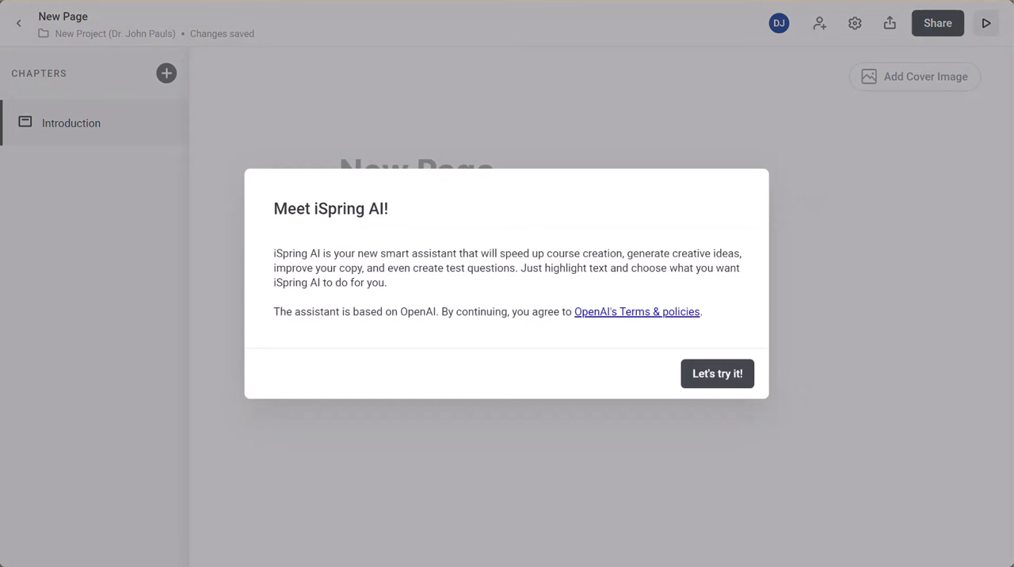
- Accept the Meet iSpring AI notice and let the multi-paragraph introduction generate
click(717, 374)
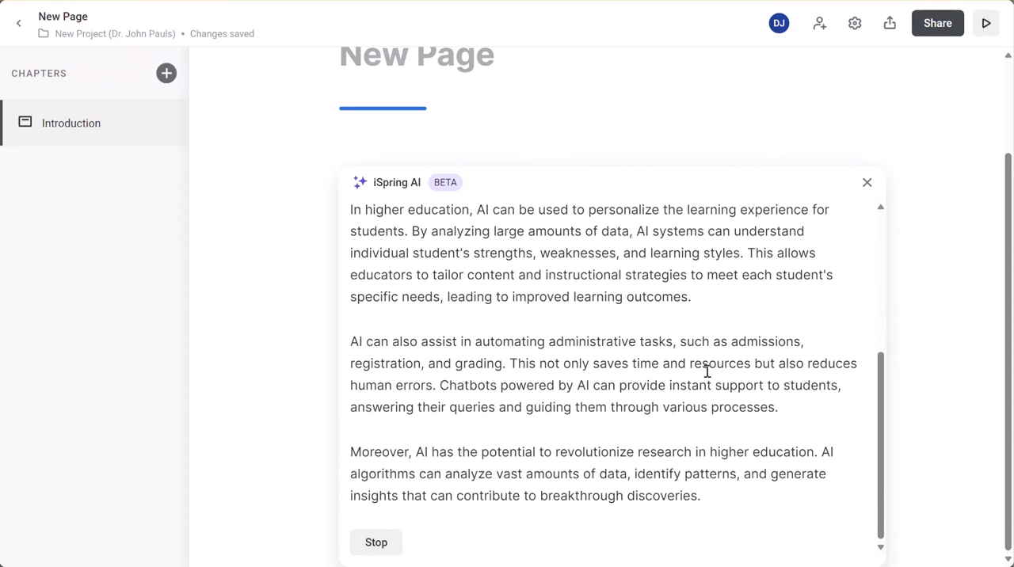
scroll(down, 3)
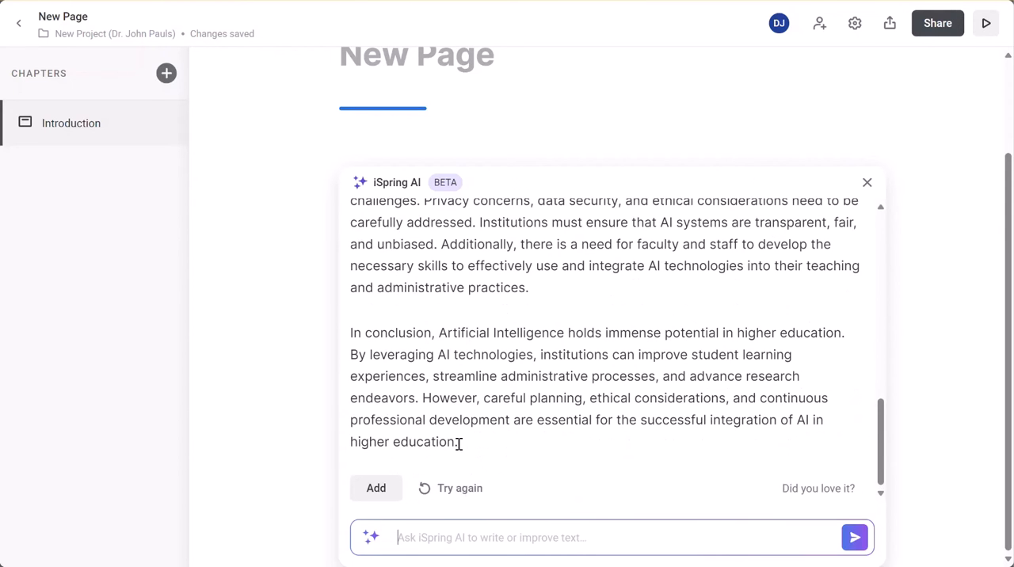
mouse_move(451, 489)
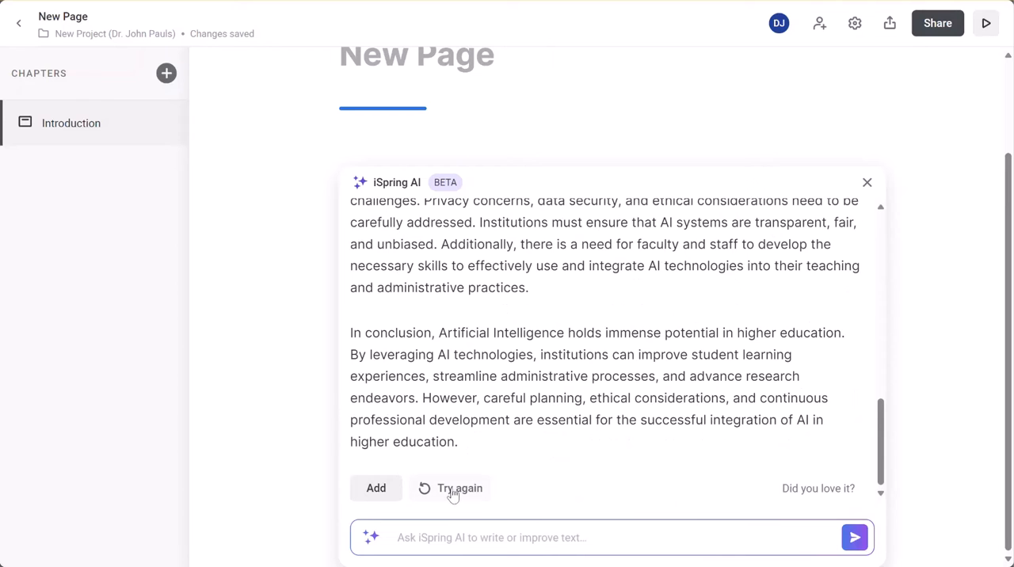
- Add the generated introduction to the page and title it 'AI in Higher Education'
click(375, 488)
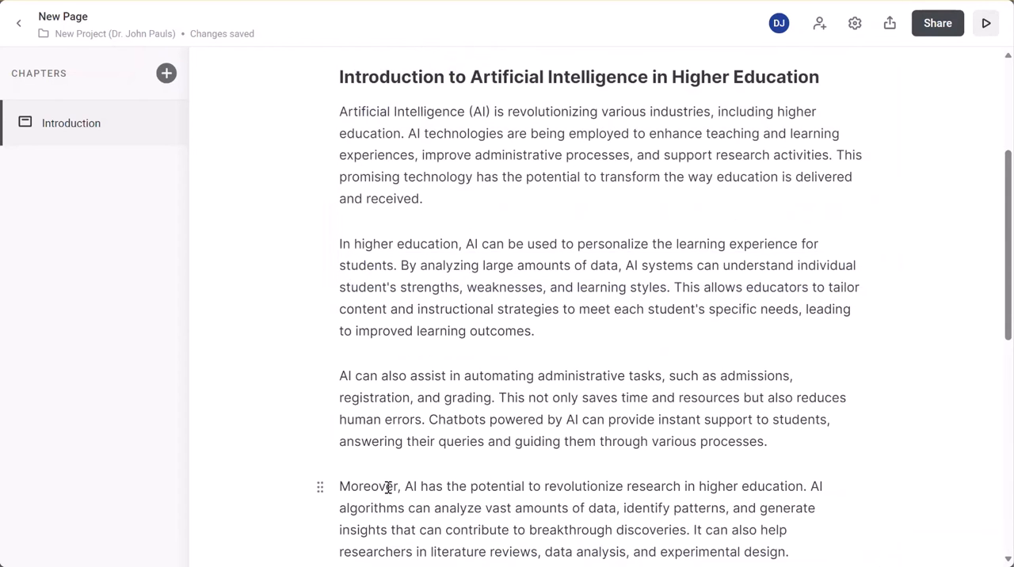
scroll(up, 3)
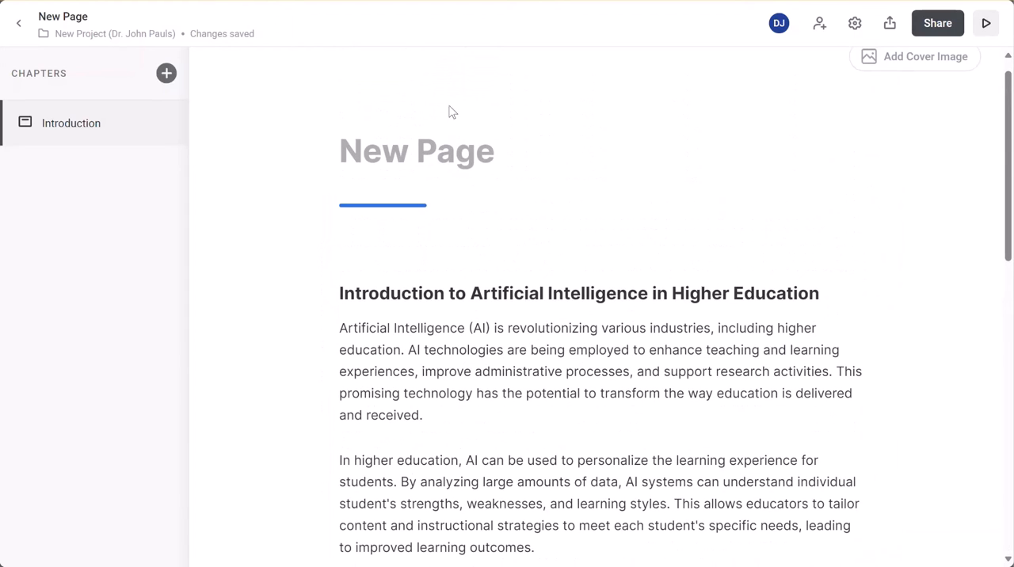
text(AI I)
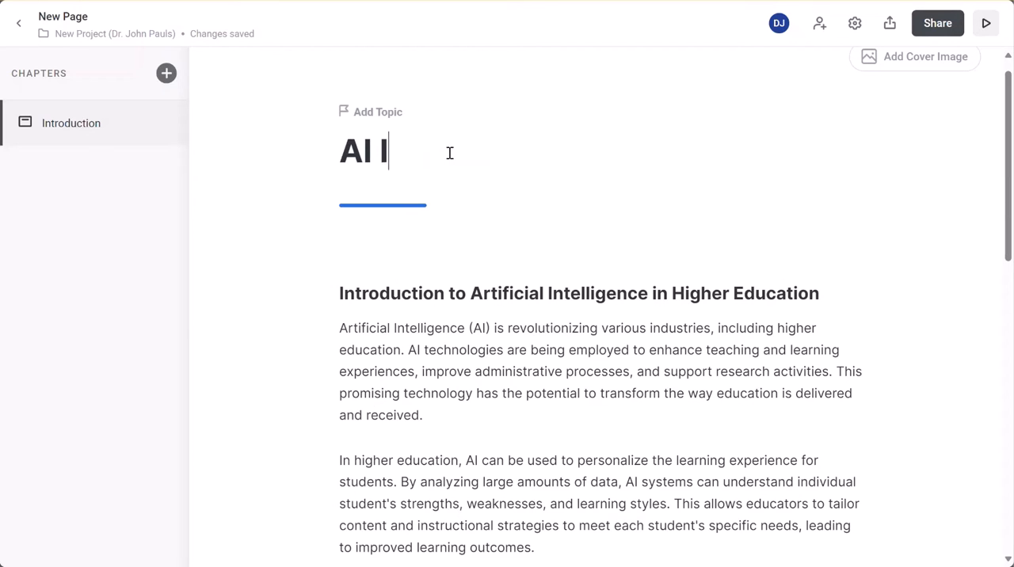
text(n high)
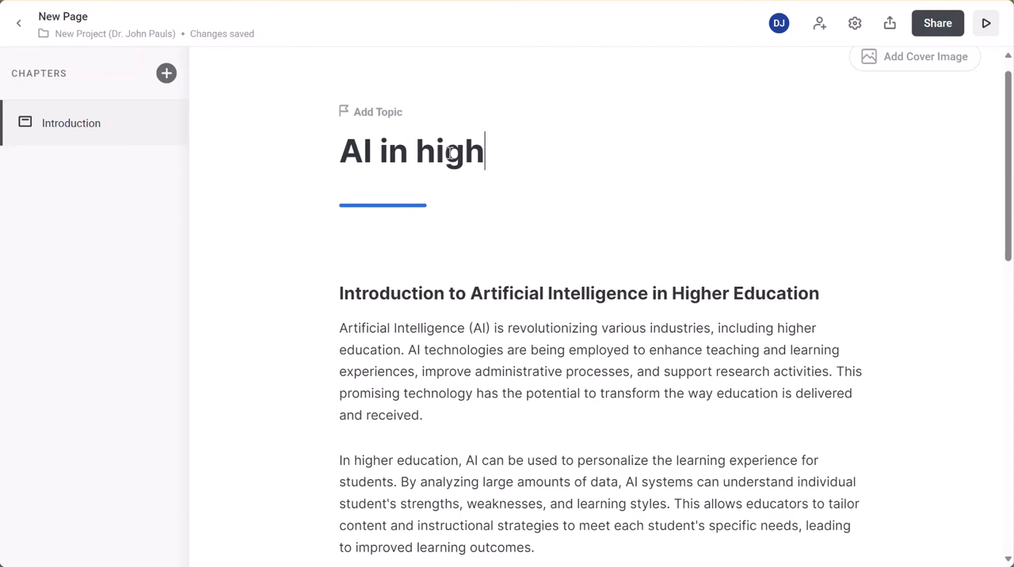
text(e)
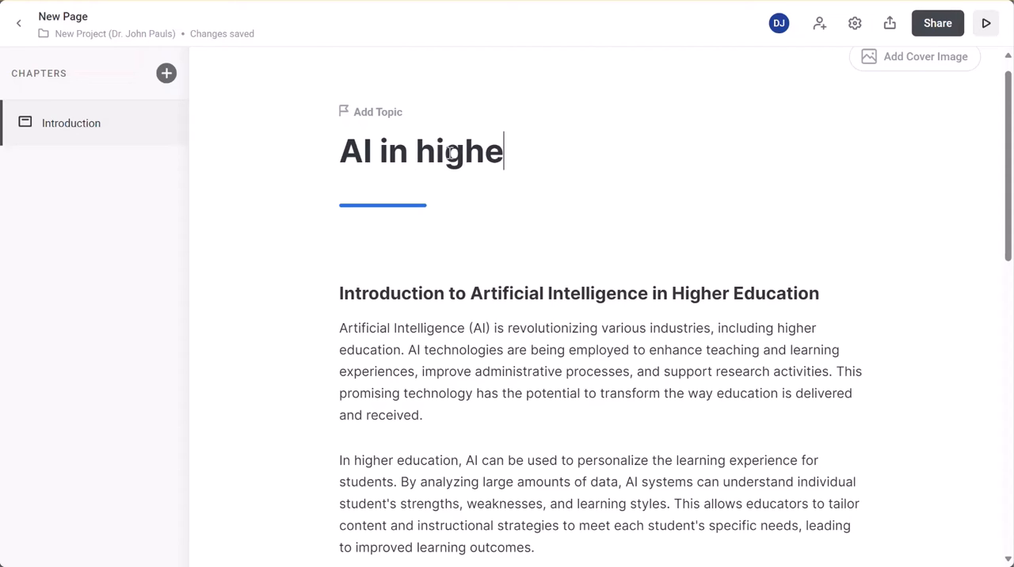
key(BackSpace)
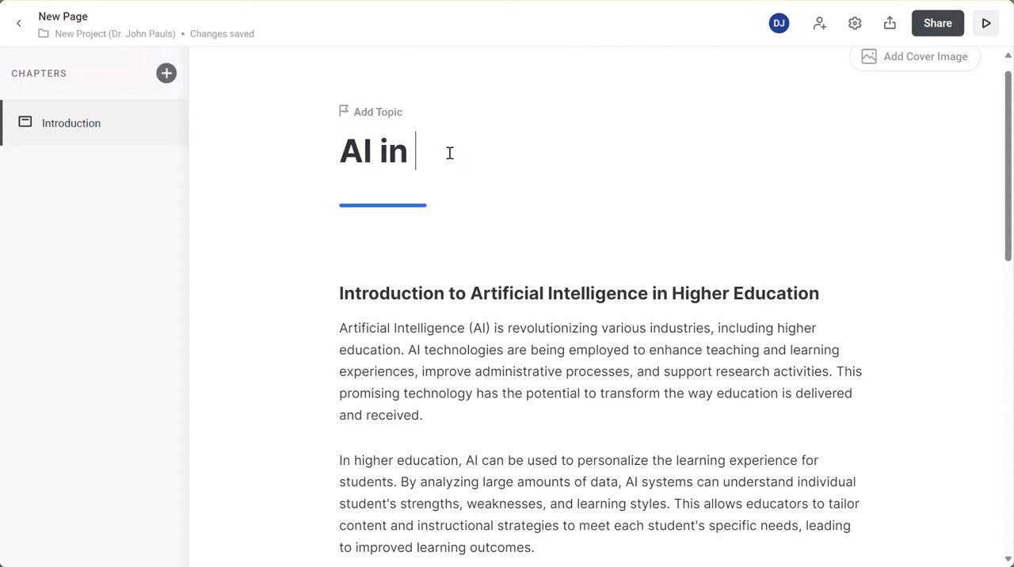
text(Higher)
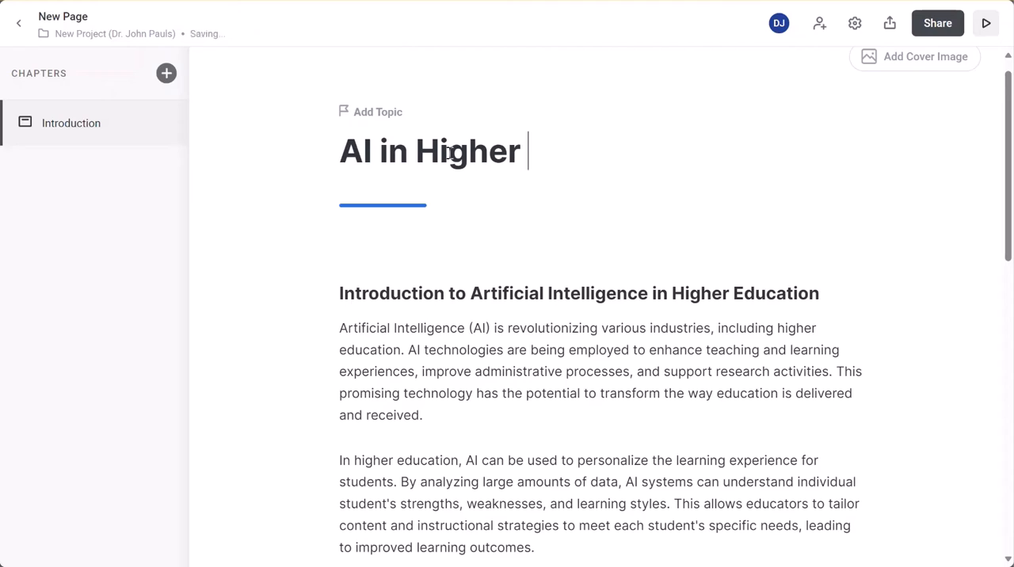
text(Education)
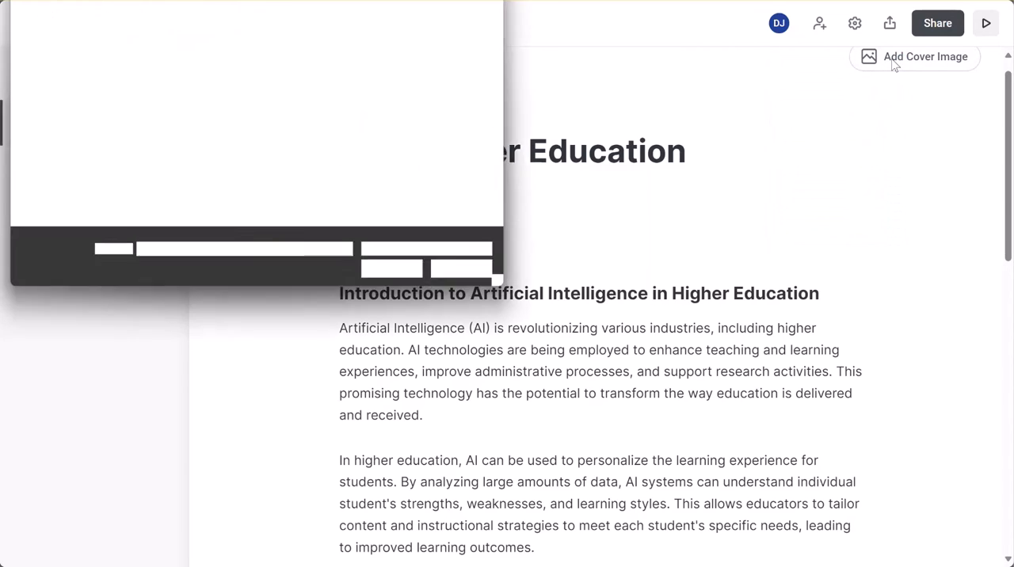
- Set the 'AI' image from Downloads as the page cover image
click(916, 57)
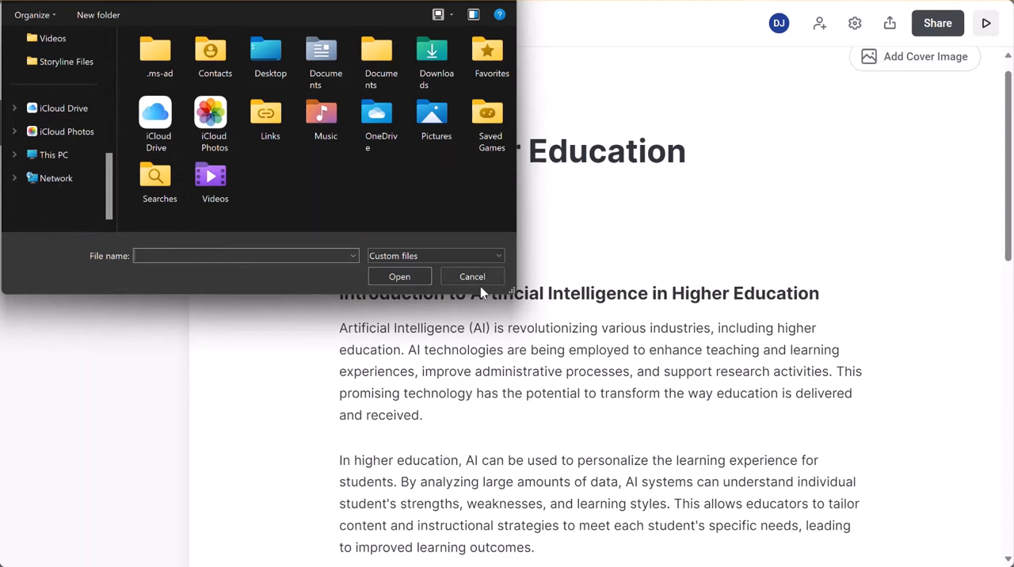
click(472, 276)
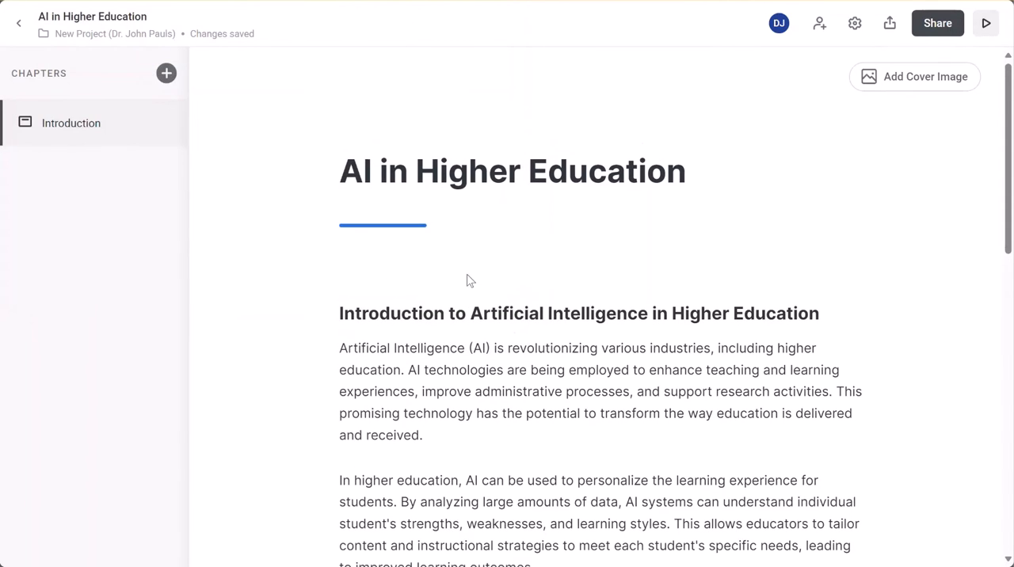
click(914, 76)
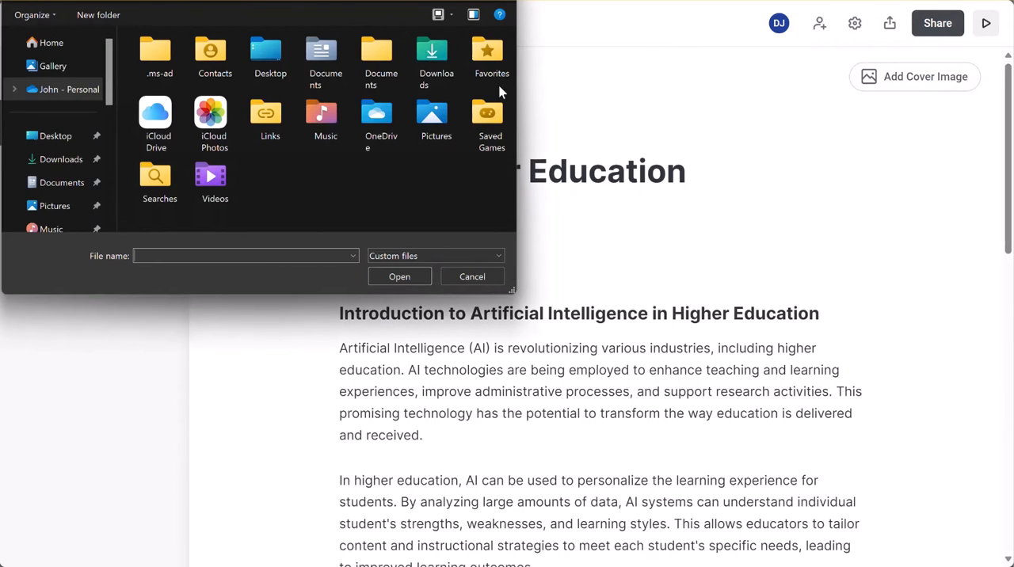
click(61, 159)
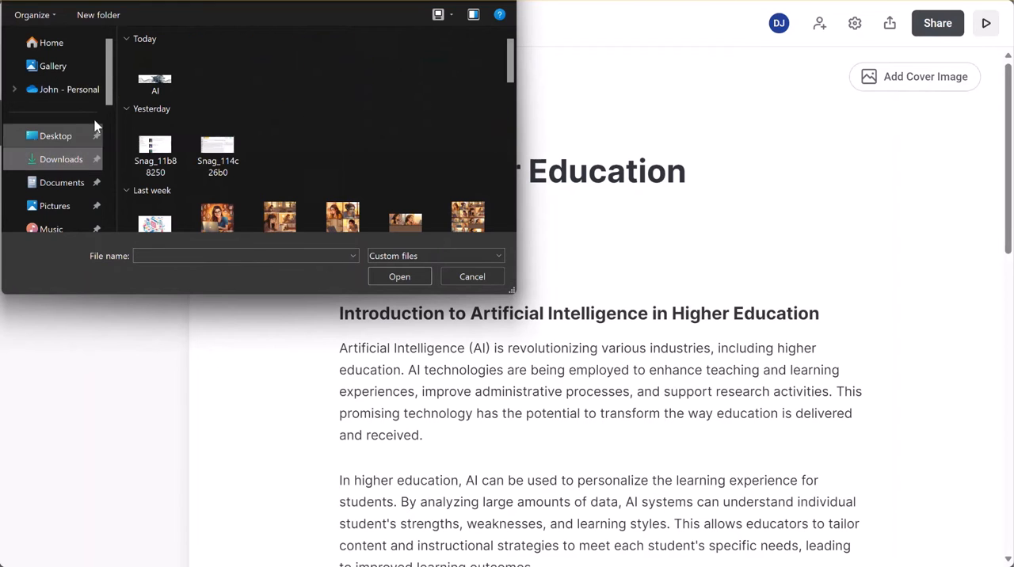
click(155, 76)
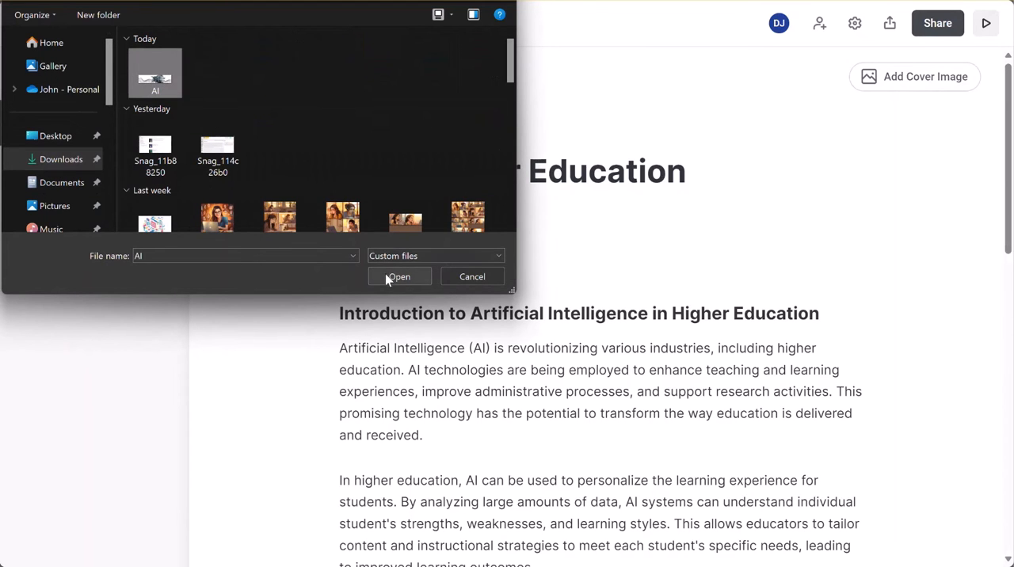
click(400, 277)
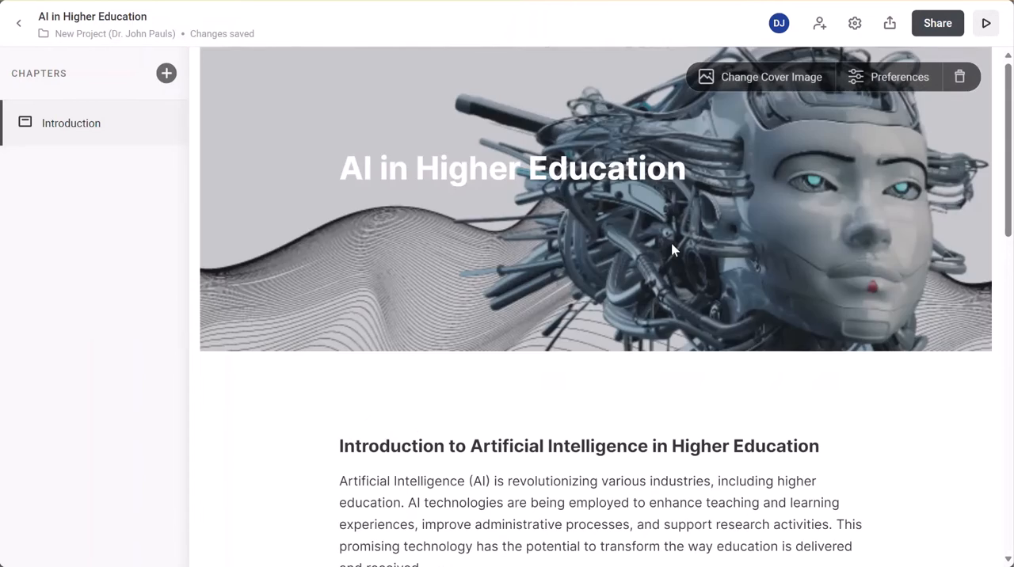
mouse_move(901, 400)
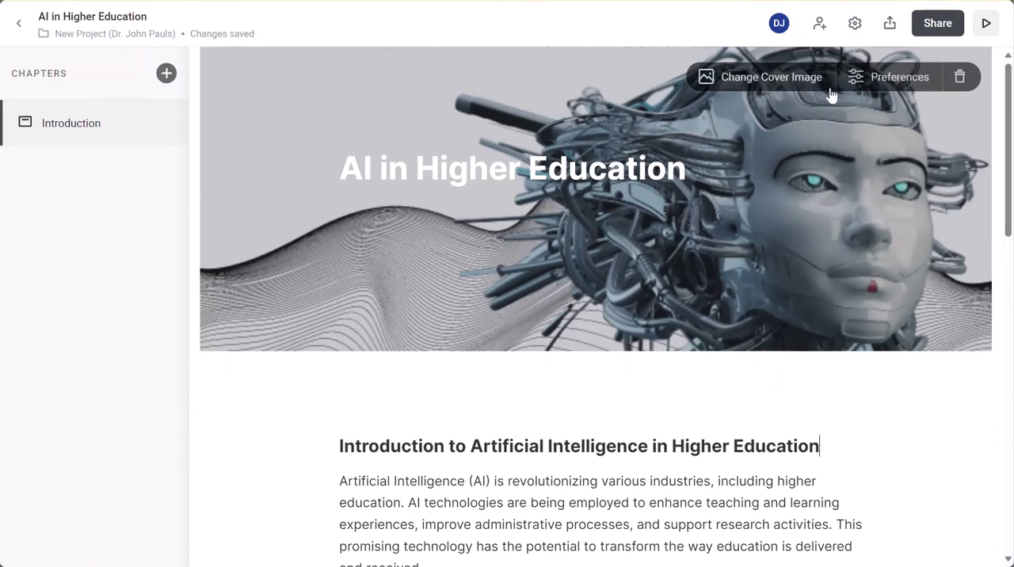
- Adjust the cover overlay opacity and select the cover title
click(889, 76)
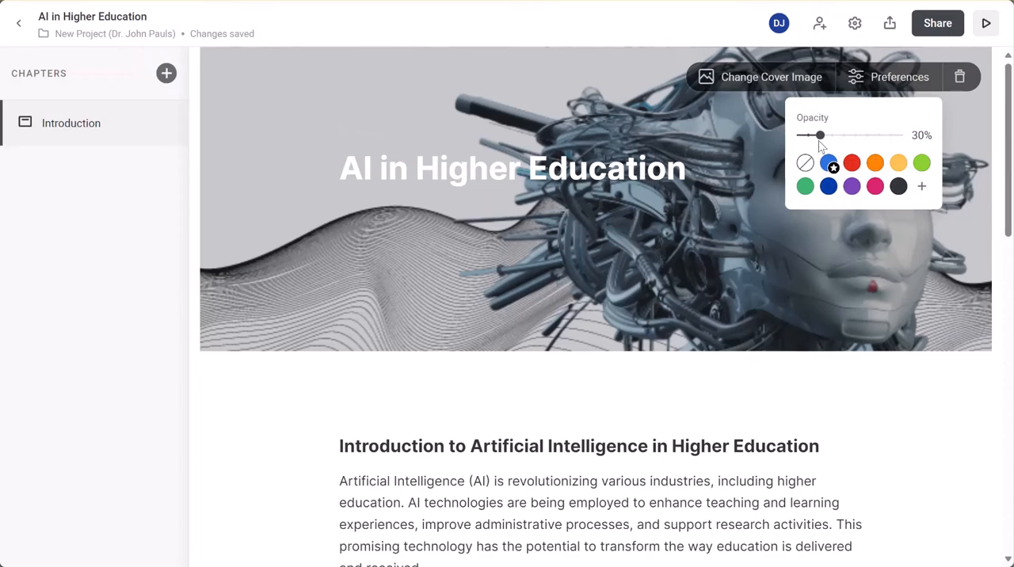
drag(820, 134, 796, 135)
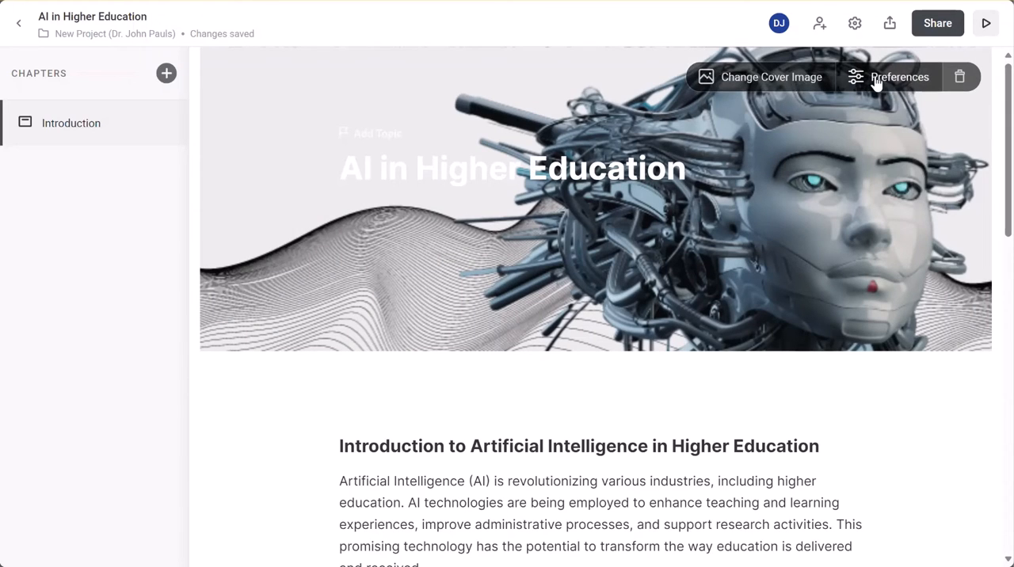
click(890, 77)
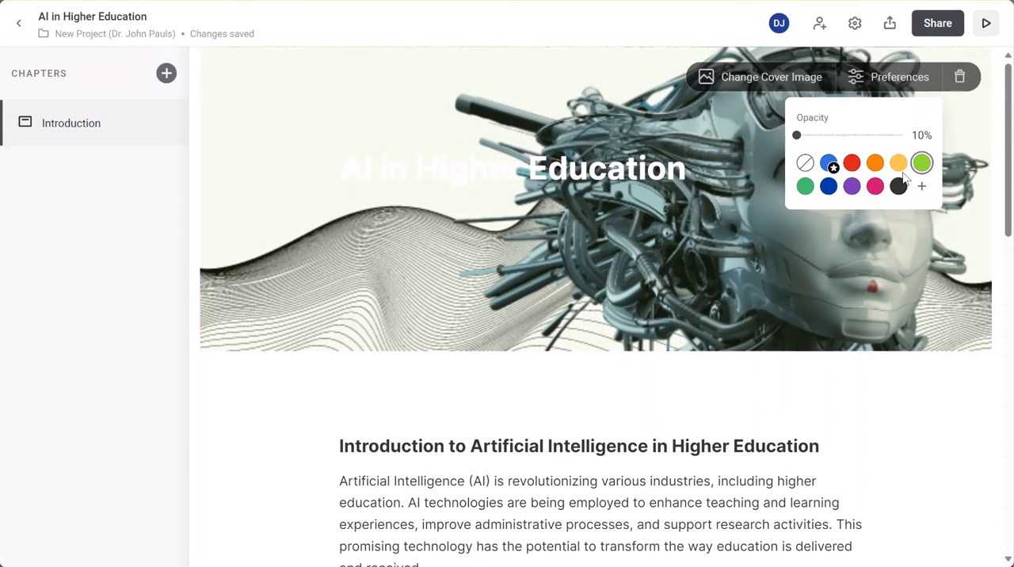
click(898, 186)
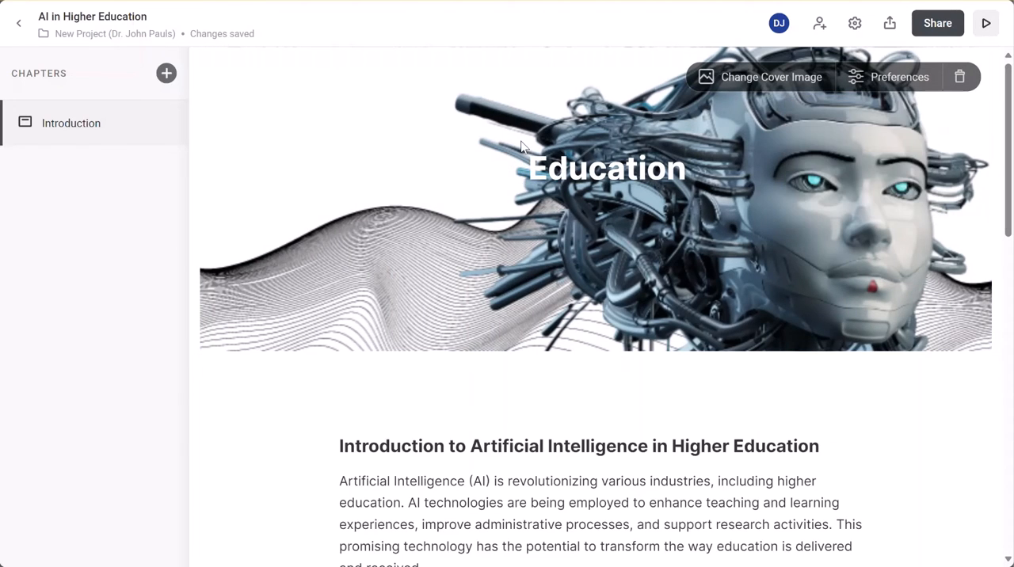
triple_click(513, 168)
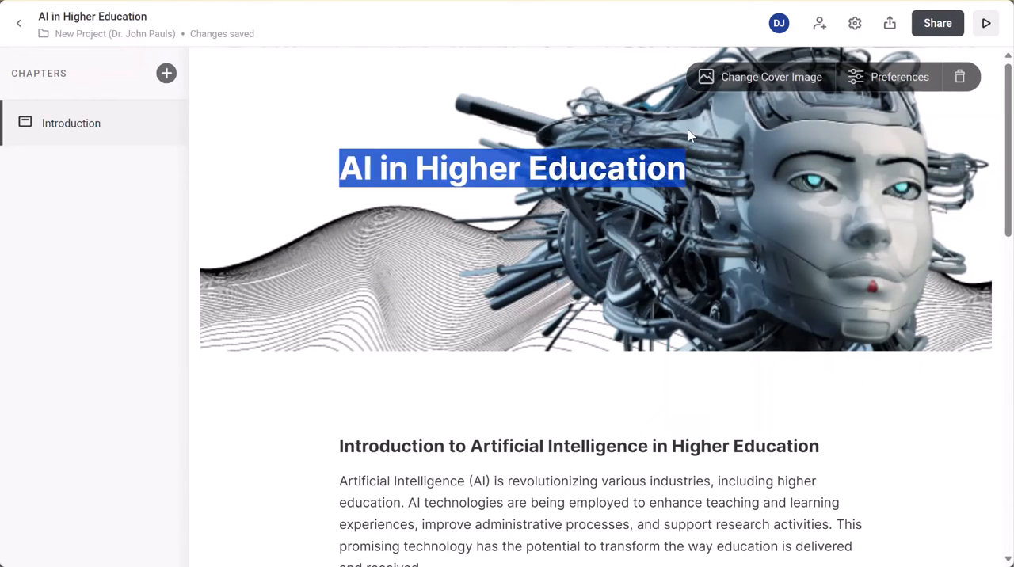
mouse_move(899, 77)
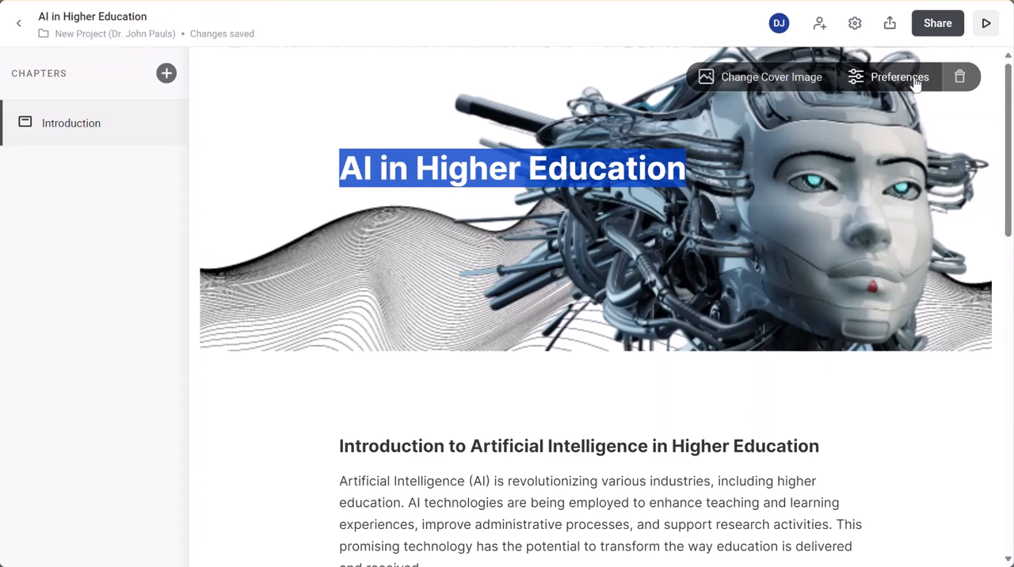
- Apply a blue-violet colour swatch to the cover overlay
click(899, 77)
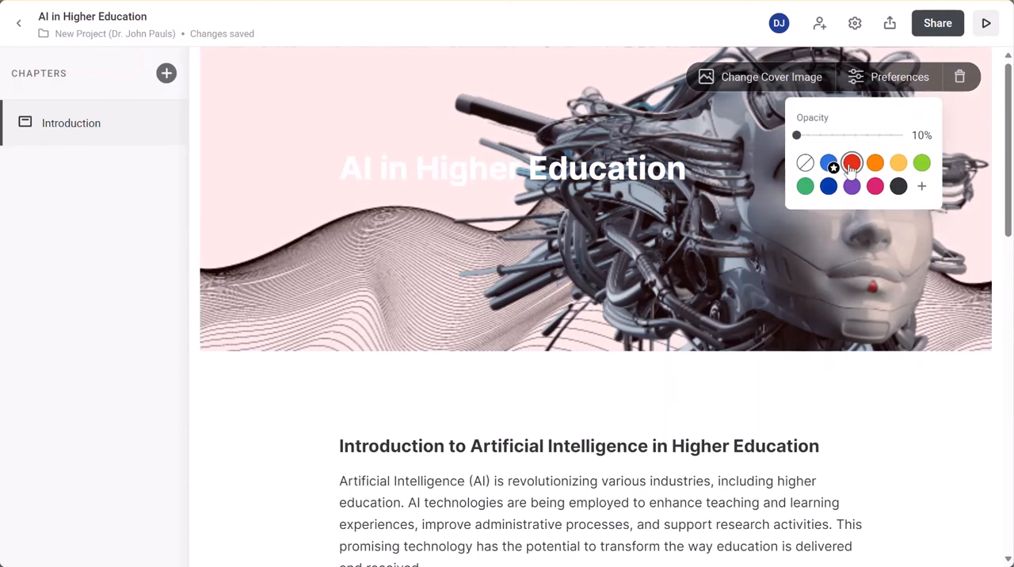
click(828, 186)
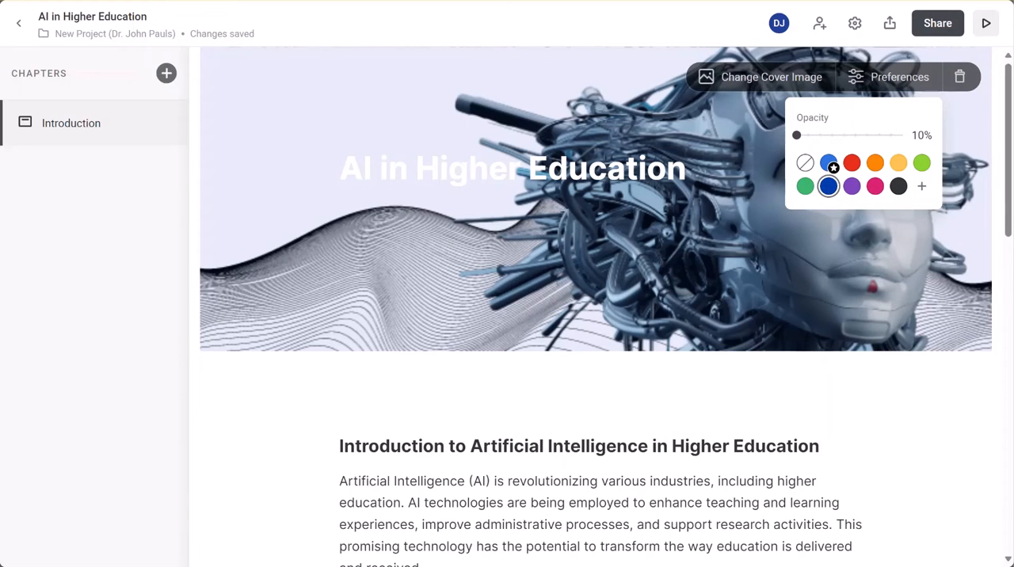
click(852, 187)
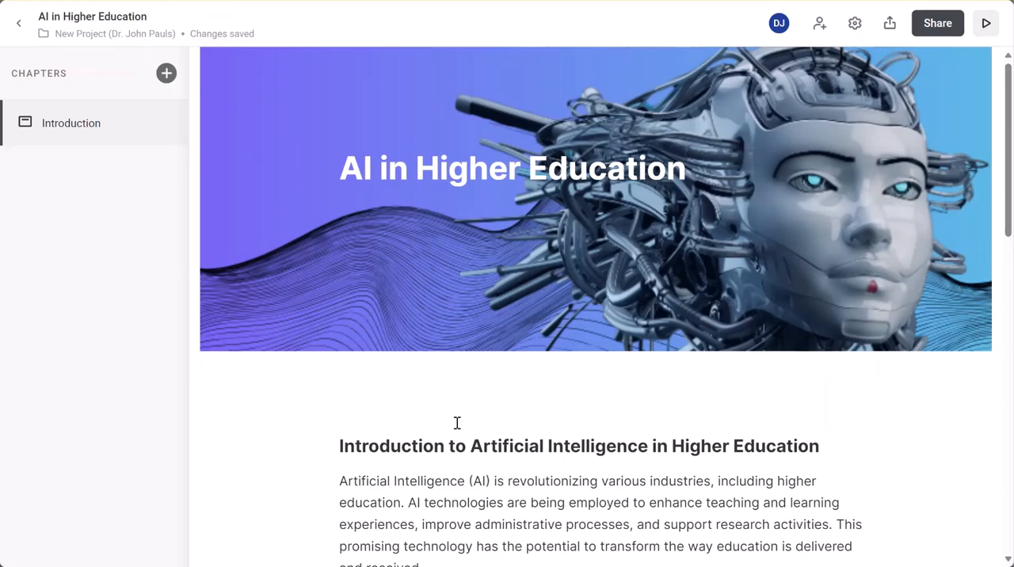
- Delete 'In conclusion,' from the start of the Introduction's final paragraph
scroll(down, 3)
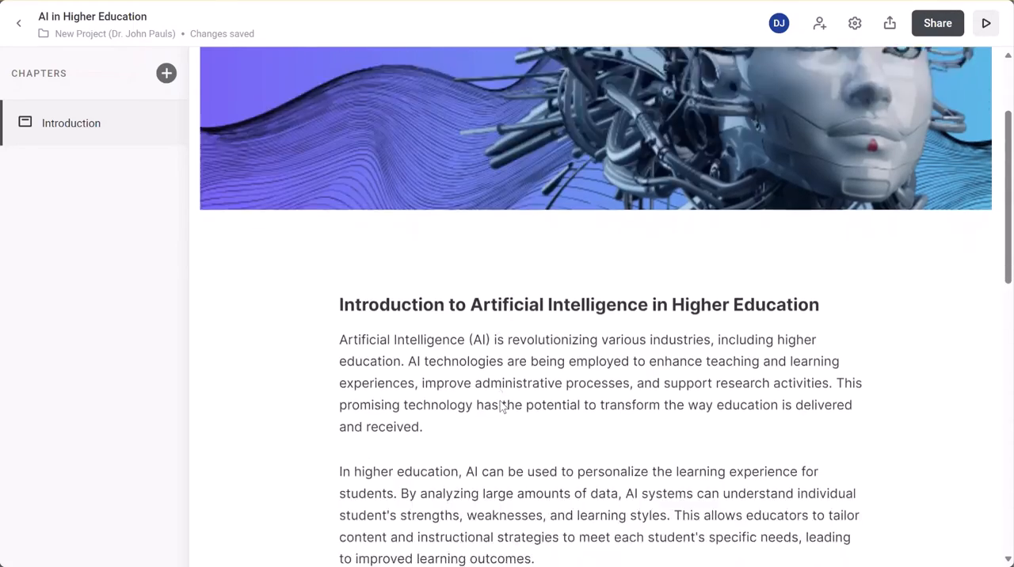
scroll(down, 3)
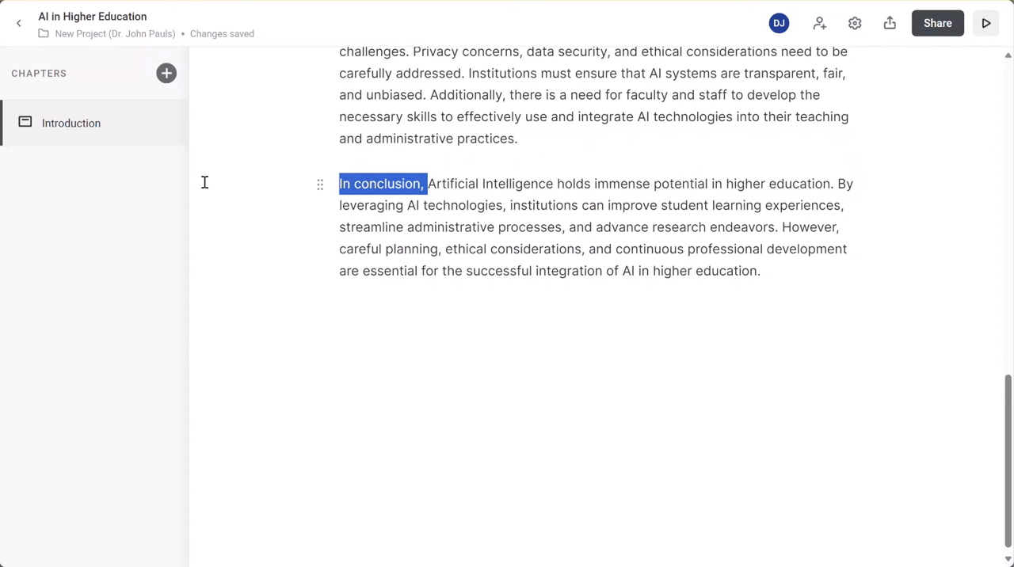
key(Delete)
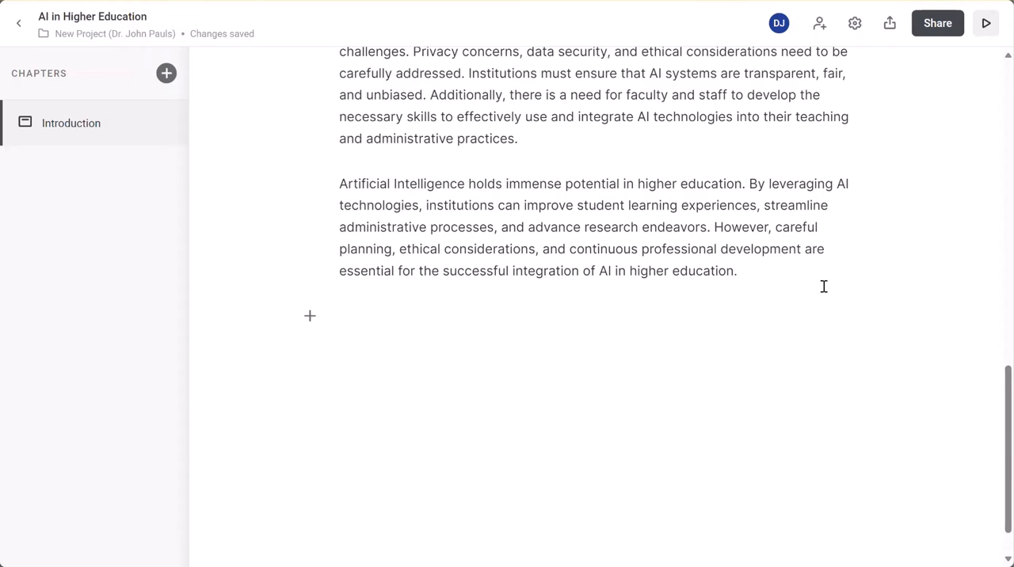
click(309, 316)
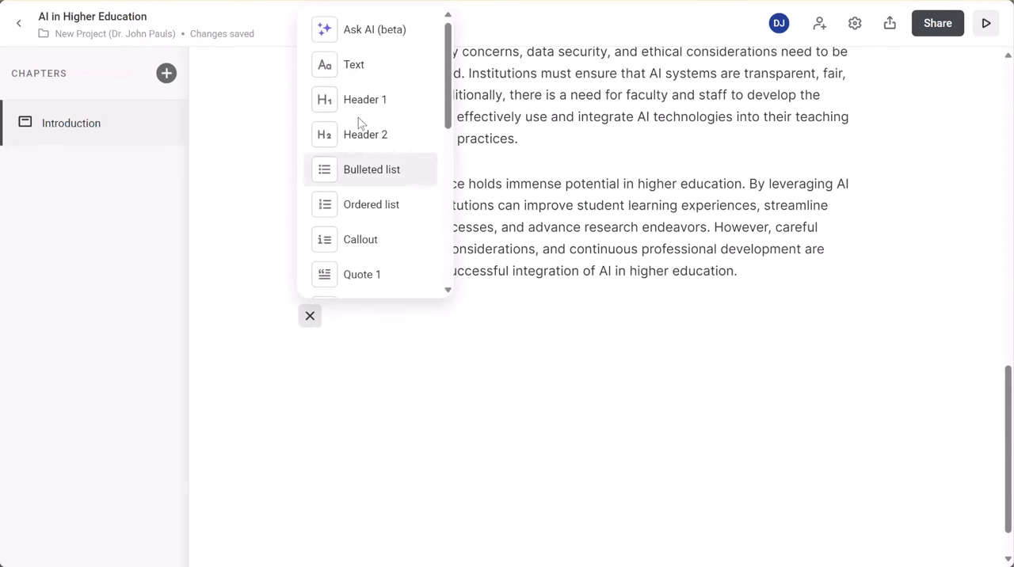
mouse_move(377, 143)
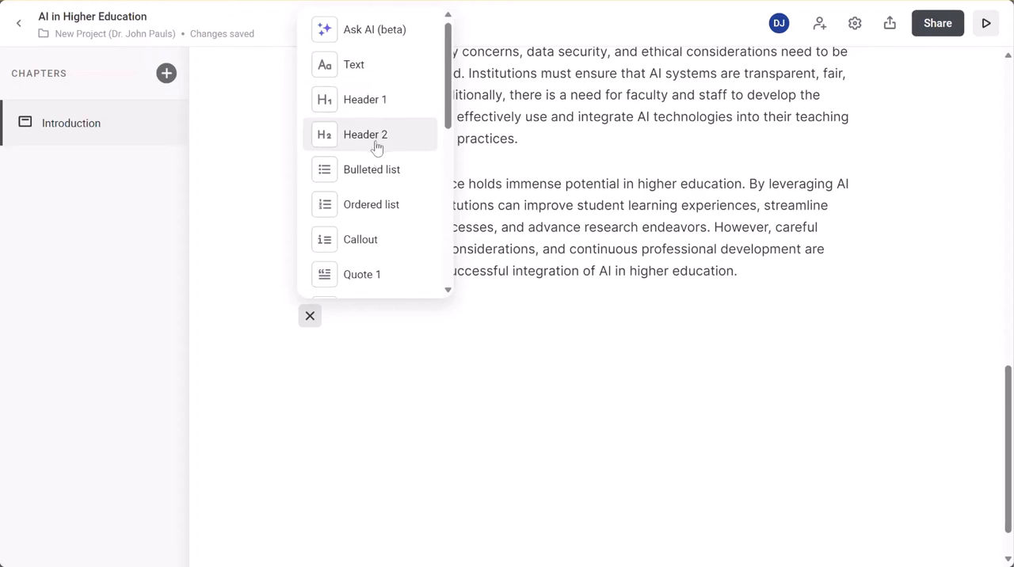
scroll(down, 3)
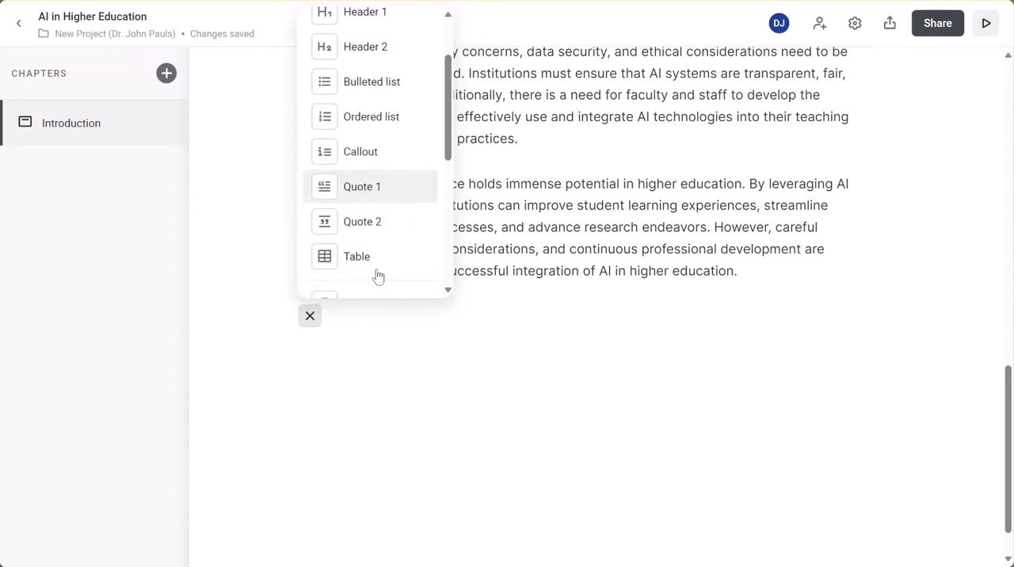
scroll(down, 3)
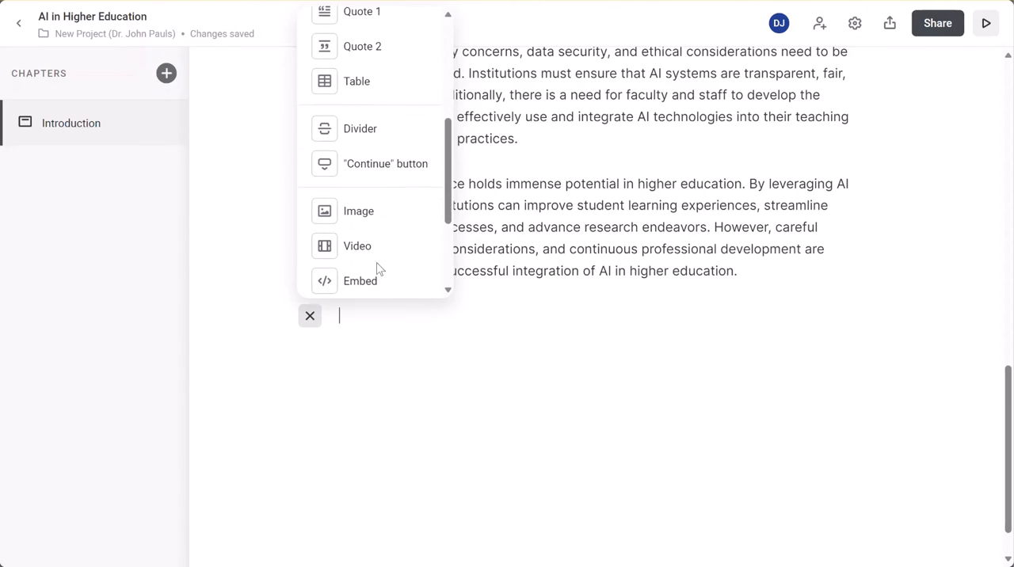
scroll(down, 3)
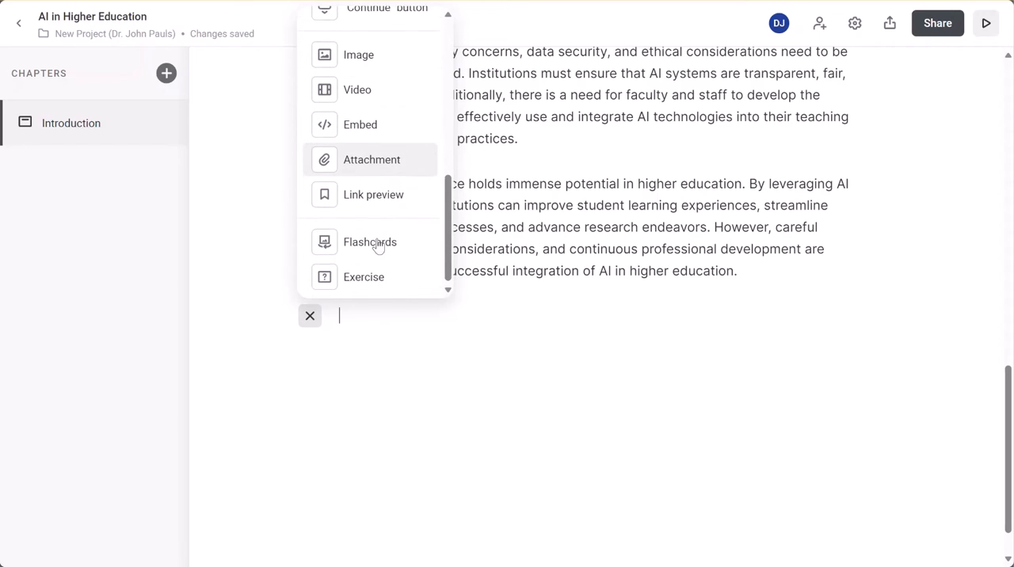
mouse_move(379, 275)
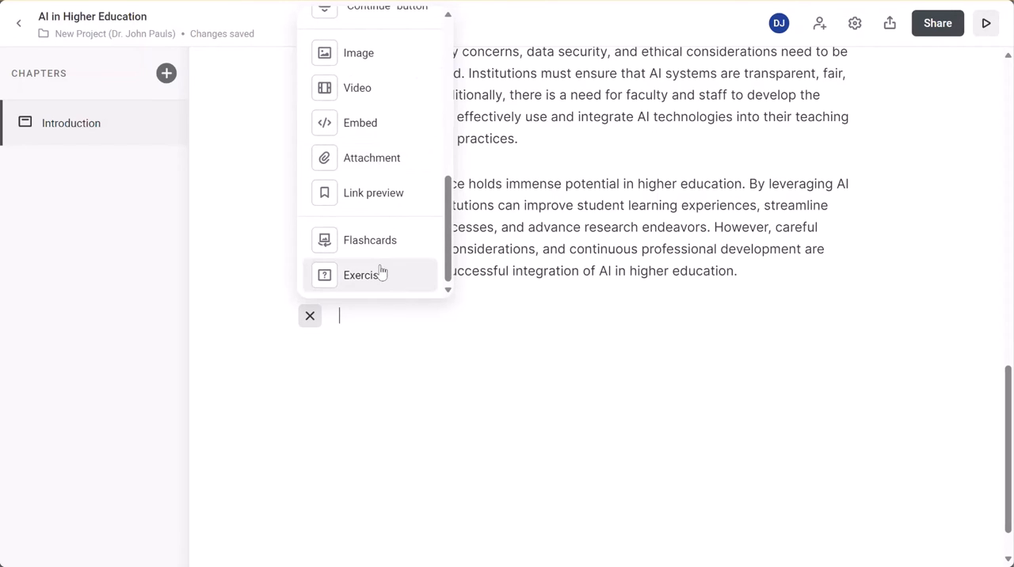
scroll(up, 3)
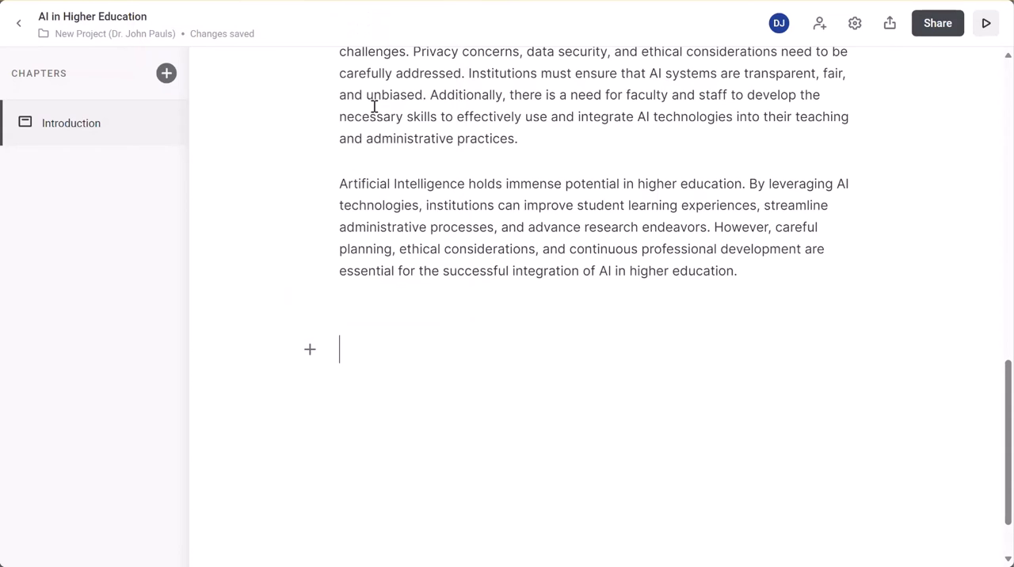
mouse_move(367, 232)
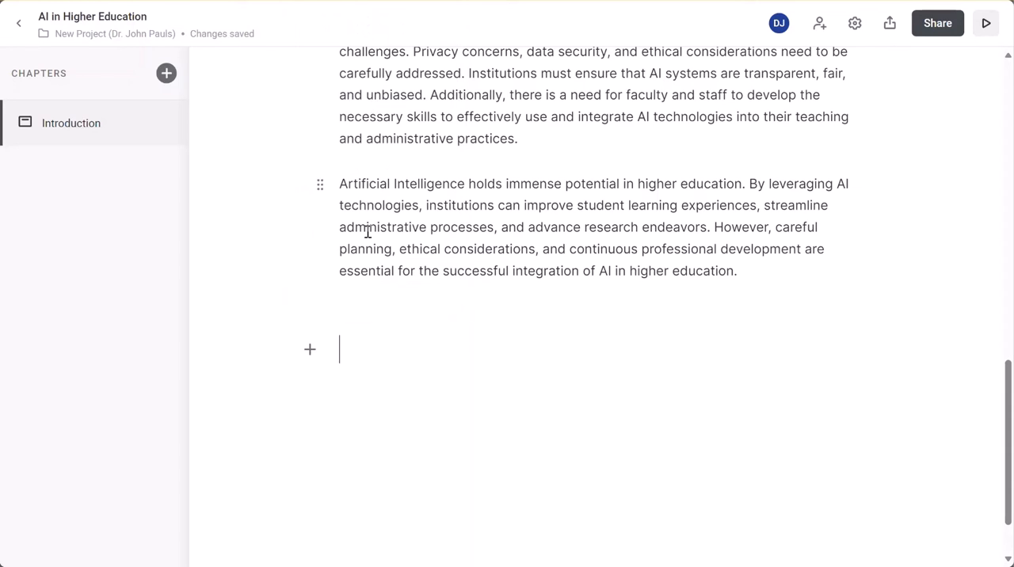
text(Availab)
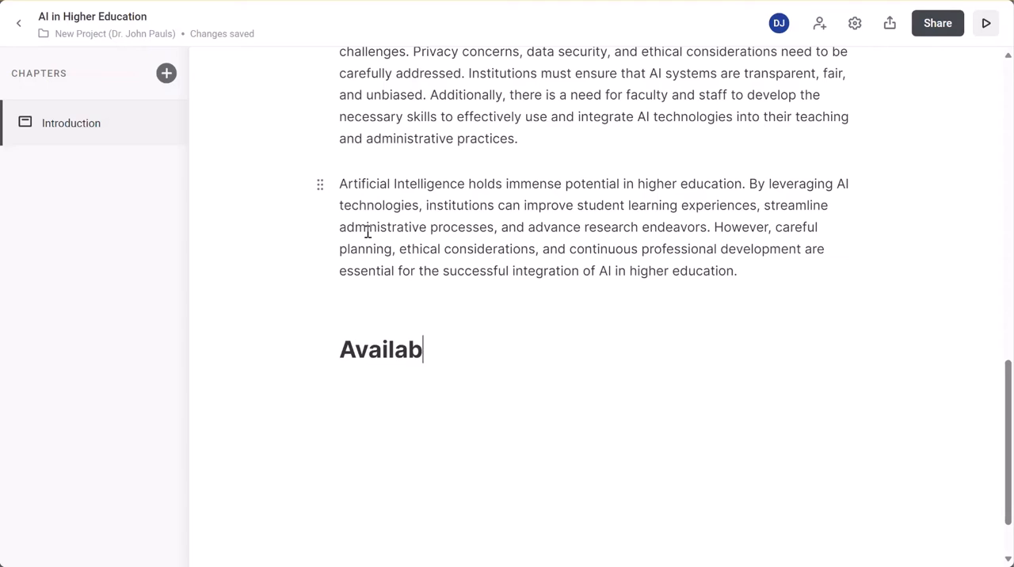
text(le AI Tool)
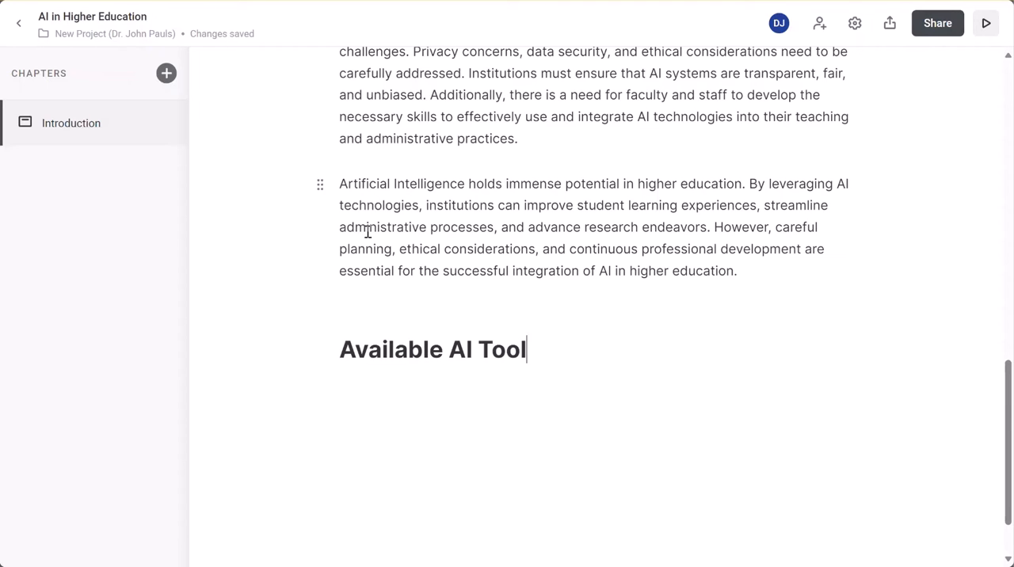
text(s)
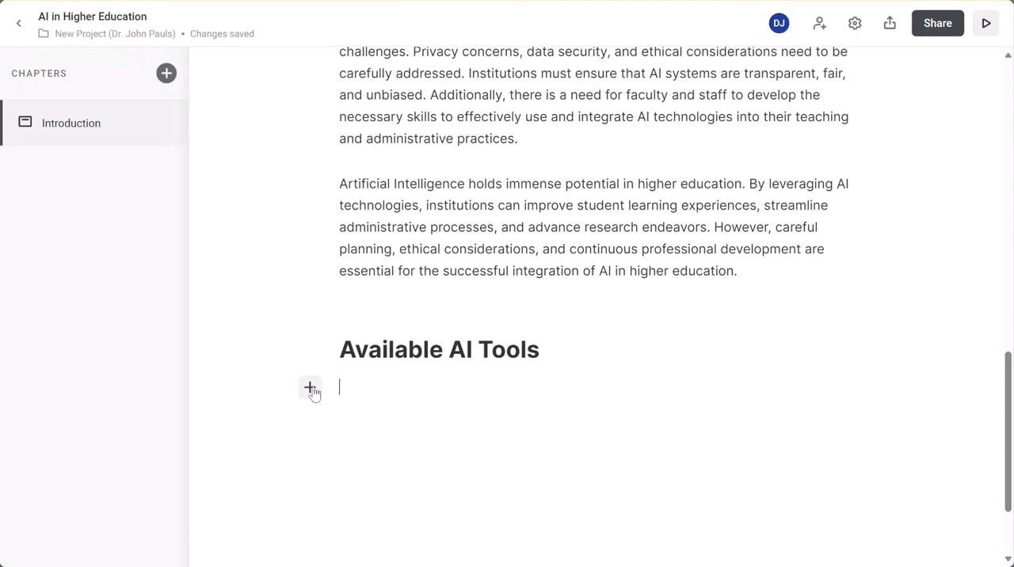
click(311, 389)
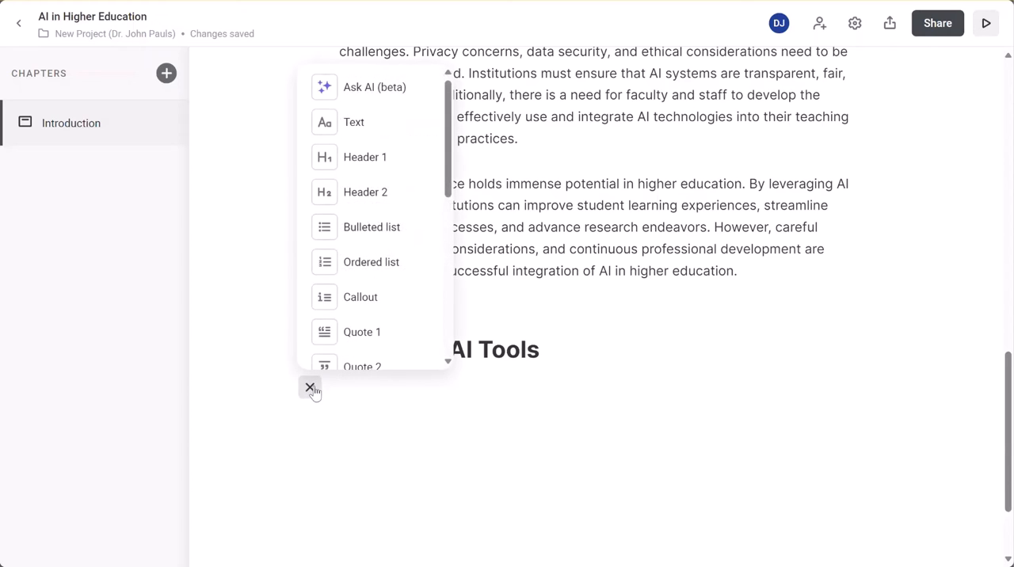
mouse_move(371, 227)
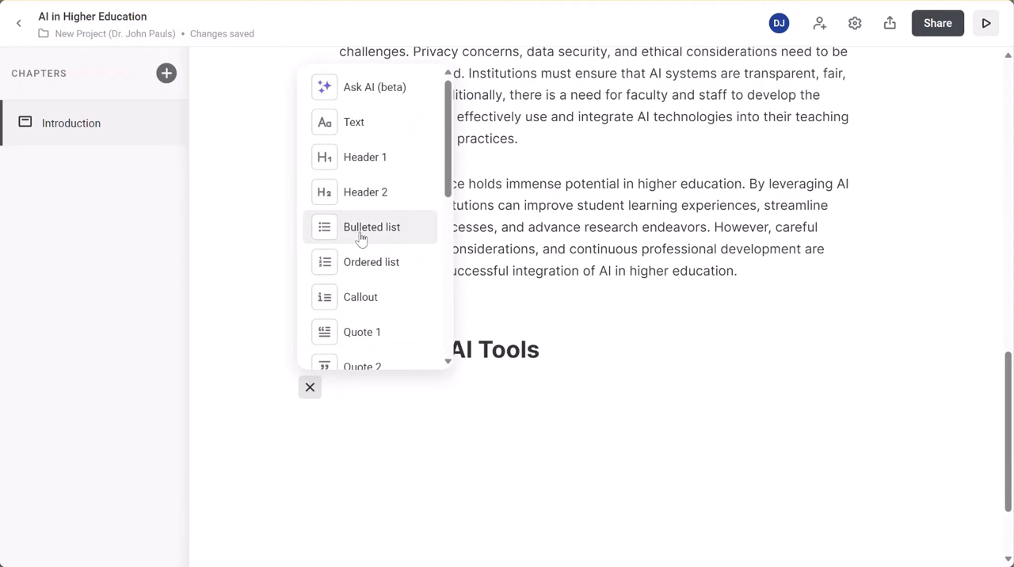
click(357, 219)
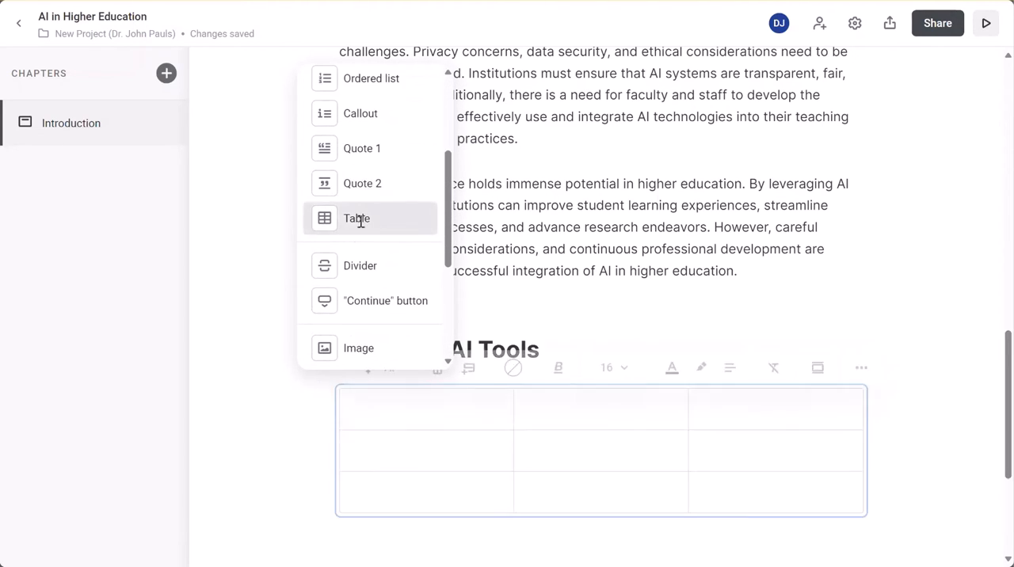
click(357, 218)
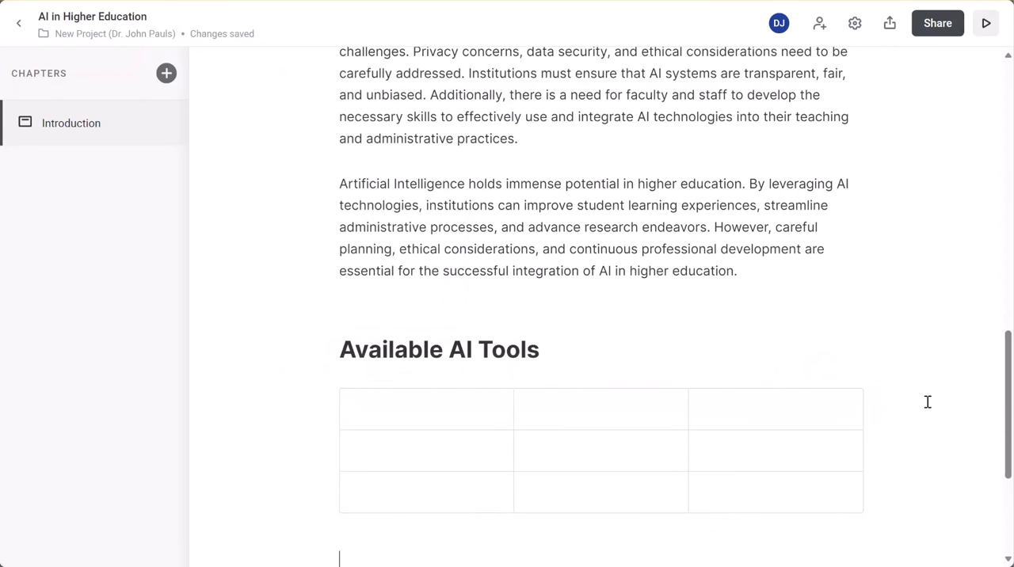
click(775, 450)
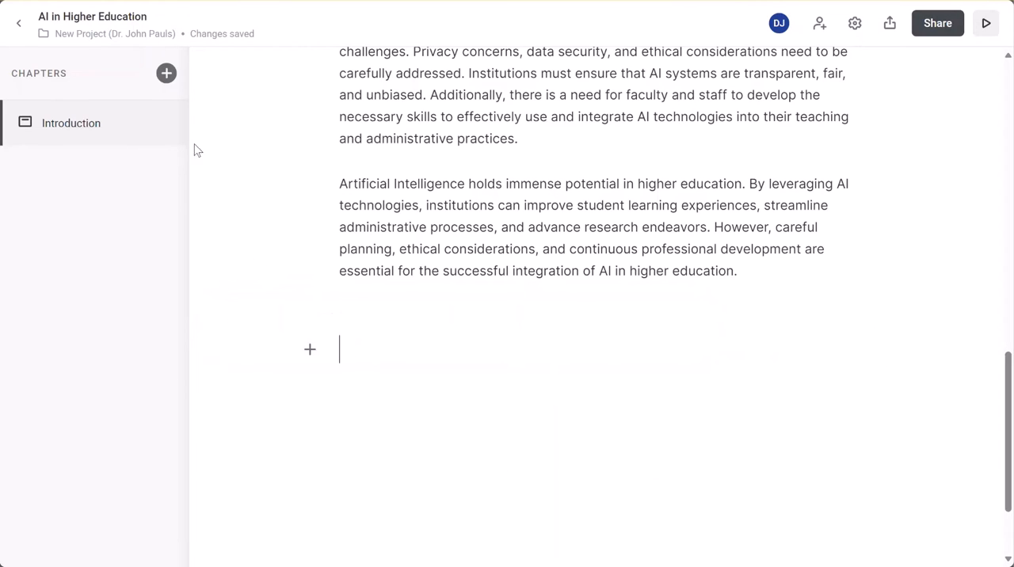
- Add chapters titled 'AI For Research' and 'AI for Creativity'
click(165, 73)
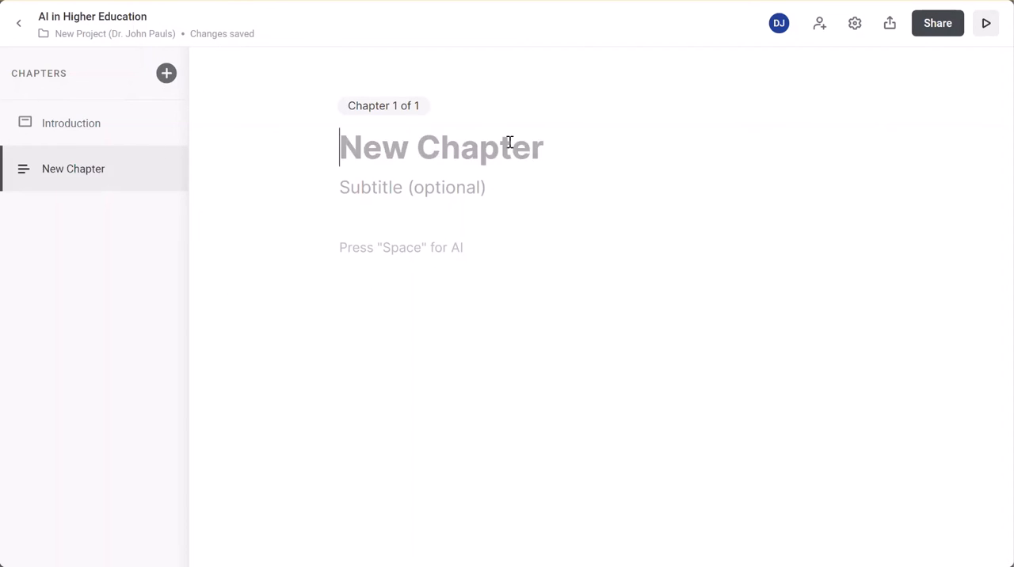
text(AI For Rese)
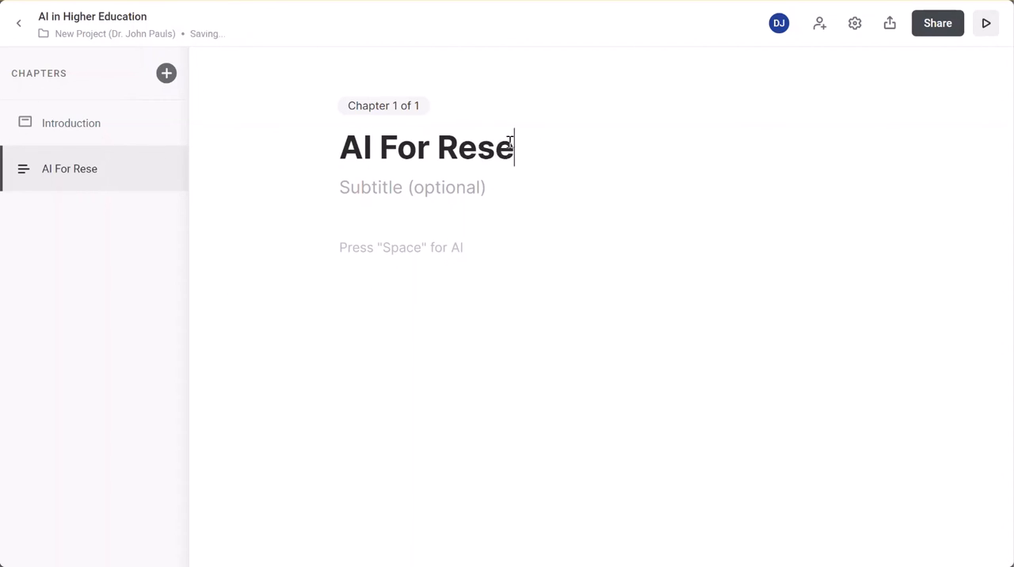
text(arch)
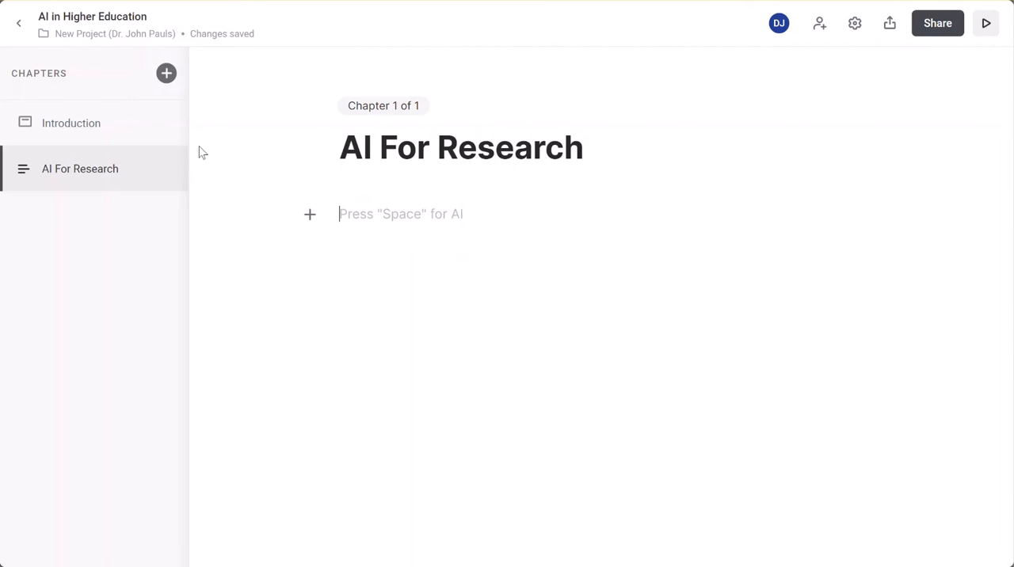
click(166, 73)
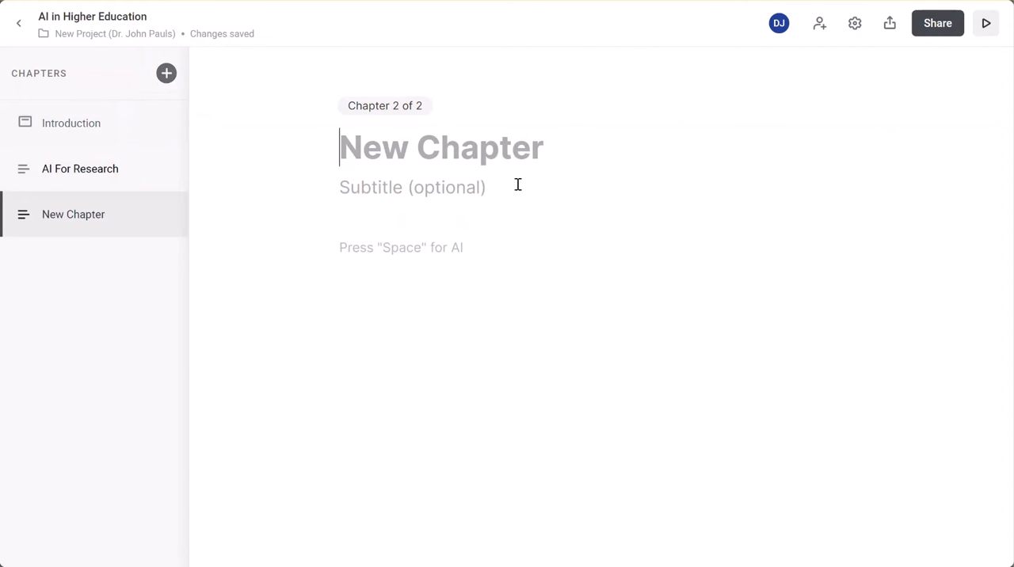
text(AI for C)
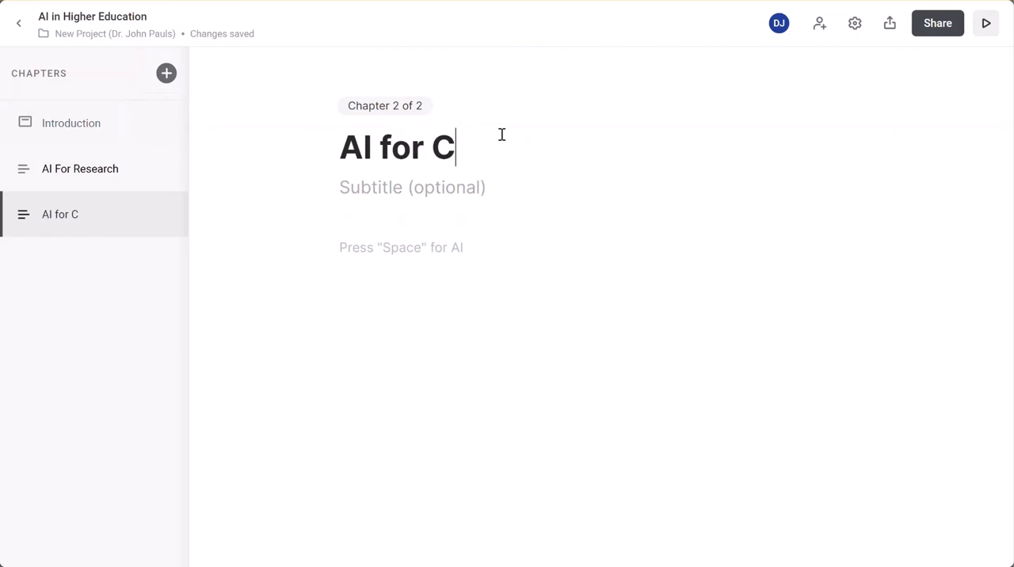
text(reat)
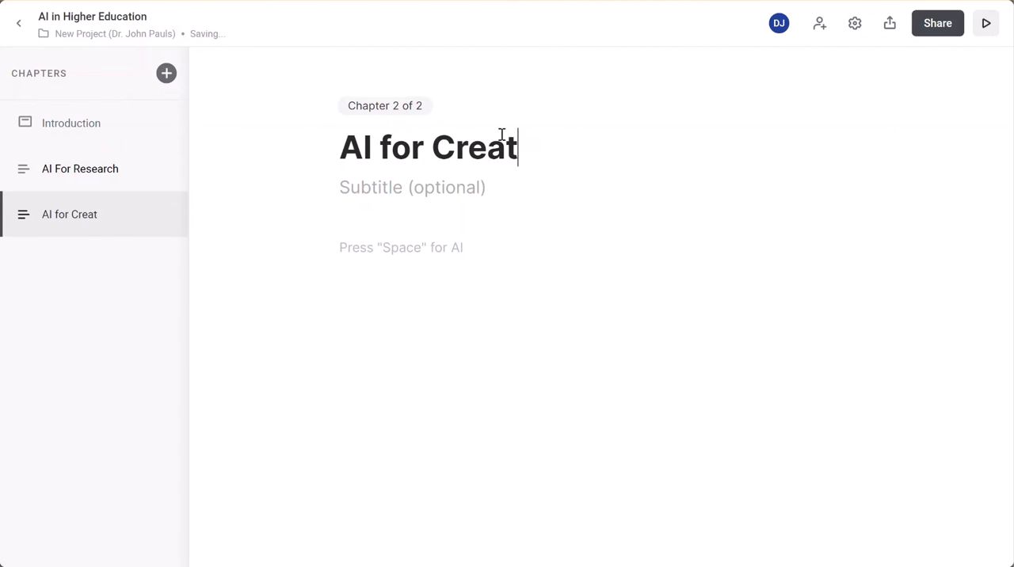
text(ivity)
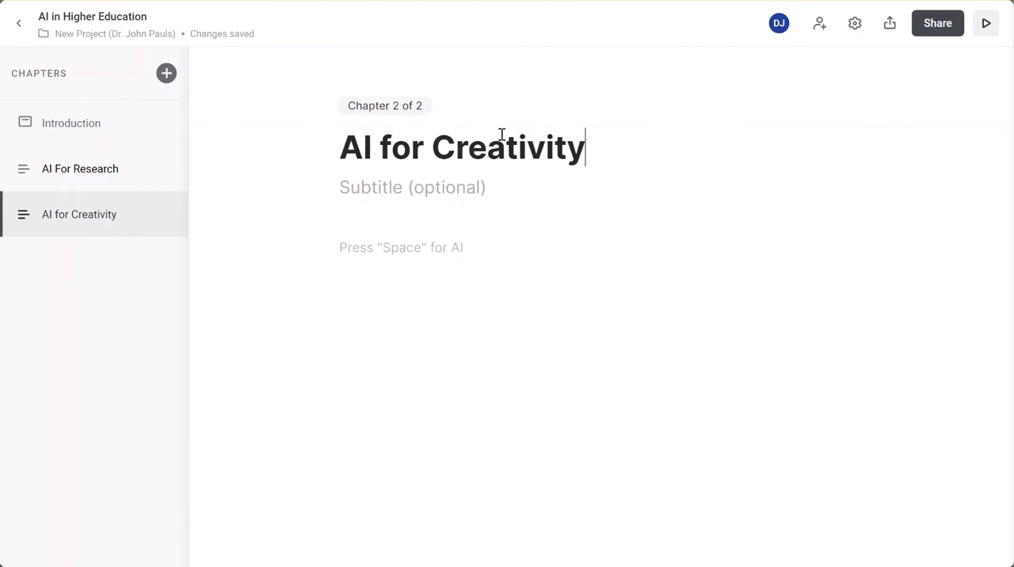
mouse_move(166, 73)
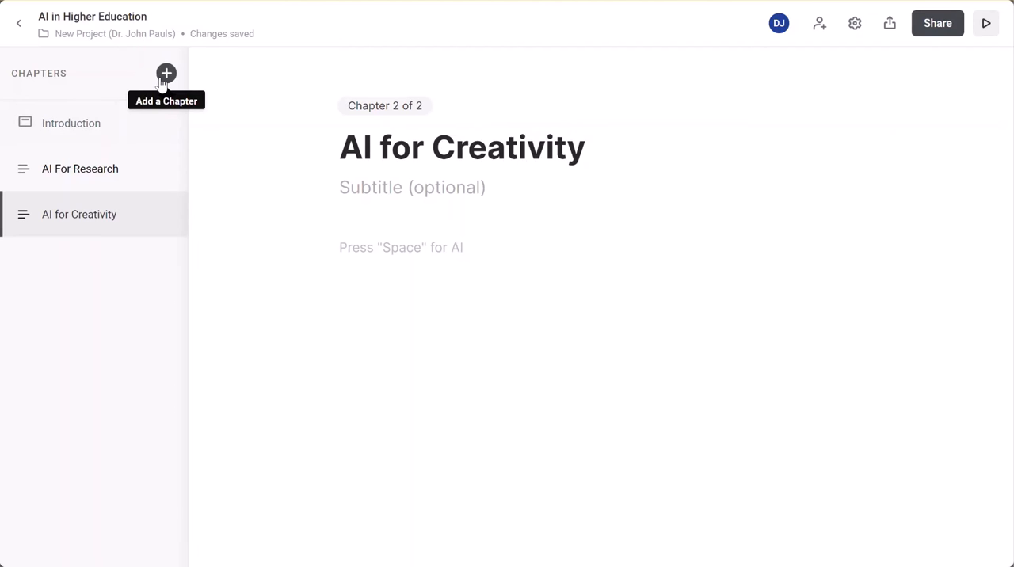
- Add chapters titled 'AI for Productivity' and 'Final Thoughts'
click(166, 73)
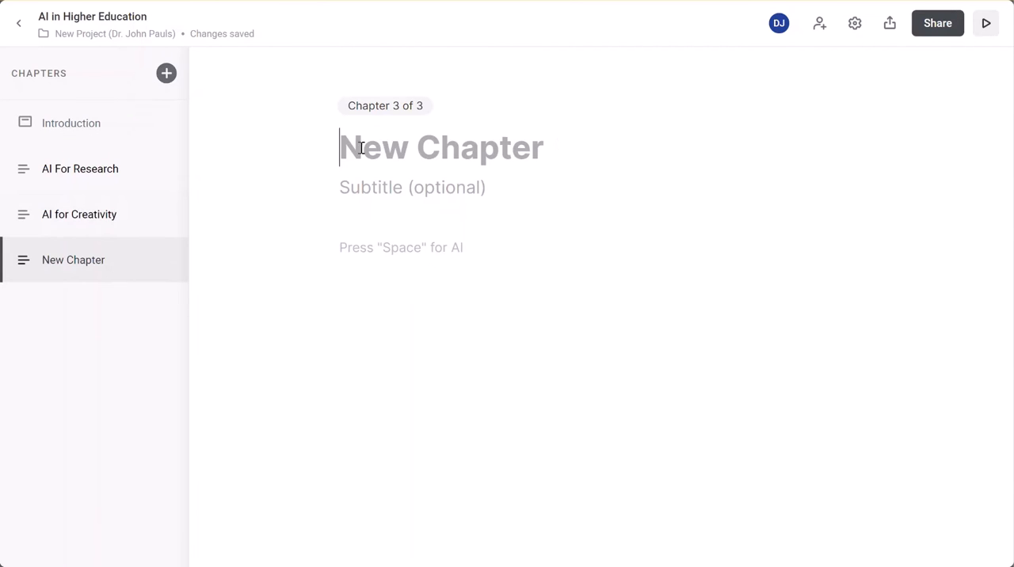
text(AI for)
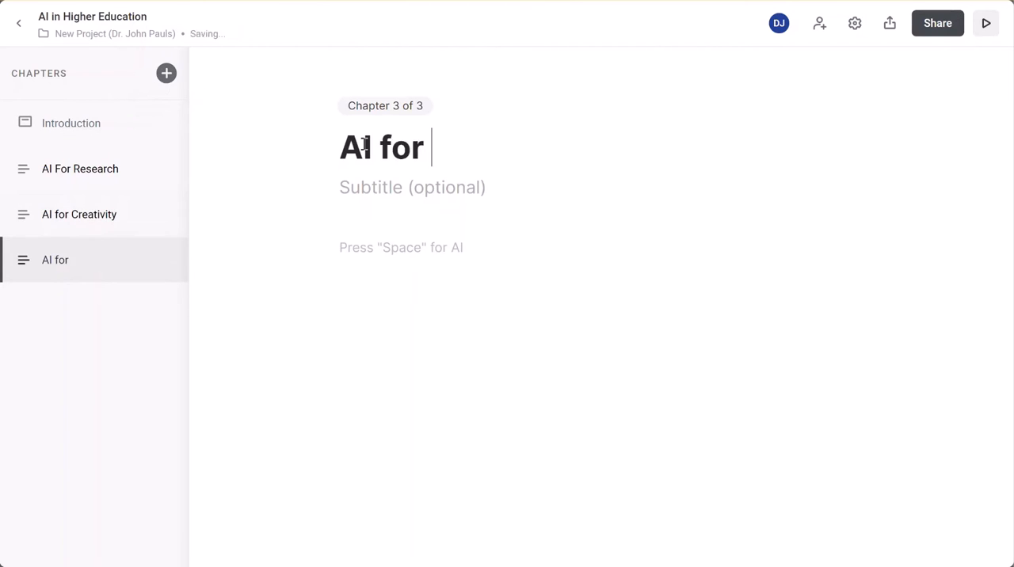
text(Productivity)
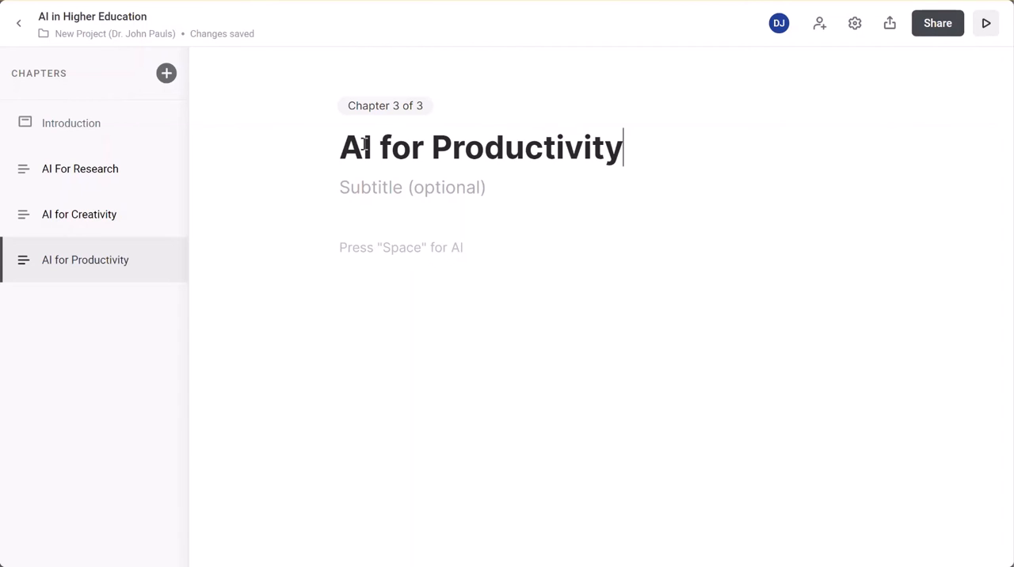
click(167, 73)
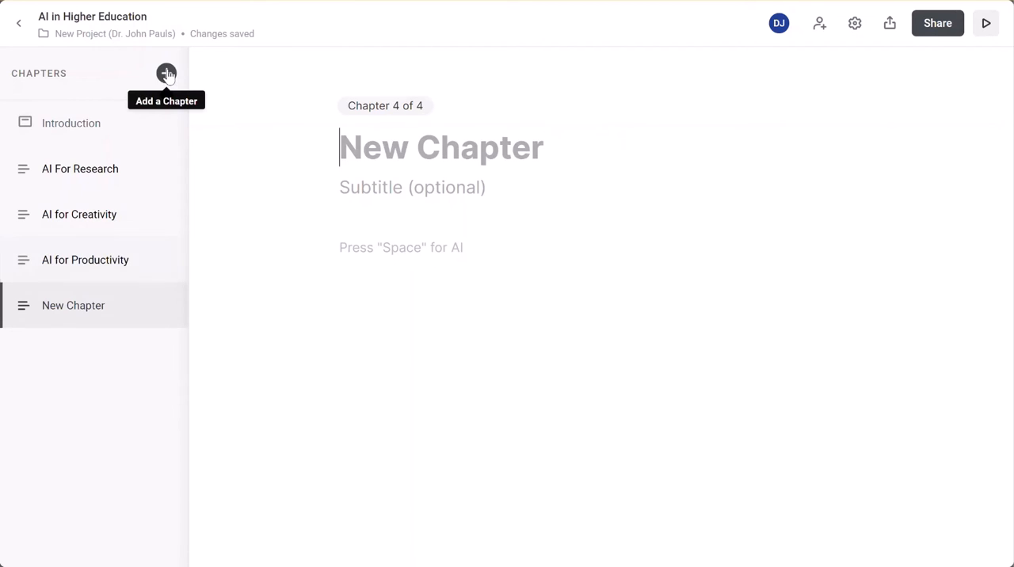
text(Final)
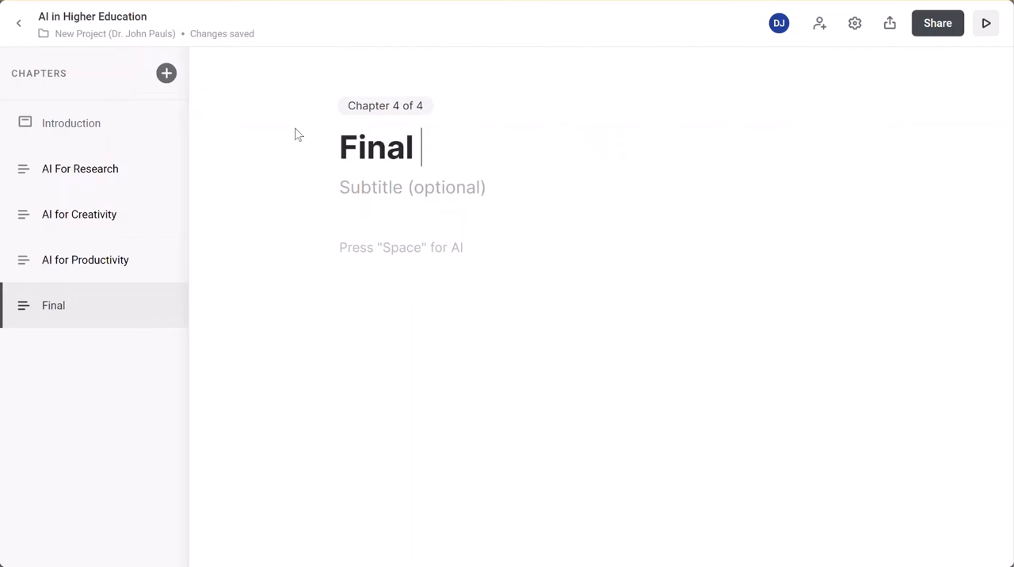
text(Thoughts)
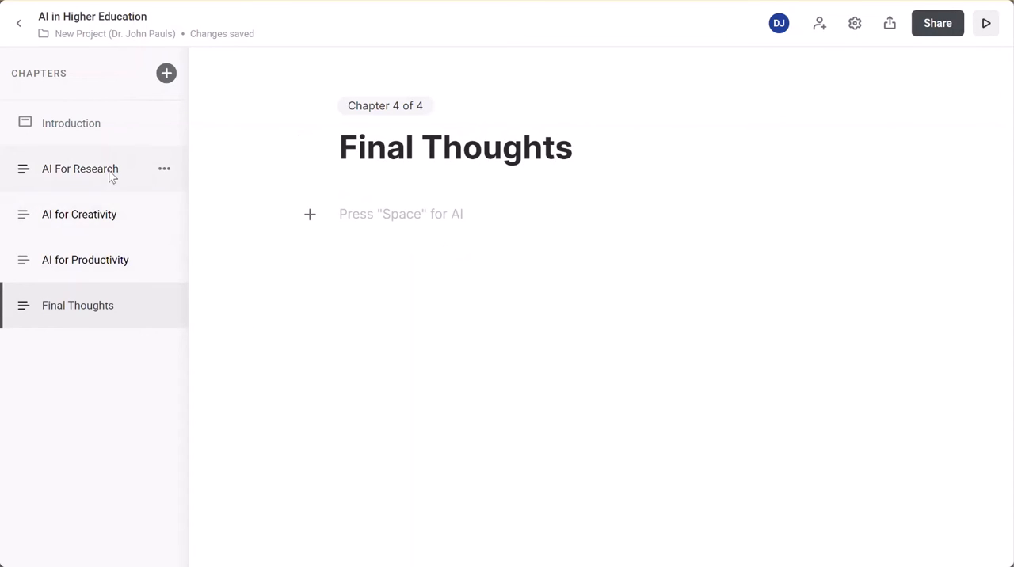
- Start a learner preview of the course from the Introduction chapter
click(79, 214)
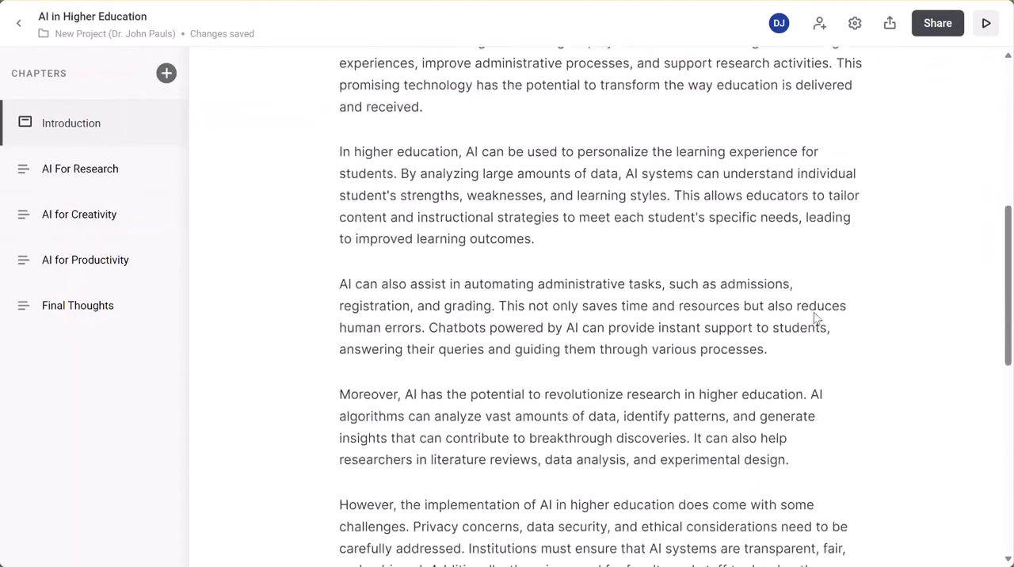
scroll(up, 3)
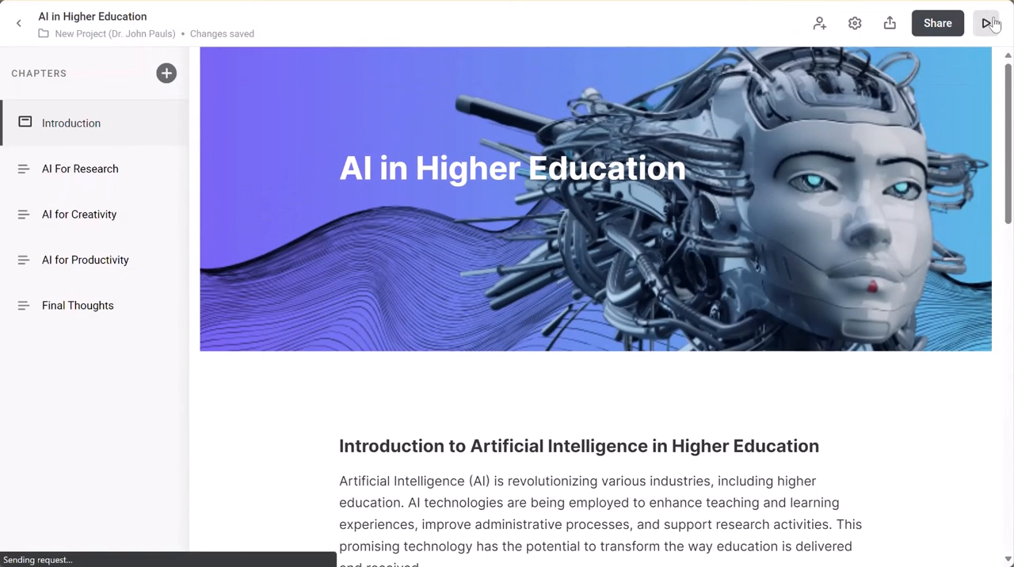
click(989, 22)
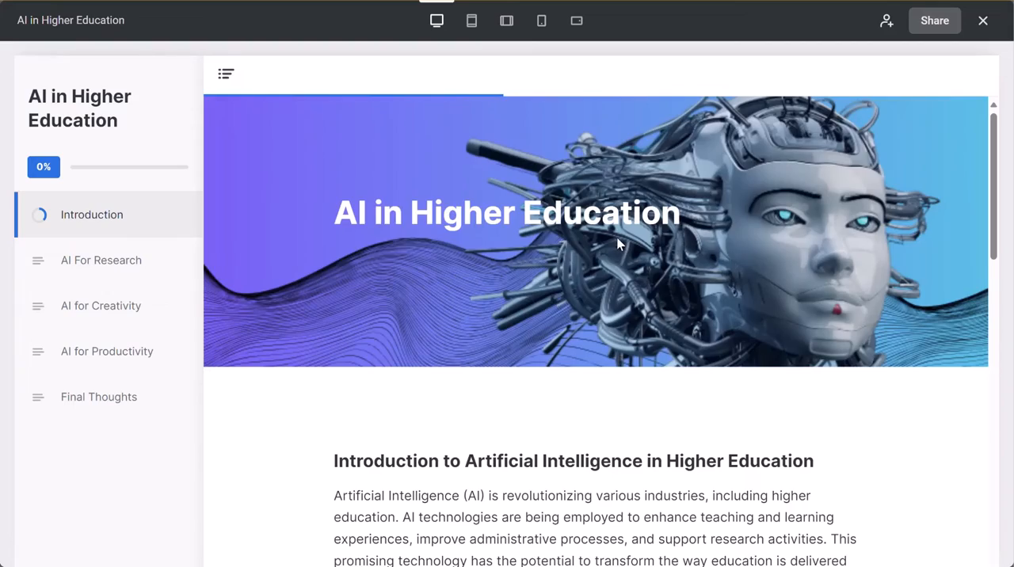
scroll(down, 3)
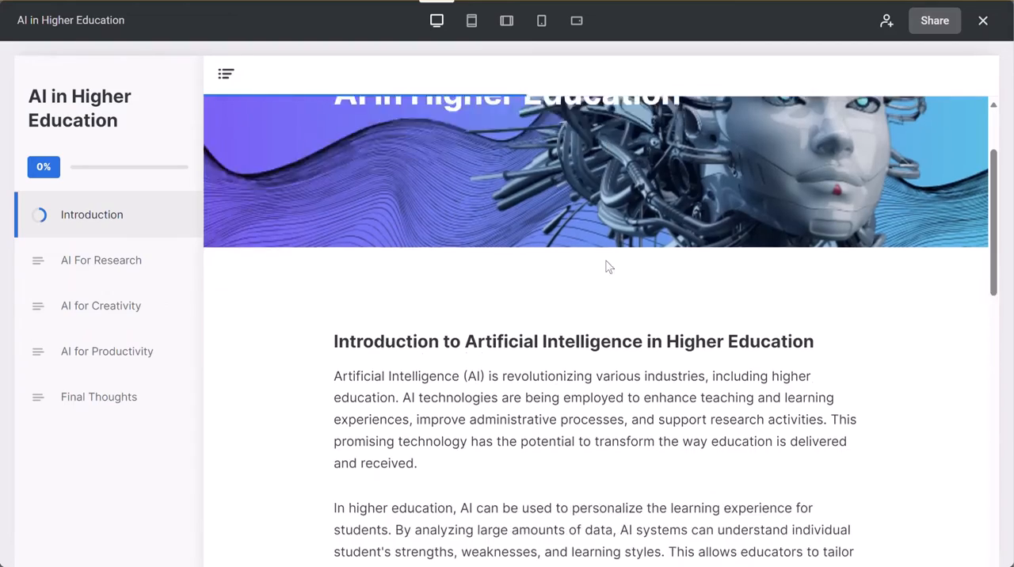
scroll(down, 3)
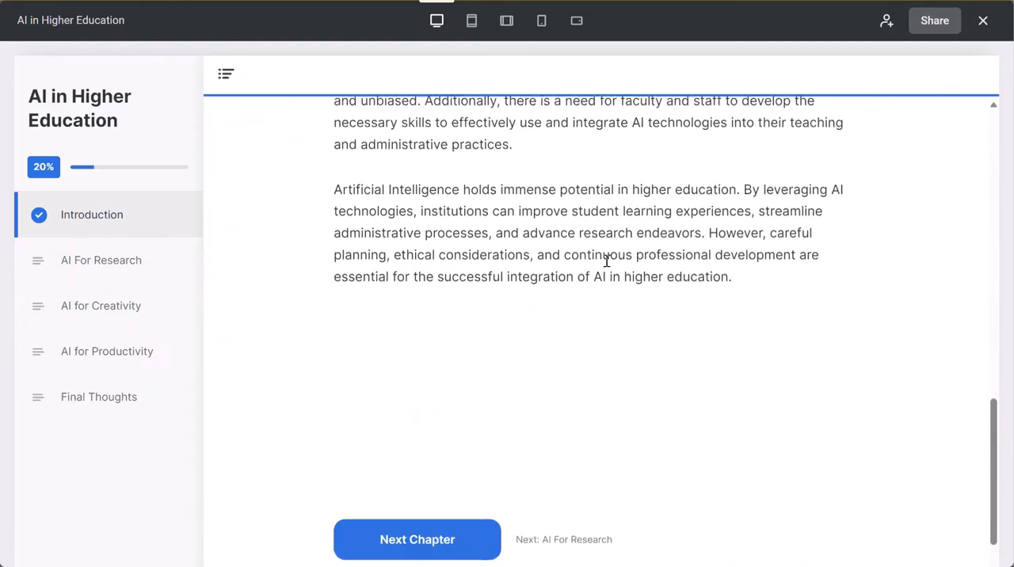
- Advance through AI For Research to Final Thoughts, complete the course, and exit preview
click(417, 539)
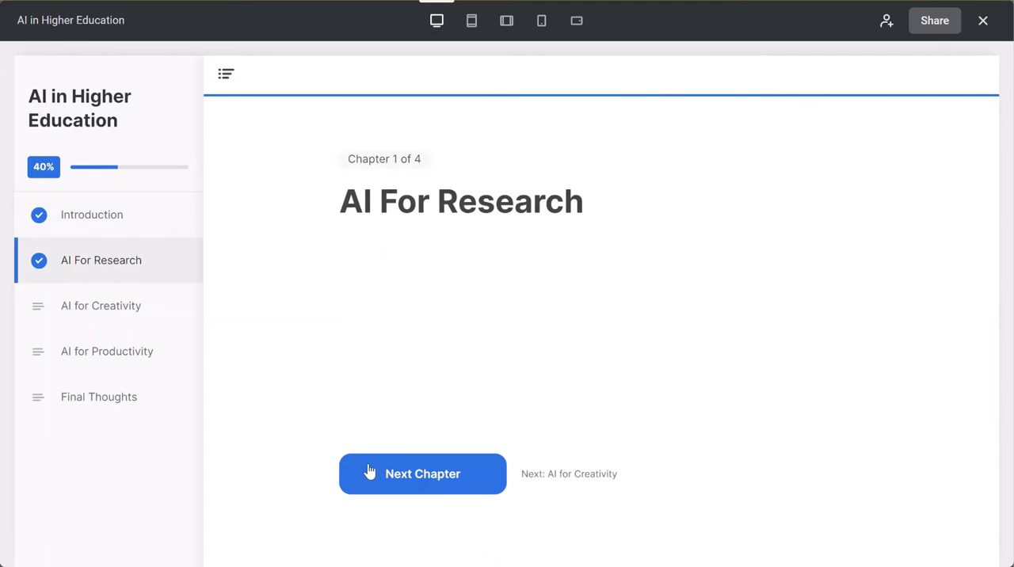
click(423, 474)
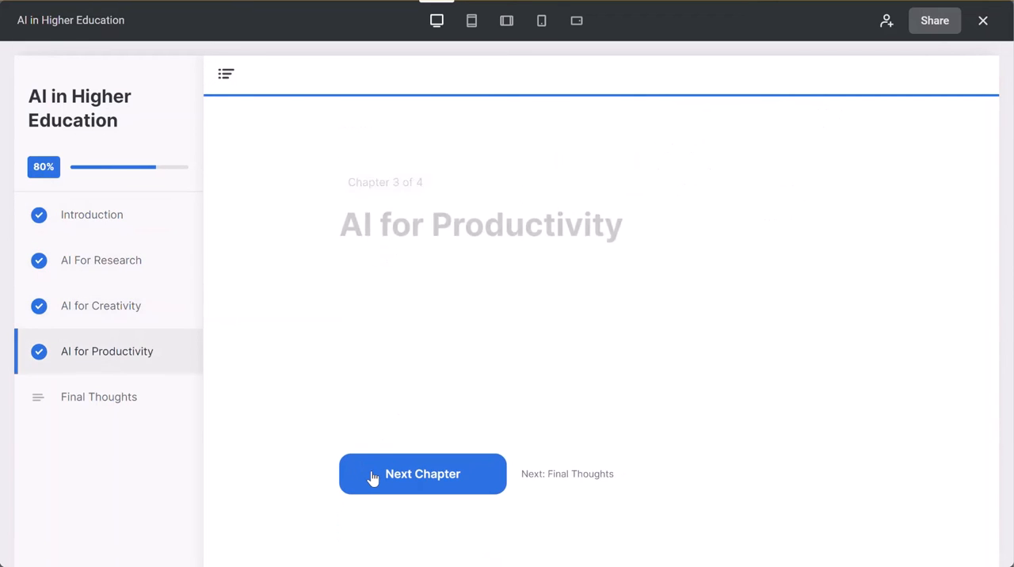
click(422, 474)
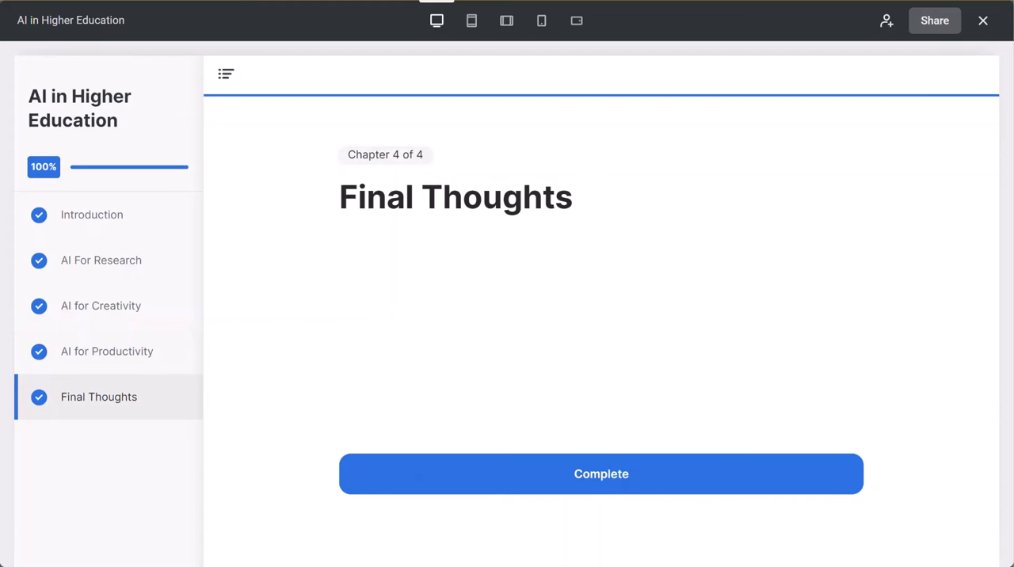
click(101, 260)
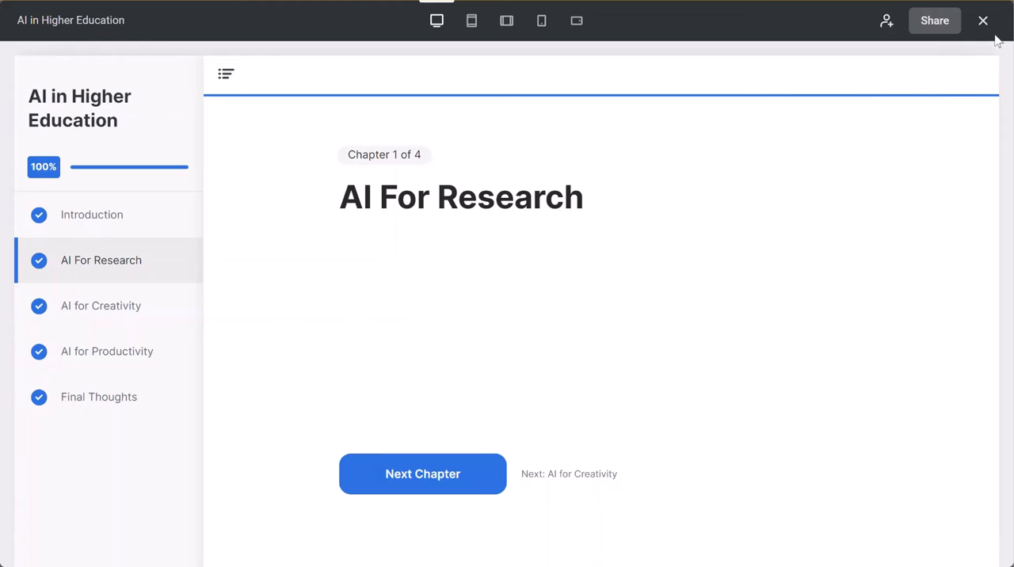
click(982, 20)
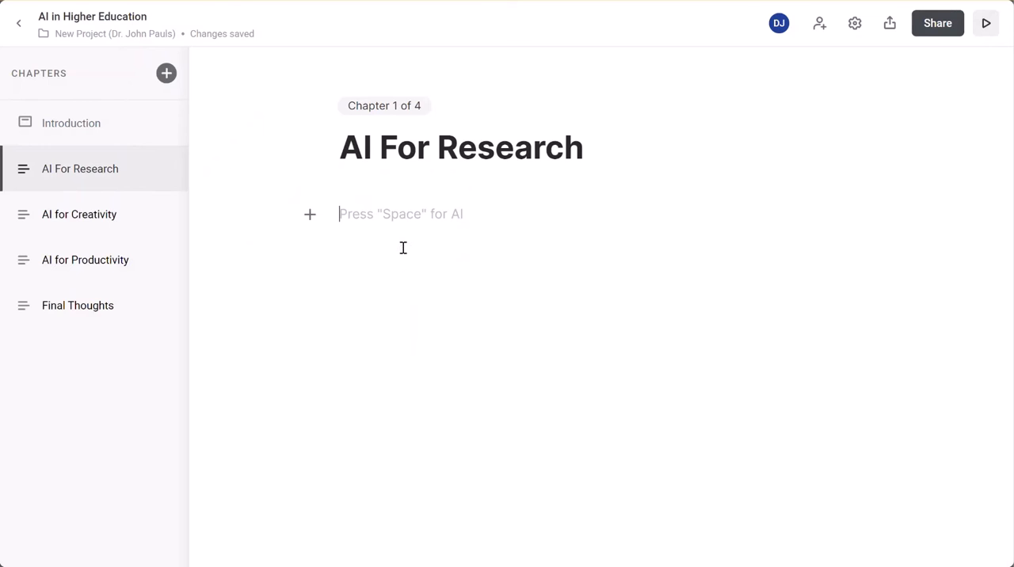
- Ask iSpring AI for a brief paragraph on available AI research tools, then regenerate it
key(space)
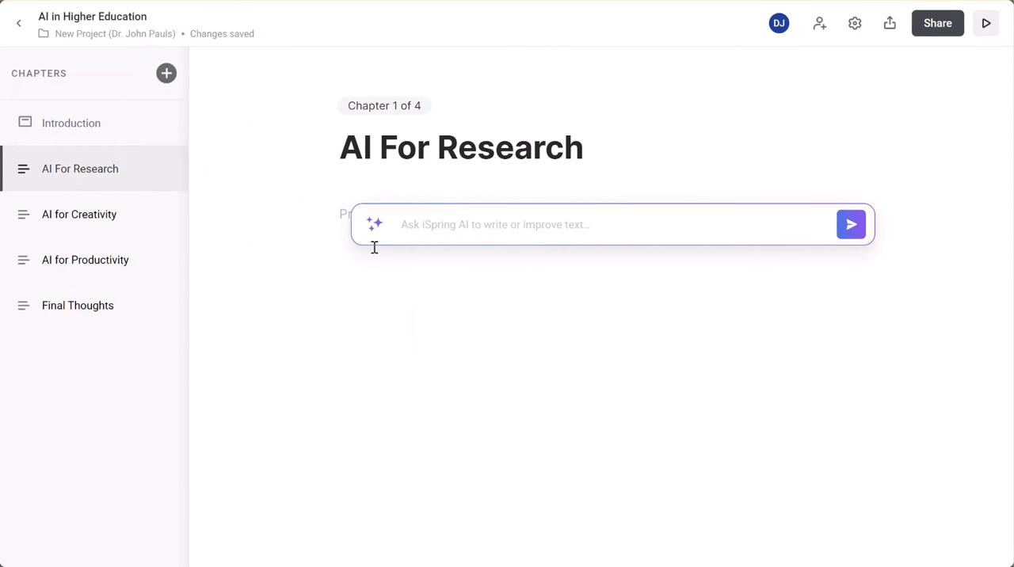
text(A brief paragrapg on)
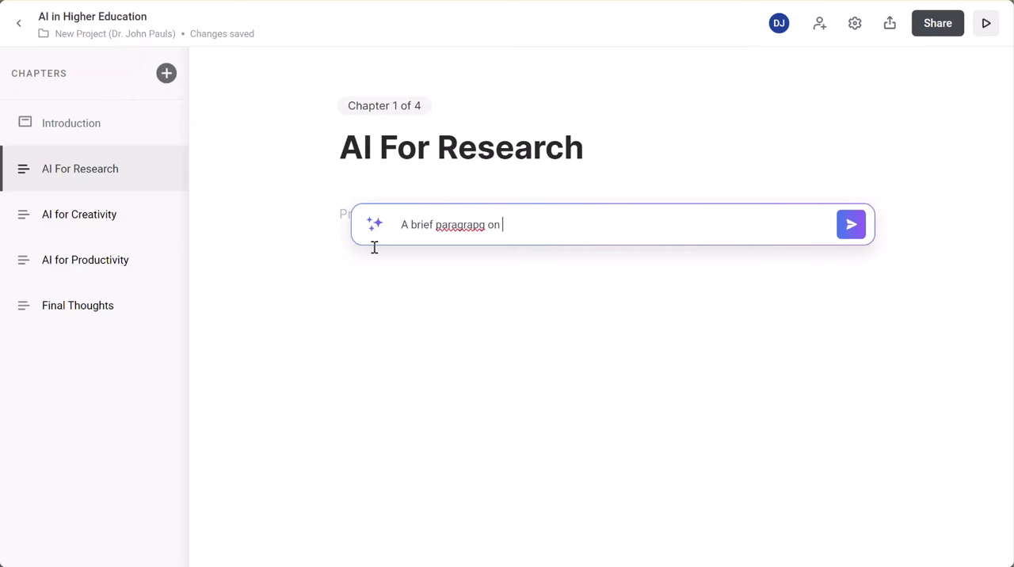
text(paragraph pon)
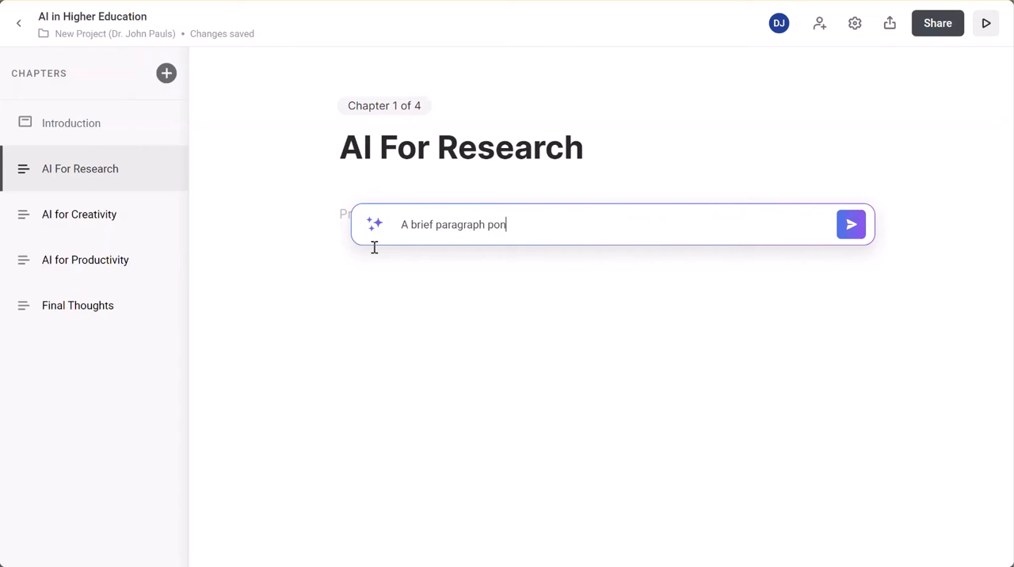
text(on a)
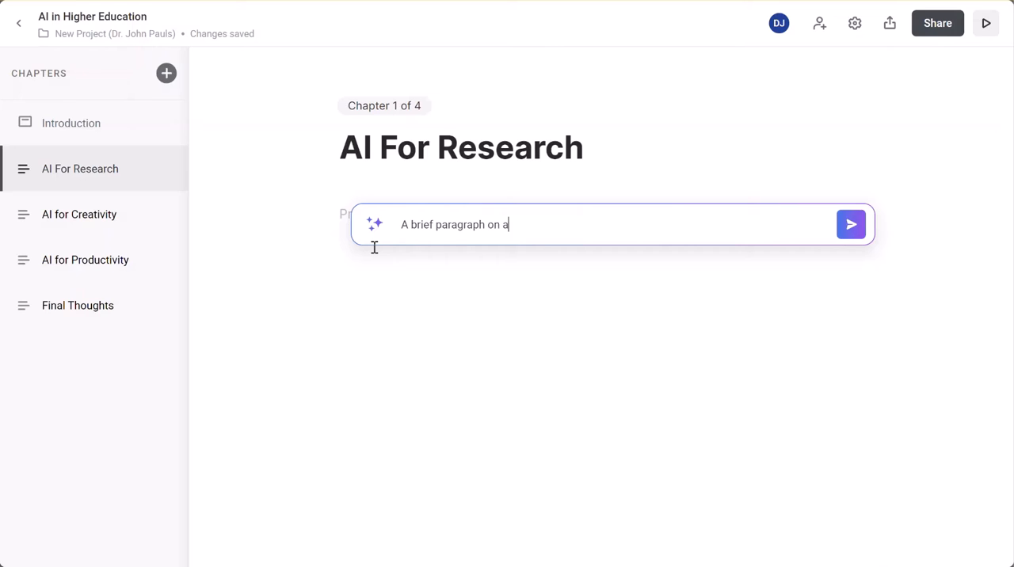
text(vailable AI to)
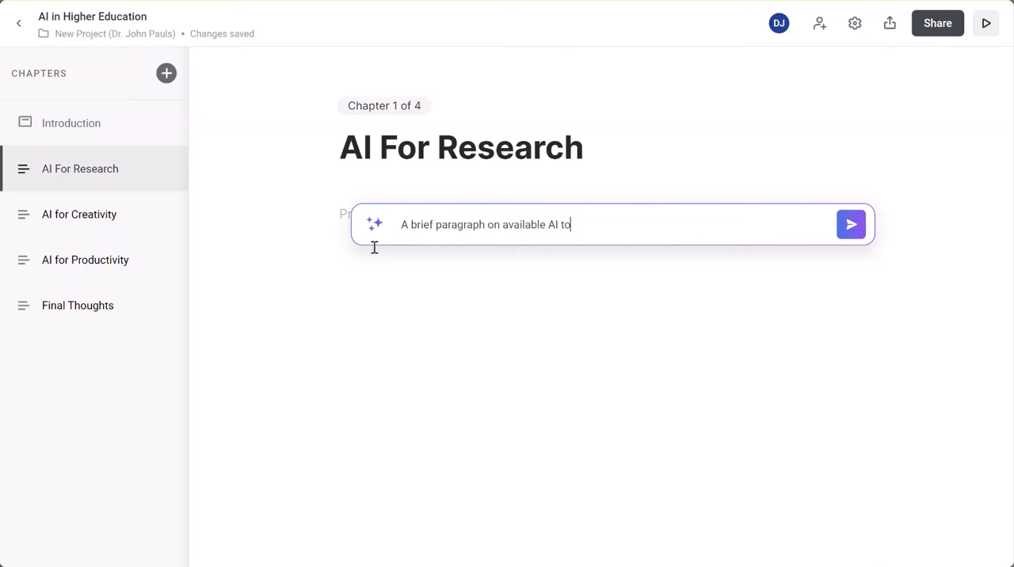
text(ols that can help)
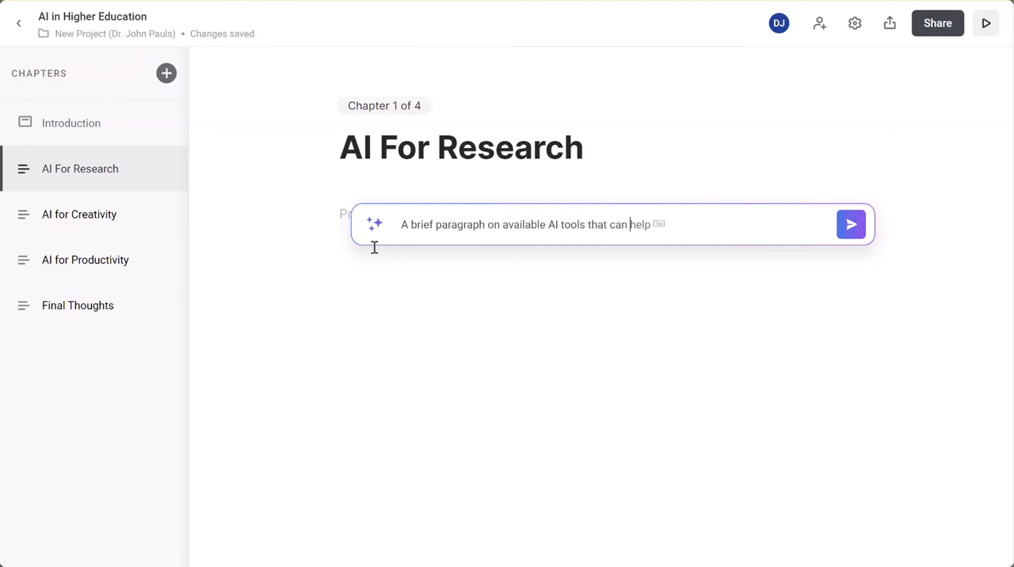
text(be used for research)
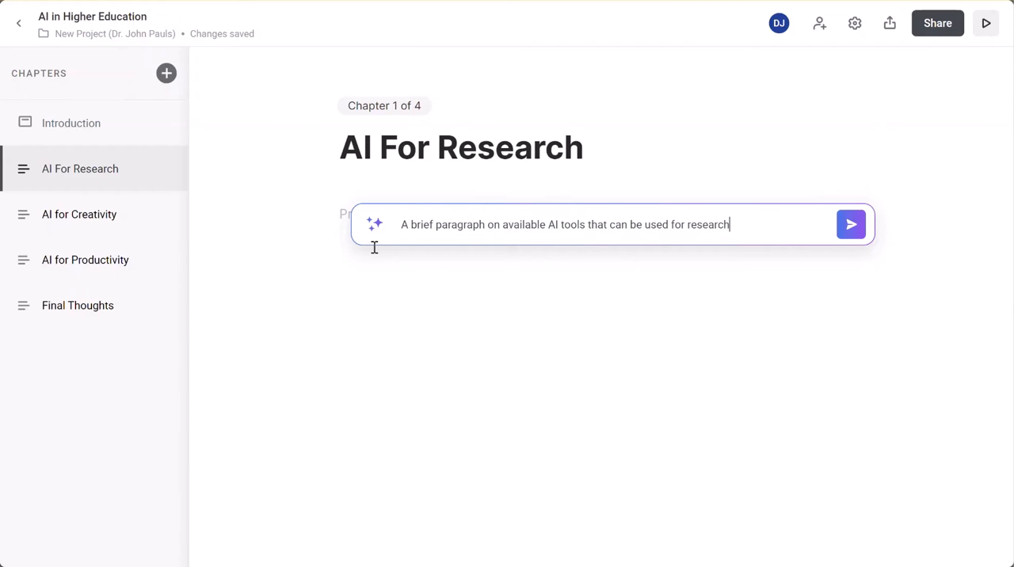
click(851, 224)
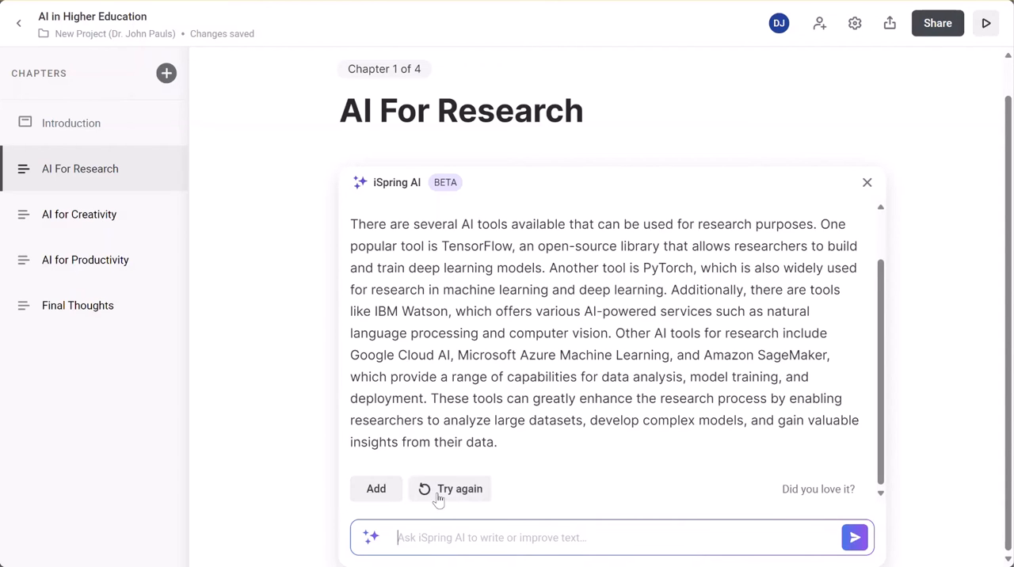
click(449, 489)
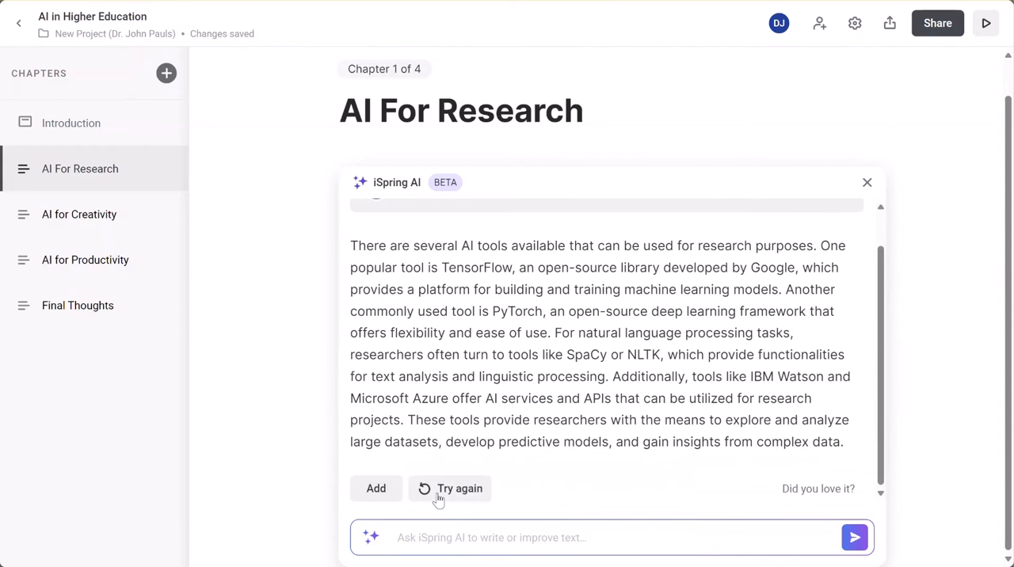
mouse_move(437, 300)
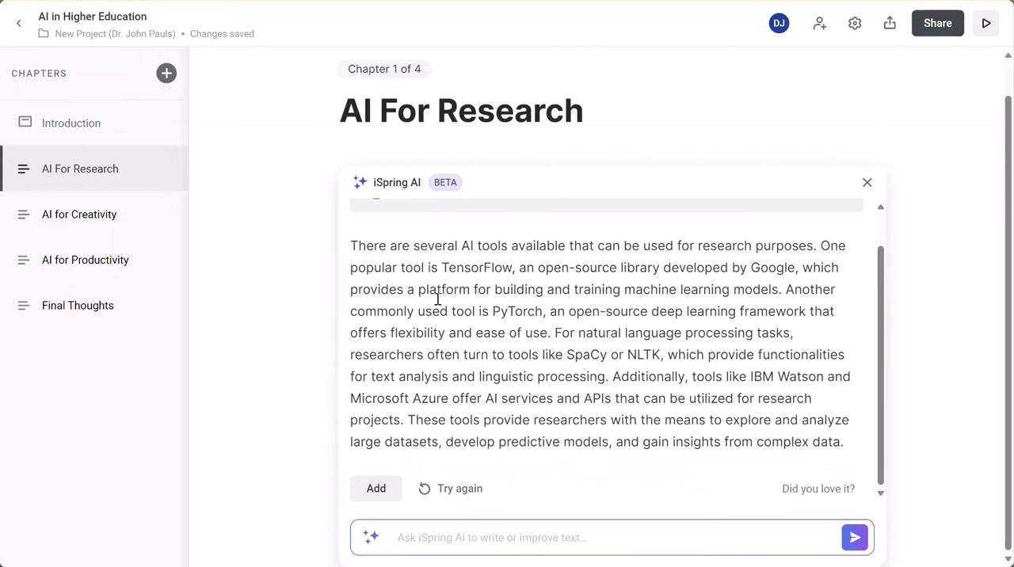
mouse_move(445, 538)
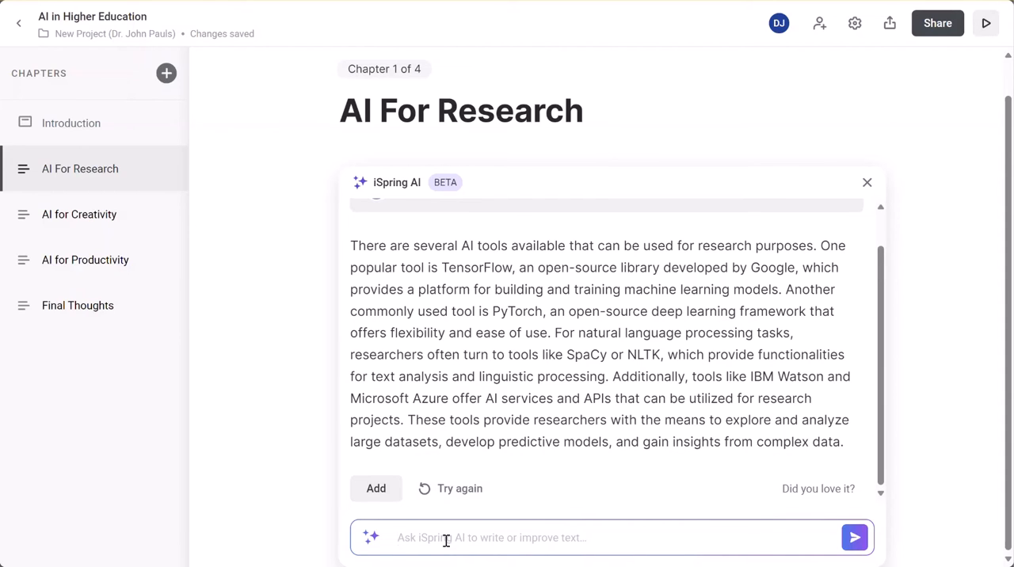
- Send iSpring AI the prompt 'Talk about the importance of research in higher education'
text(Talk about the)
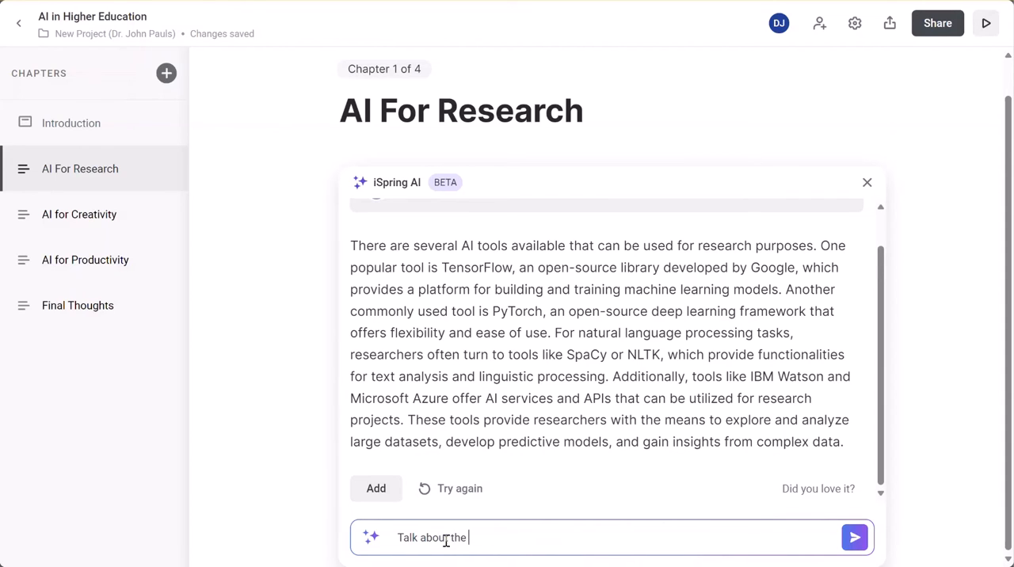
text(importance of re)
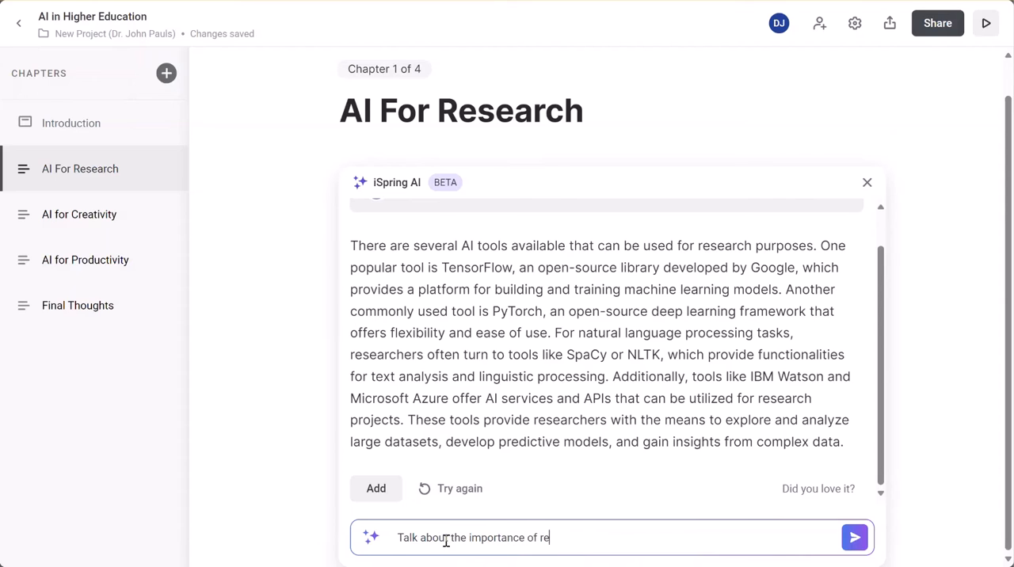
text(search in high)
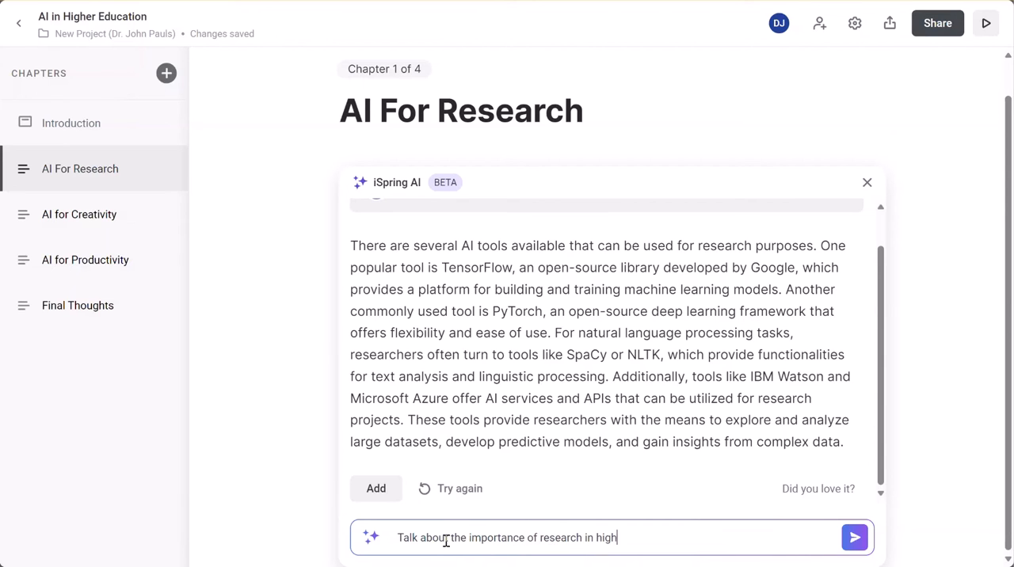
click(855, 537)
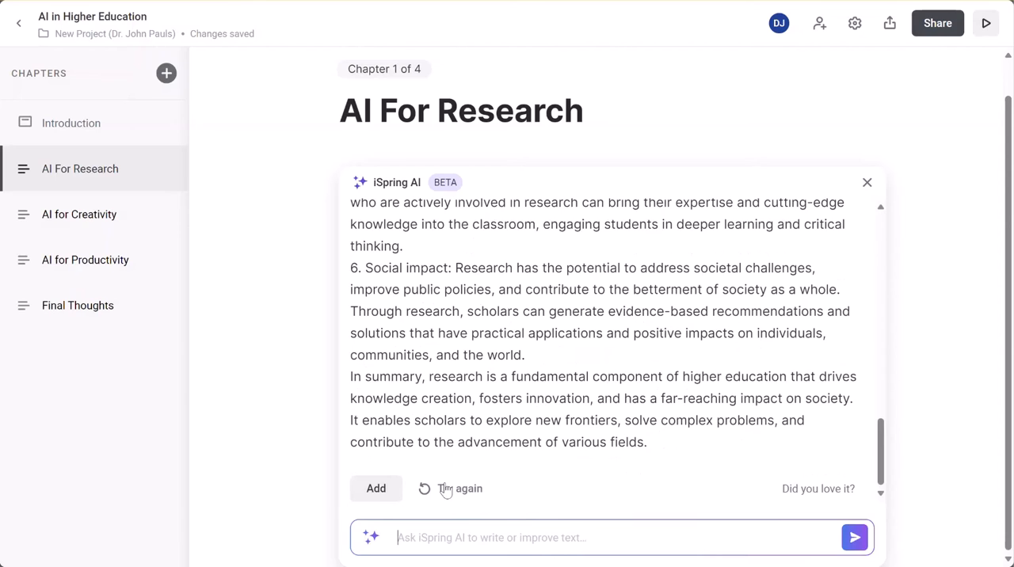
- Add the AI research text to the chapter and cut out its six key reasons
click(375, 488)
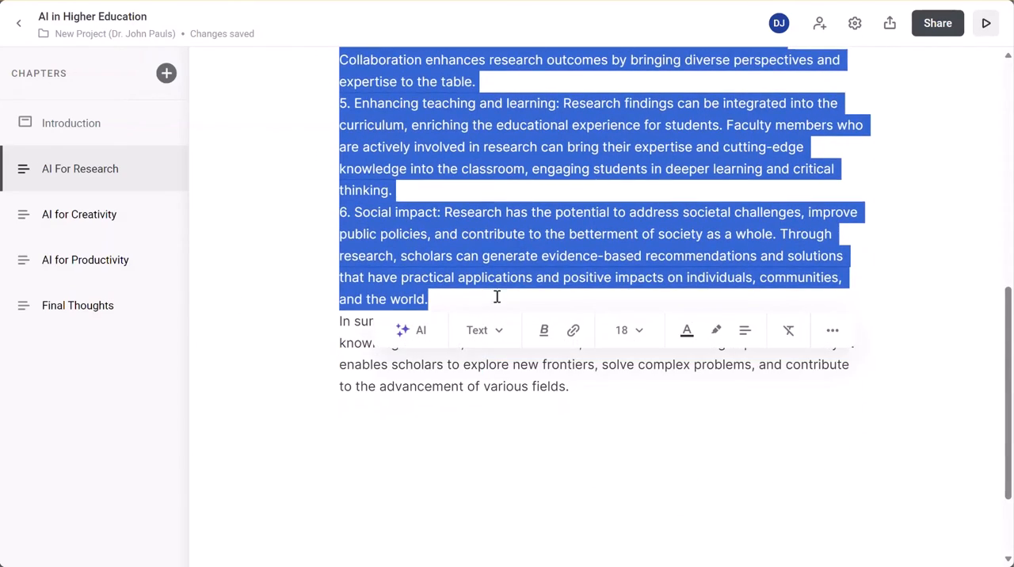
mouse_move(744, 330)
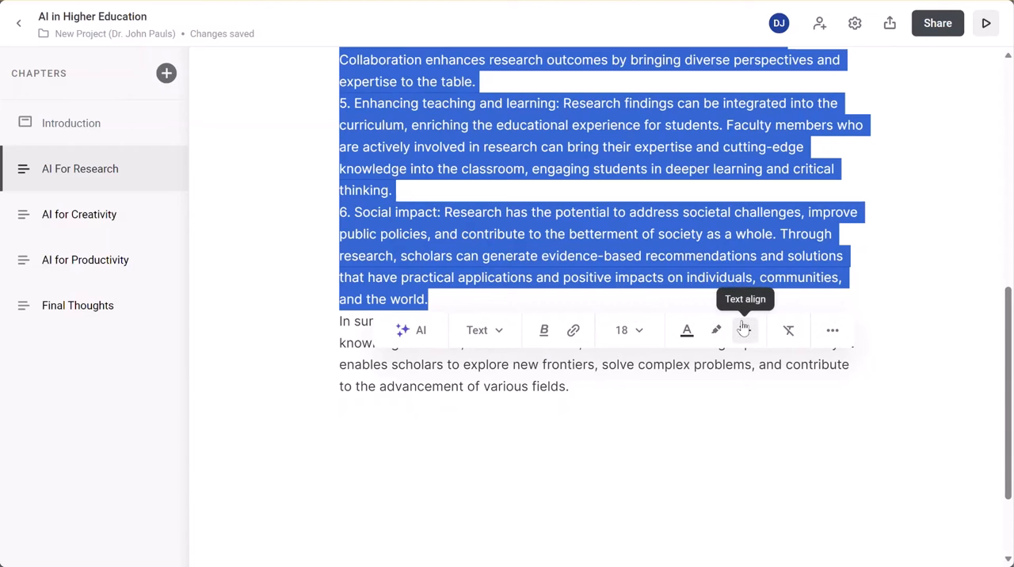
click(477, 330)
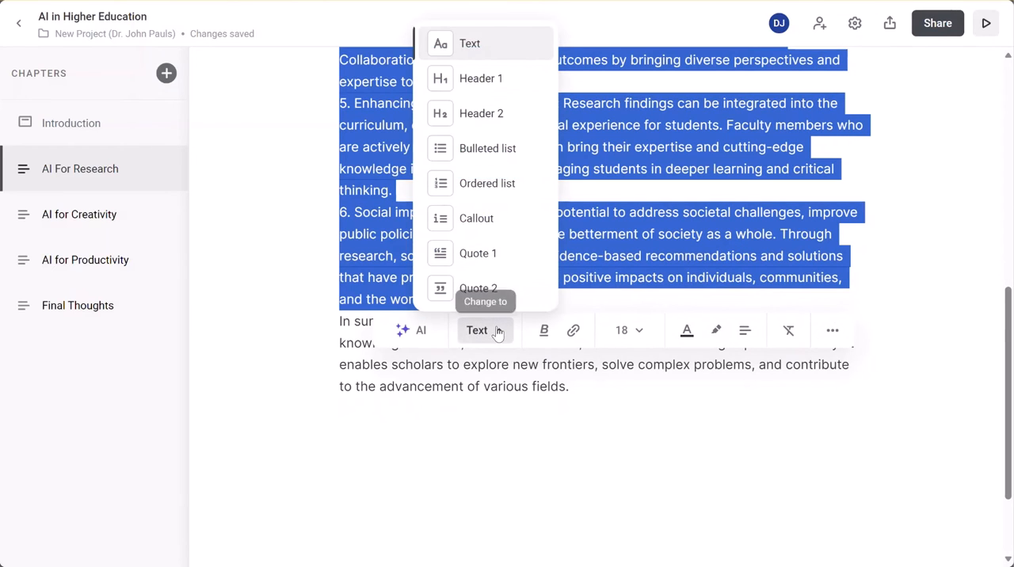
mouse_move(488, 183)
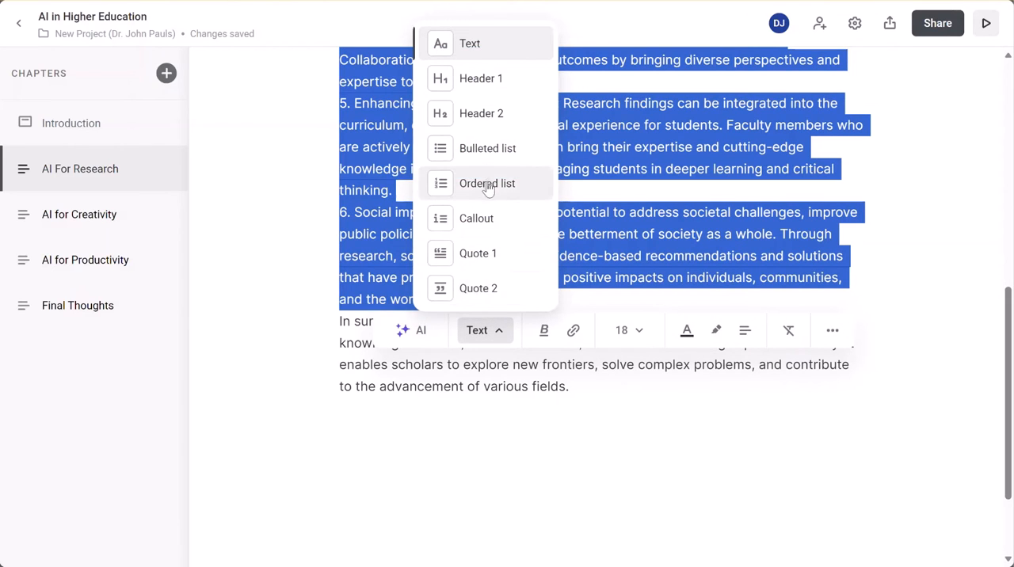
click(488, 183)
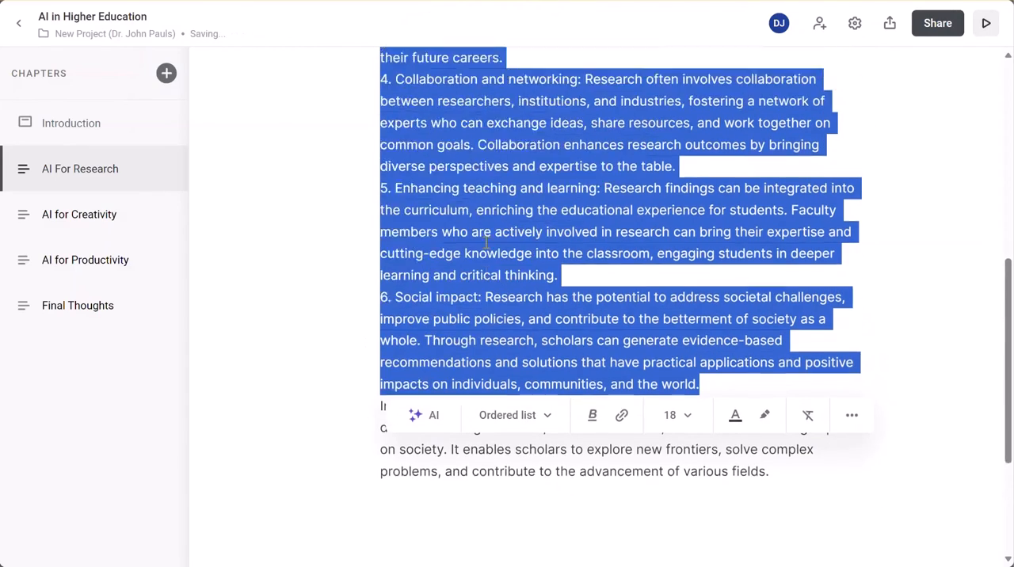
scroll(up, 3)
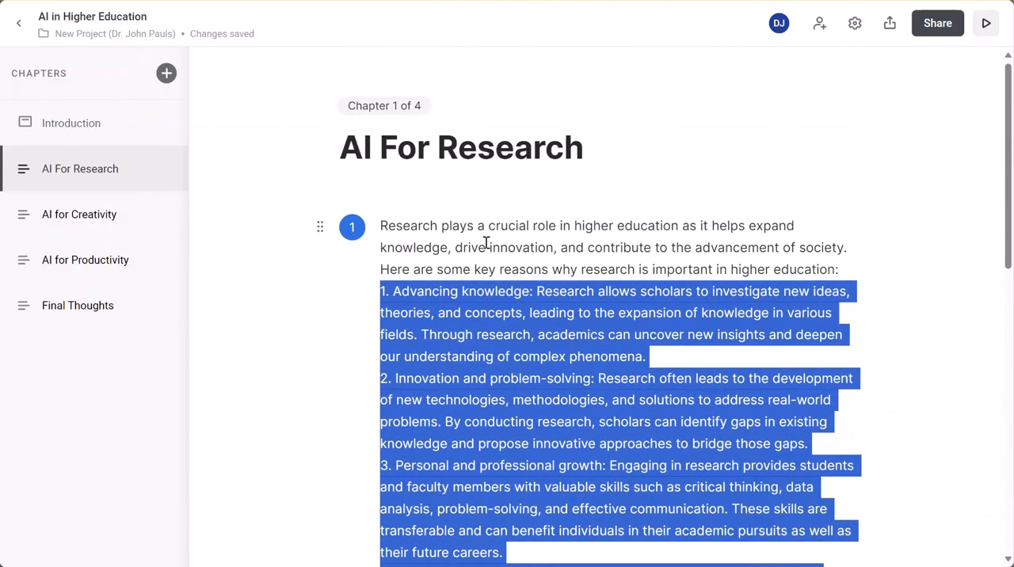
scroll(down, 3)
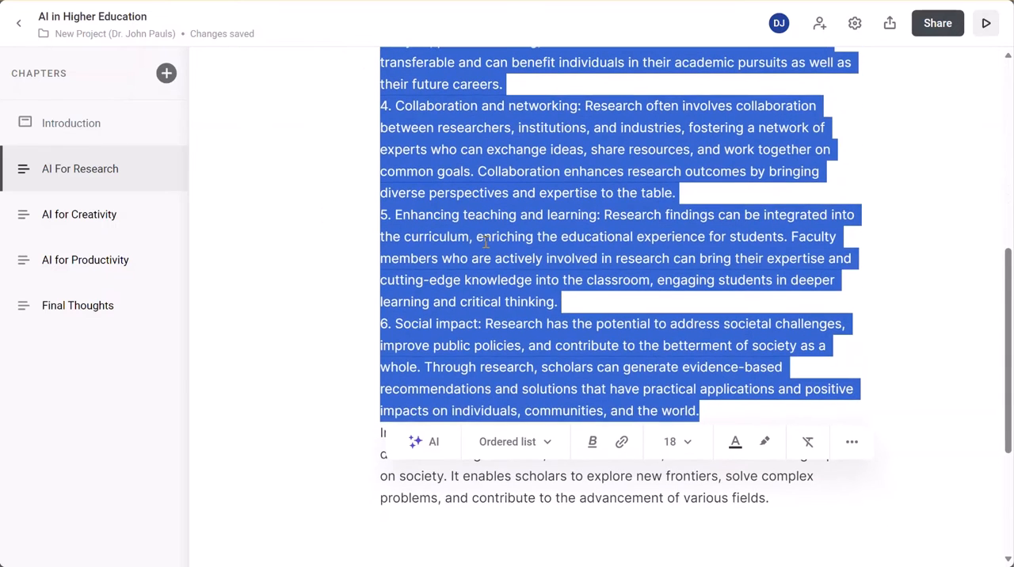
right_click(486, 244)
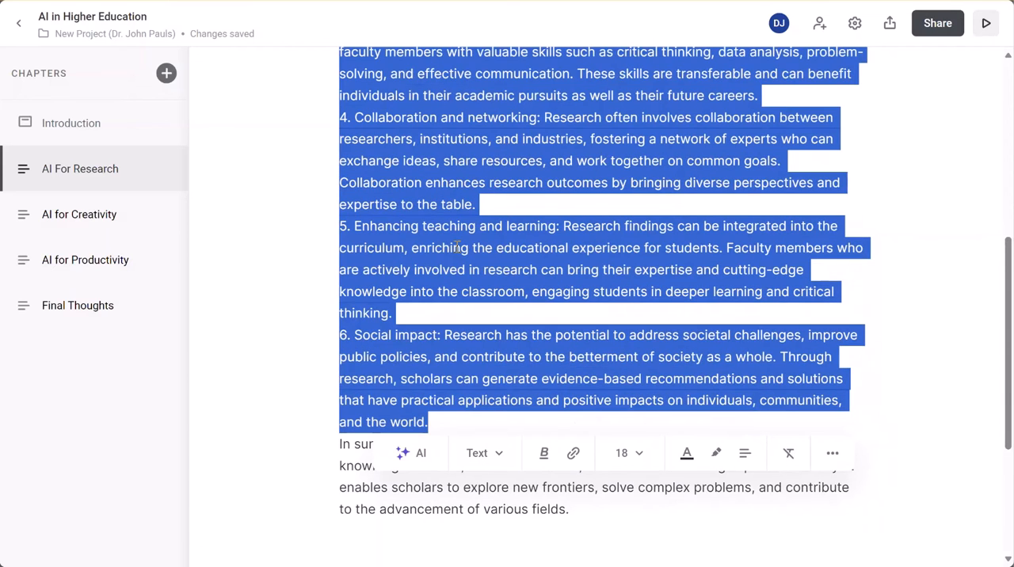
right_click(458, 247)
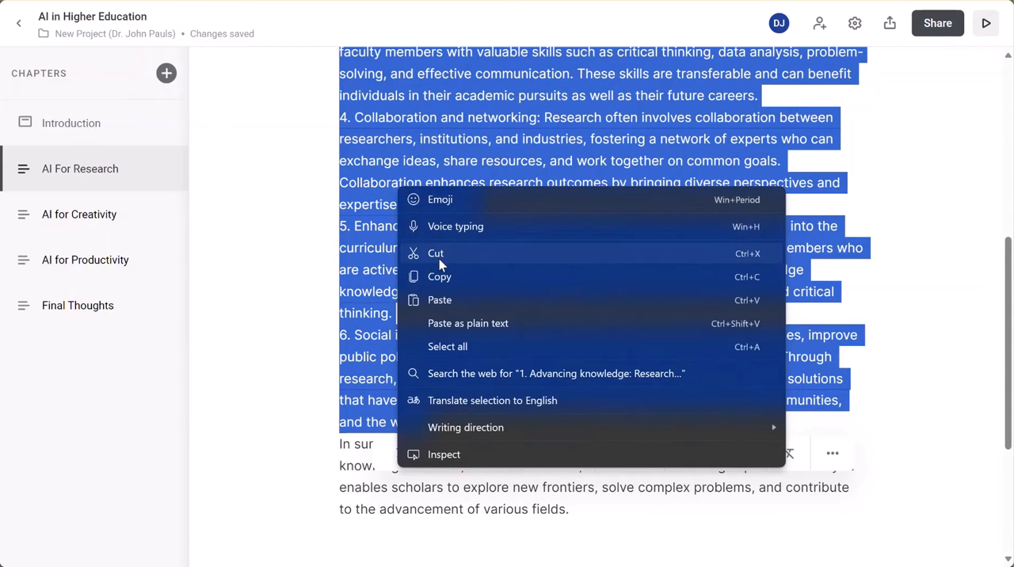
click(435, 253)
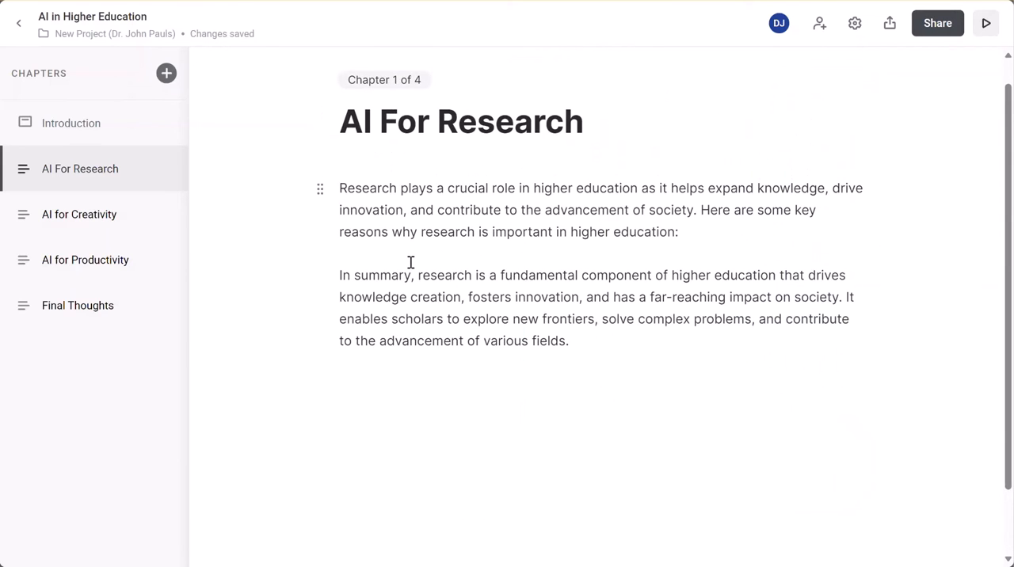
- Insert an ordered list block below the summary for the reasons
click(339, 254)
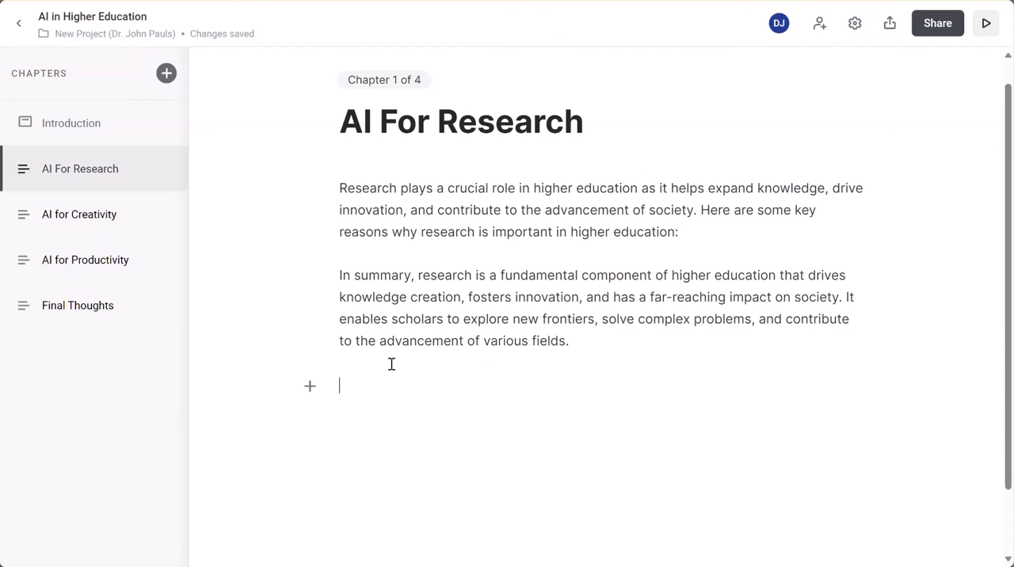
click(309, 386)
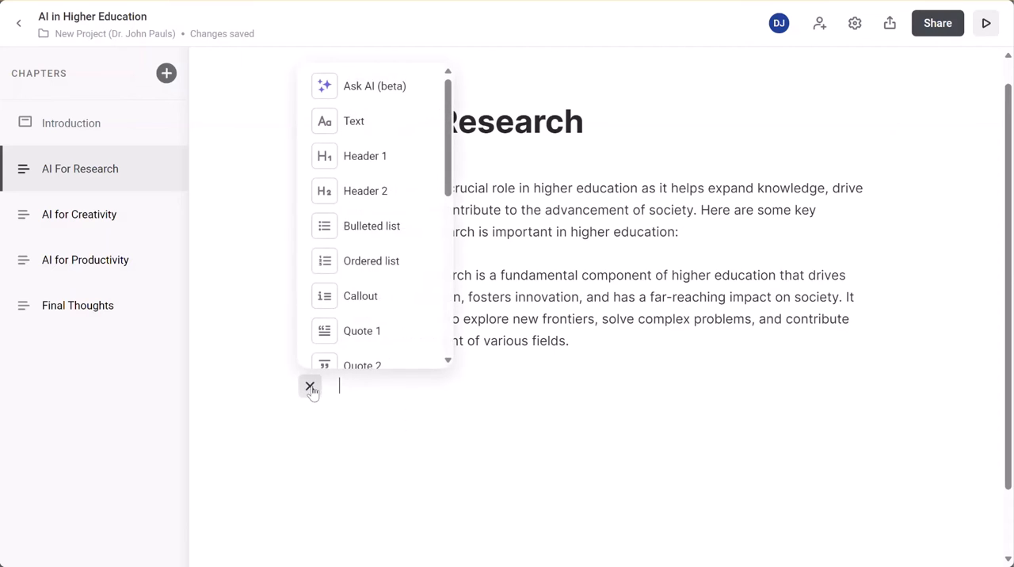
mouse_move(371, 260)
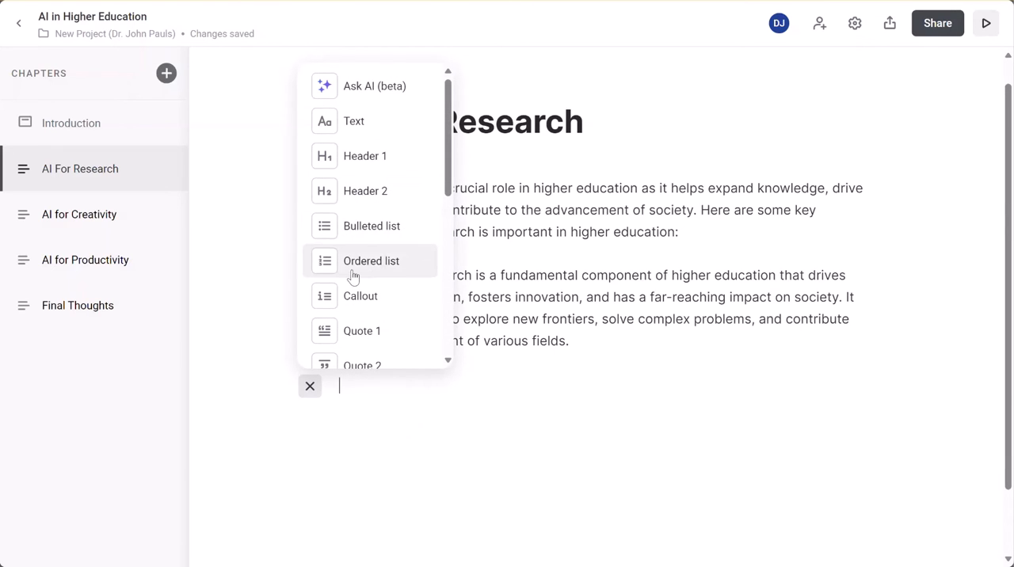
click(371, 261)
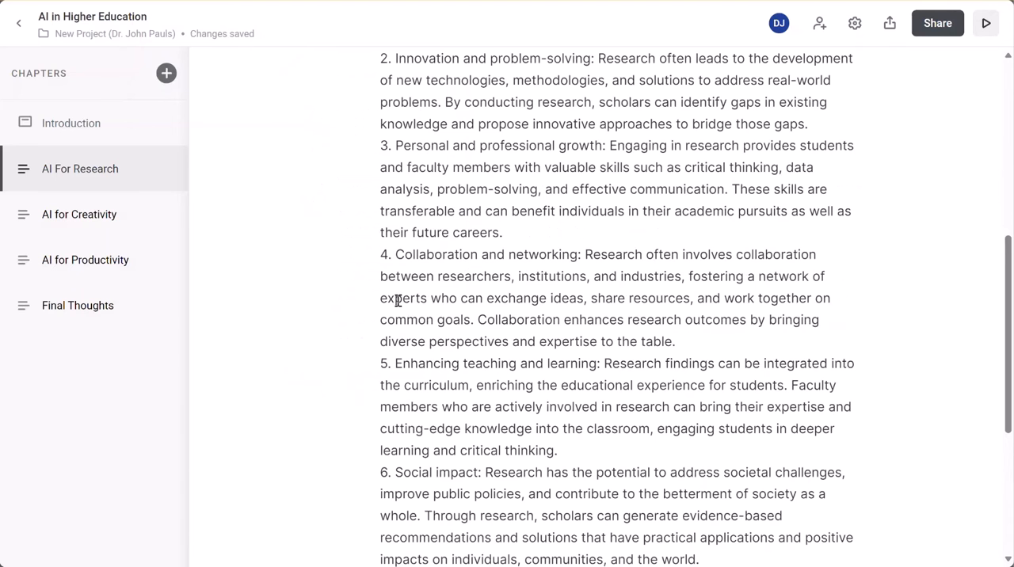
scroll(up, 3)
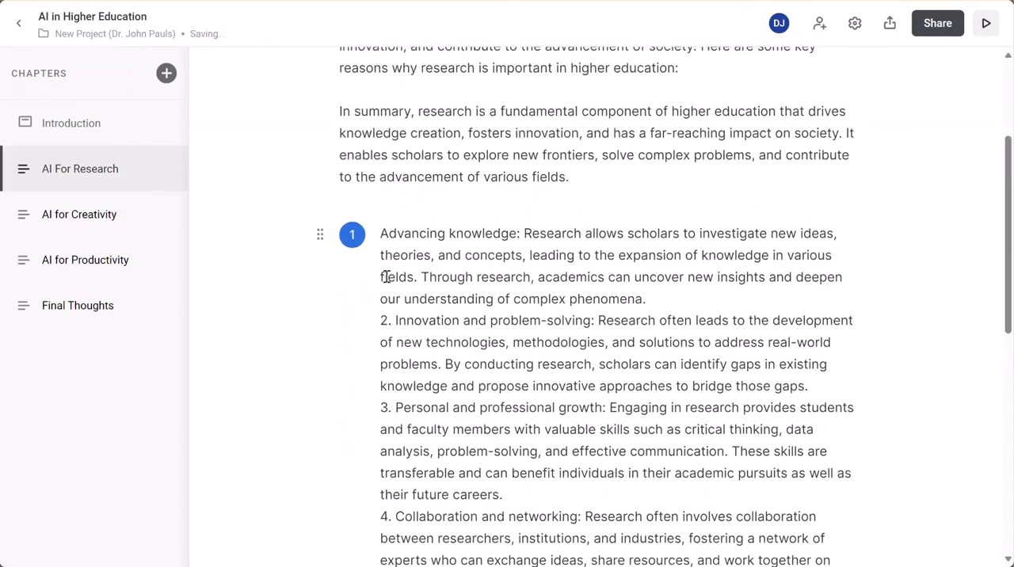
scroll(up, 3)
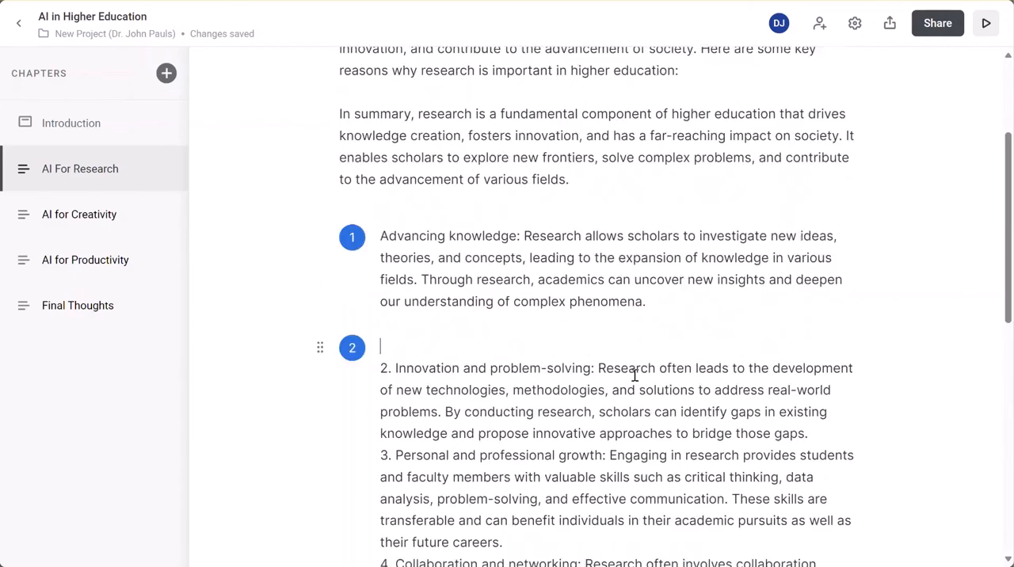
scroll(up, 3)
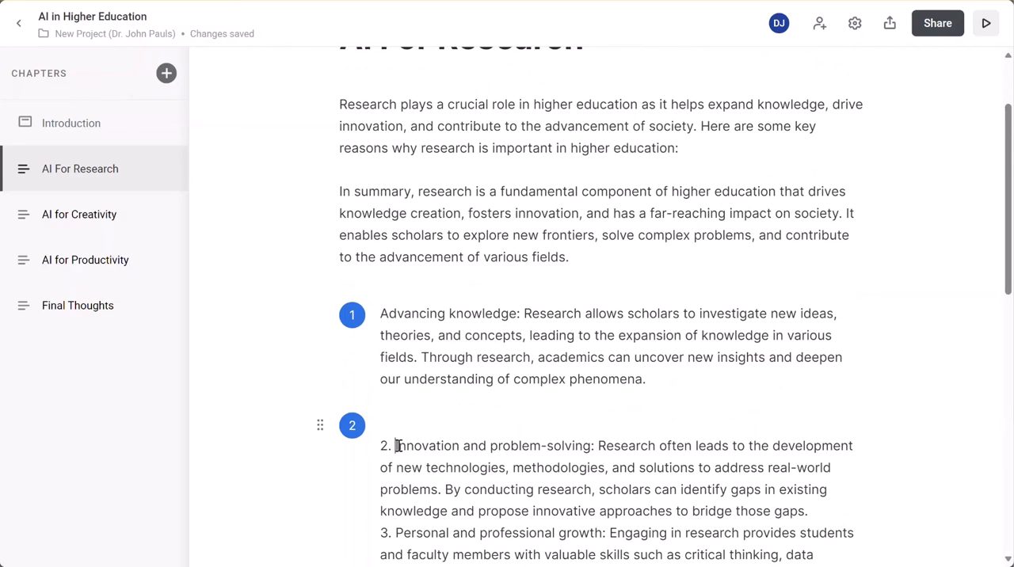
scroll(down, 3)
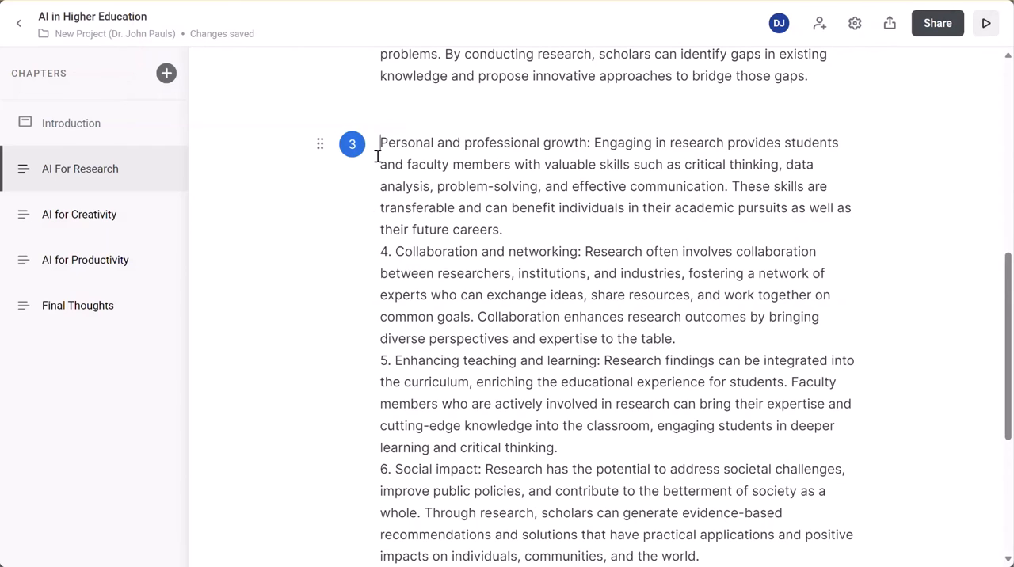
scroll(up, 3)
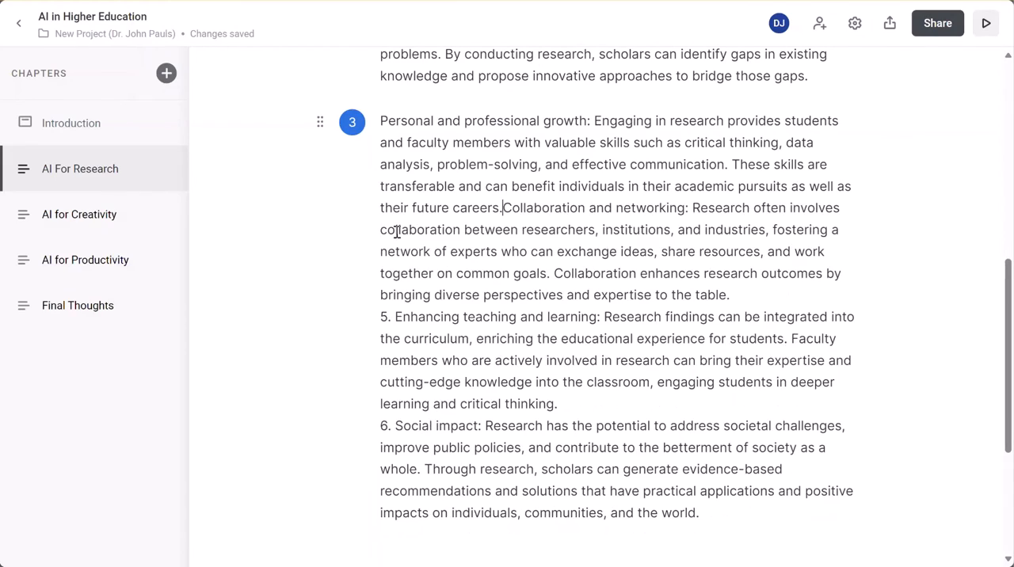
scroll(up, 3)
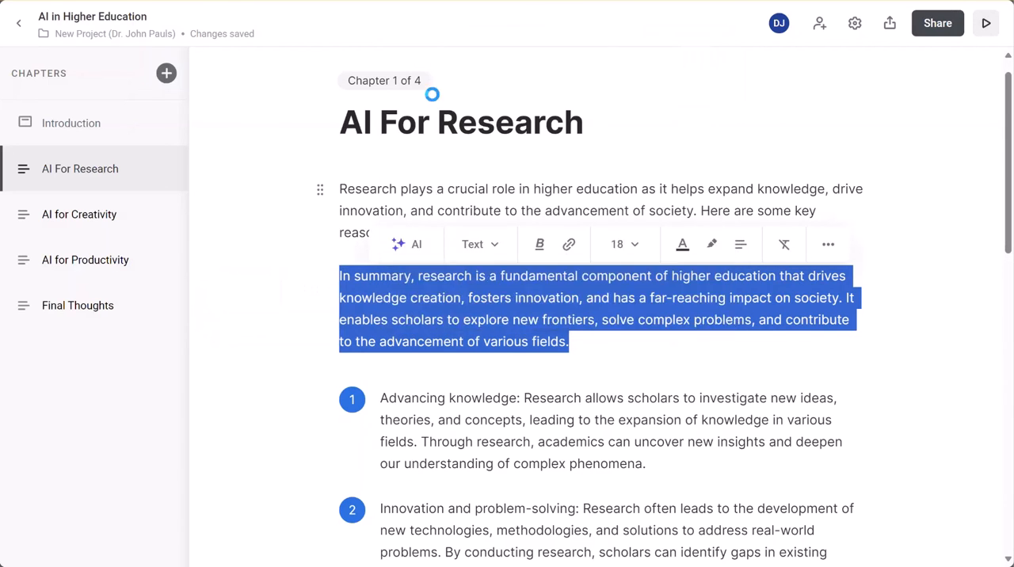
- Remove the summary and type 'Below are some available AI tools you can use to aid in the scholarly research process:'
key(Delete)
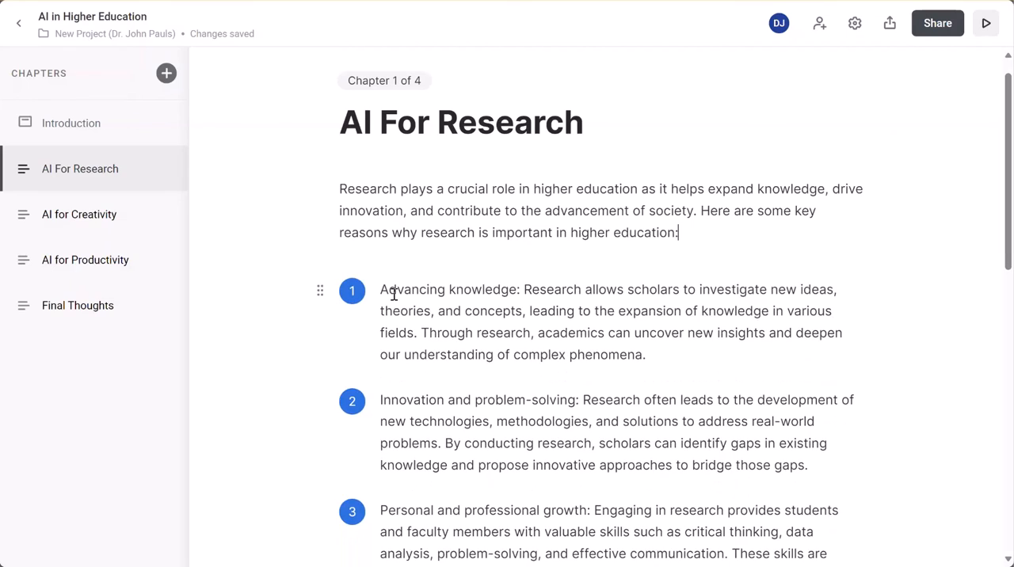
scroll(down, 3)
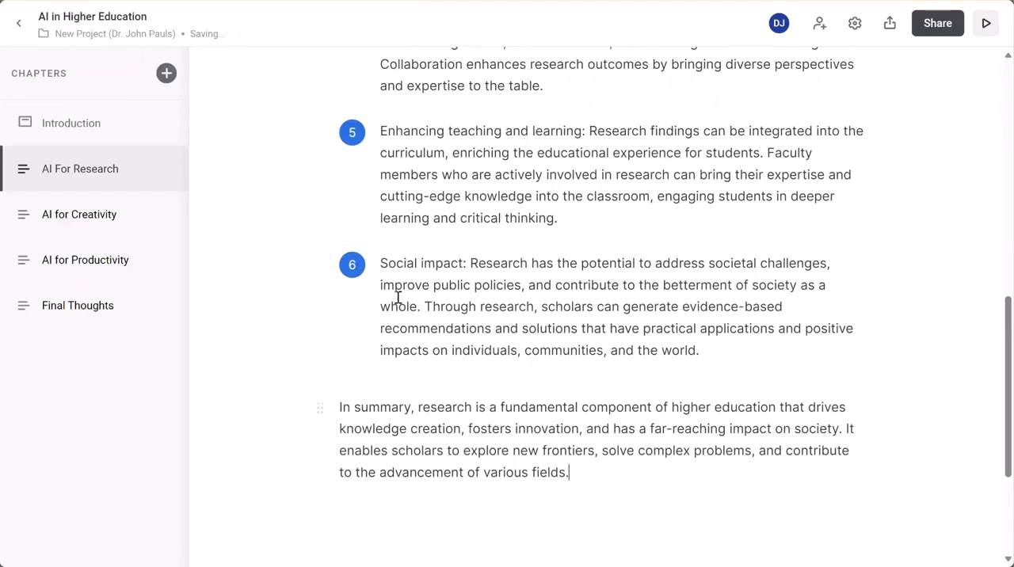
scroll(down, 3)
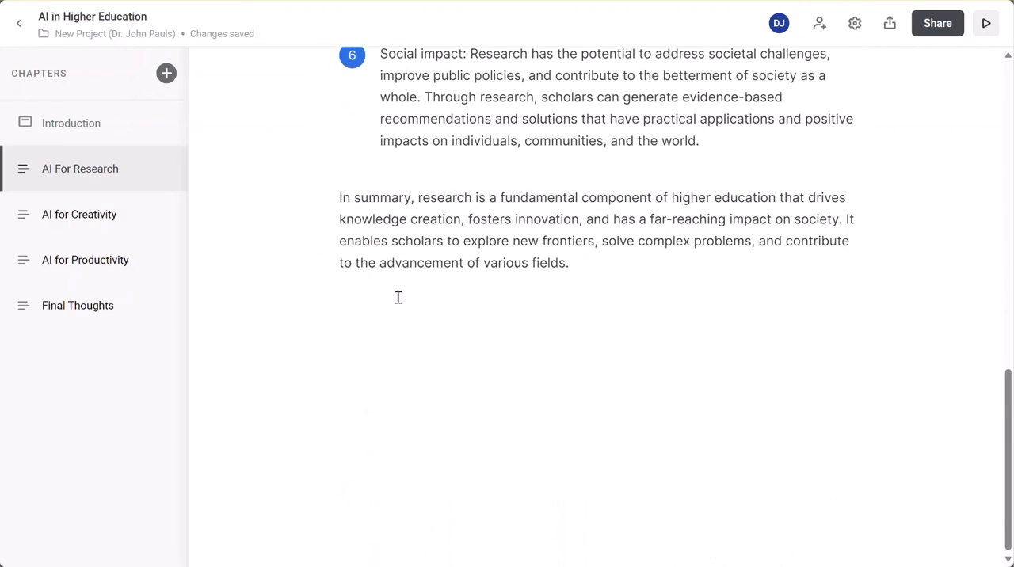
text(Below)
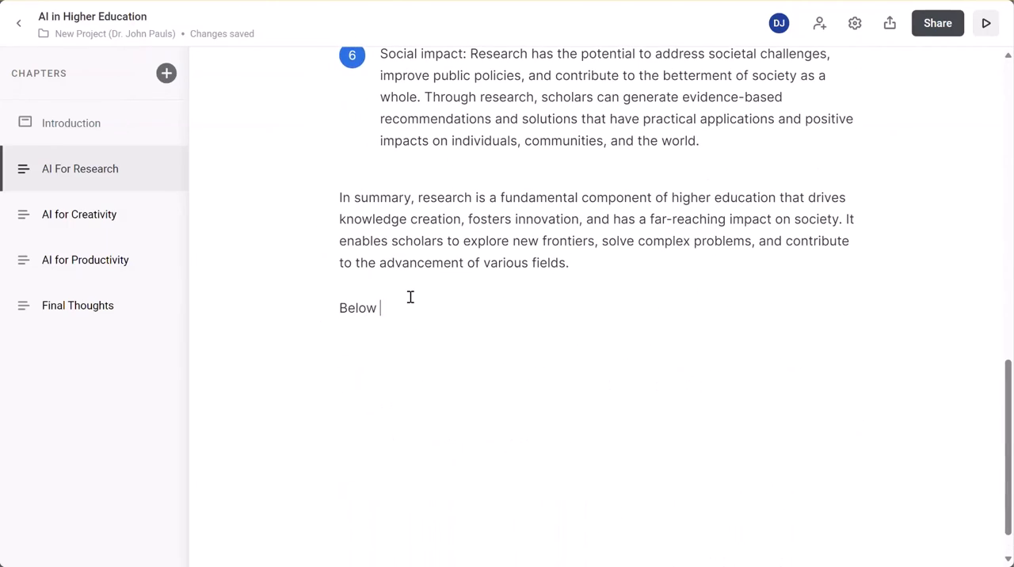
text(are some acv)
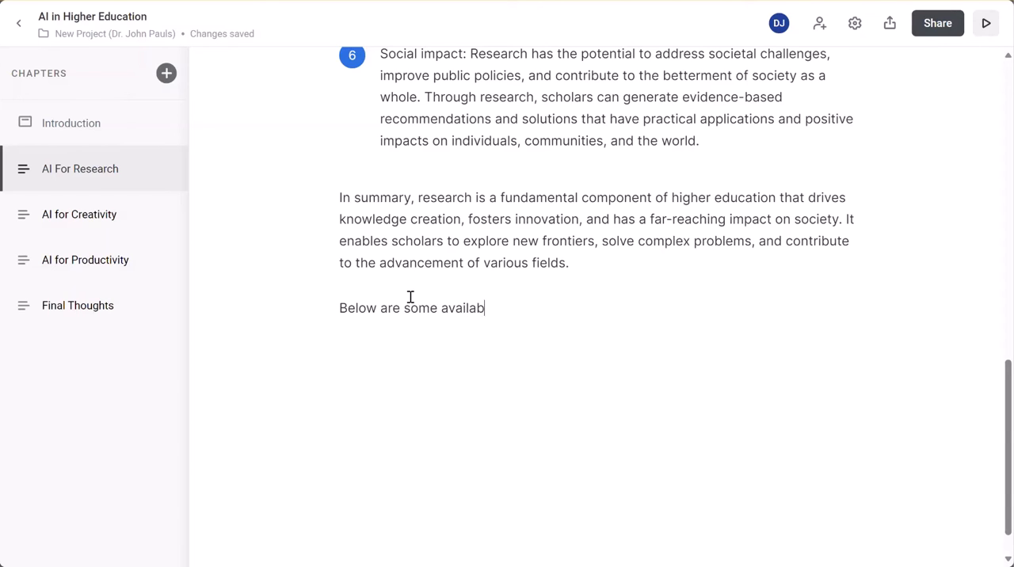
text(le AI tools you c)
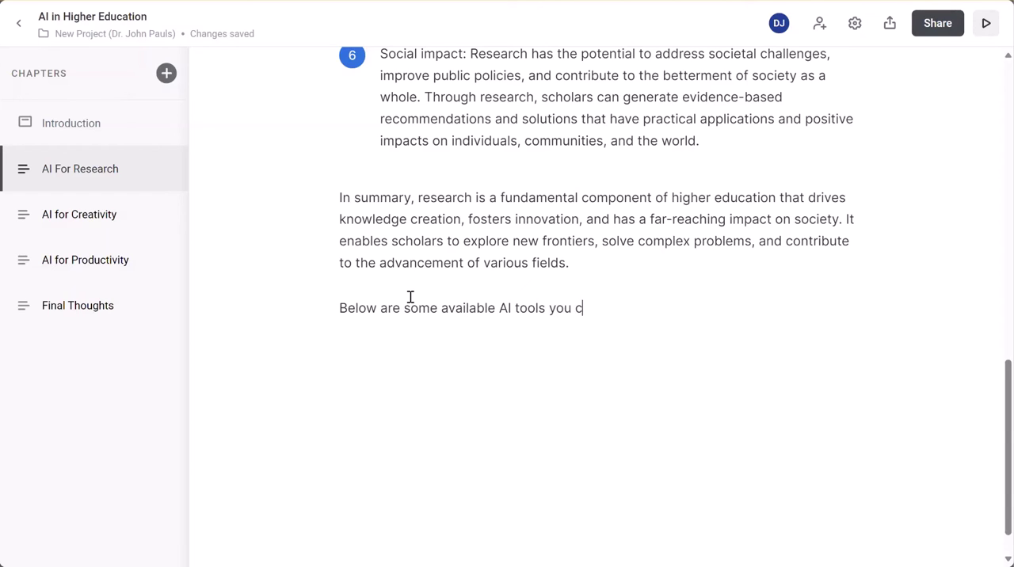
text(an use to aid in t)
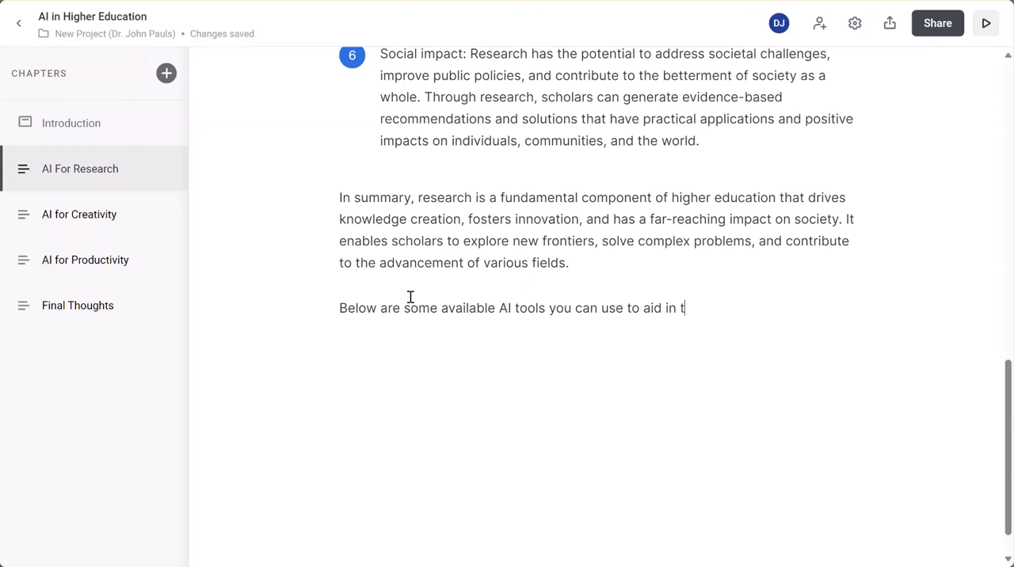
text(he scholarly research process)
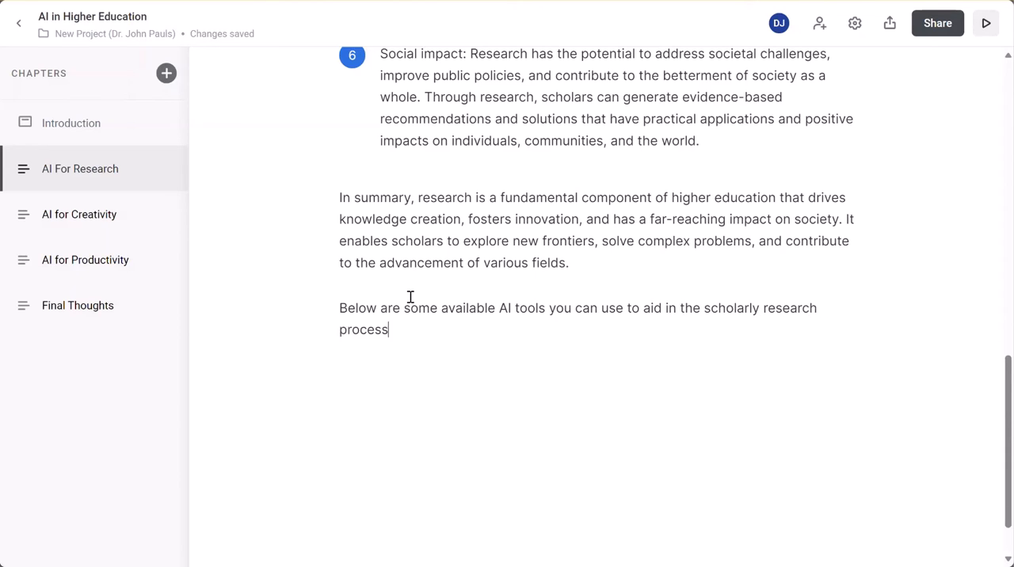
text(:)
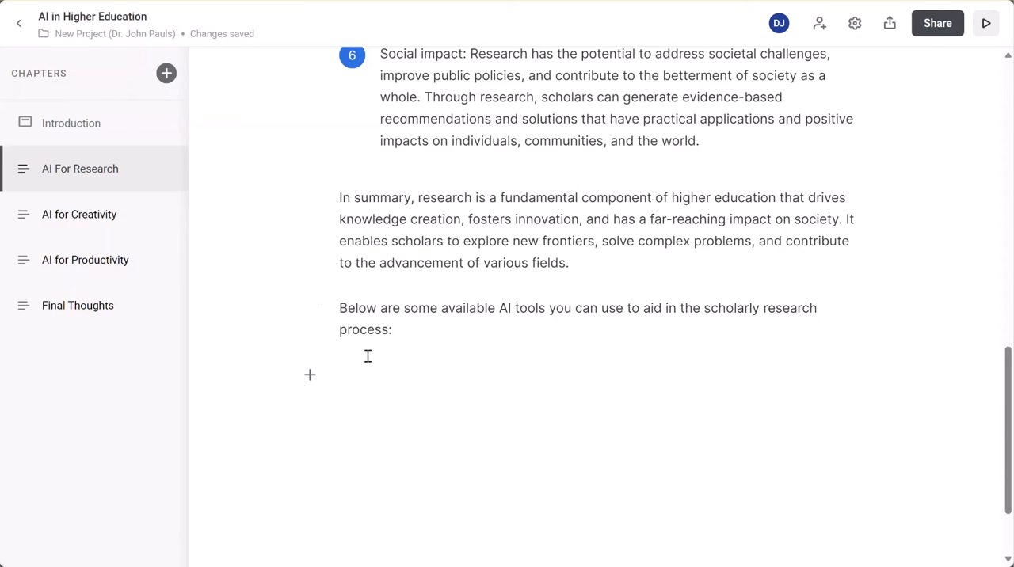
click(309, 375)
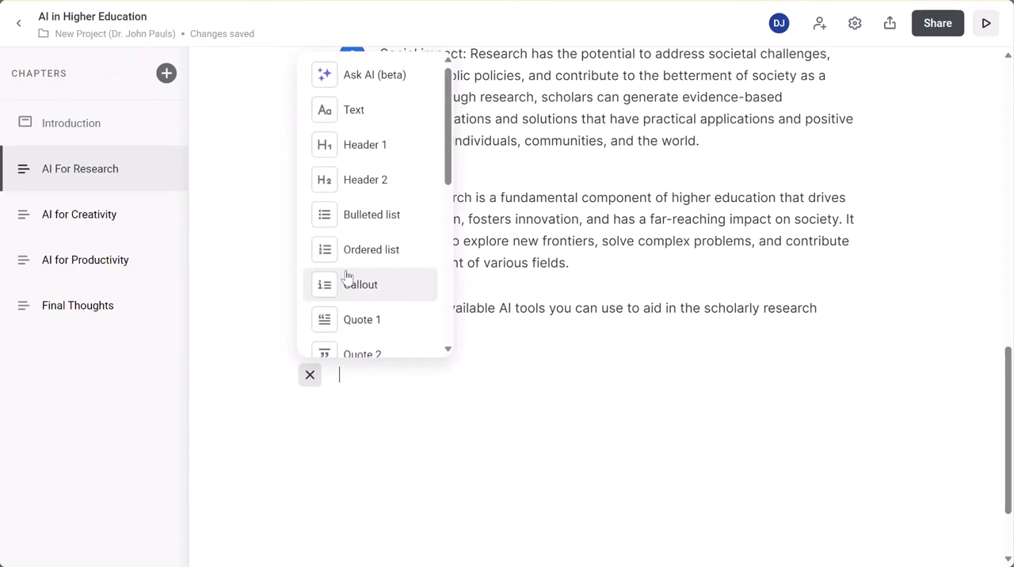
scroll(down, 3)
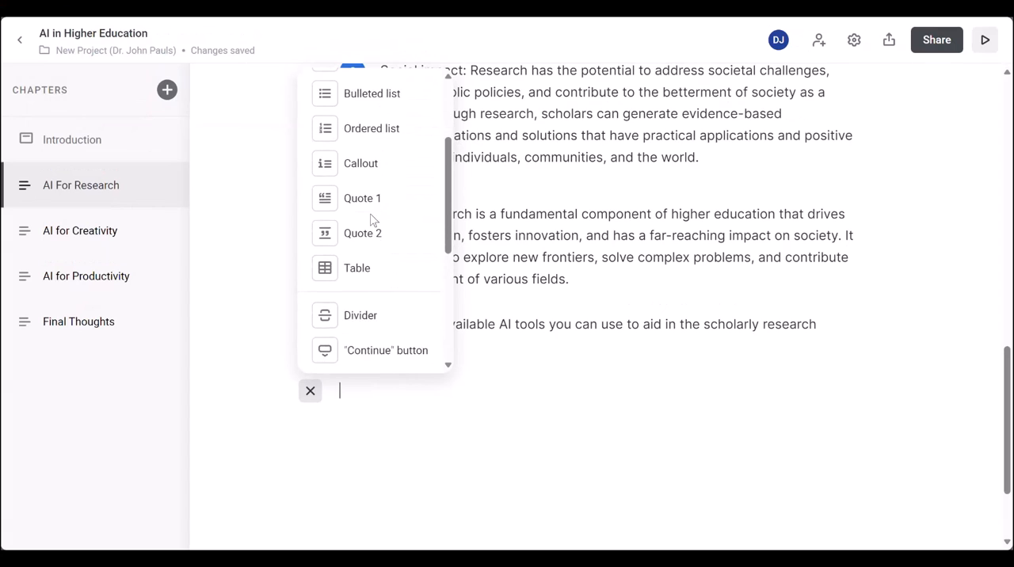
scroll(down, 3)
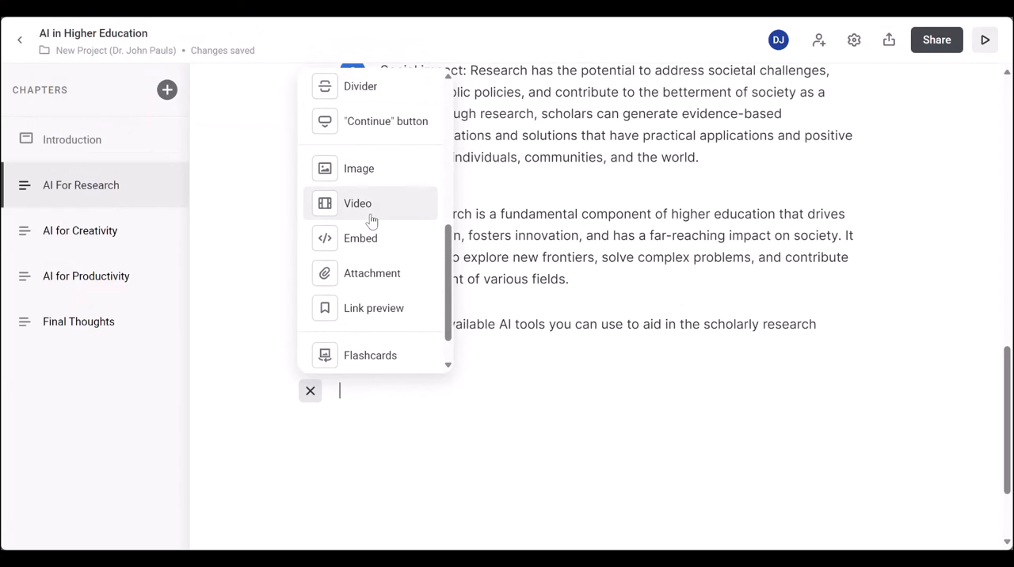
scroll(down, 3)
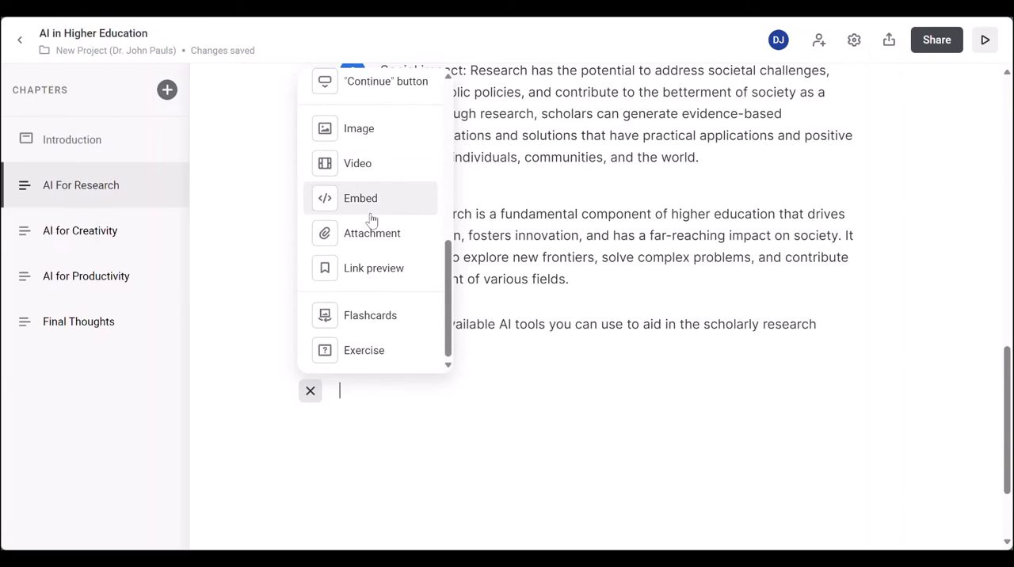
click(373, 268)
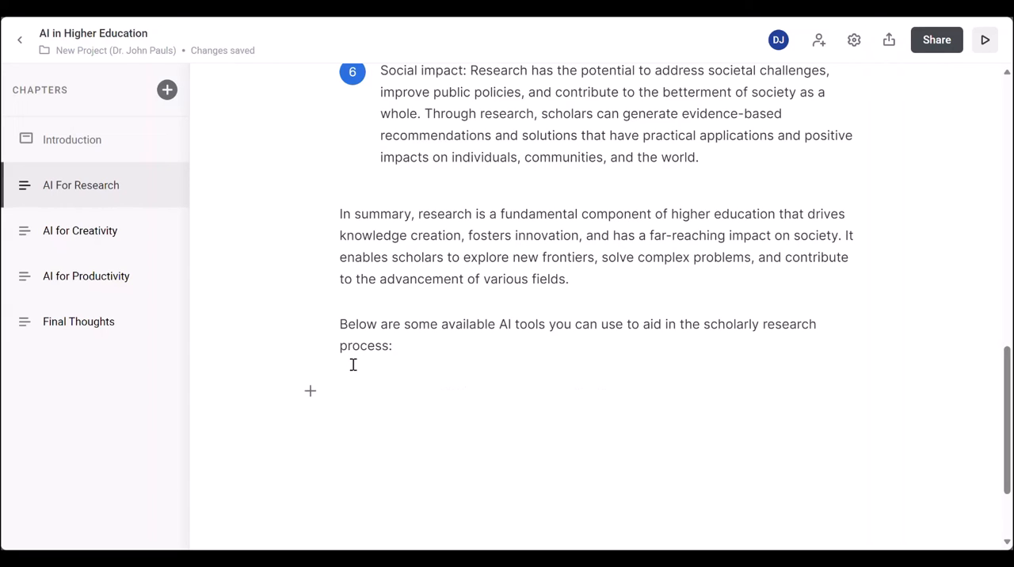
right_click(339, 390)
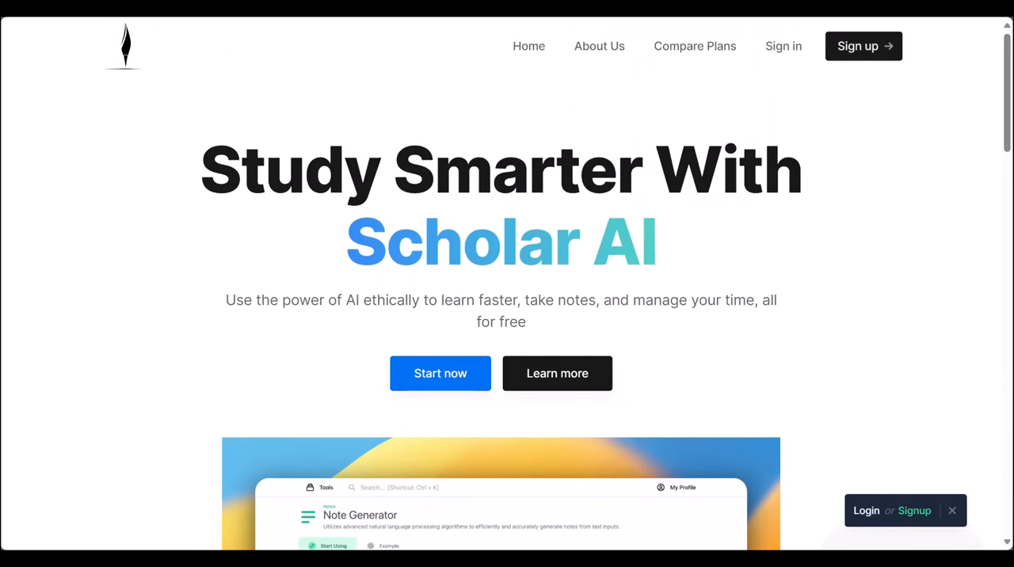
click(440, 373)
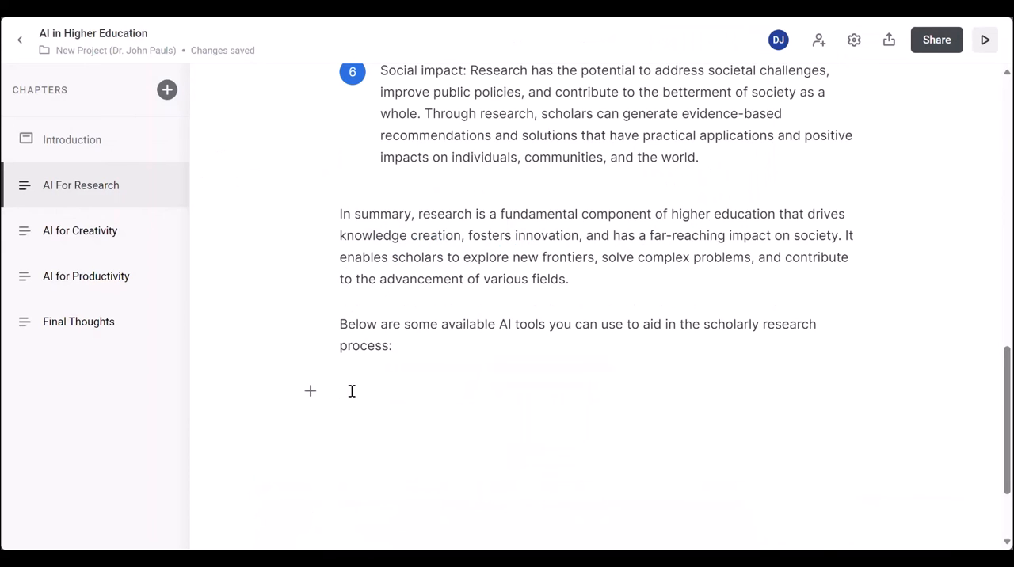
text(https://s)
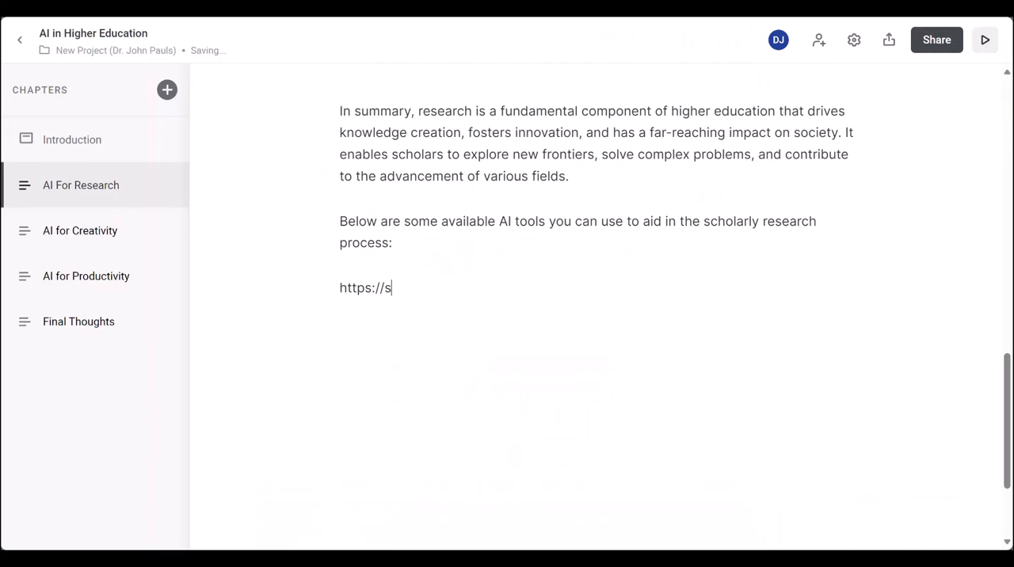
text(cholarai.org)
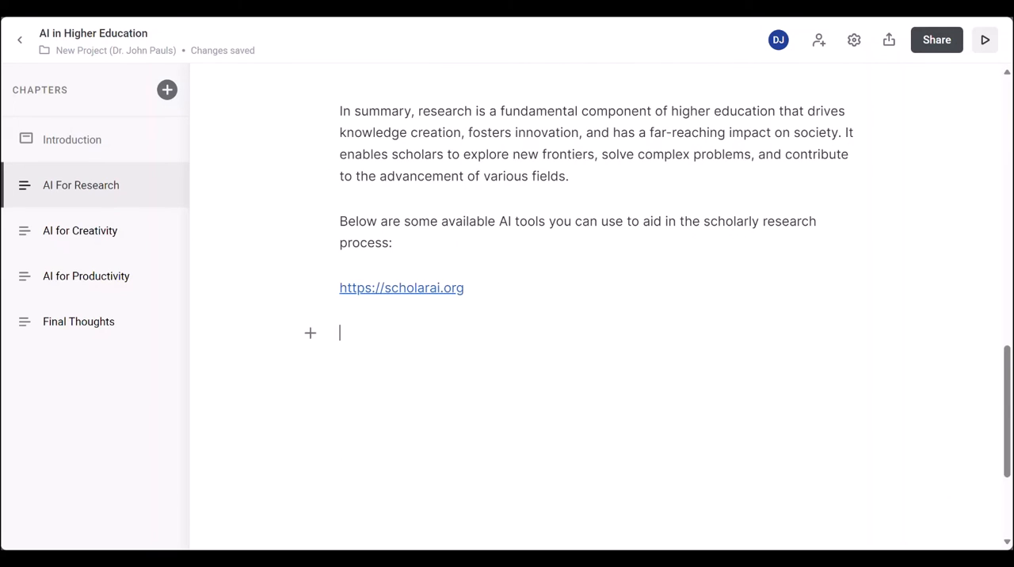
mouse_move(402, 287)
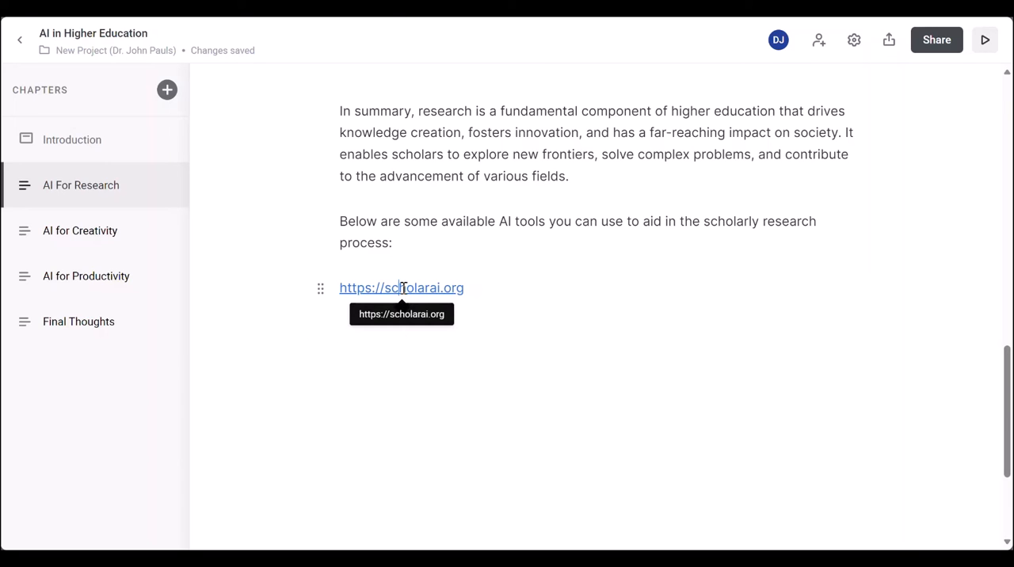
double_click(401, 288)
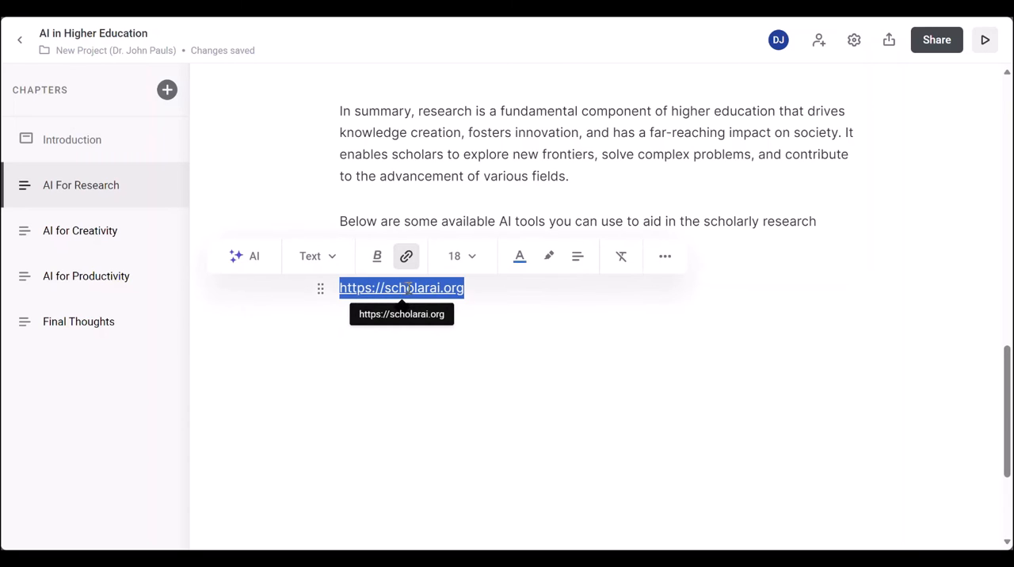
click(315, 256)
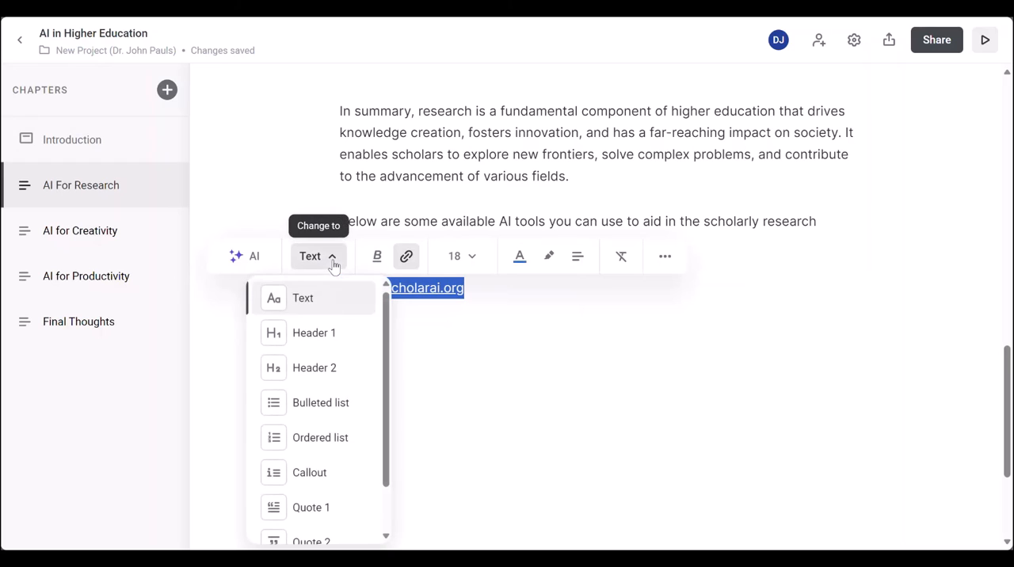
scroll(down, 3)
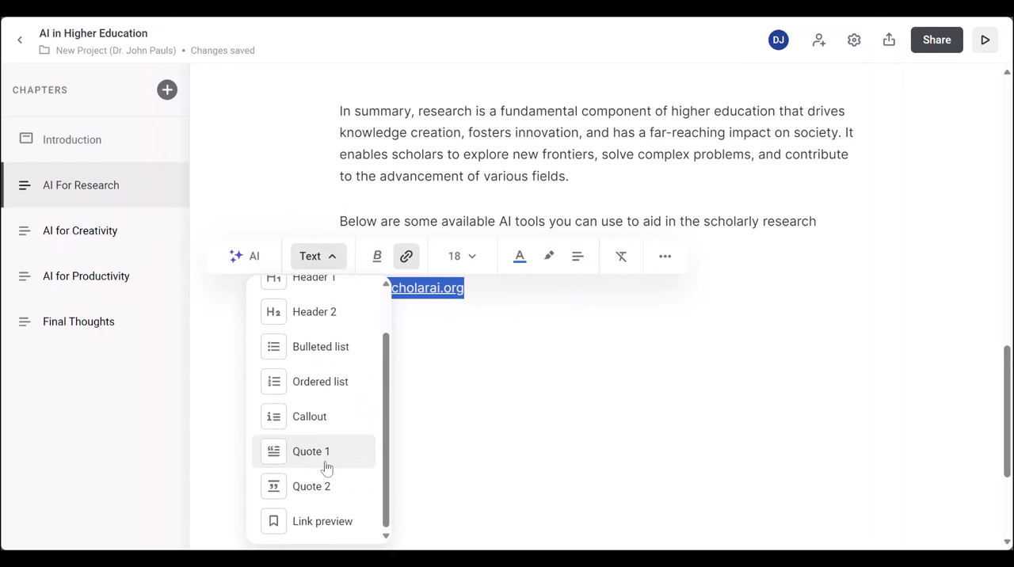
click(322, 521)
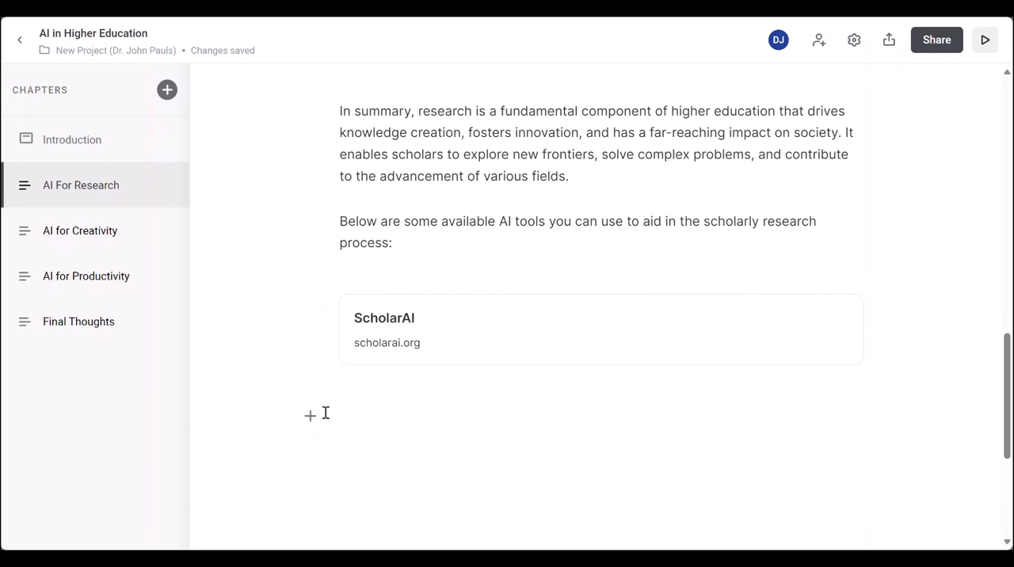
- Add a Link preview block and take the semanticscholar.org result link from Bing
click(310, 416)
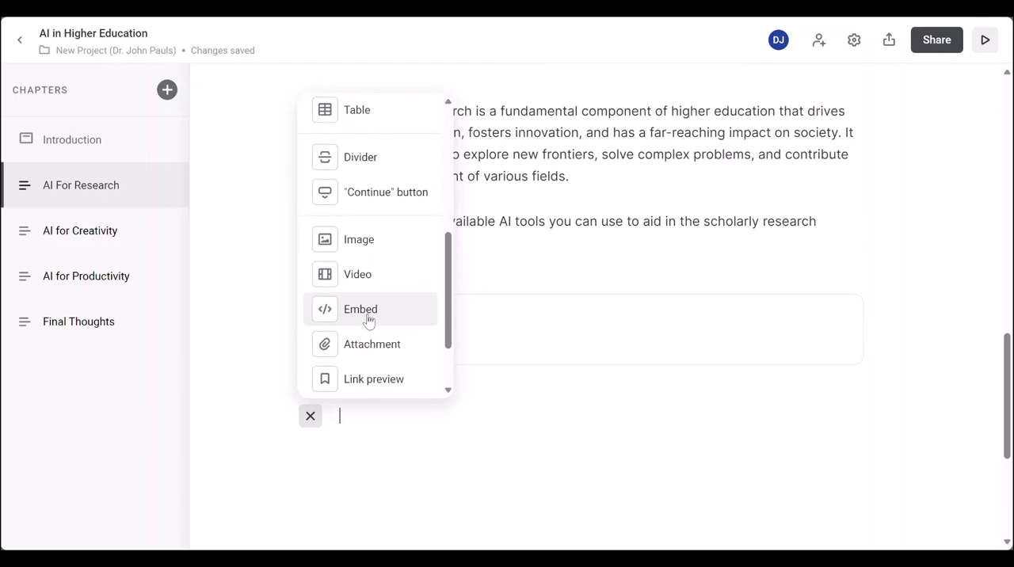
click(373, 379)
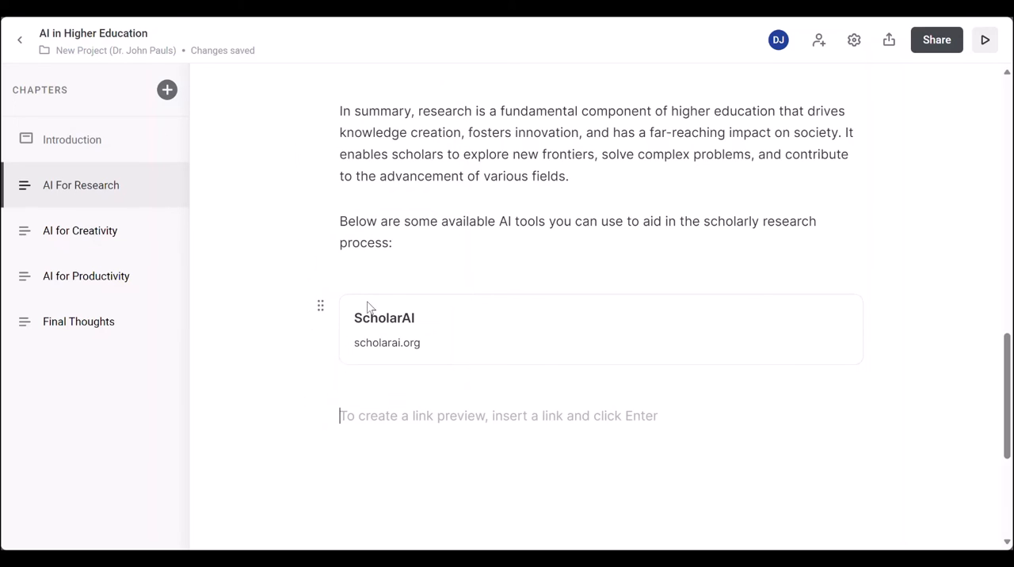
text(semanti)
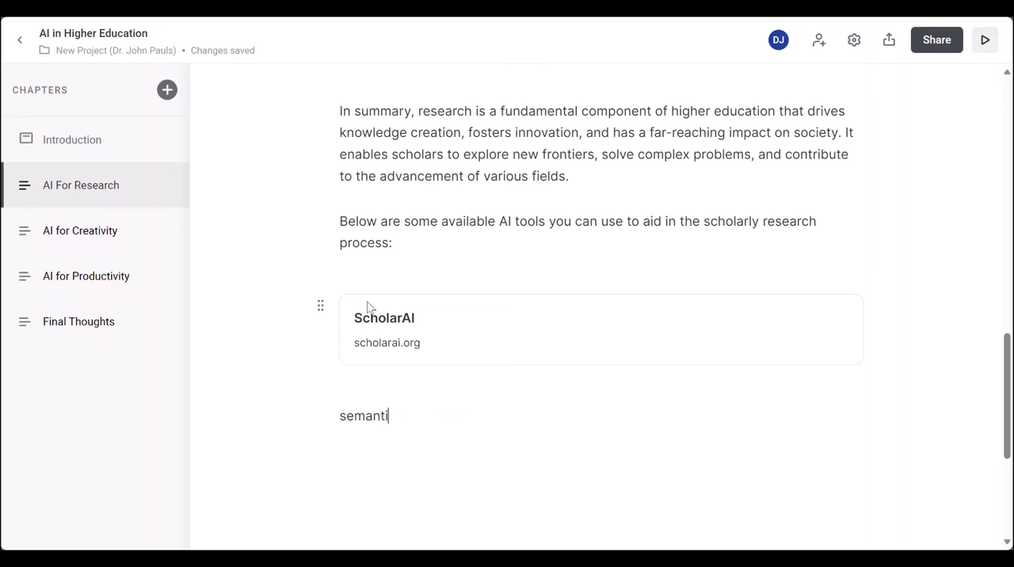
text(cscholar.org)
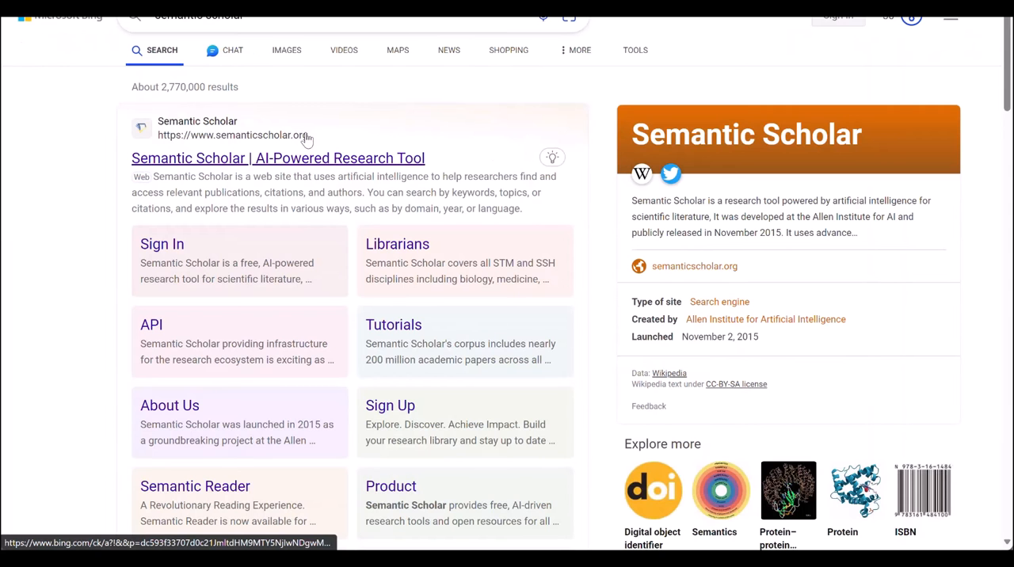
click(279, 158)
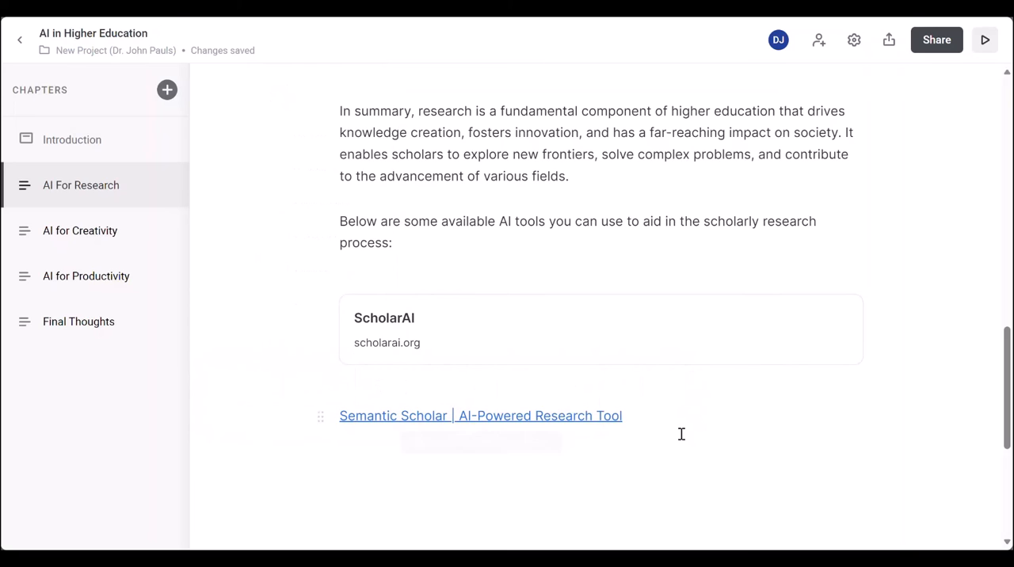
text(htts)
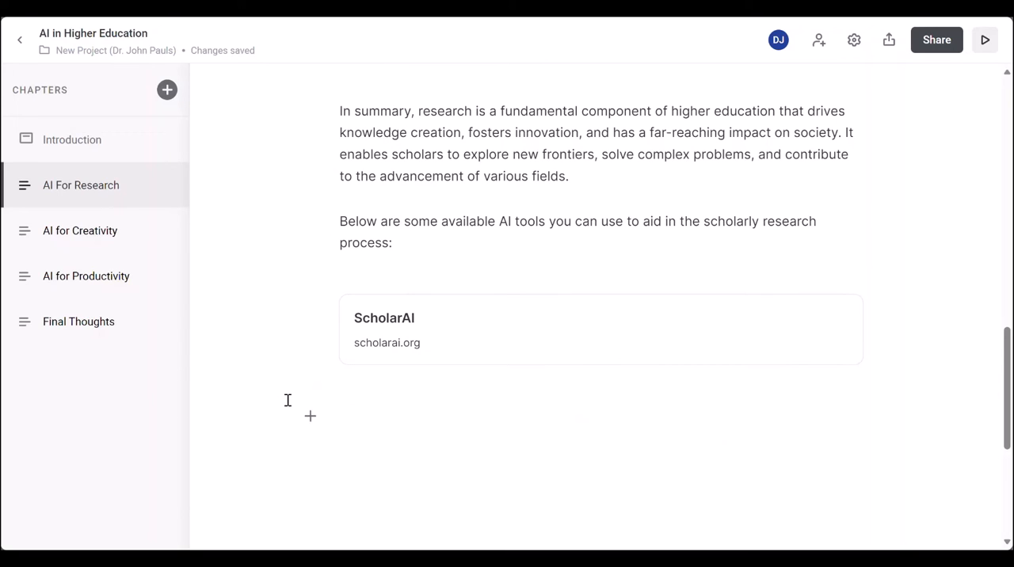
text(https:)
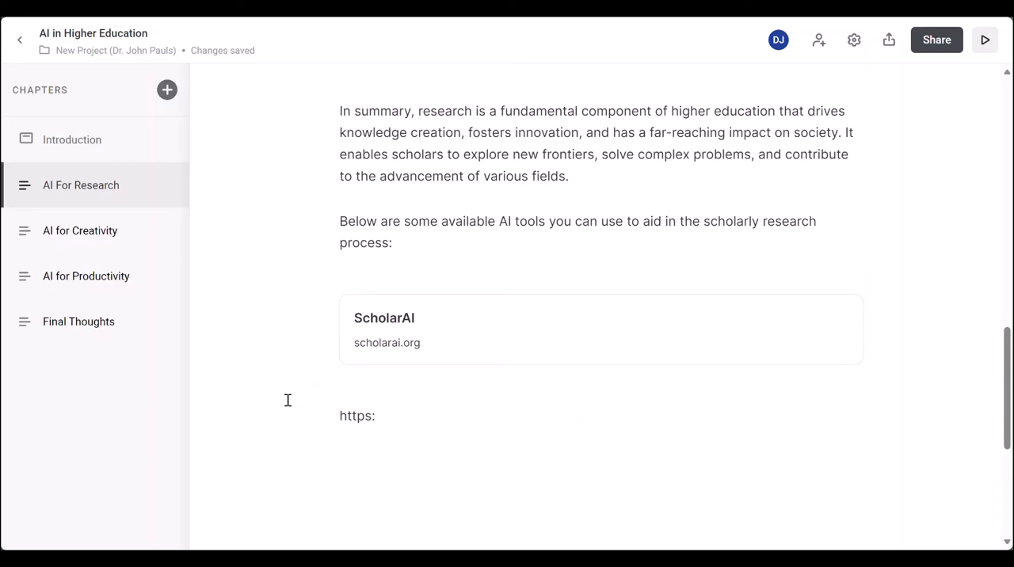
text(//)
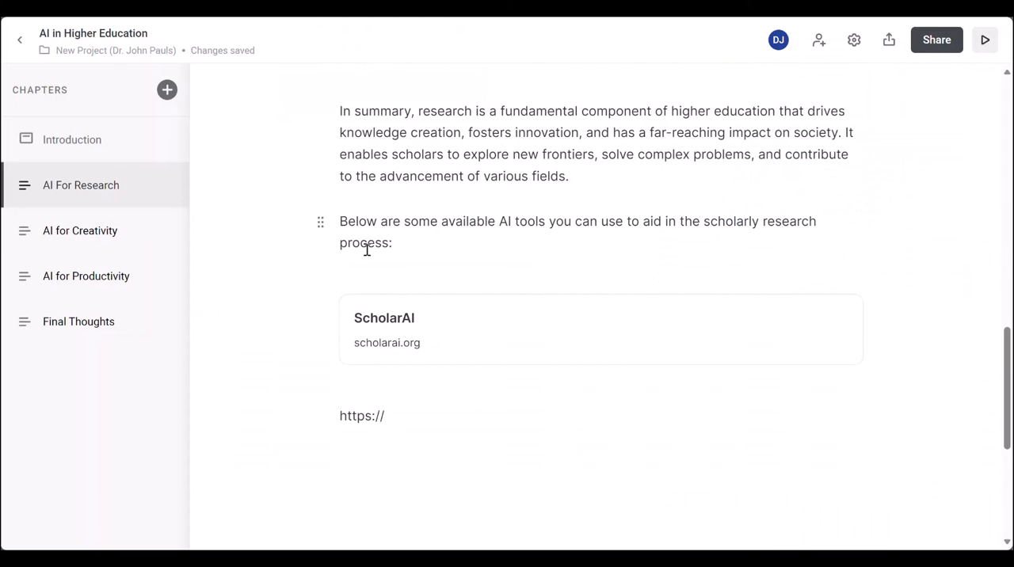
text(www.semantic)
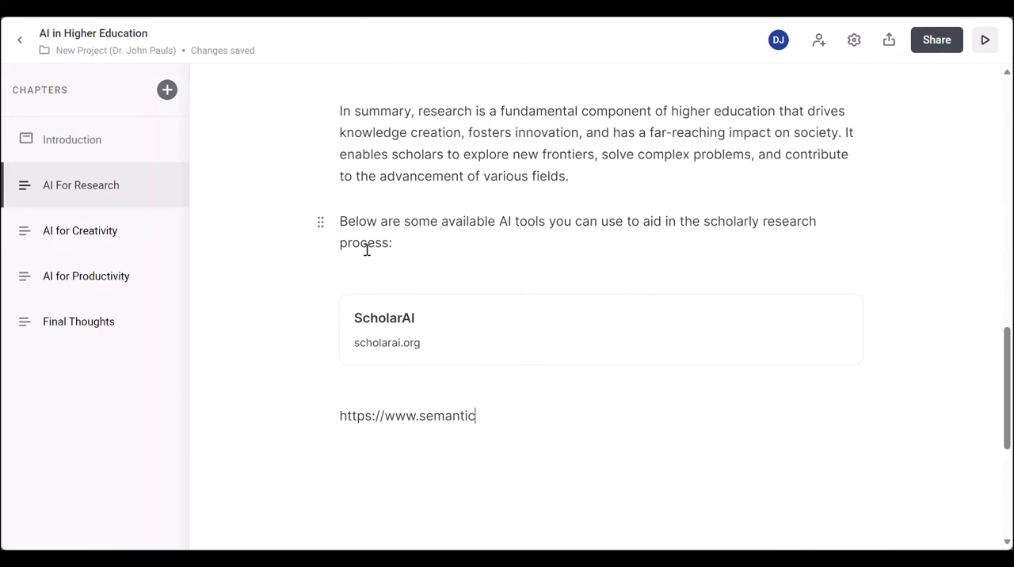
text(scholar.)
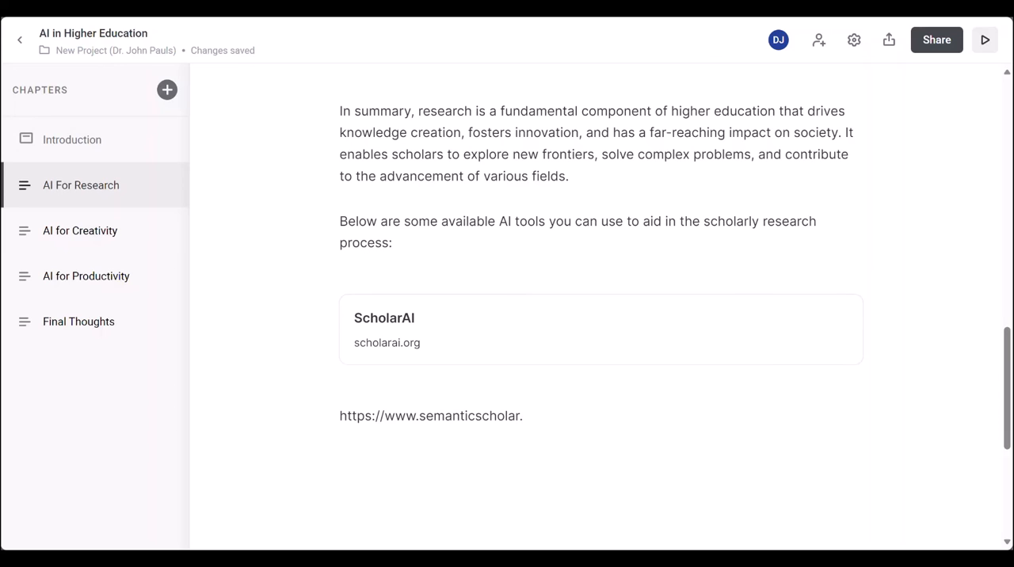
click(431, 416)
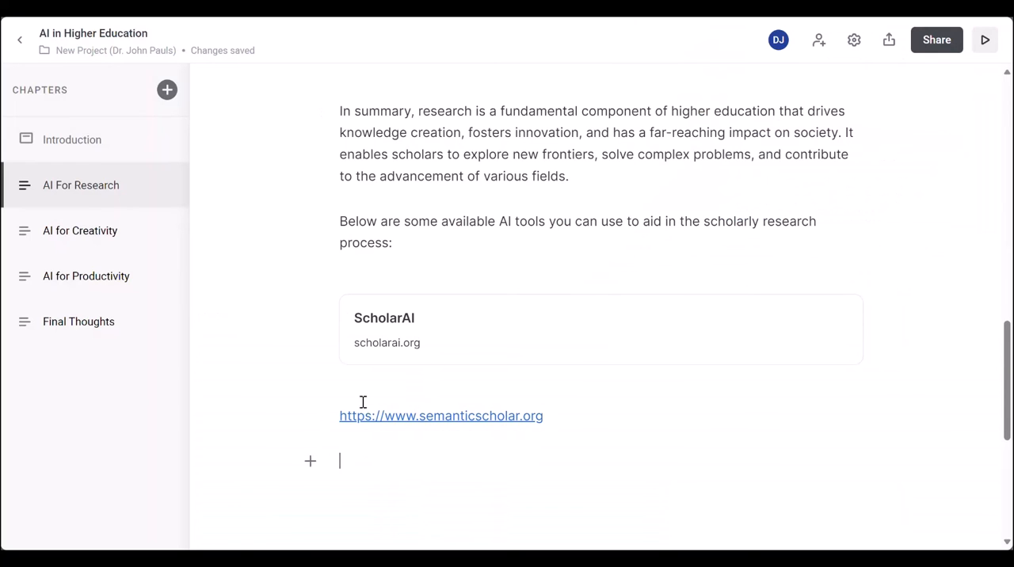
click(321, 416)
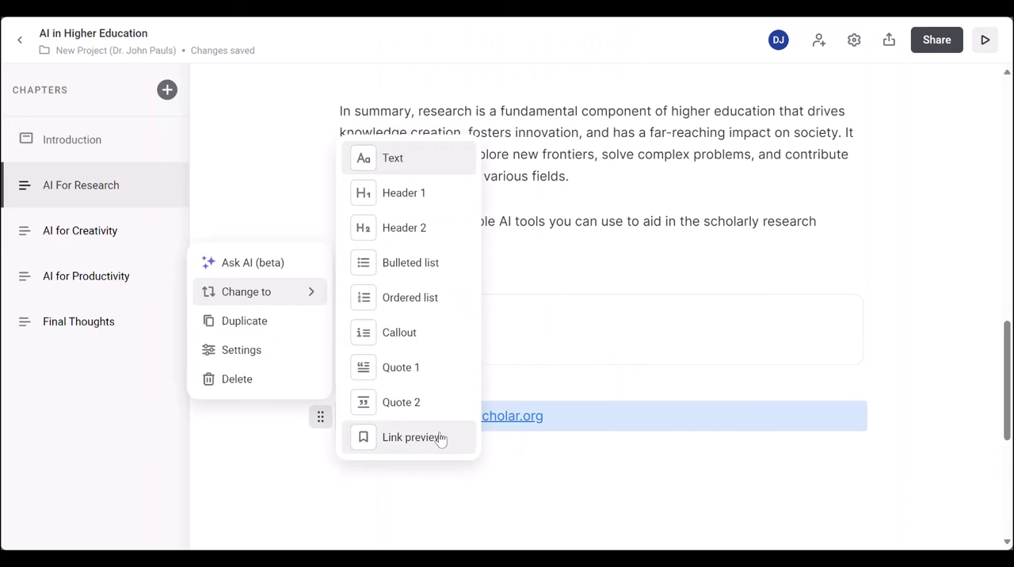
click(414, 438)
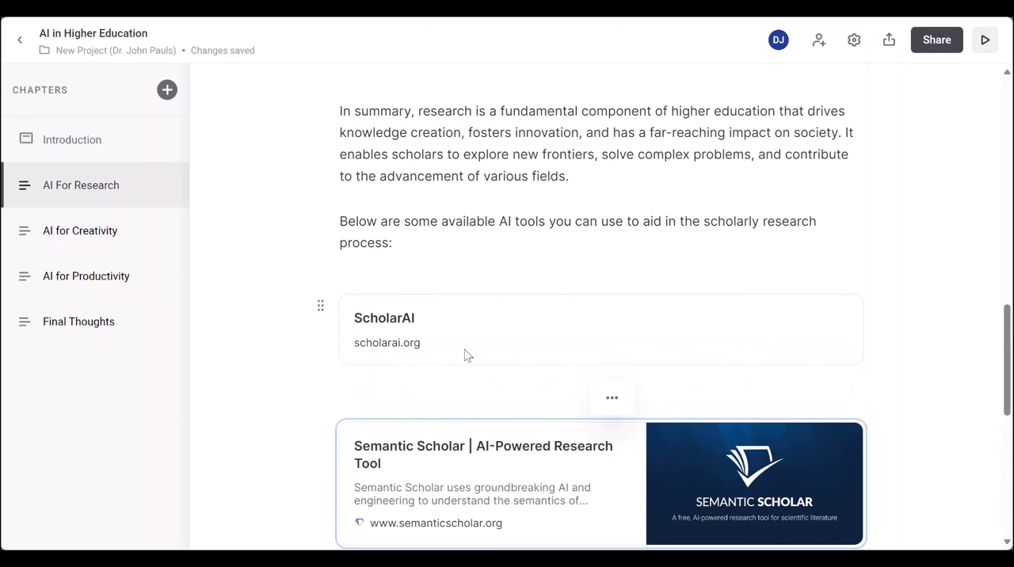
scroll(down, 3)
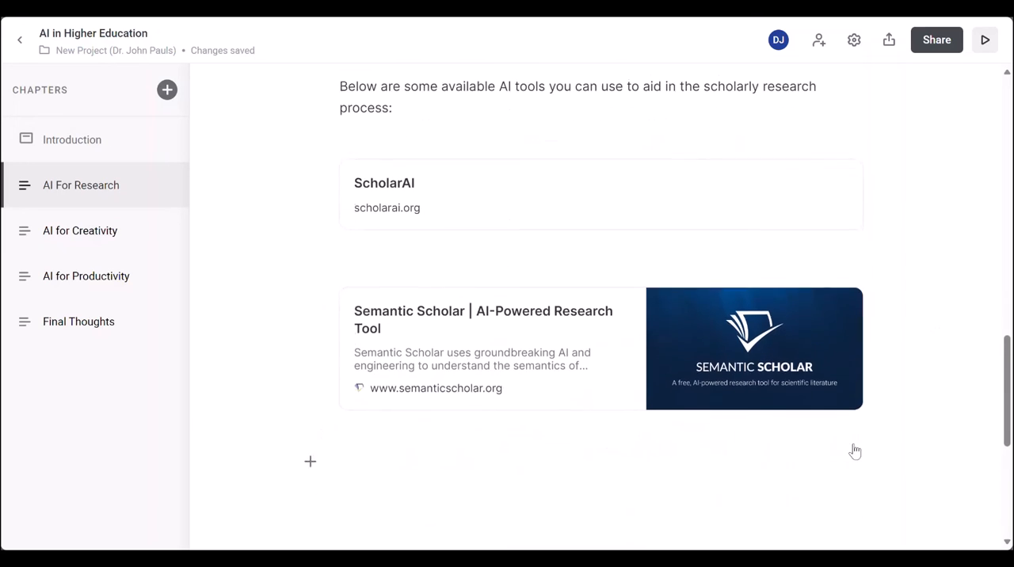
scroll(down, 3)
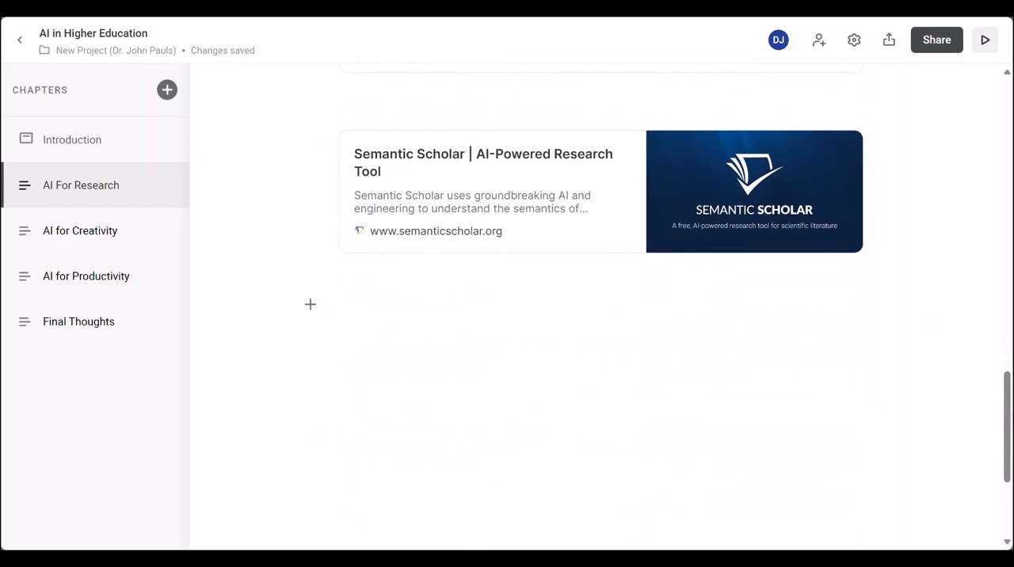
- Generate 'An introduction on using AI for creativity' with iSpring AI and add it to the chapter
click(80, 230)
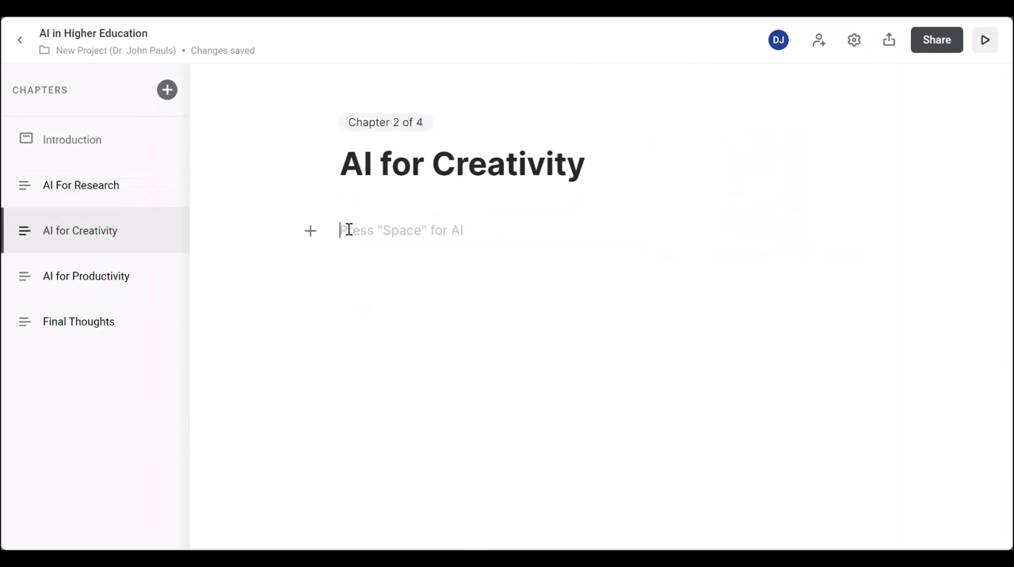
key(space)
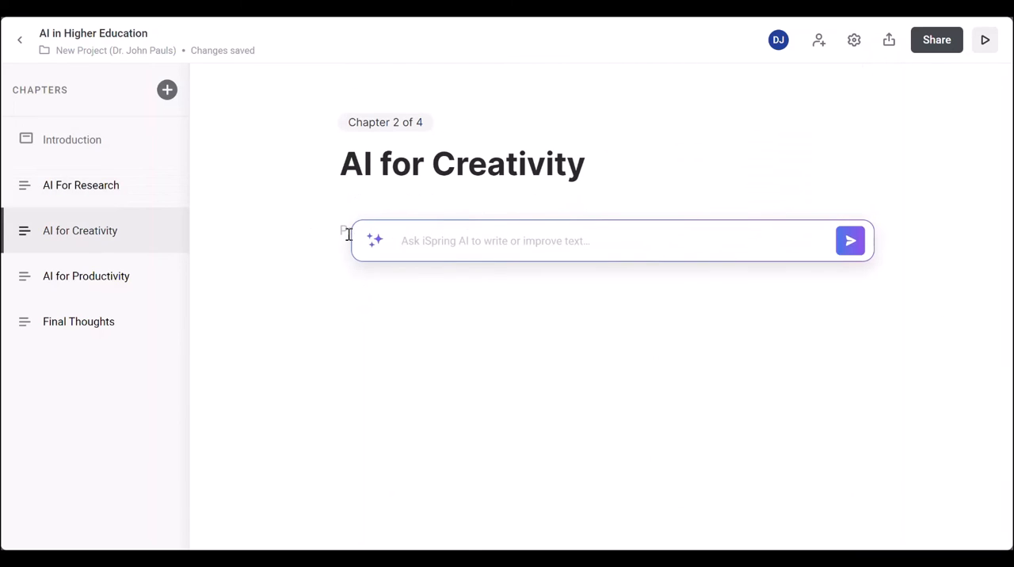
text(An introduction)
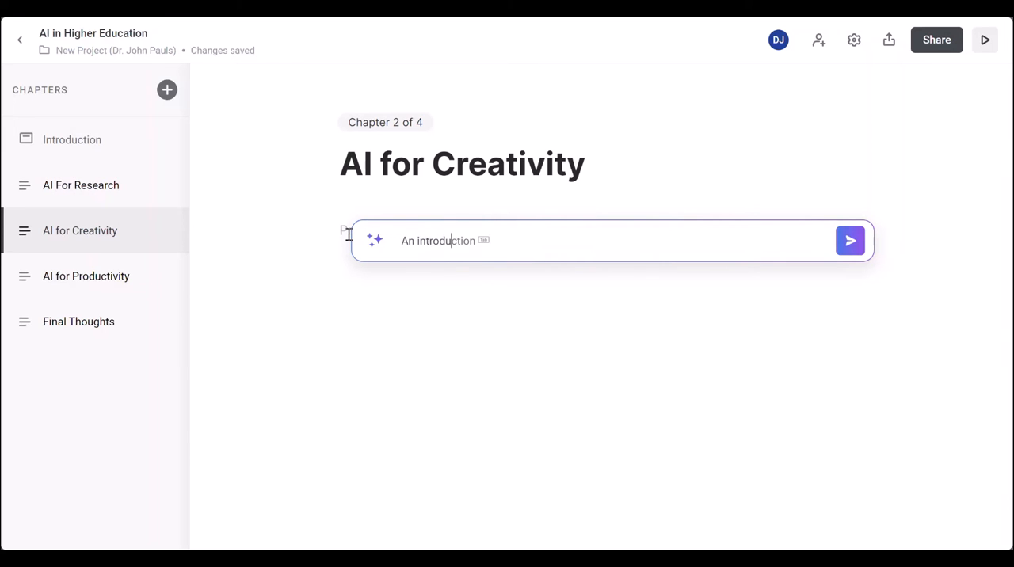
text(on using A)
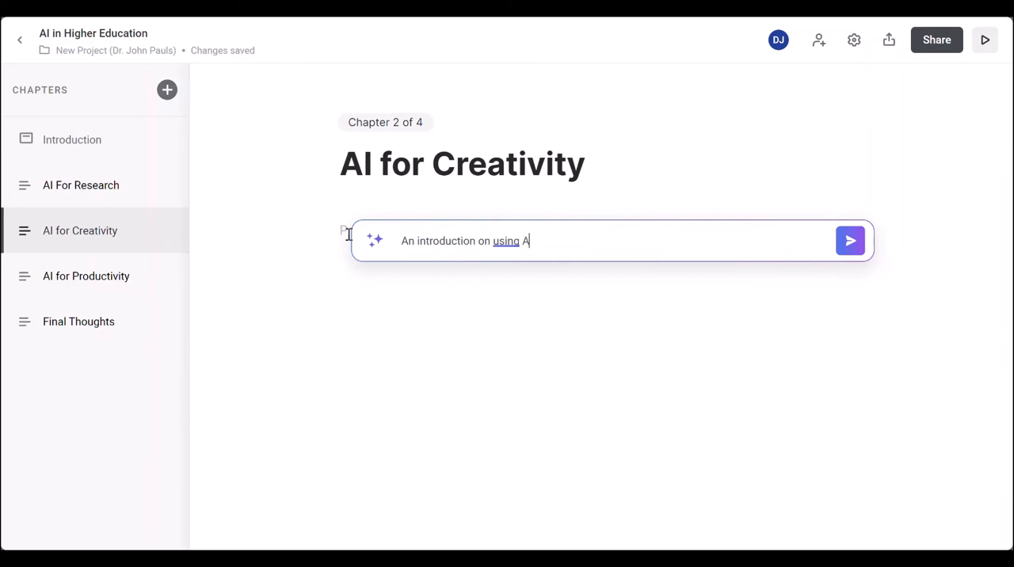
text(I for creativity in the classro)
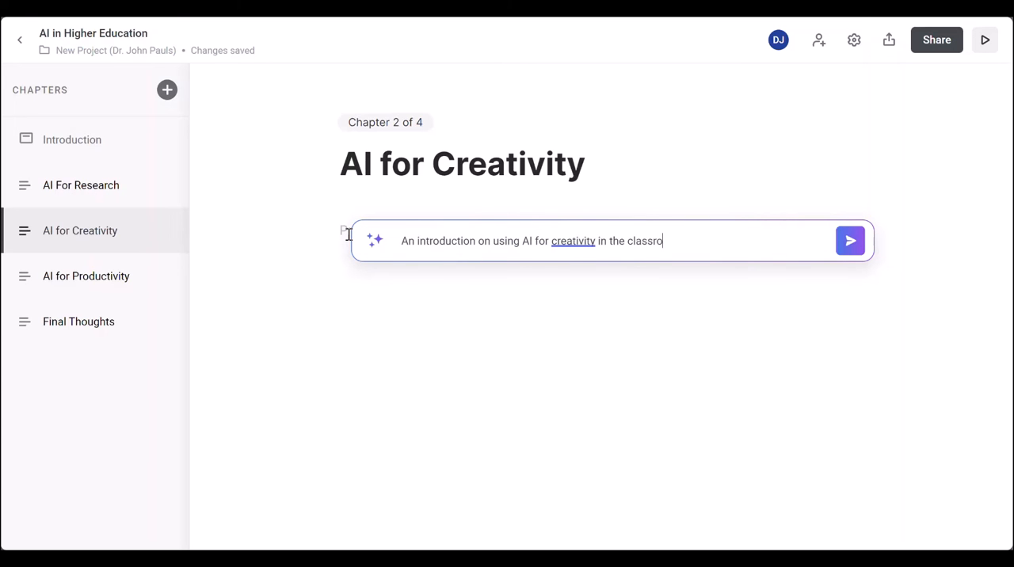
click(850, 241)
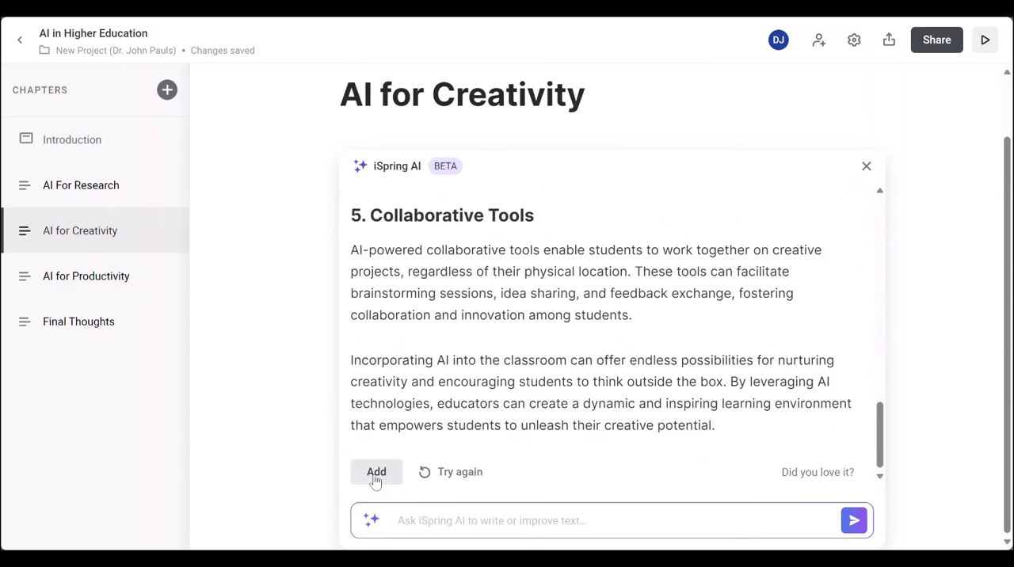
click(376, 472)
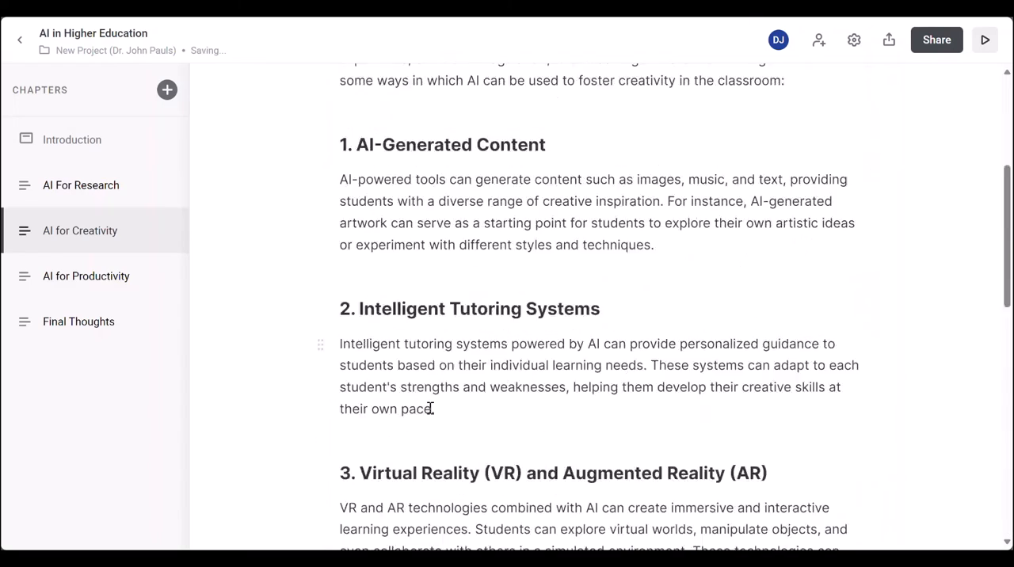
- Type 'Below are some amazing AI tools you can use to enhance creativity in the classroom:'
scroll(down, 3)
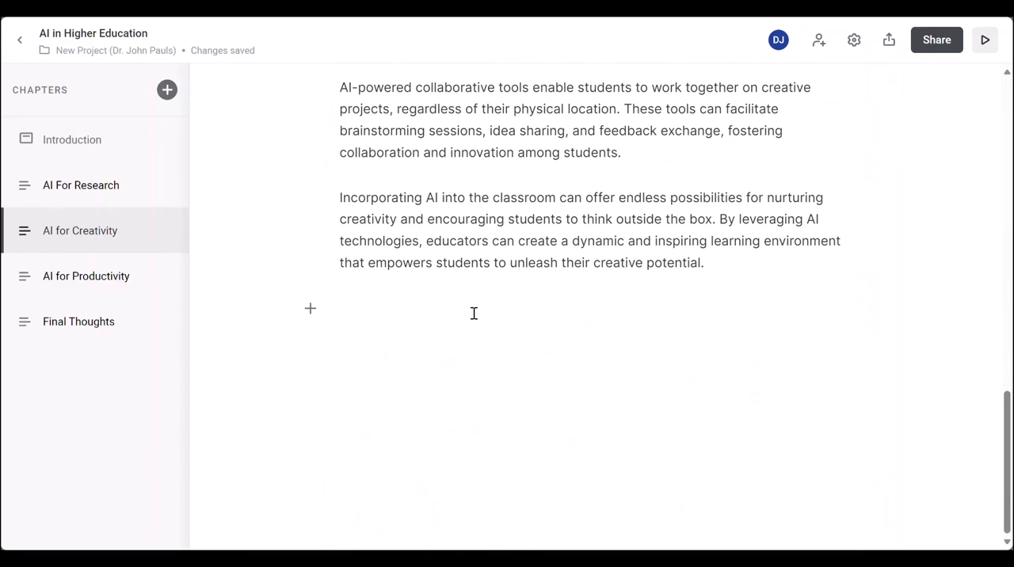
text(Below are some)
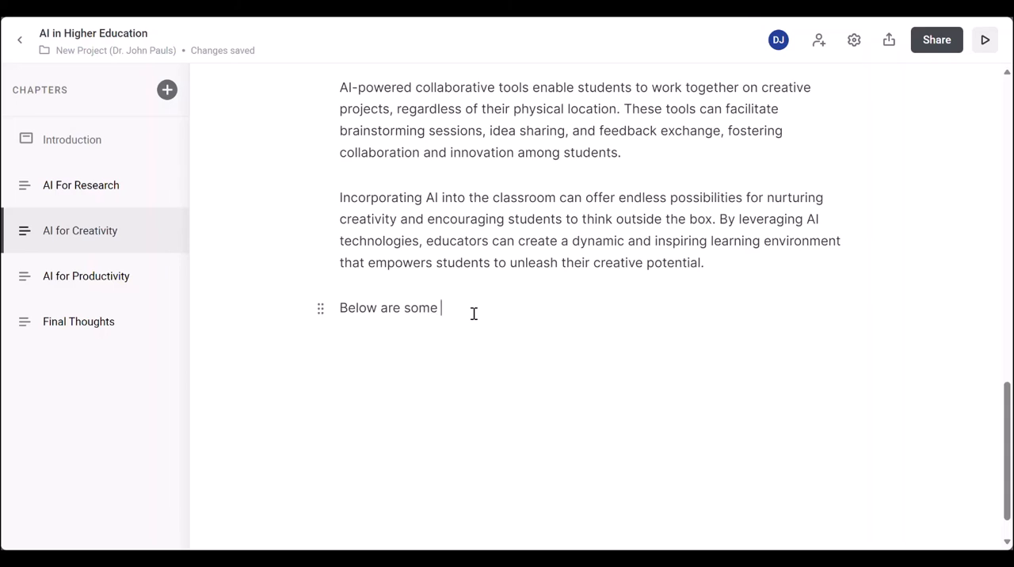
text(amazing)
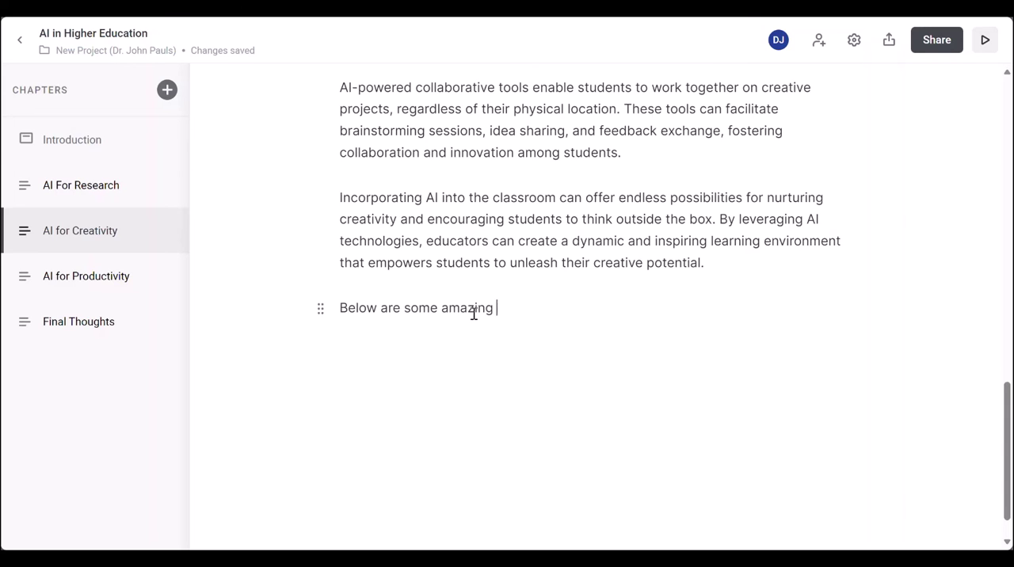
text(AI tools you c)
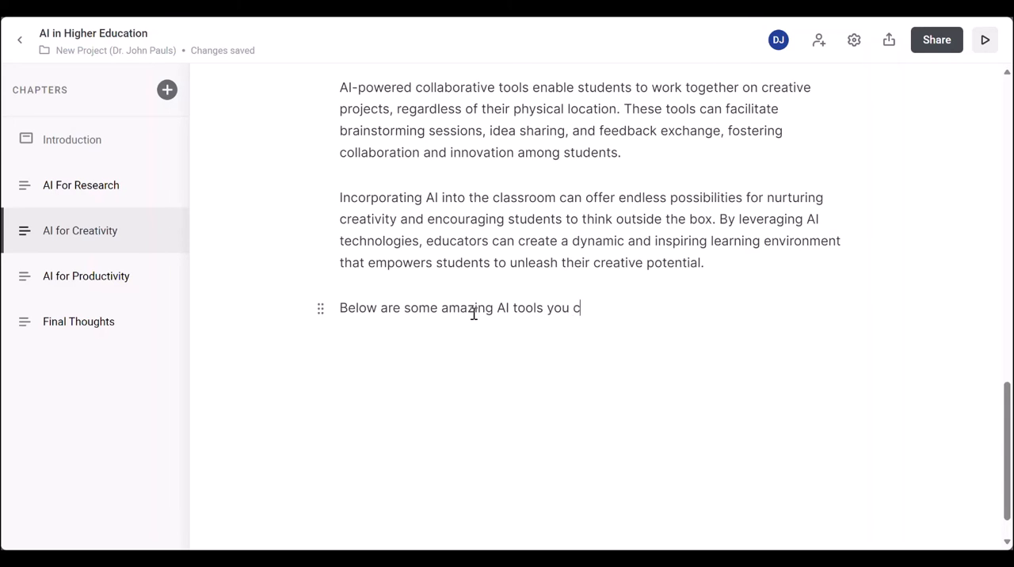
text(an use to enhga)
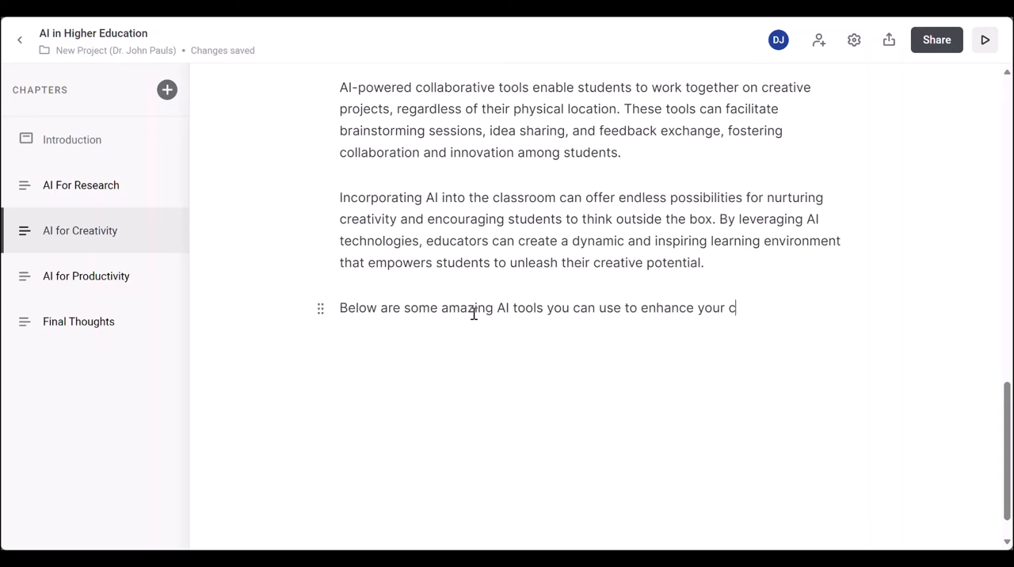
text(reativity in t)
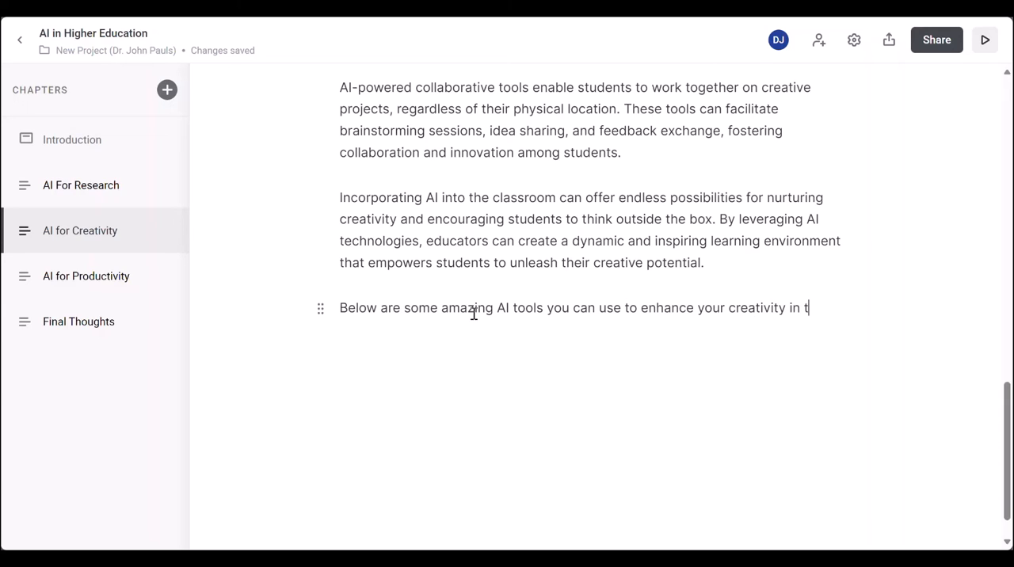
text(he classroom:)
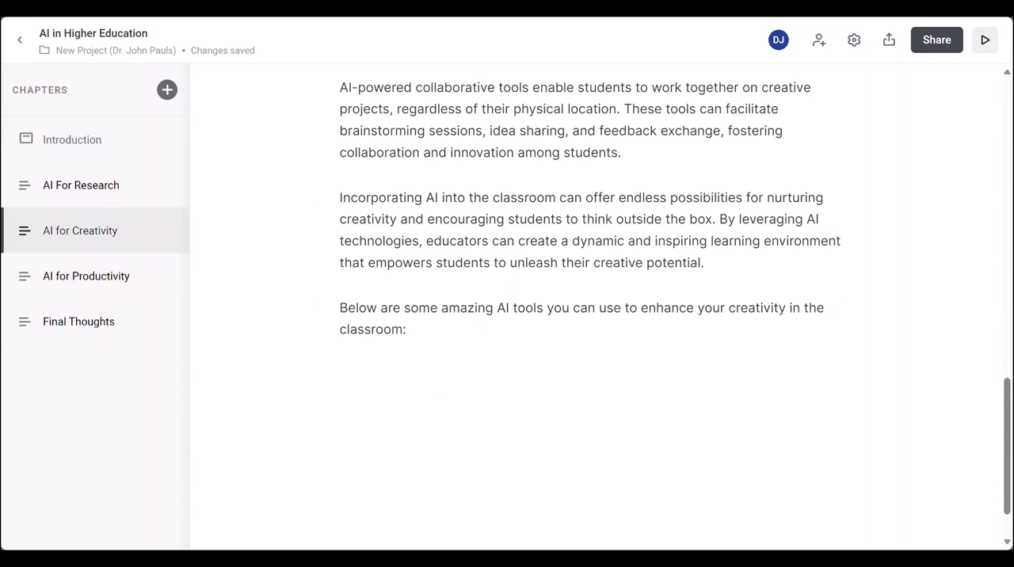
- Send iSpring AI a prompt for a paragraph on AI's role in creativity and productivity
click(78, 322)
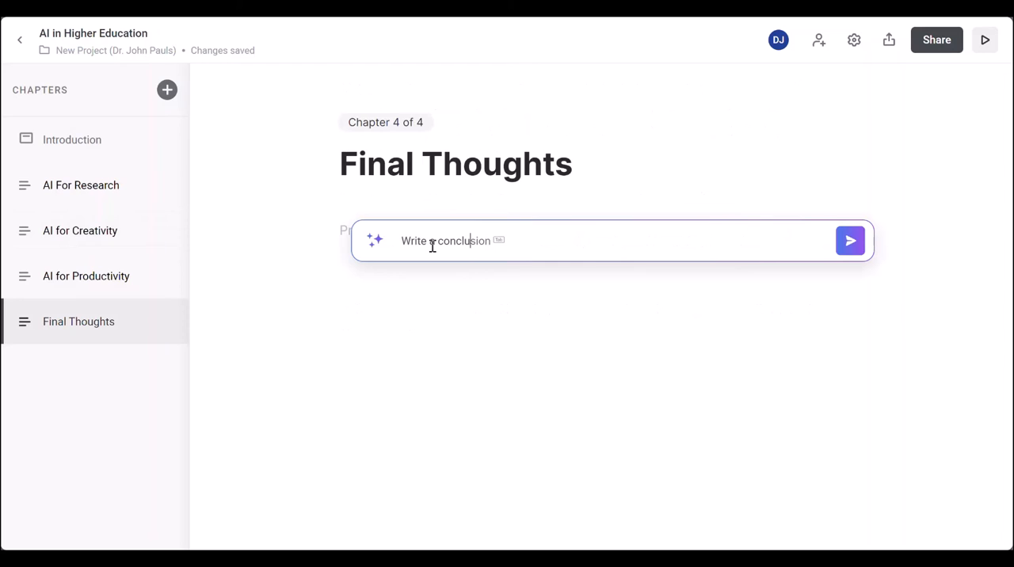
text(para)
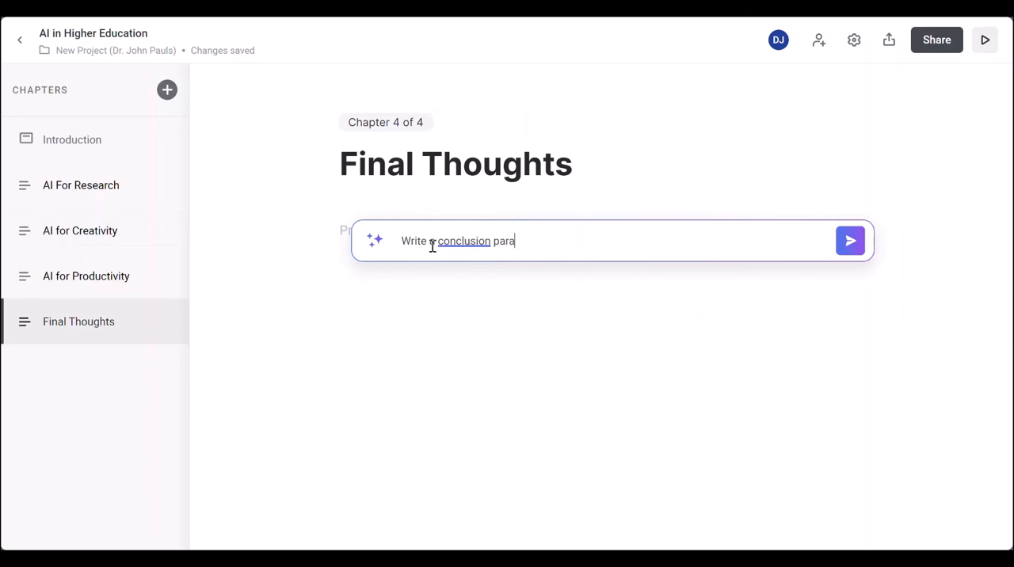
text(graph on the rol)
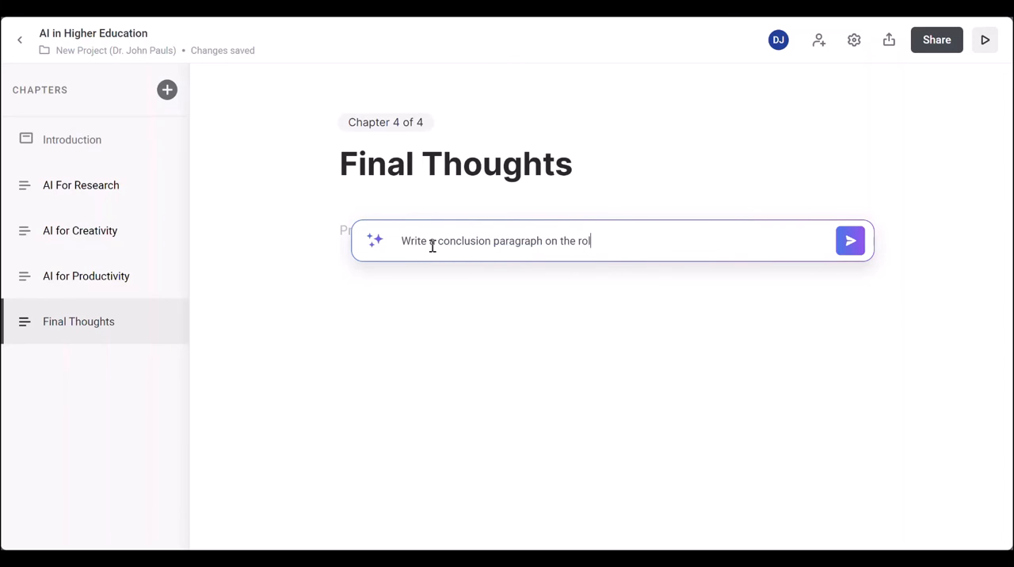
text(e of artificial intelligence in higher education for creativity, p)
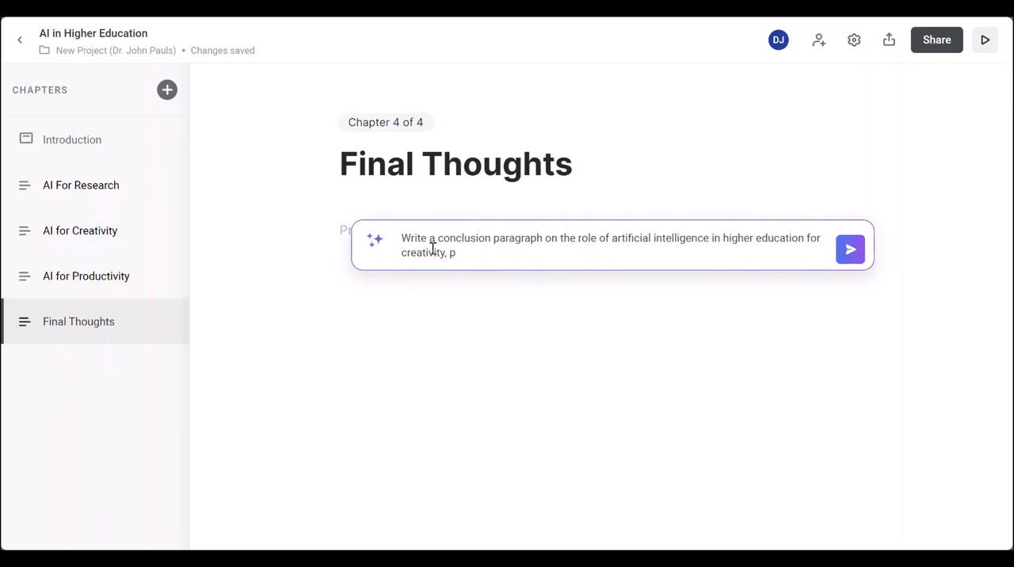
text(and produc)
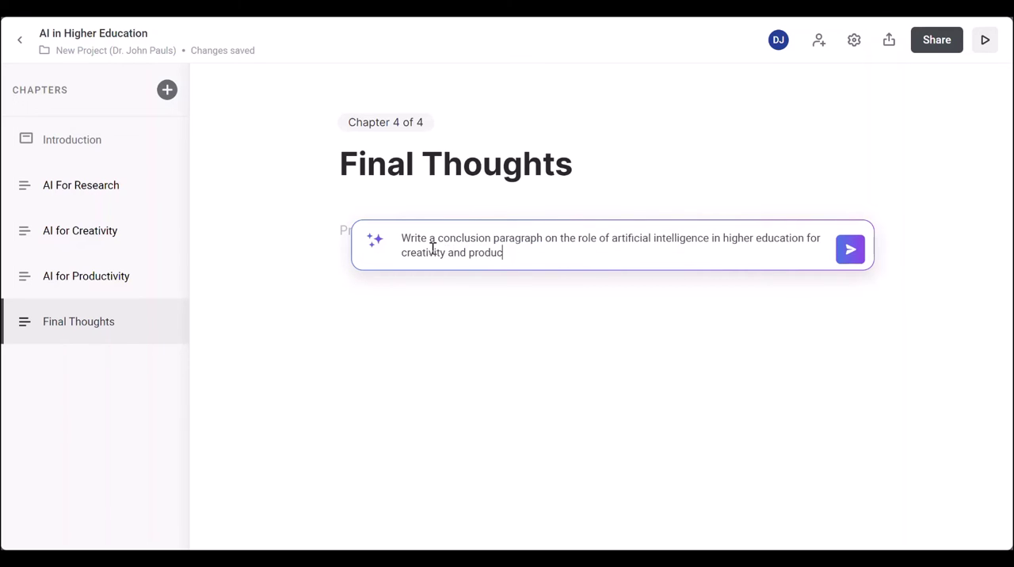
click(850, 249)
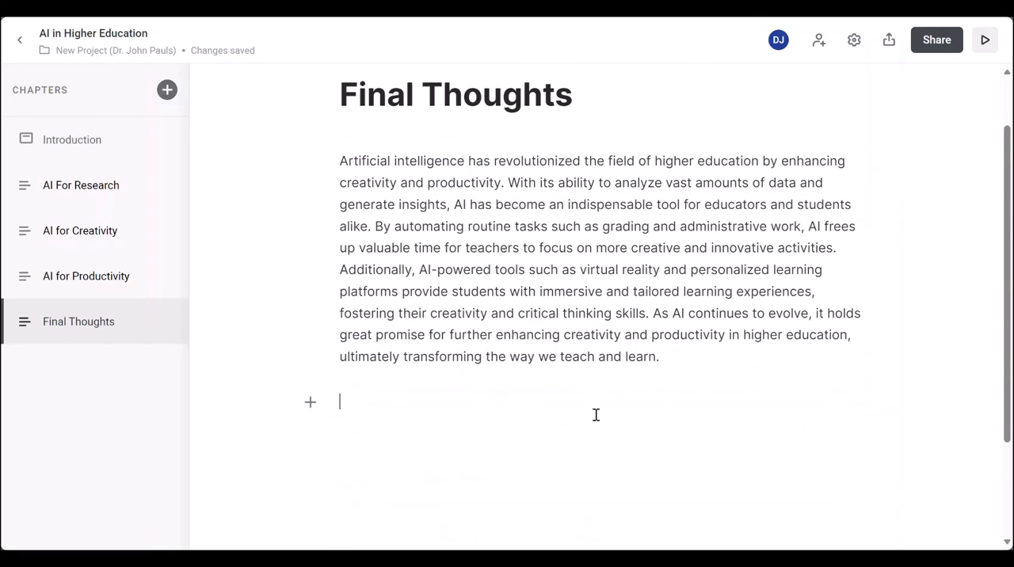
text(Want to co)
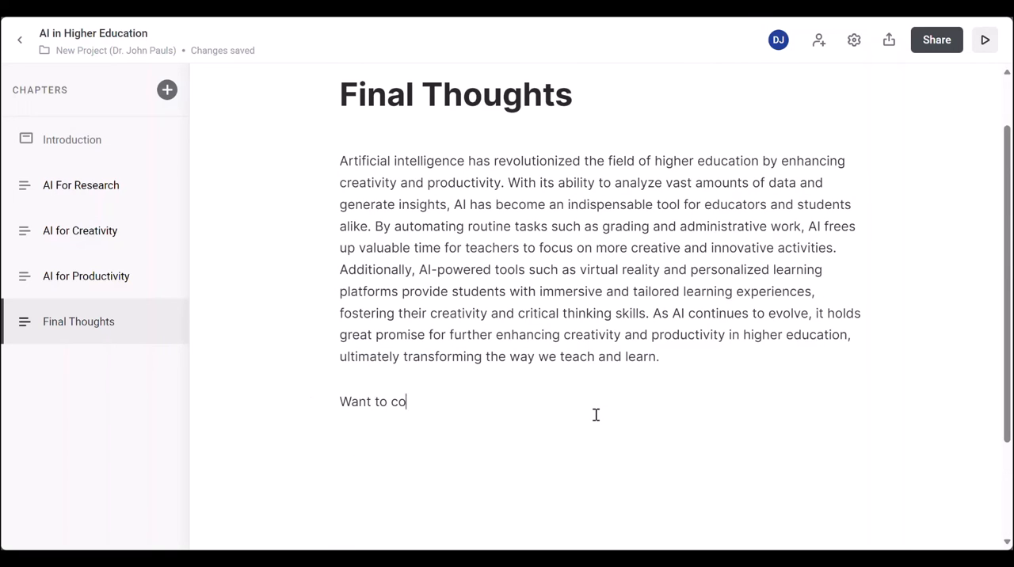
text(nnect? Be su)
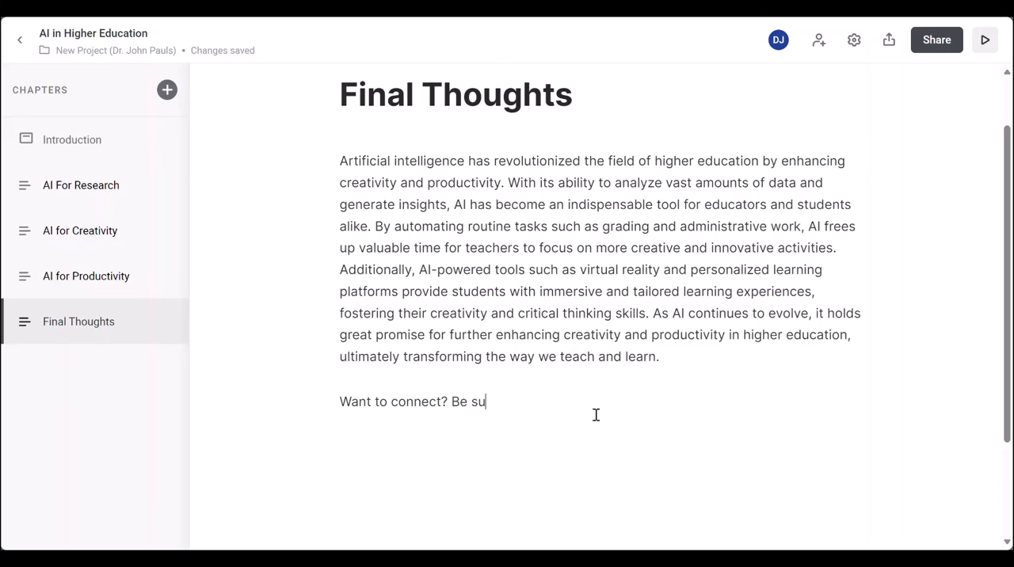
text(re to reach o)
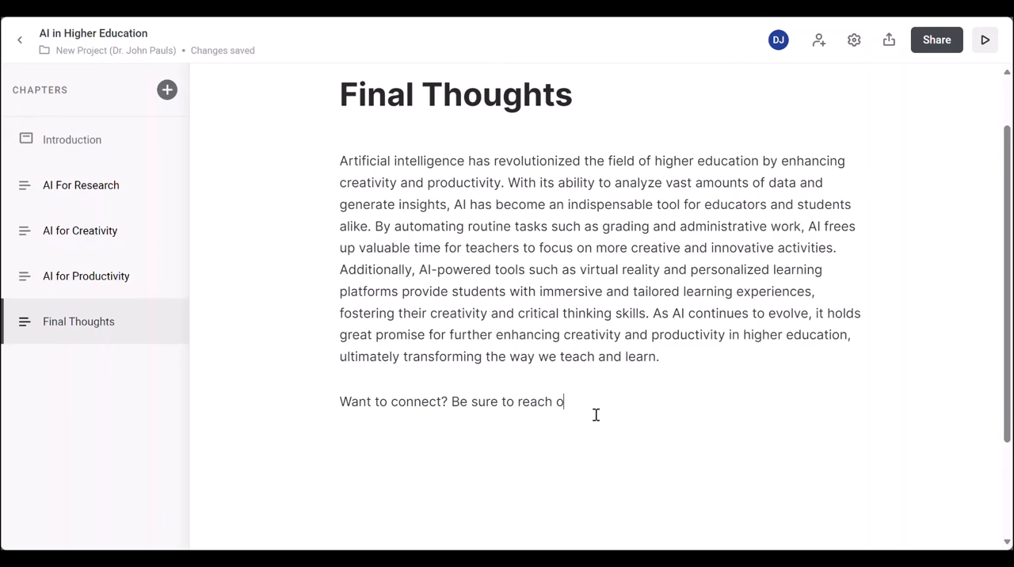
text(ut via www.)
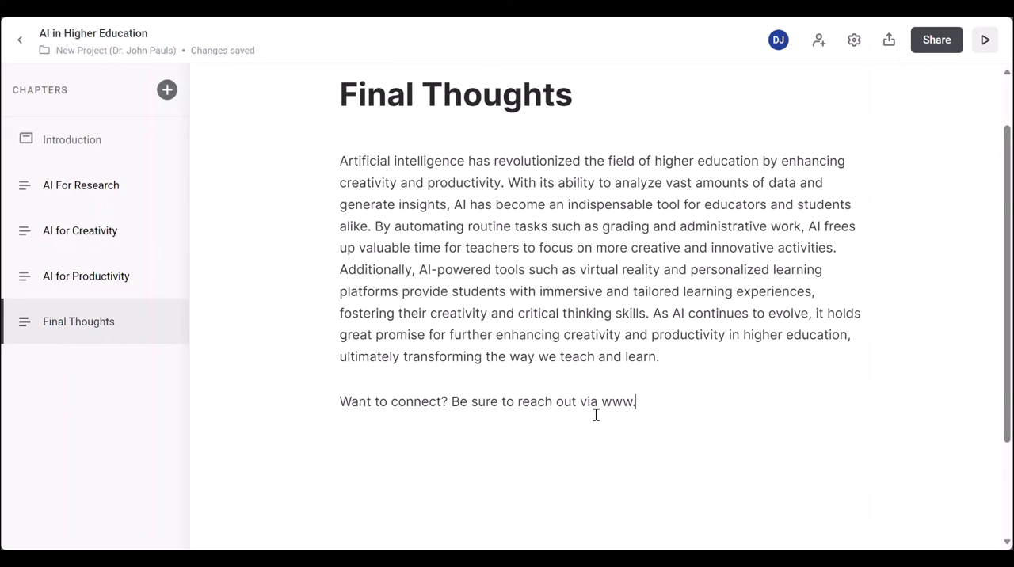
text(drjohnpauls.com)
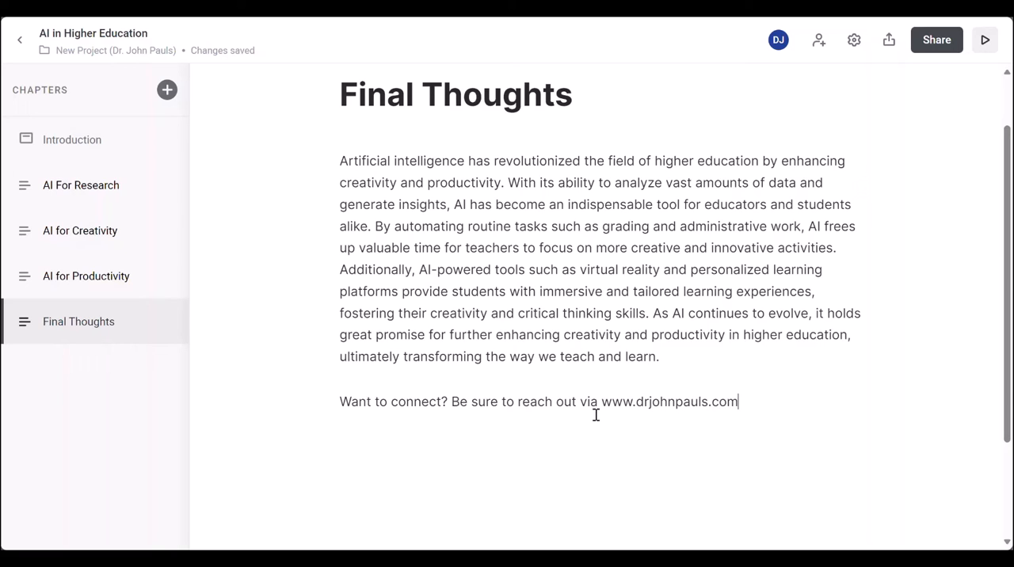
text(or on amy)
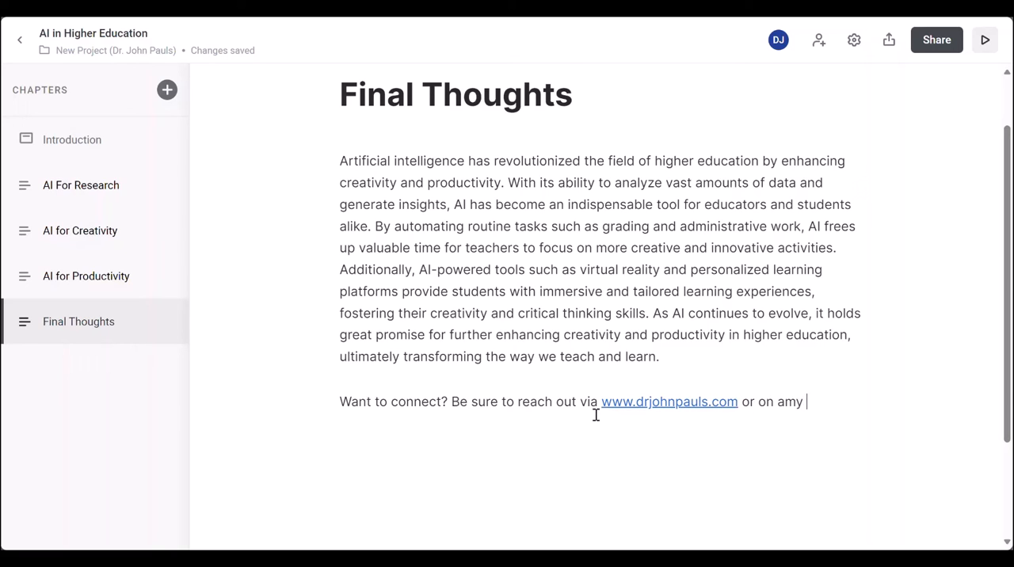
text(all s)
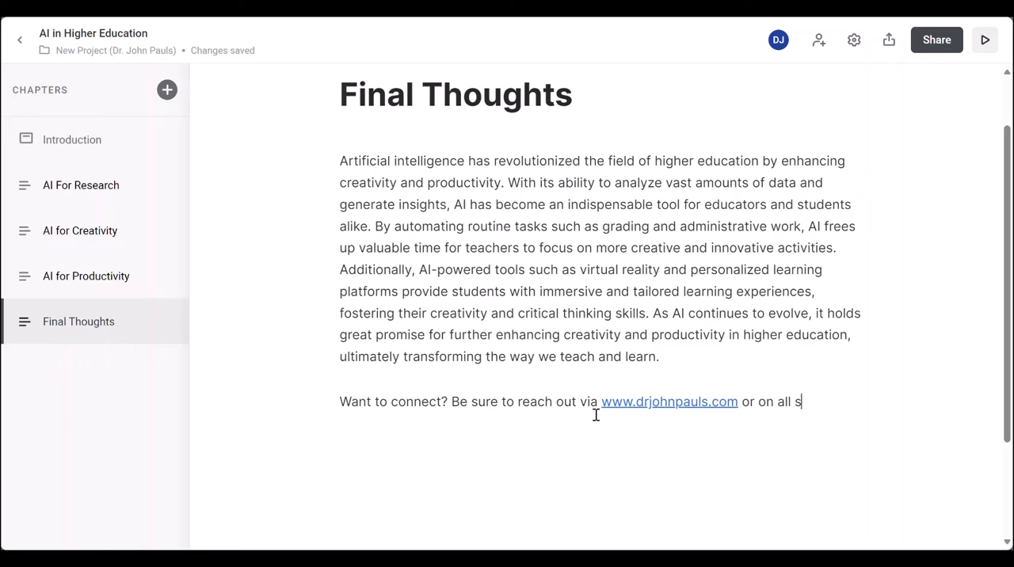
text(ocials at)
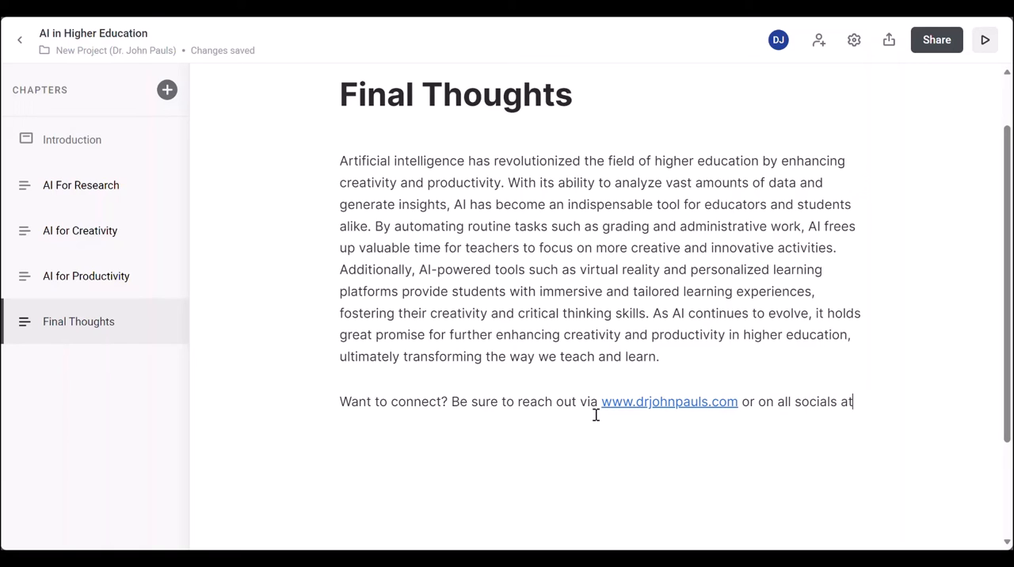
text(@)
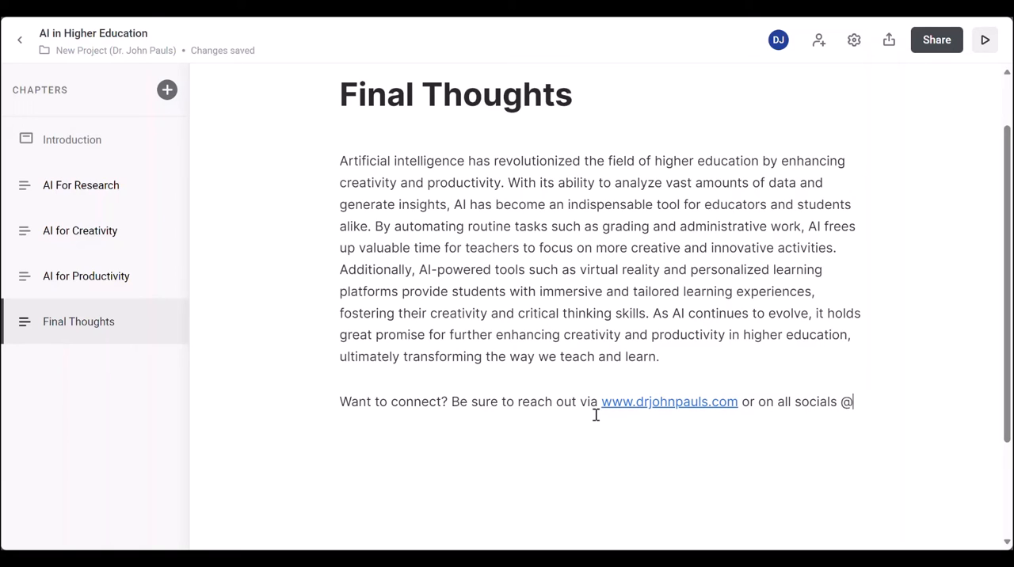
text(ds)
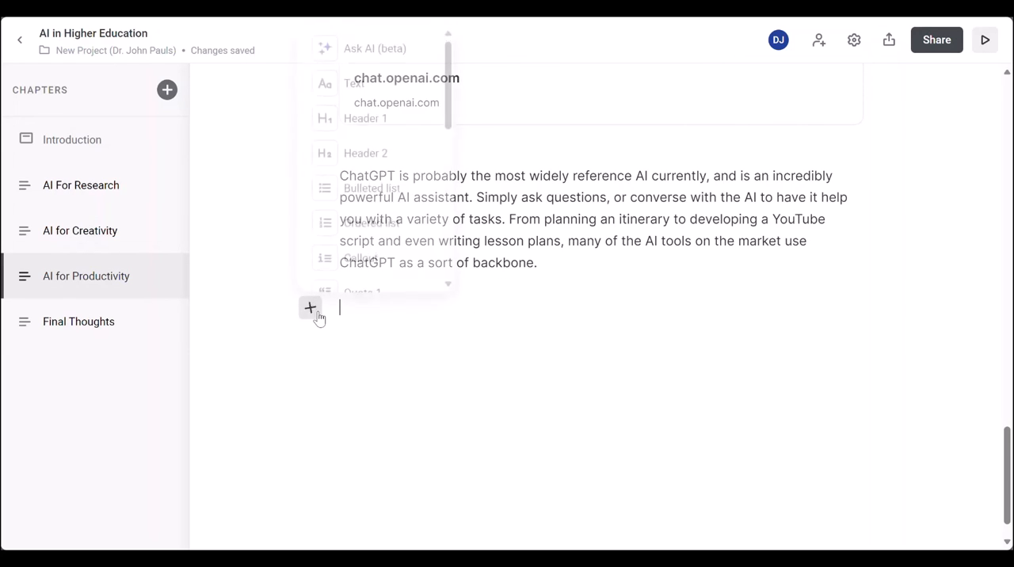
- Scroll down to the ChatGPT paragraph just above the Copilot YouTube video
scroll(down, 3)
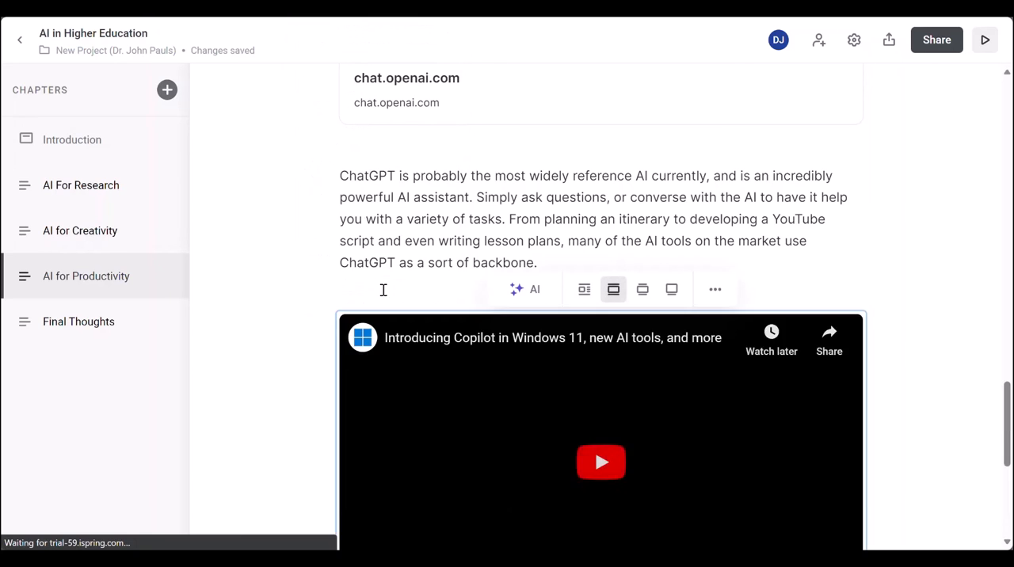
mouse_move(893, 345)
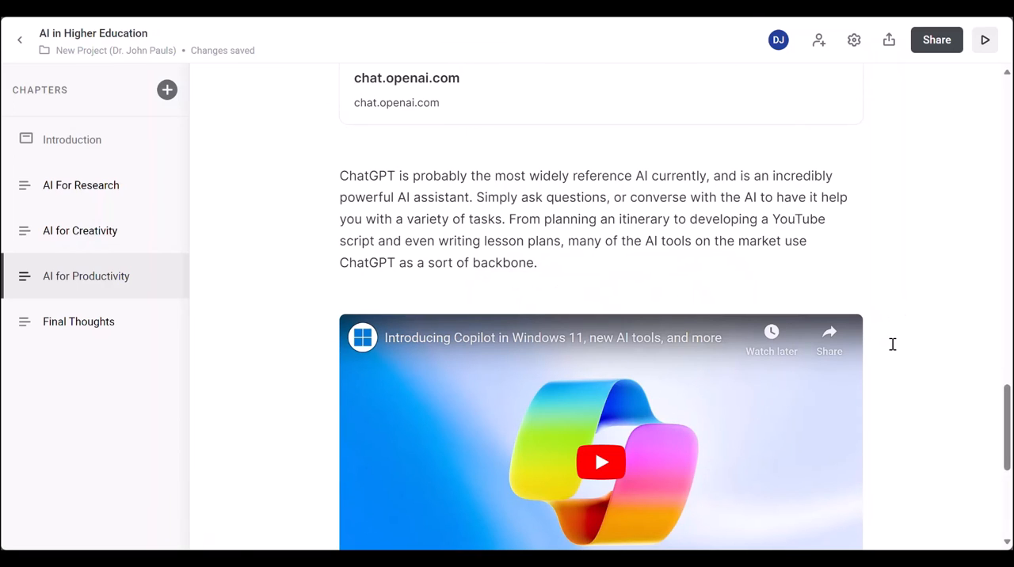
scroll(down, 3)
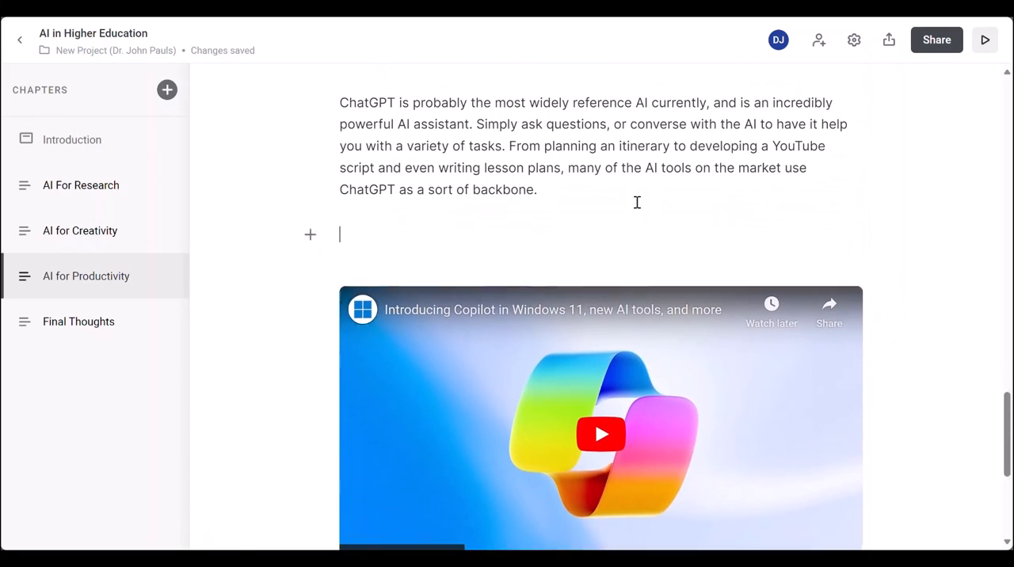
- Type 'Coming soon to the very infrastructure that is Windows is Copilot, Windows new AI assistant. Check it out below!'
text(Coming)
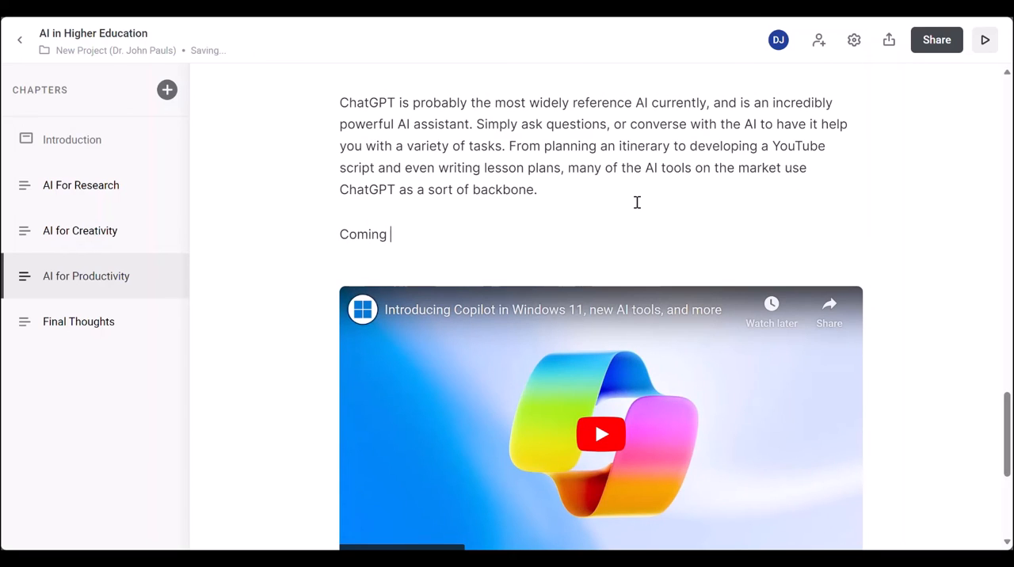
text(soon to the v)
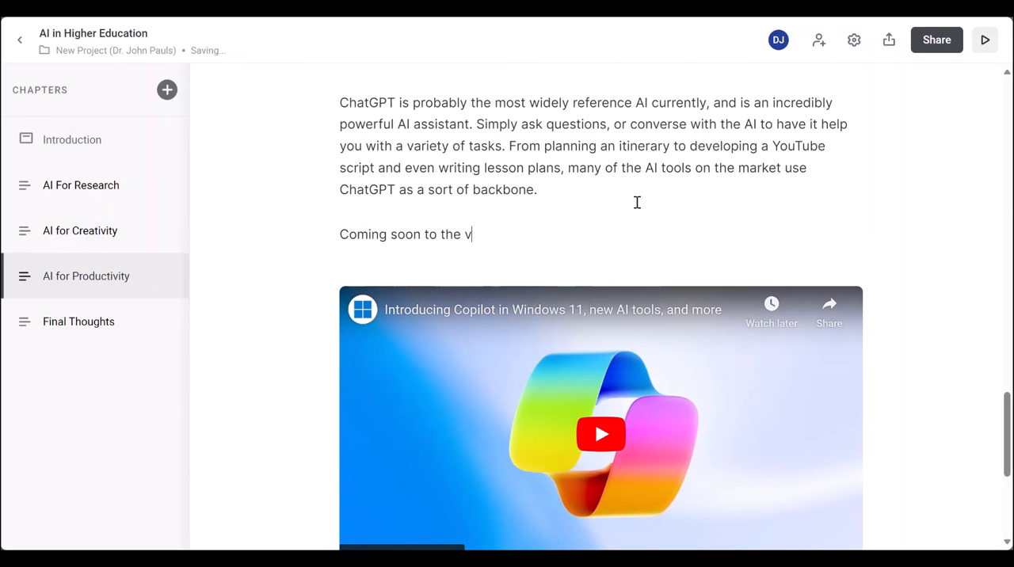
text(ery infras)
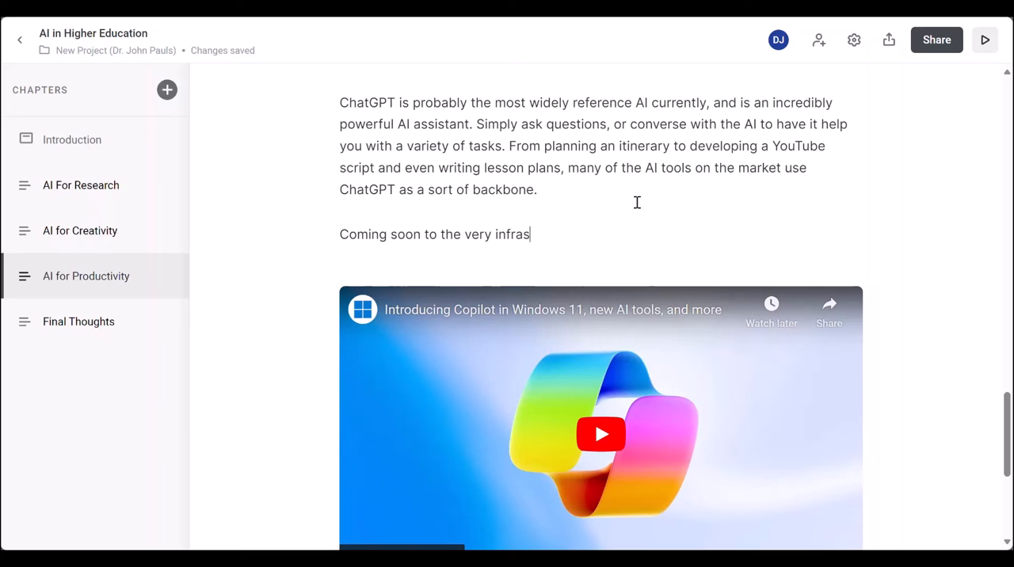
text(tructure that)
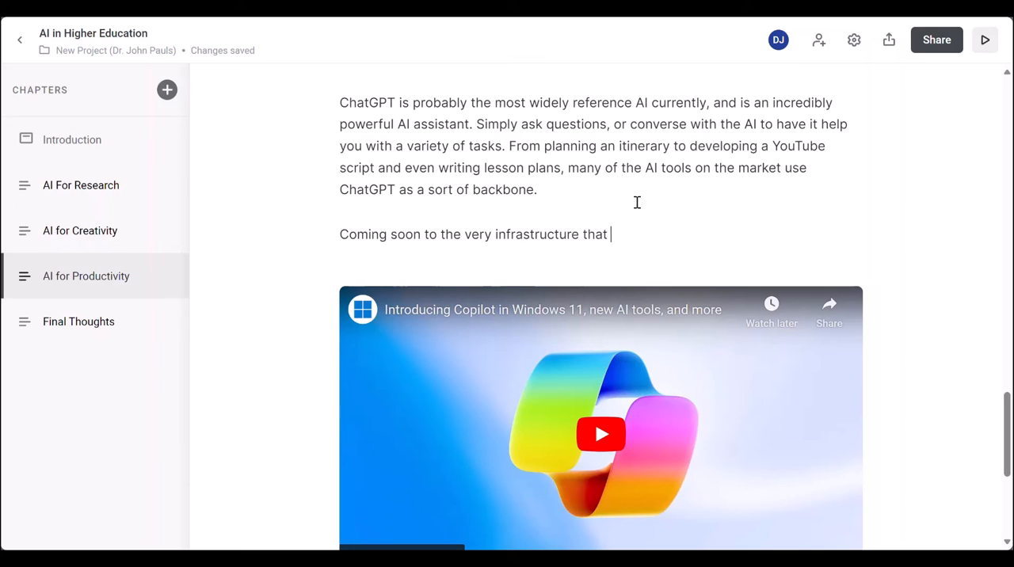
text(is Windows is)
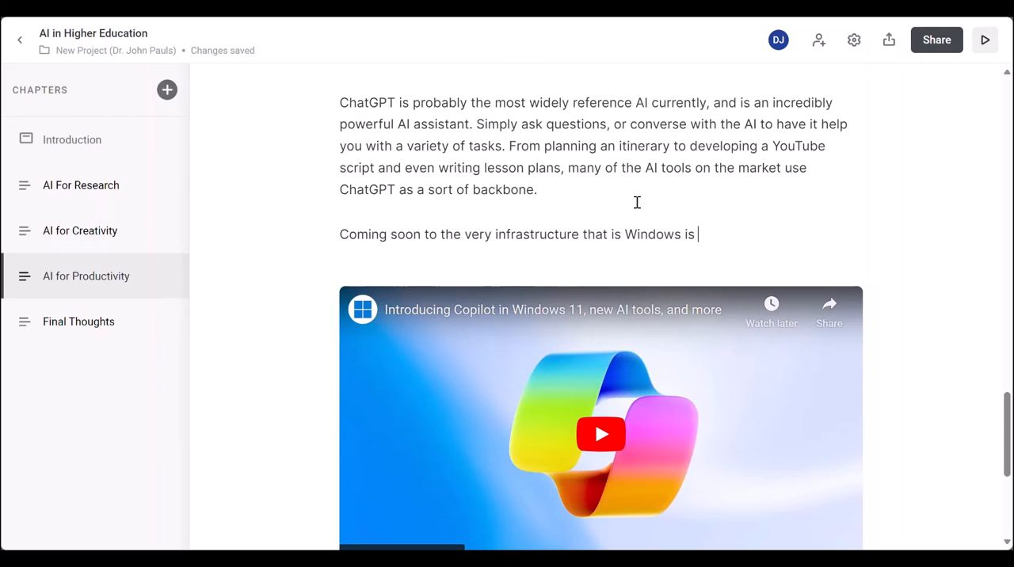
text(Cop)
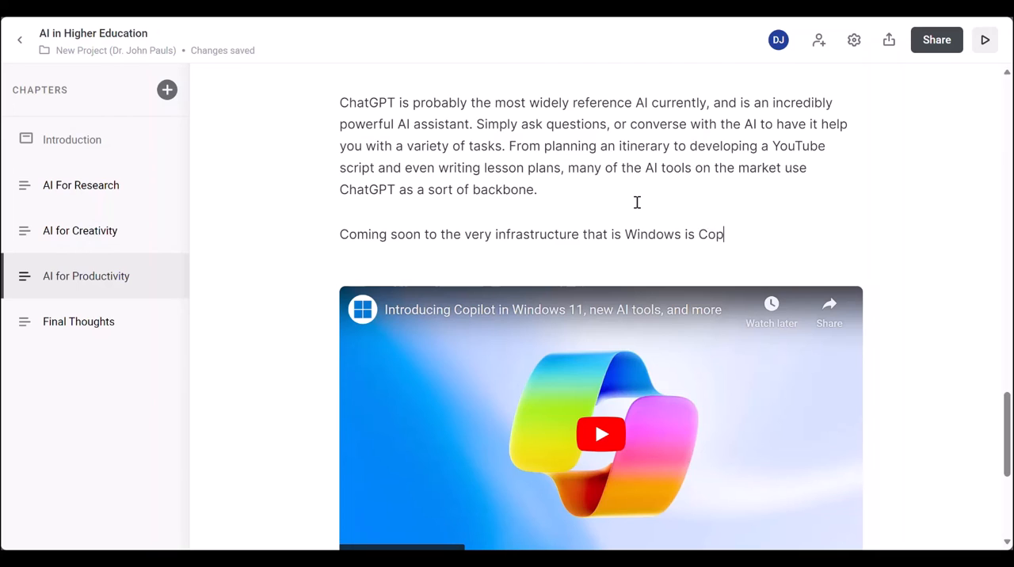
text(ilot, window)
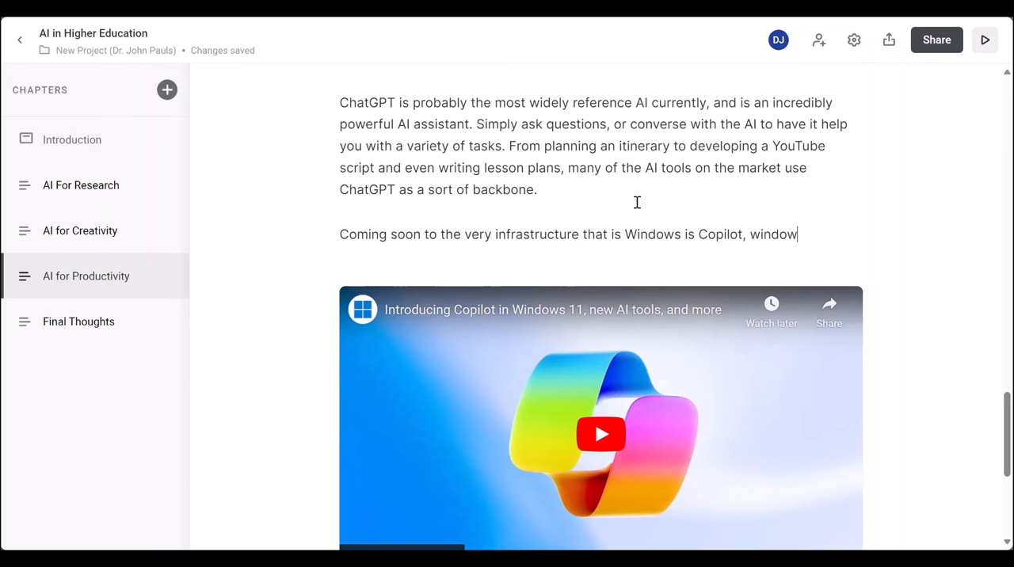
text(new AI as)
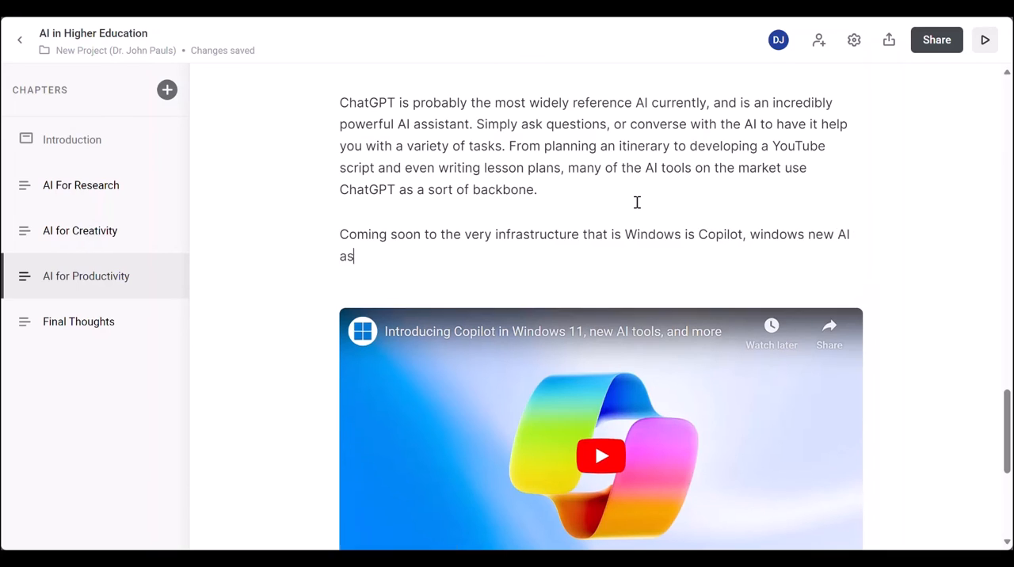
text(sistant. Che)
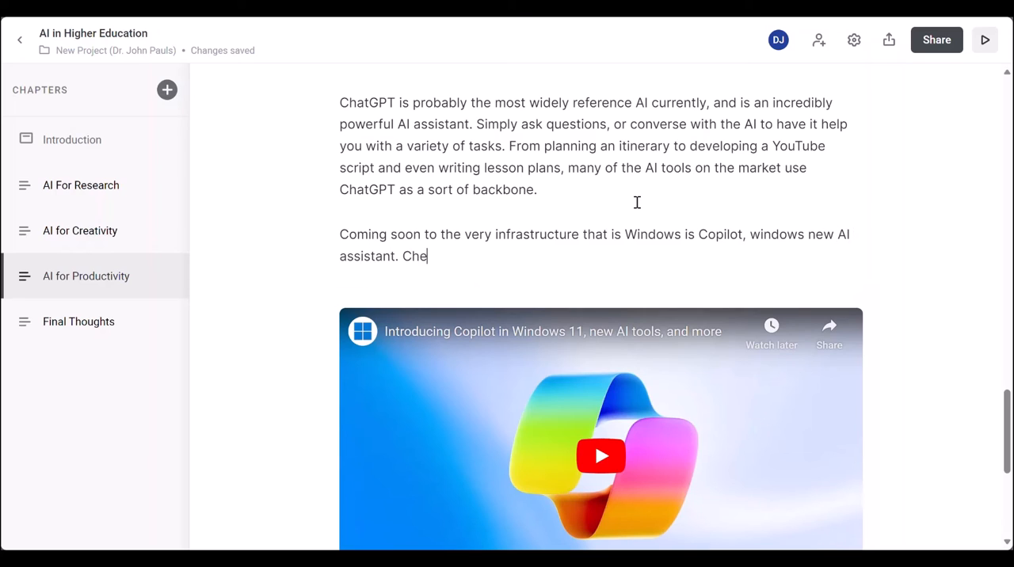
text(ck it out below!)
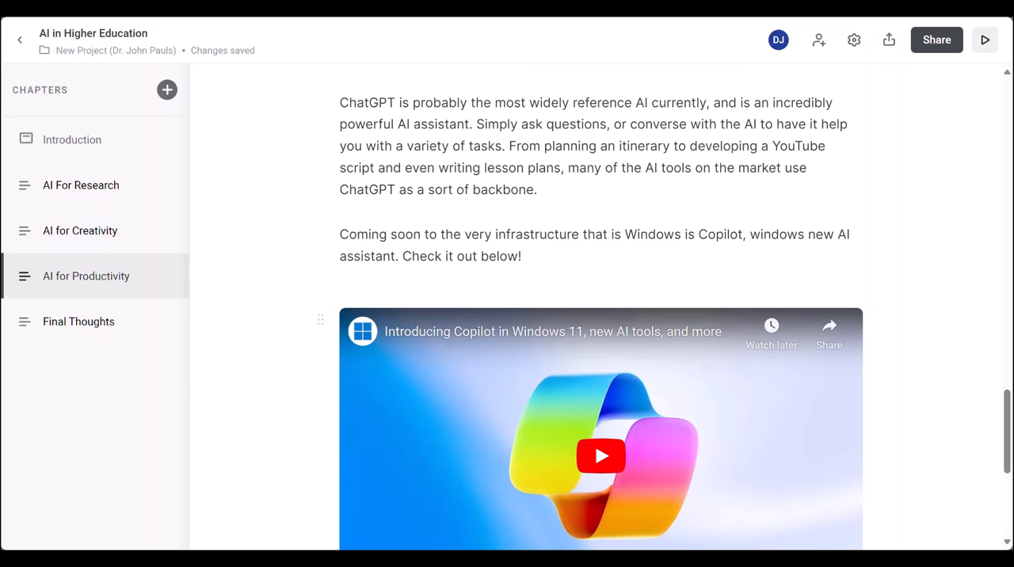
- Copy the AI in Higher Education course link from the Share panel, then close the panel
click(936, 40)
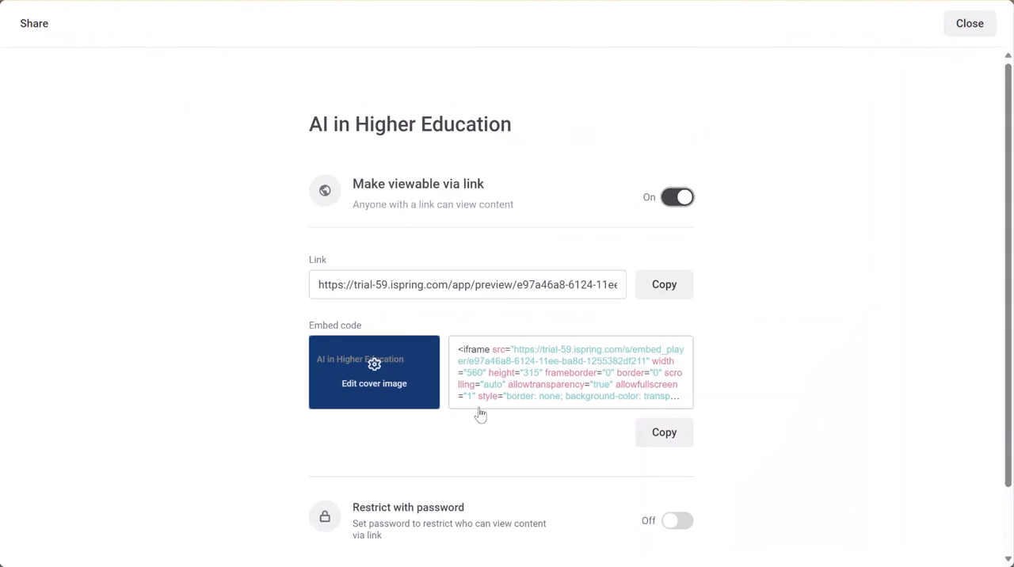
click(664, 284)
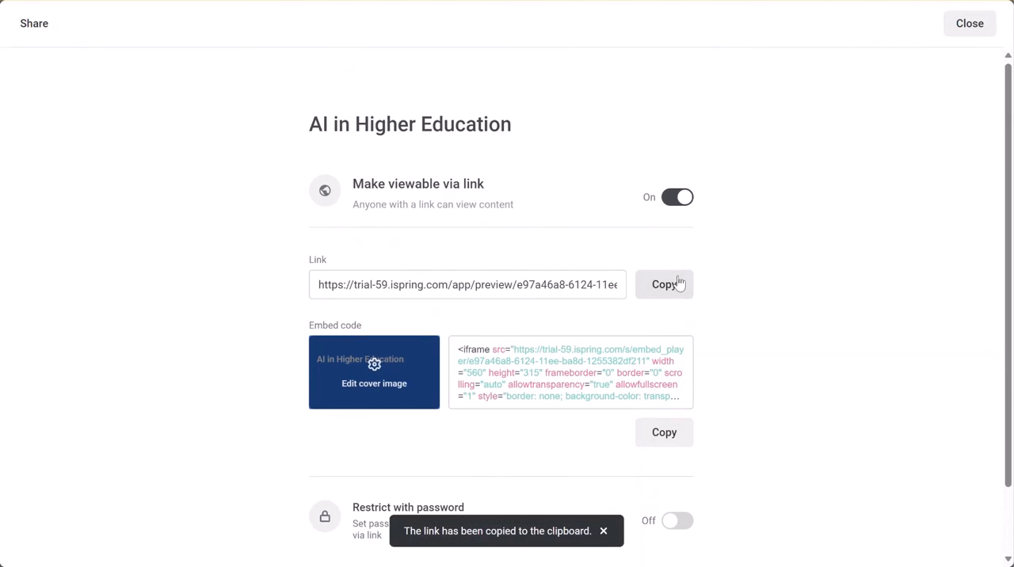
click(969, 23)
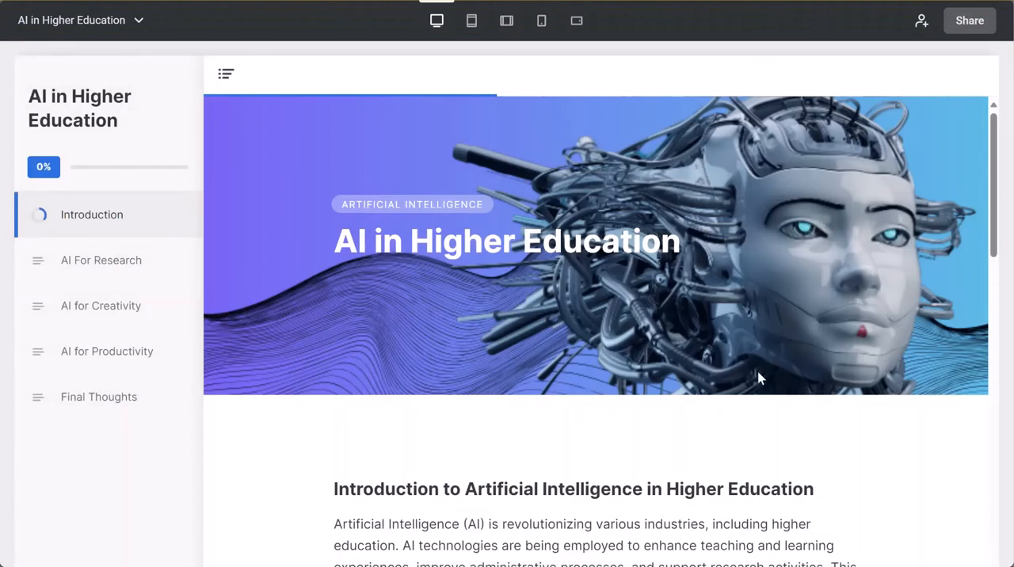
- Scroll through the Introduction and AI for Research chapters, advancing to AI for Creativity
scroll(down, 3)
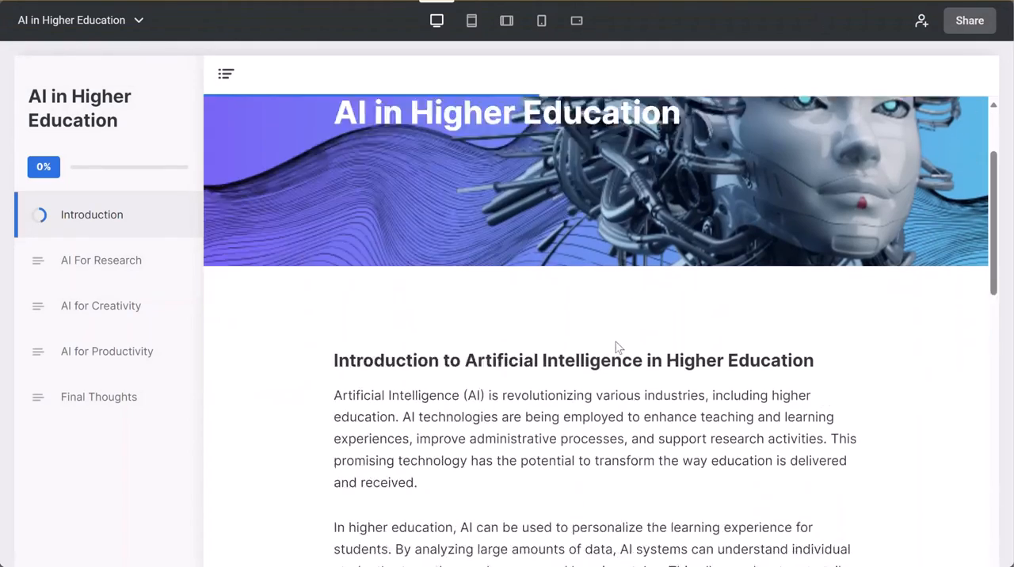
scroll(down, 3)
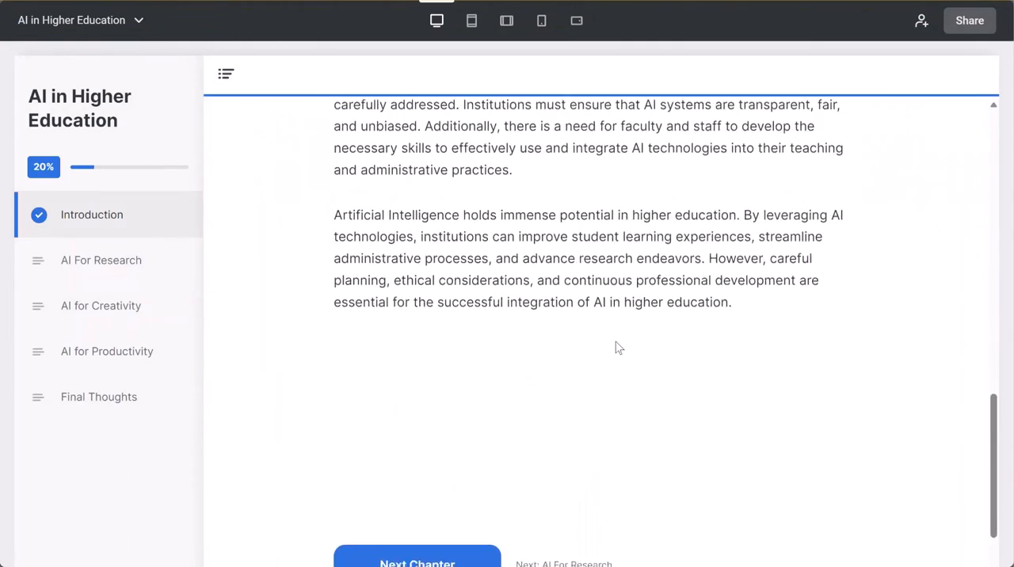
click(101, 259)
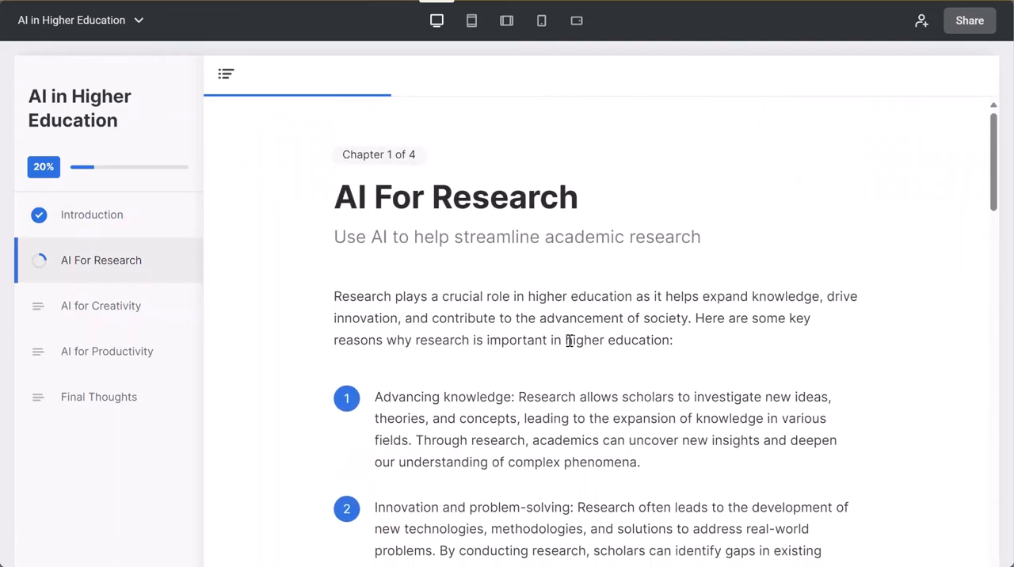
scroll(down, 3)
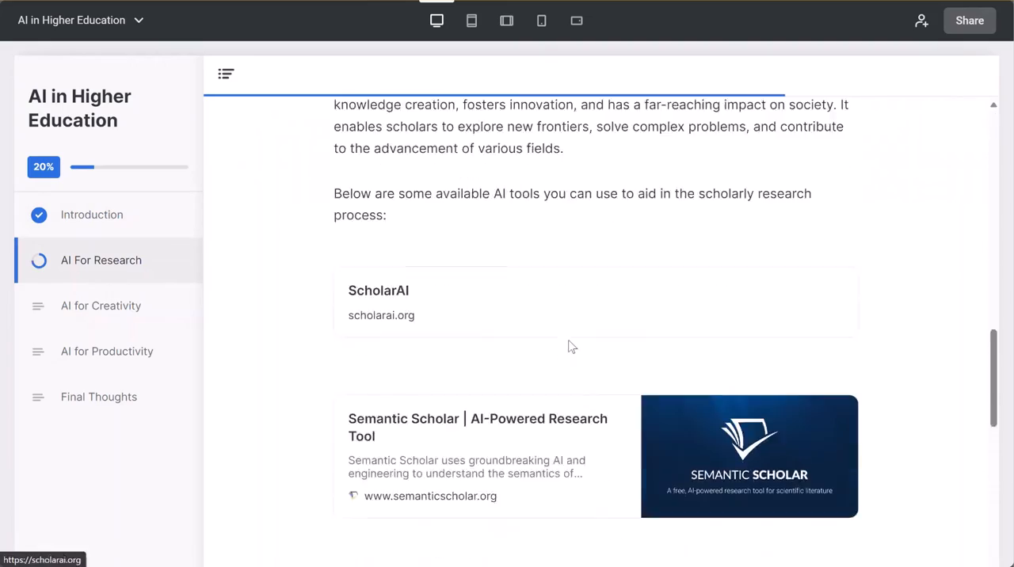
scroll(down, 3)
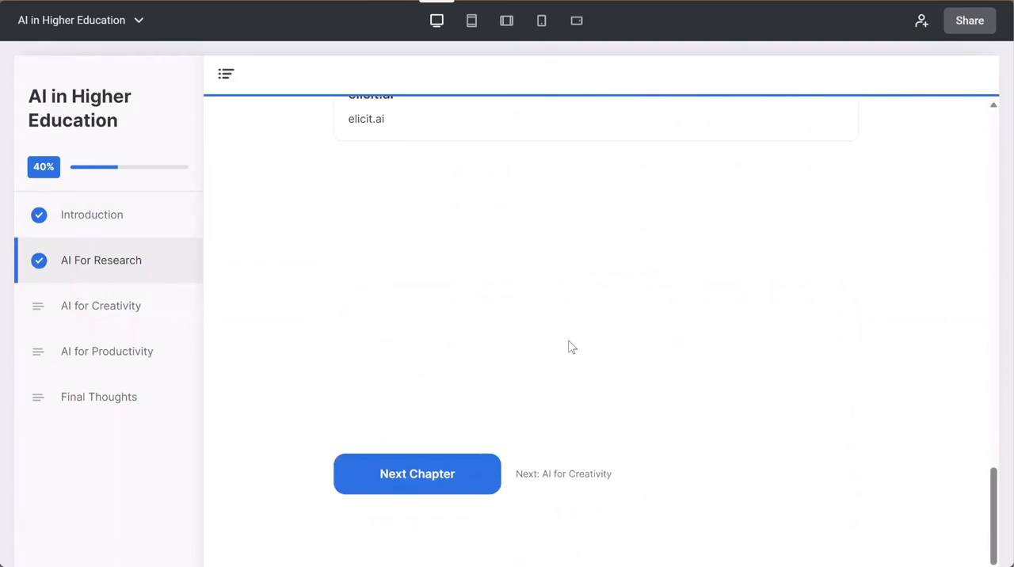
click(417, 474)
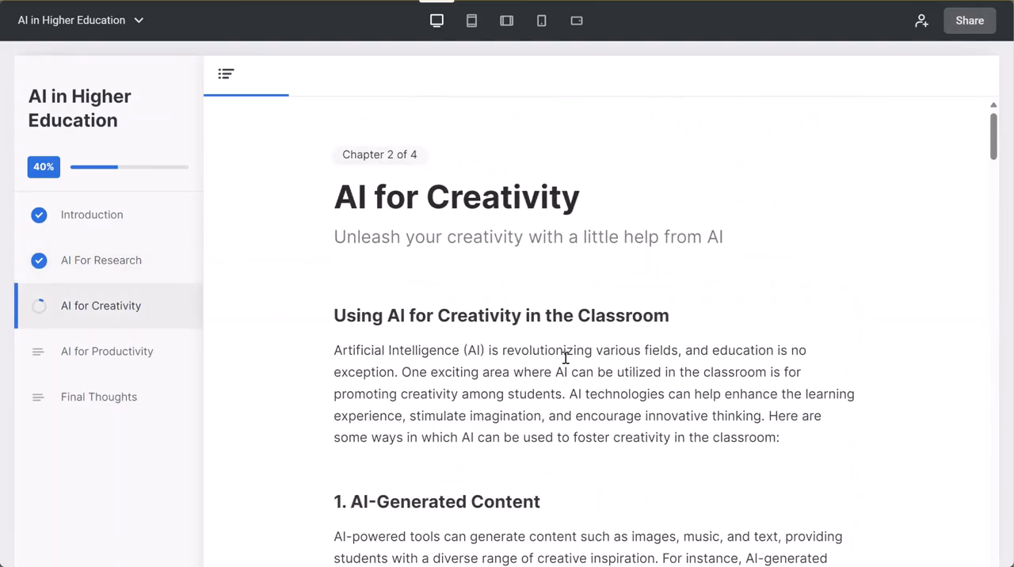
- Read AI for Creativity and AI for Productivity, play the Copilot video, and reach Final Thoughts
scroll(down, 3)
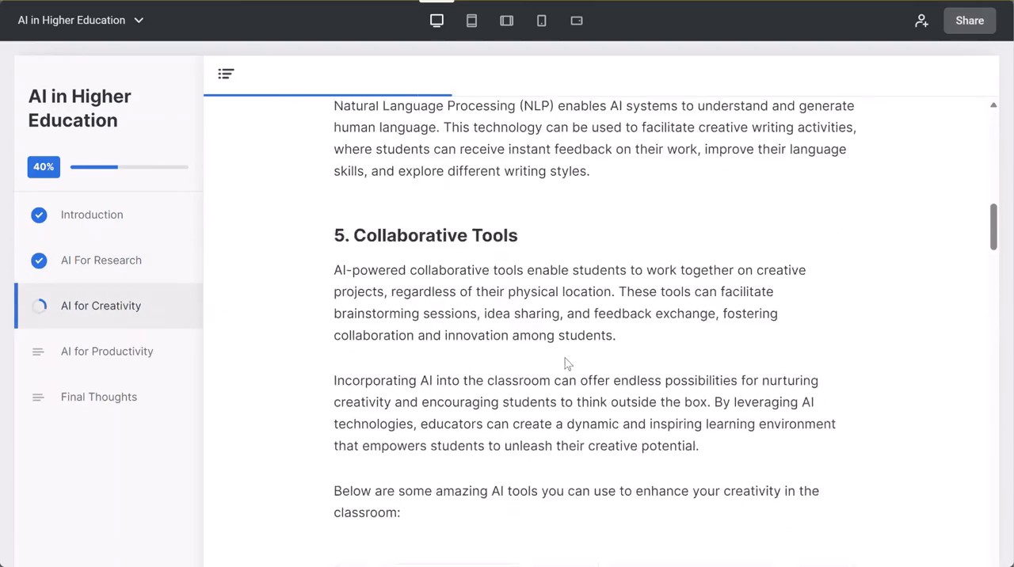
scroll(down, 3)
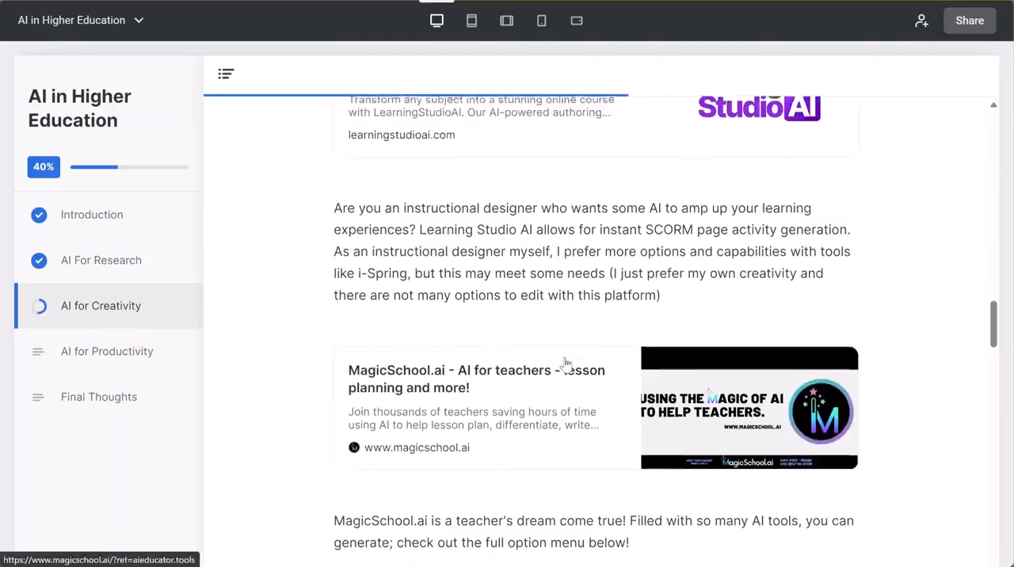
scroll(down, 3)
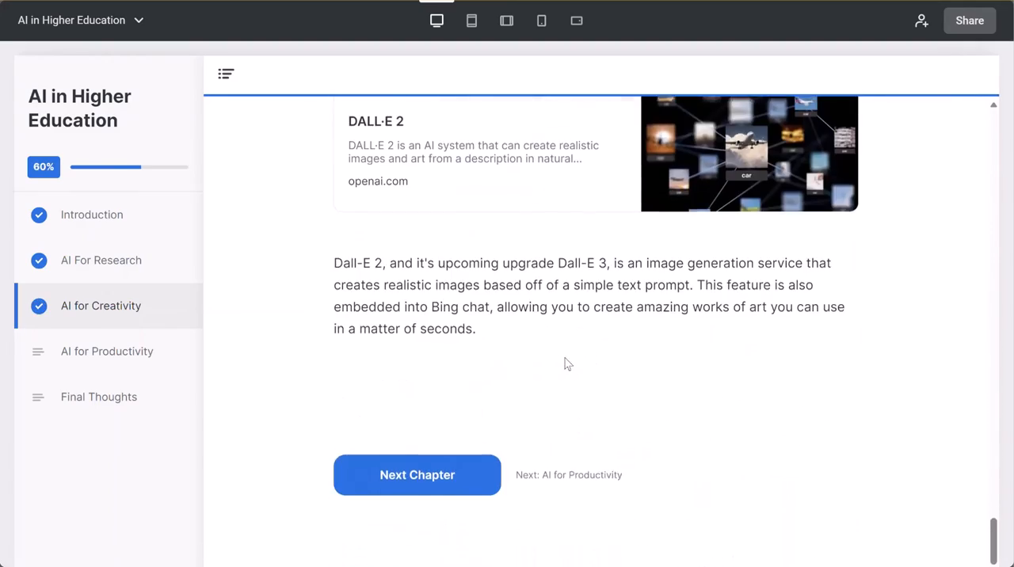
click(417, 475)
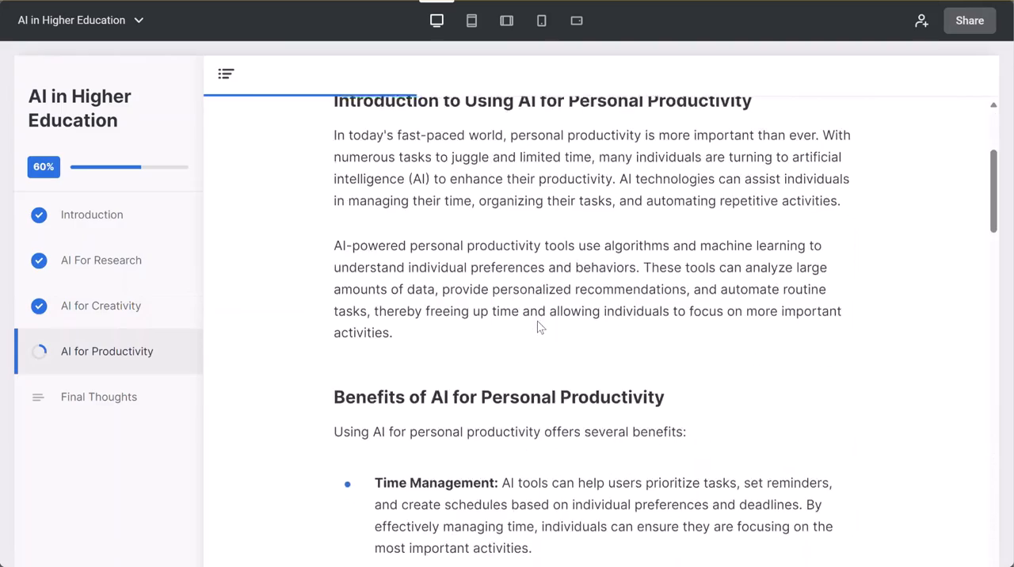
scroll(down, 3)
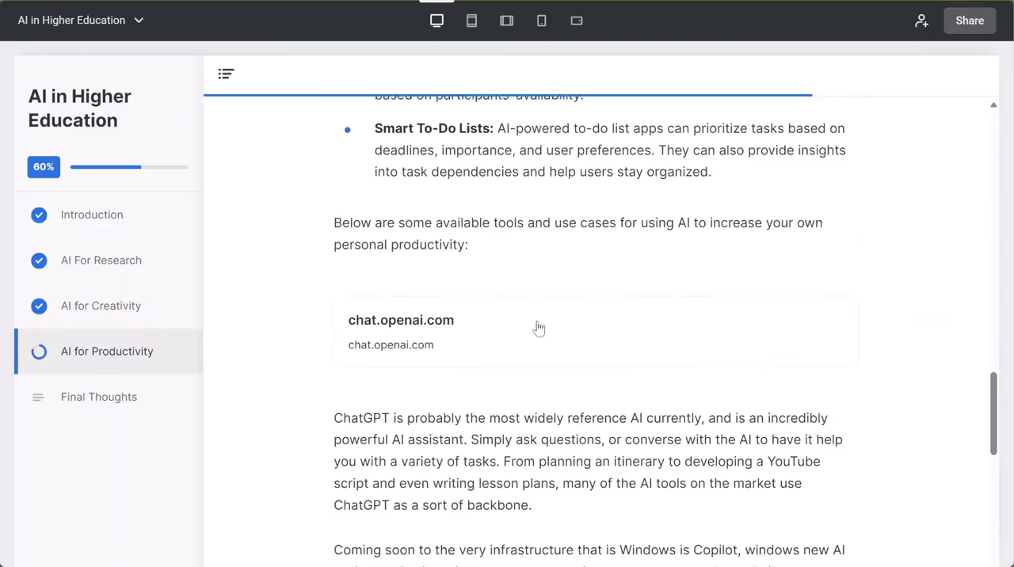
scroll(down, 3)
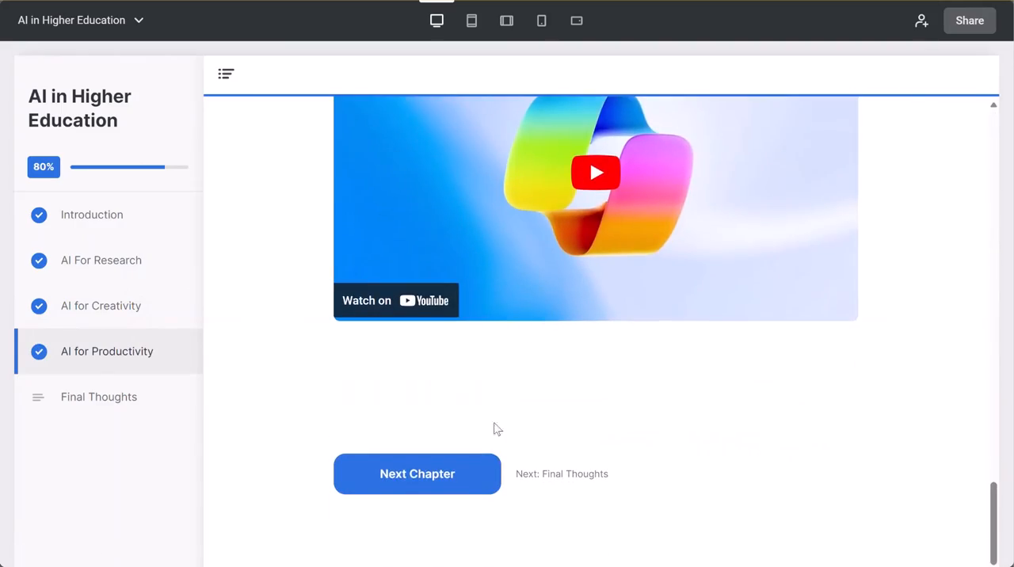
click(596, 173)
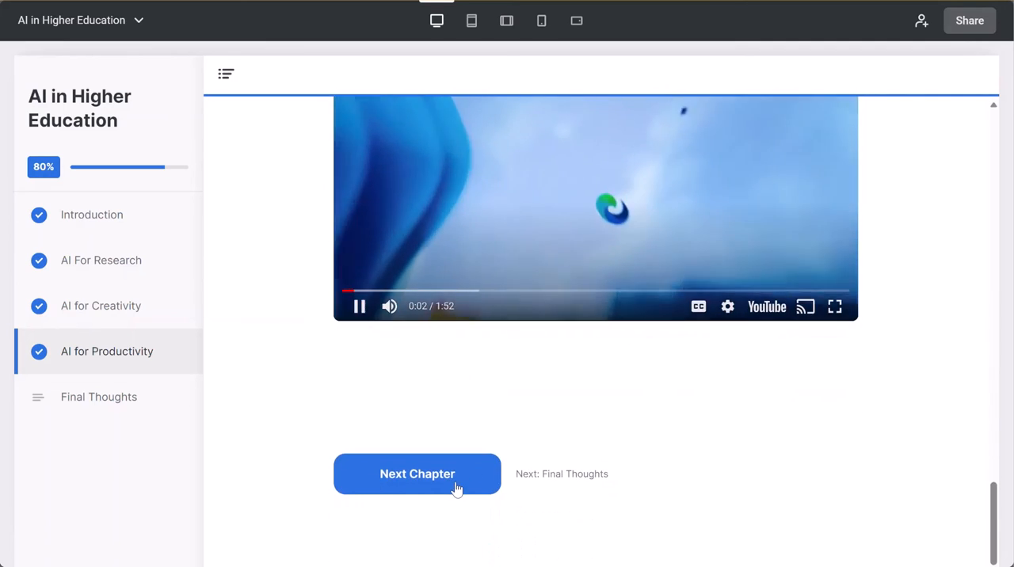
click(418, 474)
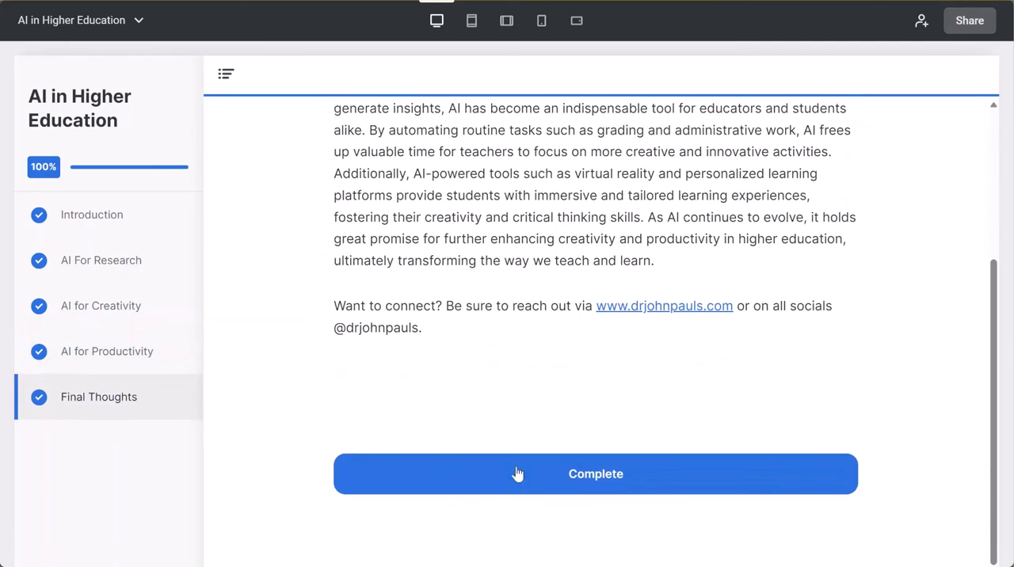
mouse_move(542, 385)
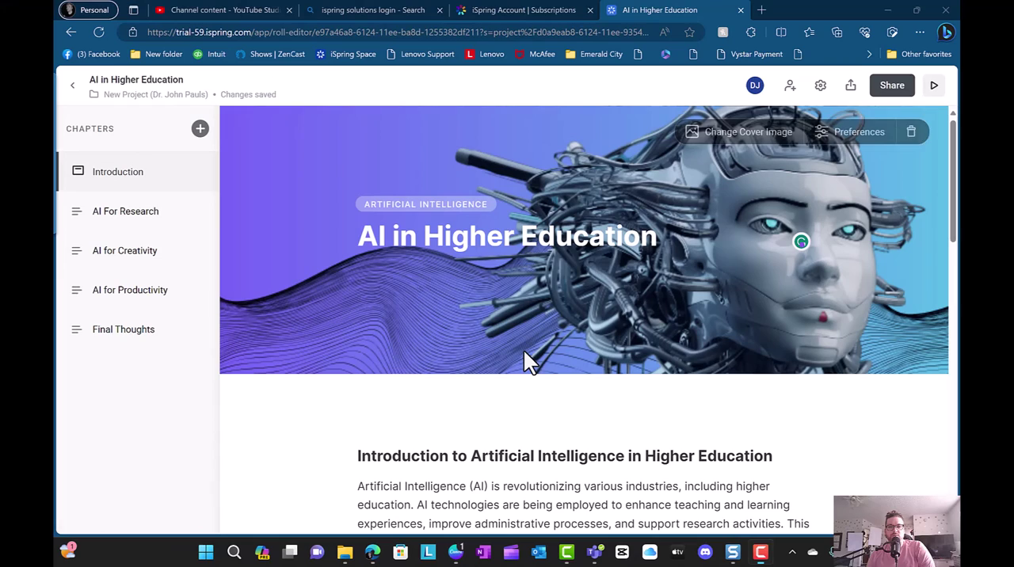
mouse_move(517, 393)
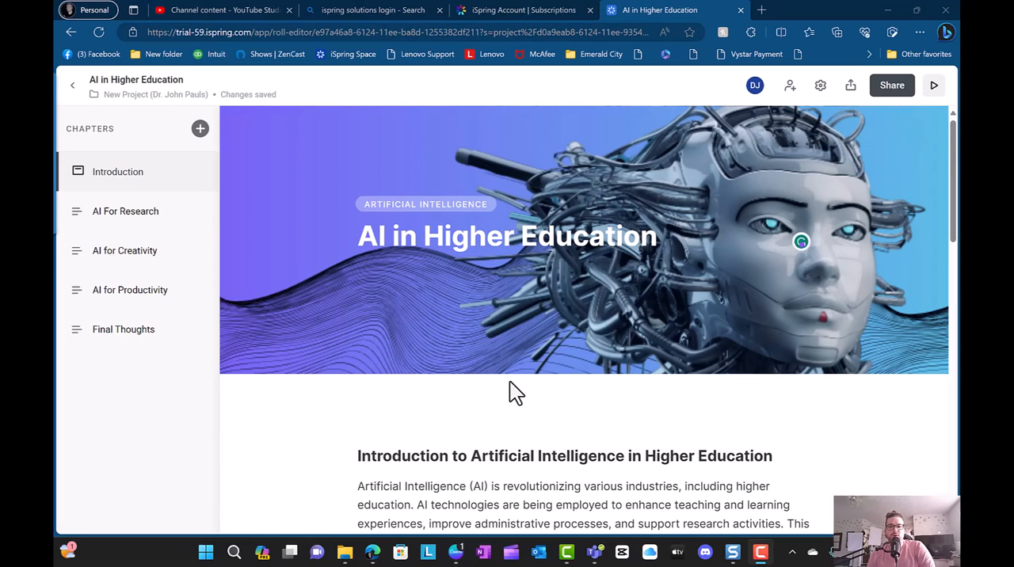
scroll(down, 3)
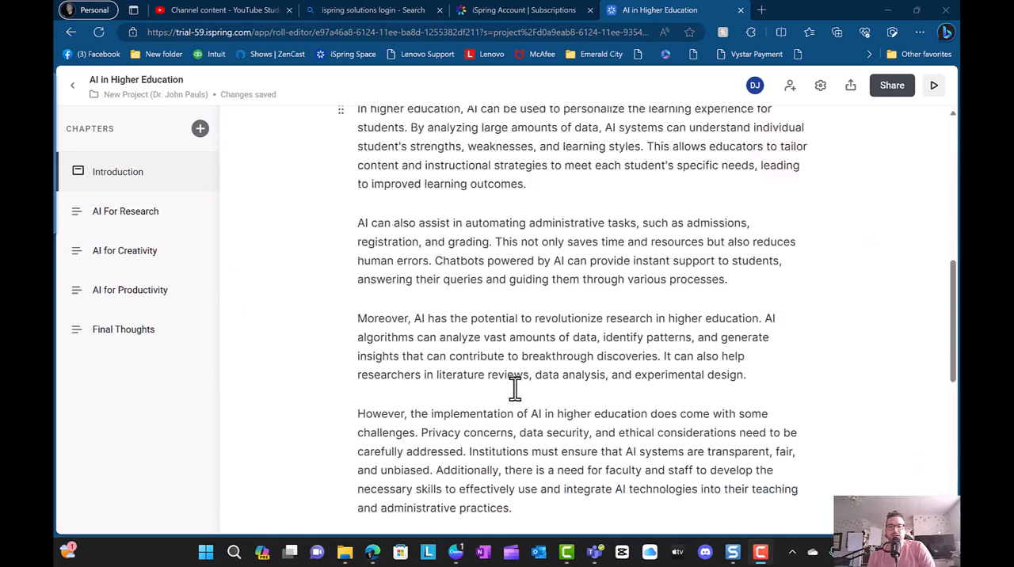
scroll(down, 3)
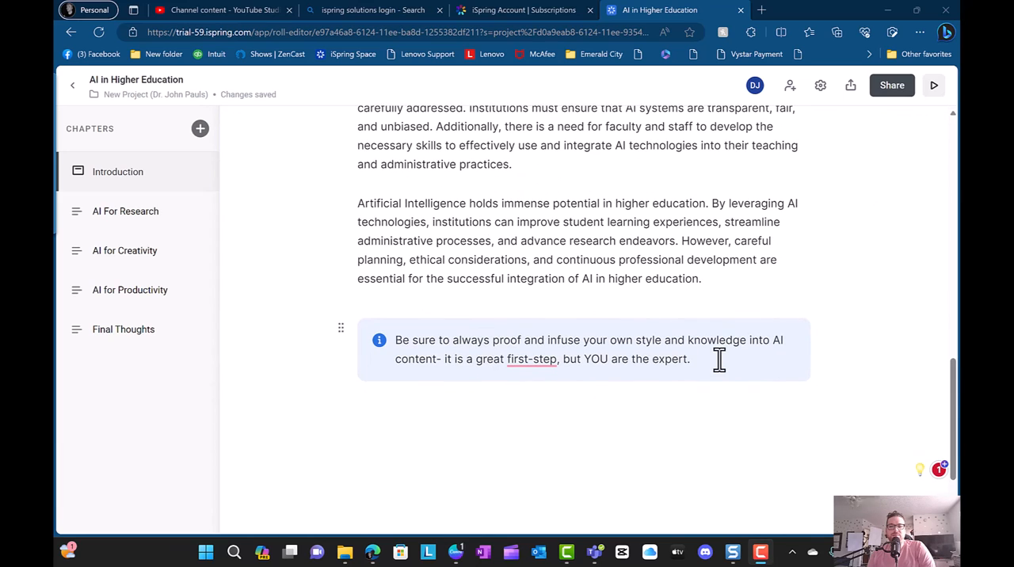
scroll(down, 3)
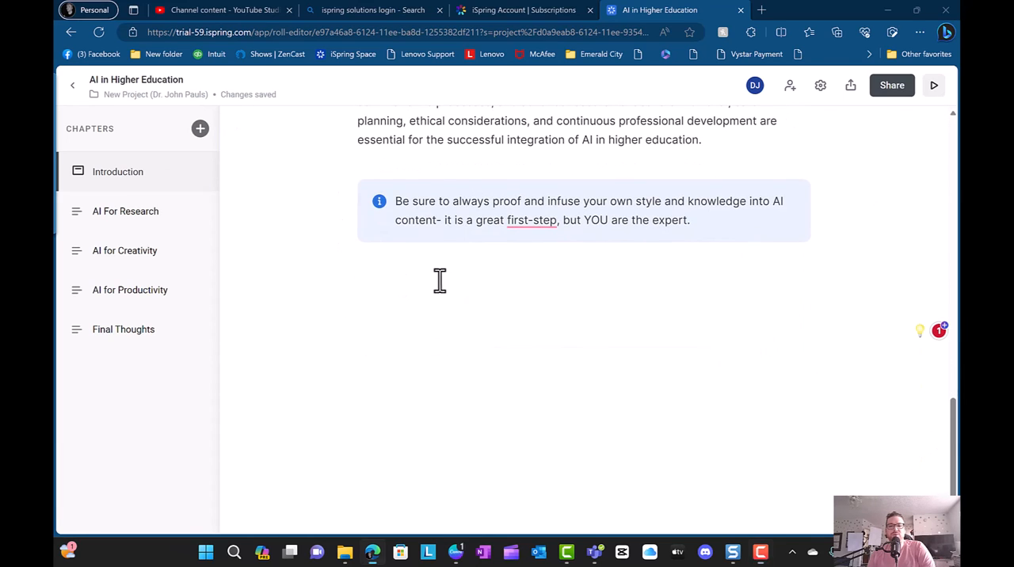
click(440, 281)
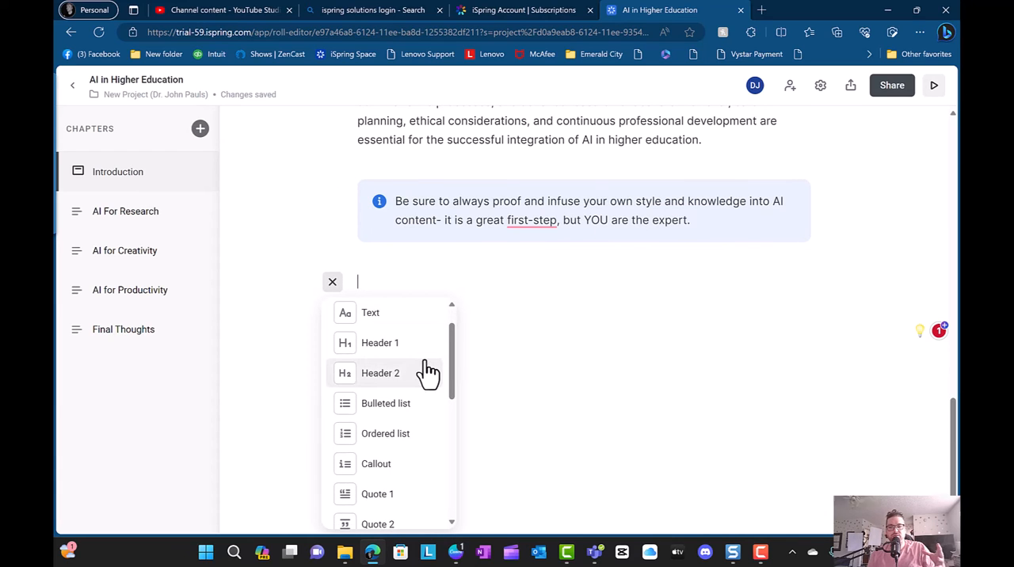
- Browse the block types from Text and Callout down to Flashcards and Exercise, then dismiss the list
scroll(down, 3)
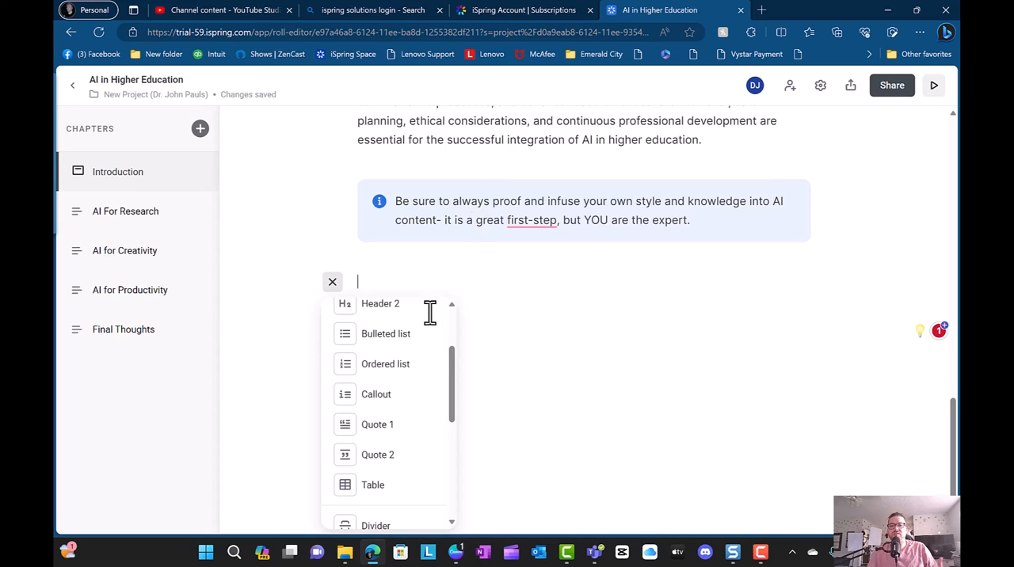
mouse_move(377, 425)
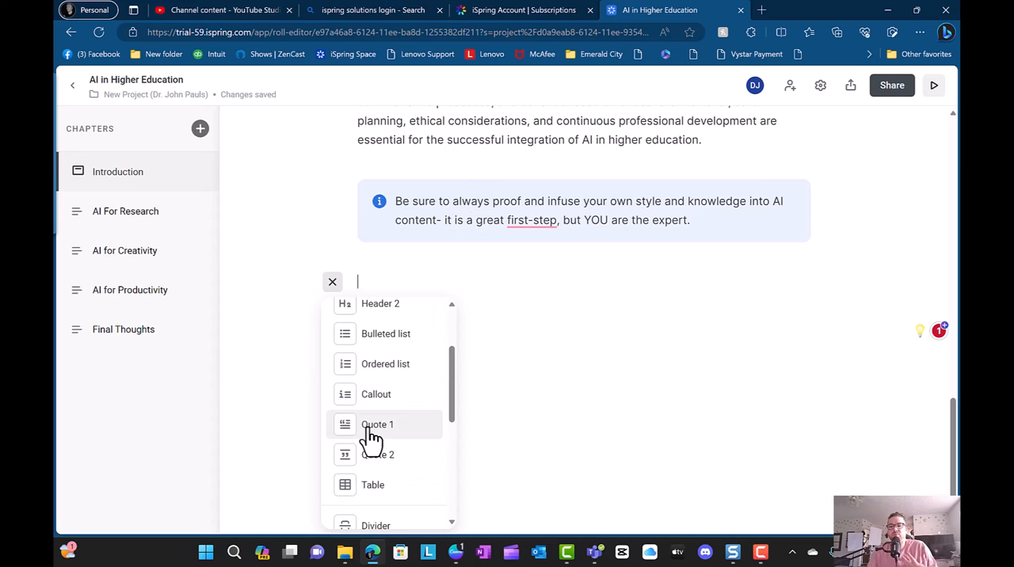
mouse_move(378, 454)
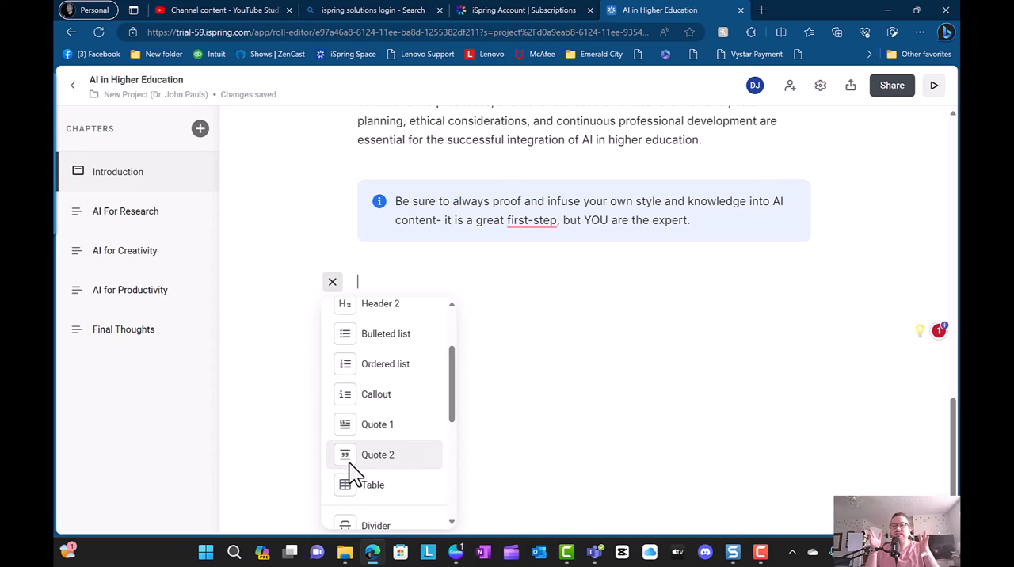
mouse_move(393, 471)
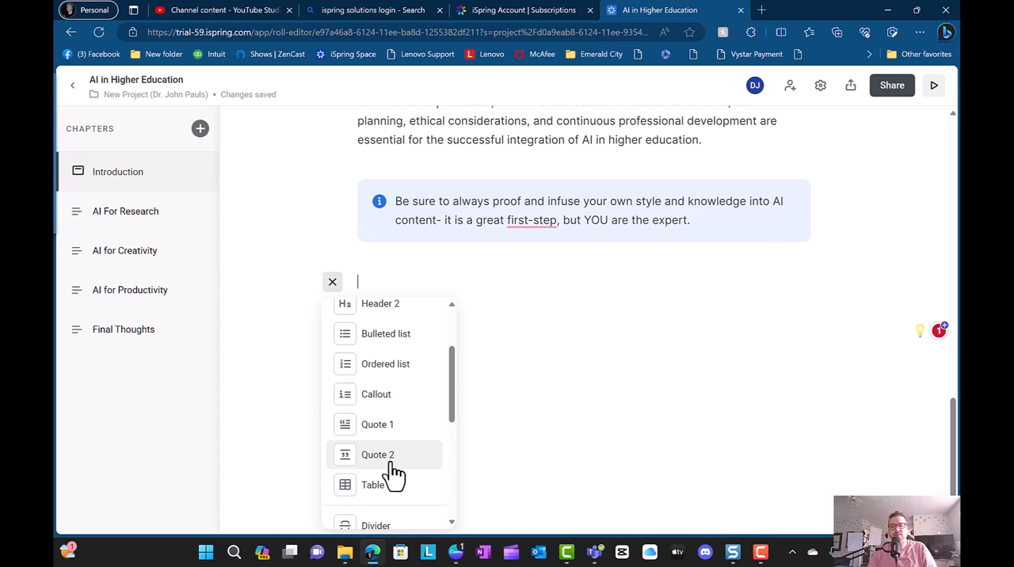
scroll(down, 3)
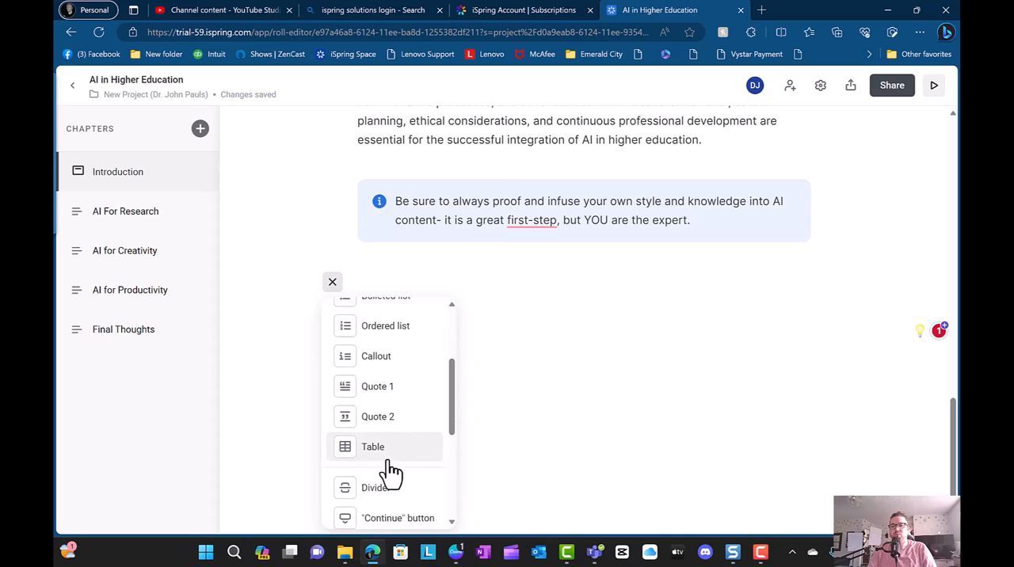
scroll(down, 3)
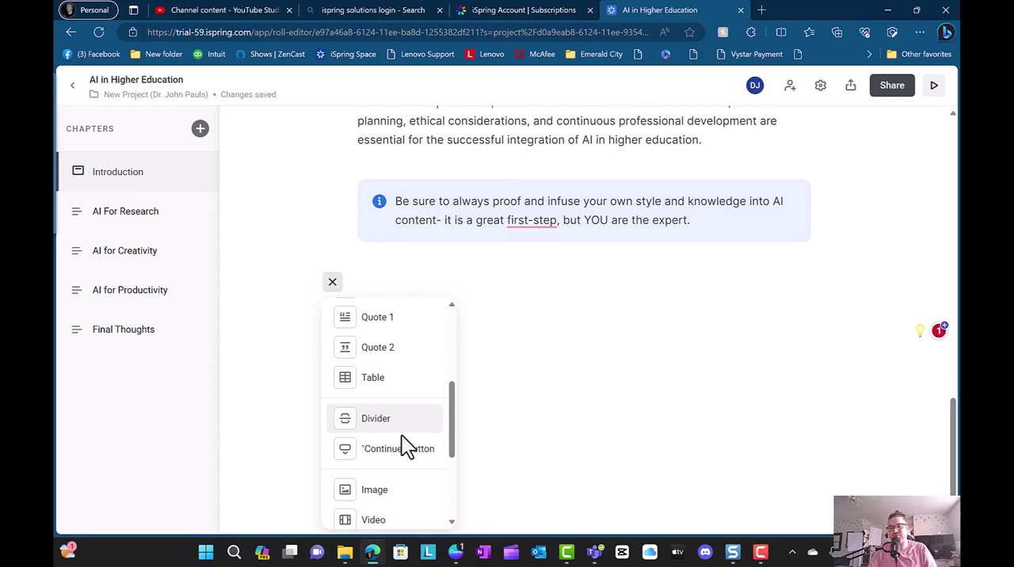
scroll(down, 3)
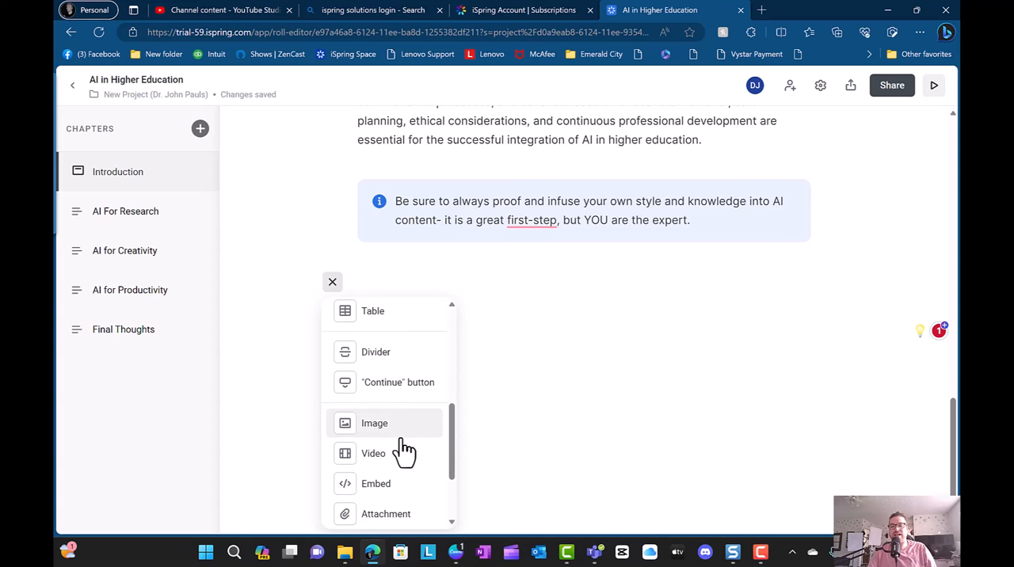
mouse_move(401, 413)
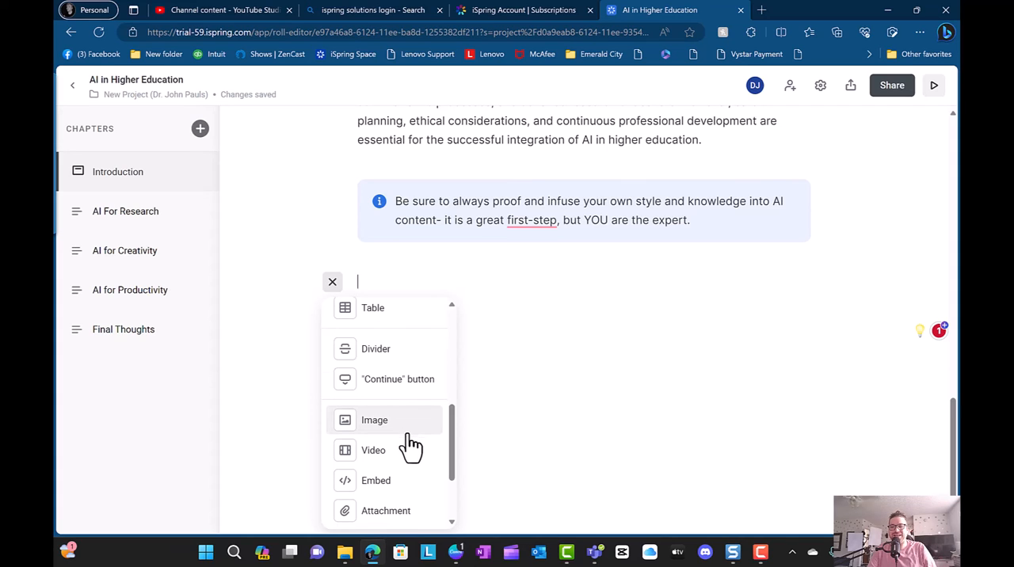
scroll(down, 3)
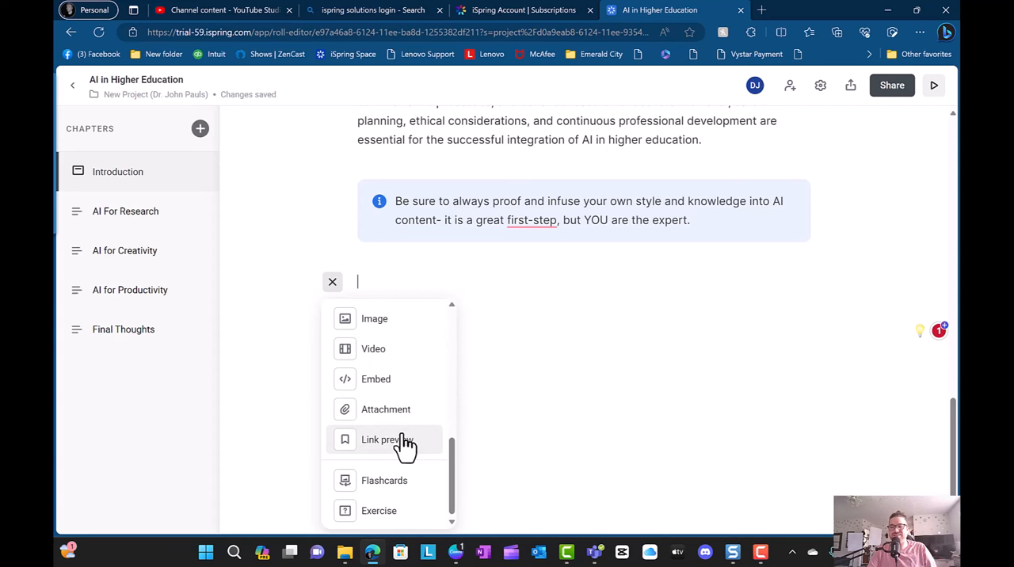
mouse_move(428, 456)
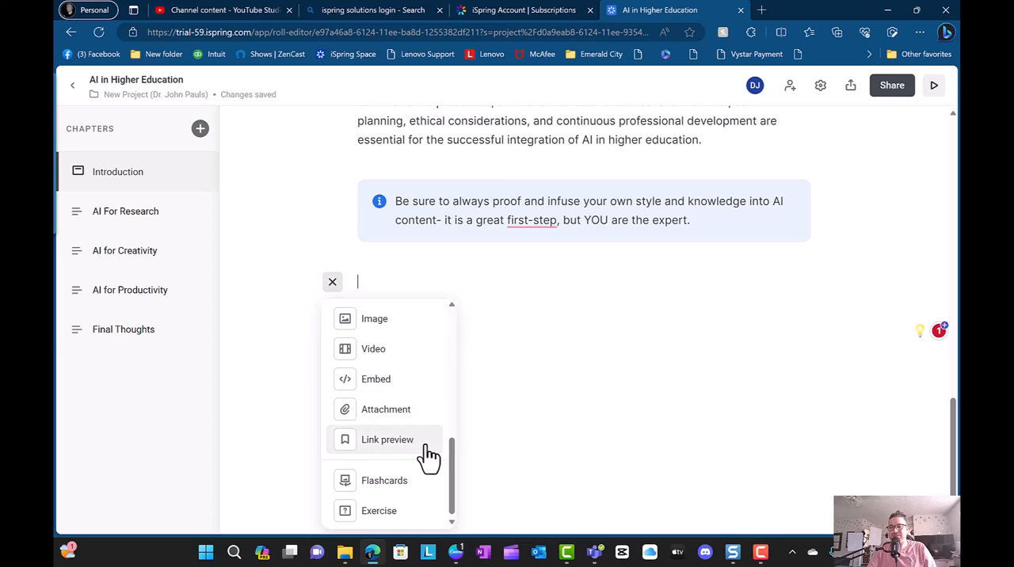
mouse_move(417, 416)
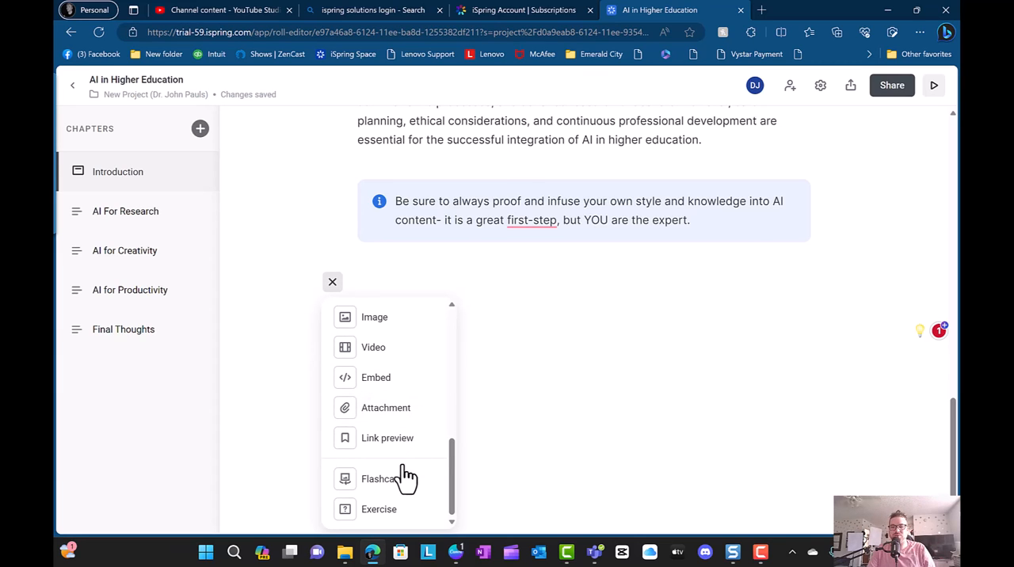
mouse_move(385, 479)
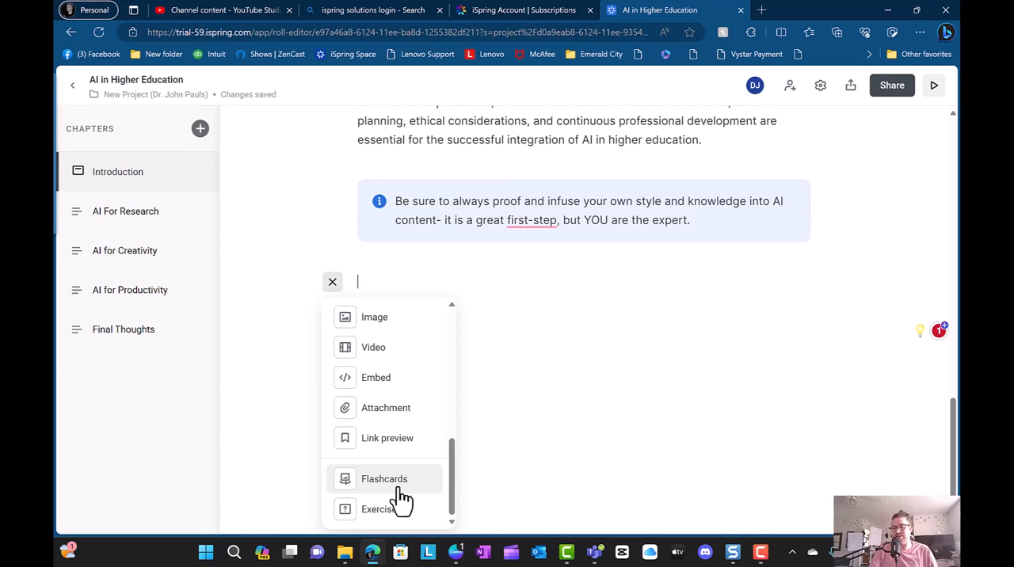
mouse_move(405, 514)
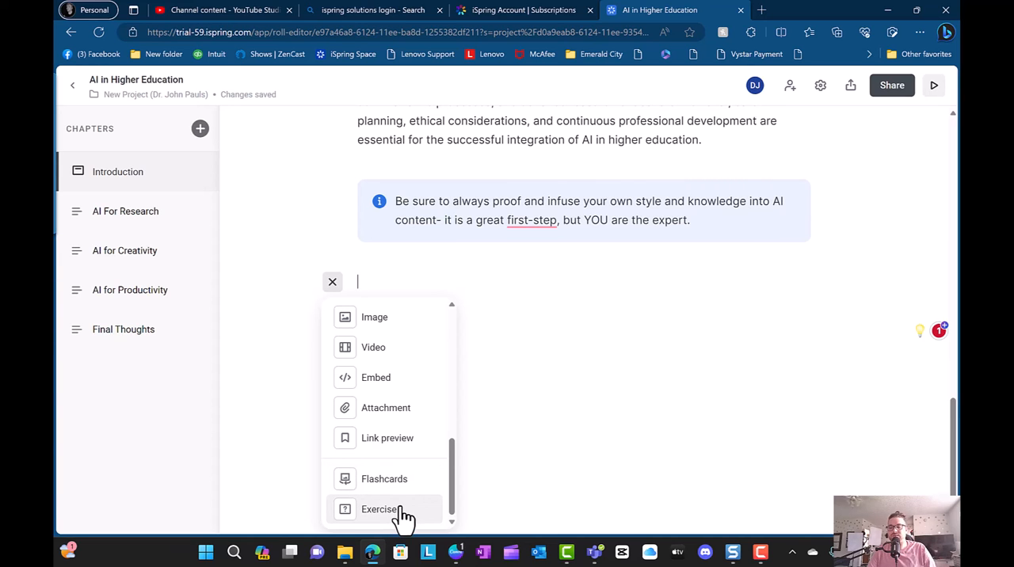
click(333, 281)
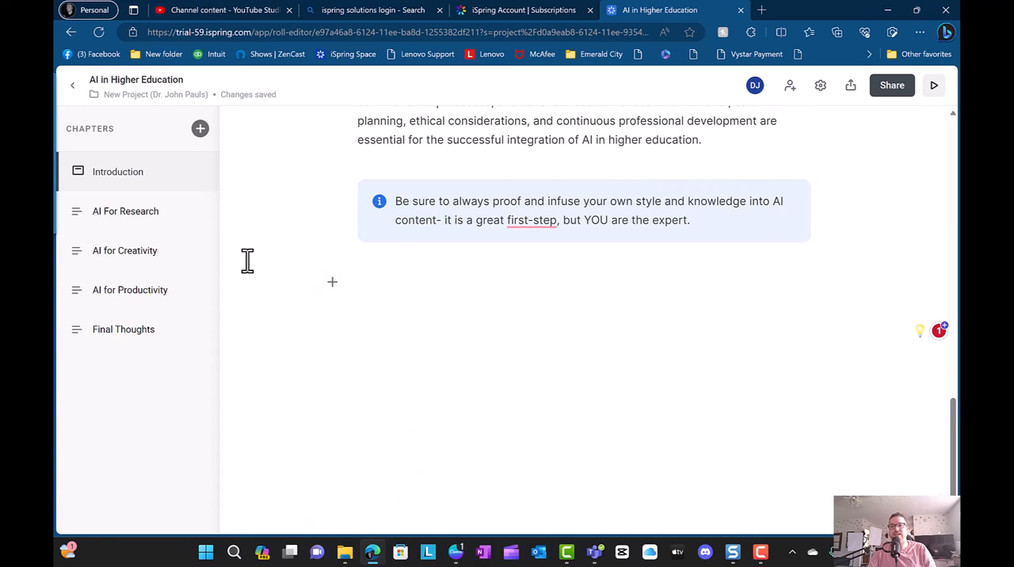
scroll(up, 3)
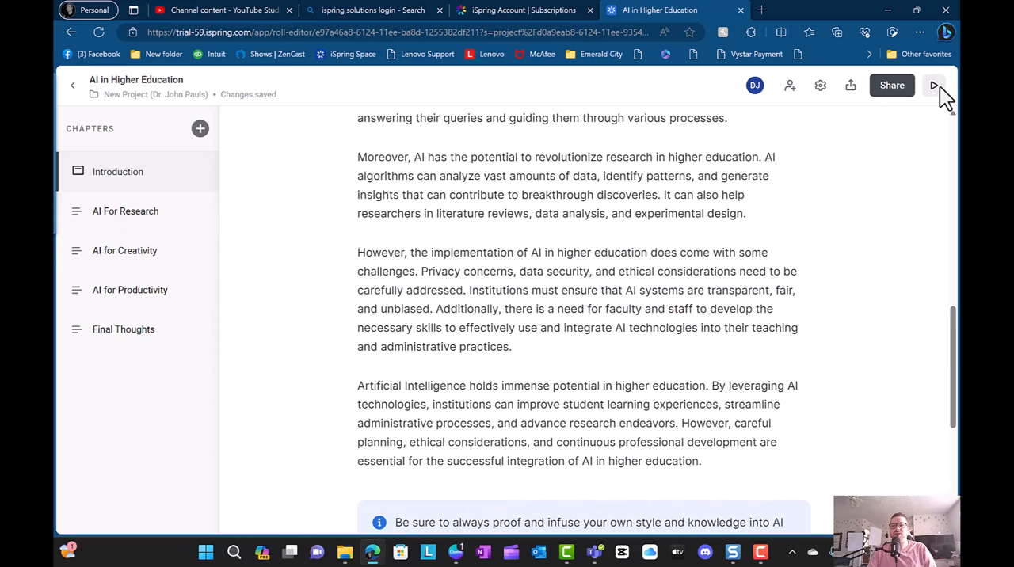
click(935, 85)
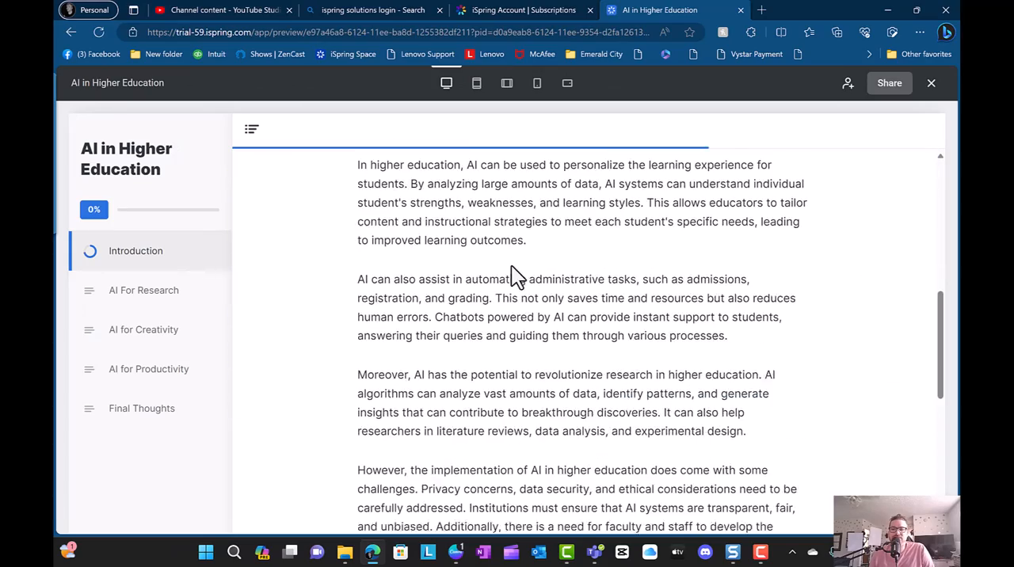
scroll(down, 3)
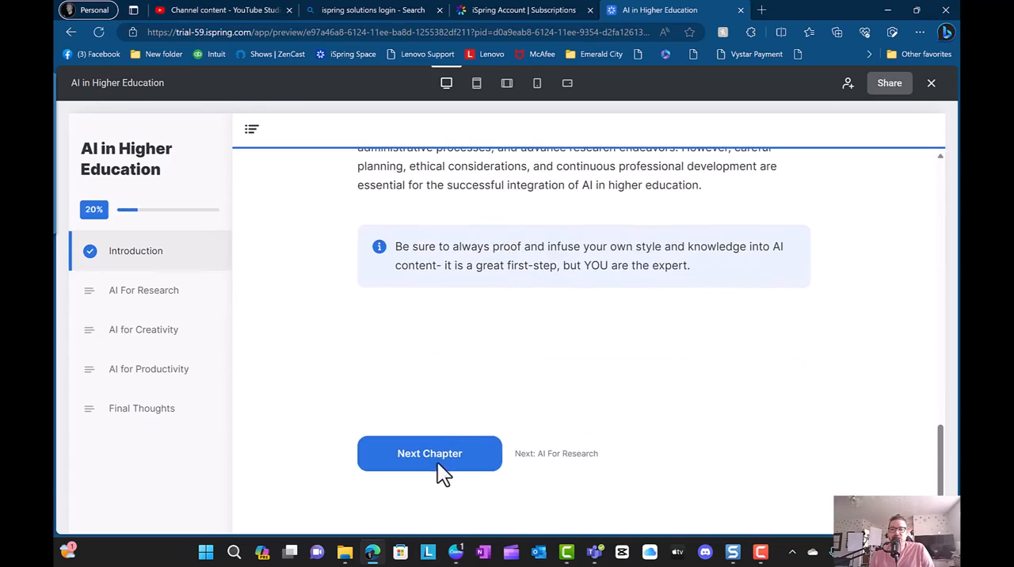
click(430, 453)
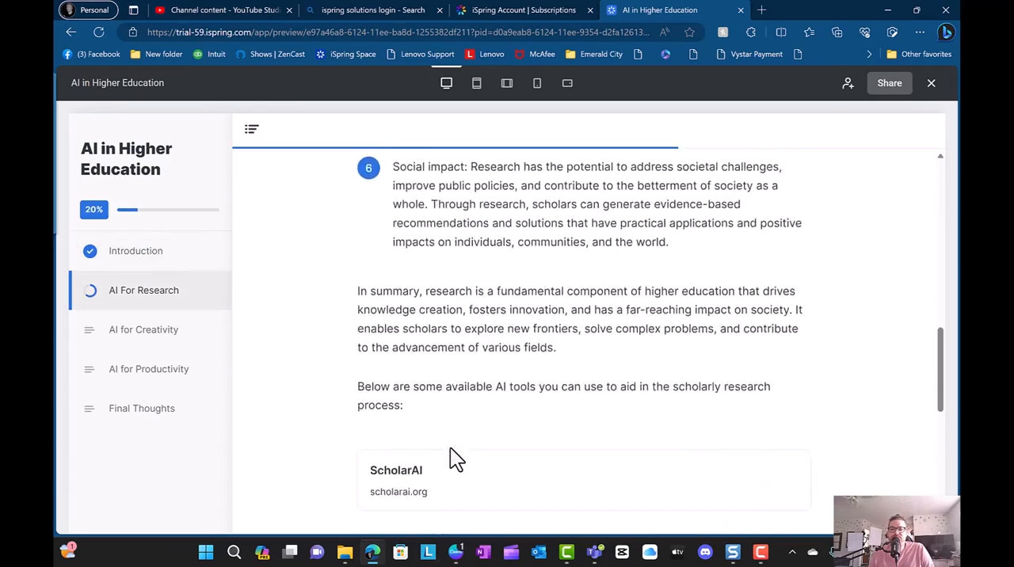
scroll(down, 3)
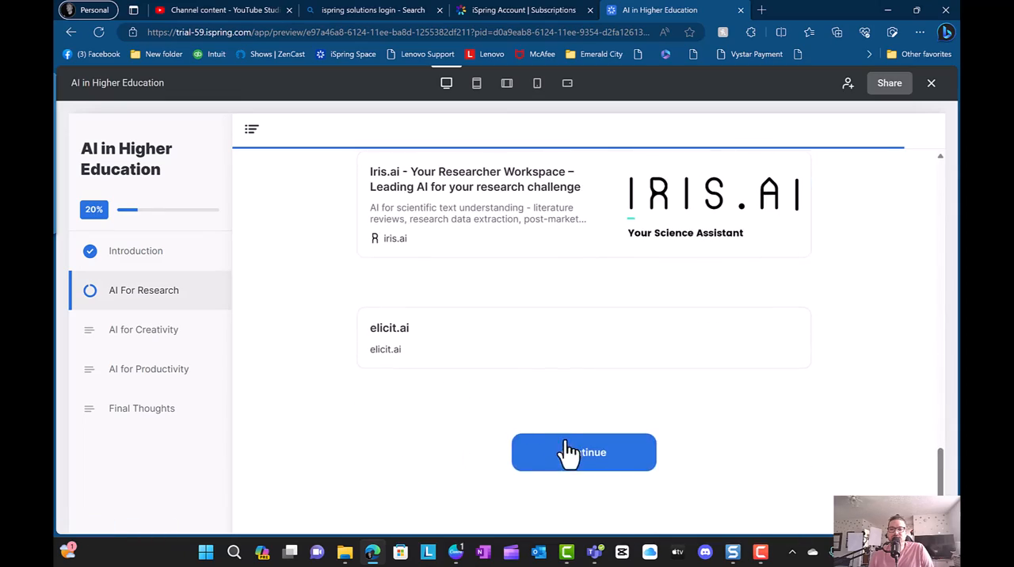
click(584, 452)
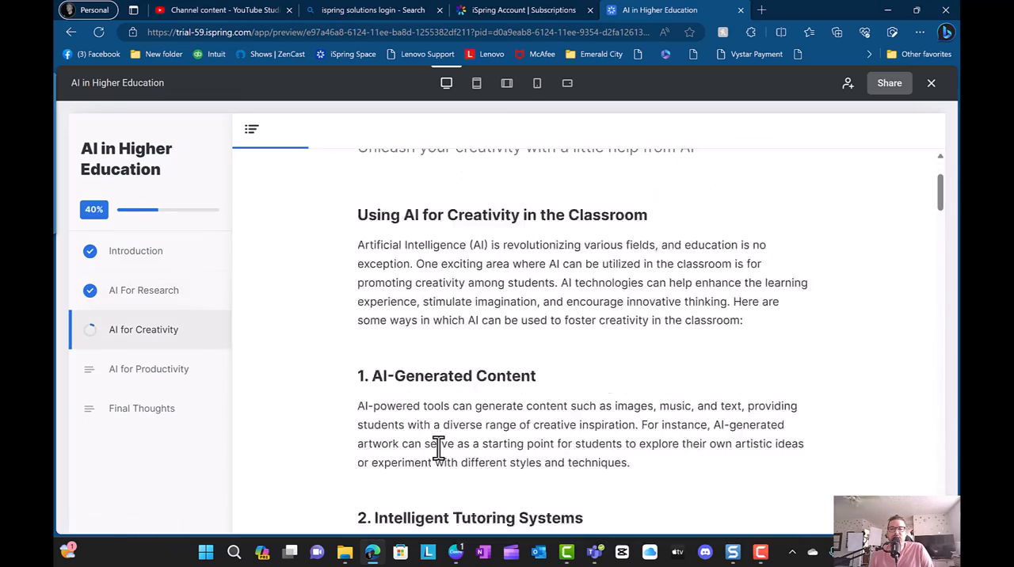
scroll(down, 3)
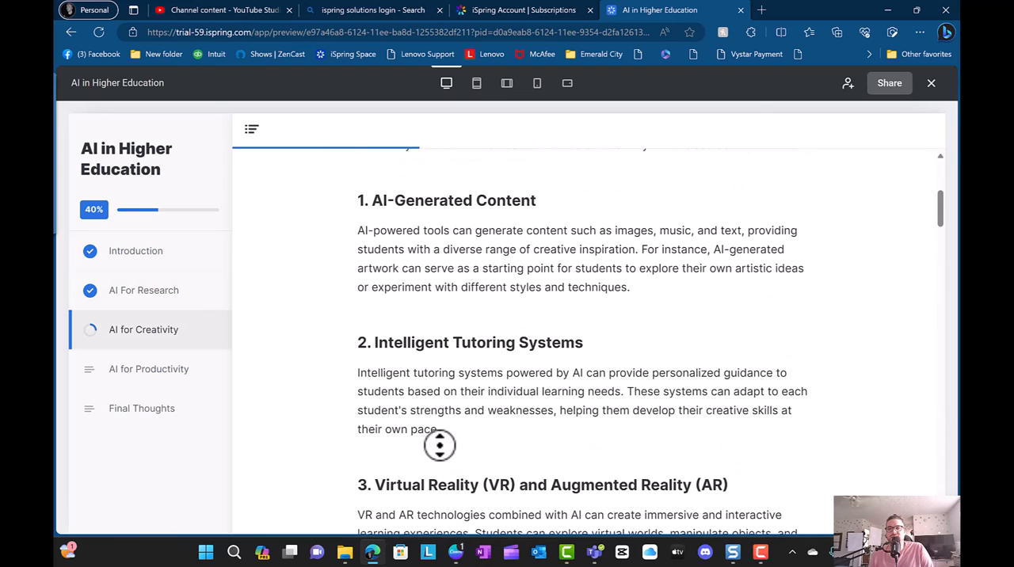
scroll(up, 3)
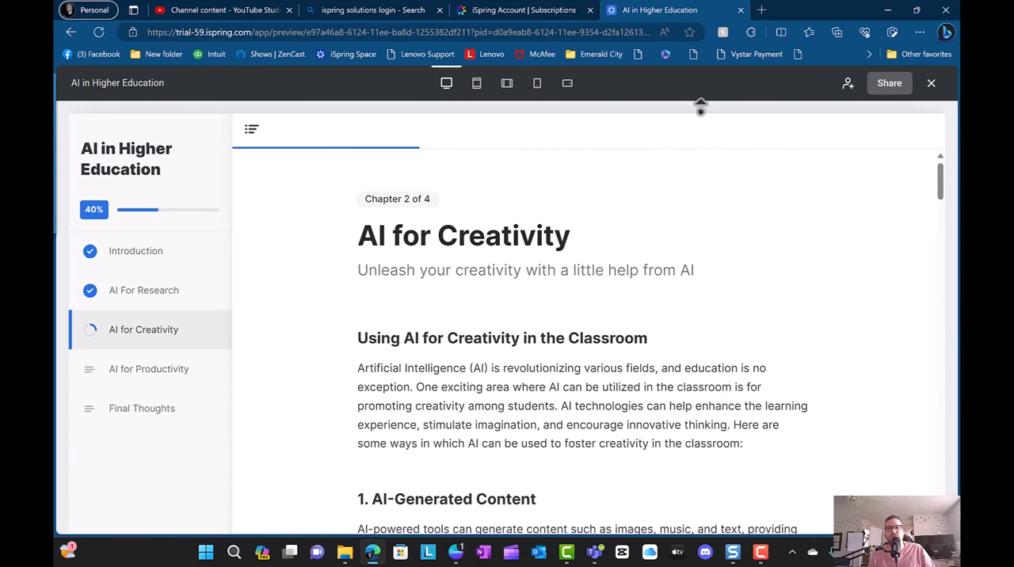
mouse_move(932, 83)
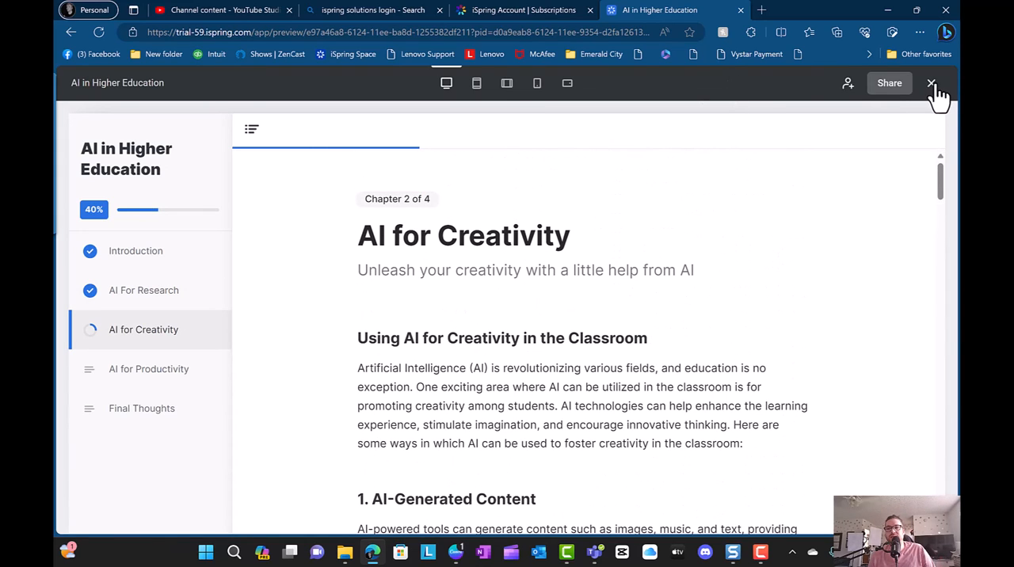
click(933, 82)
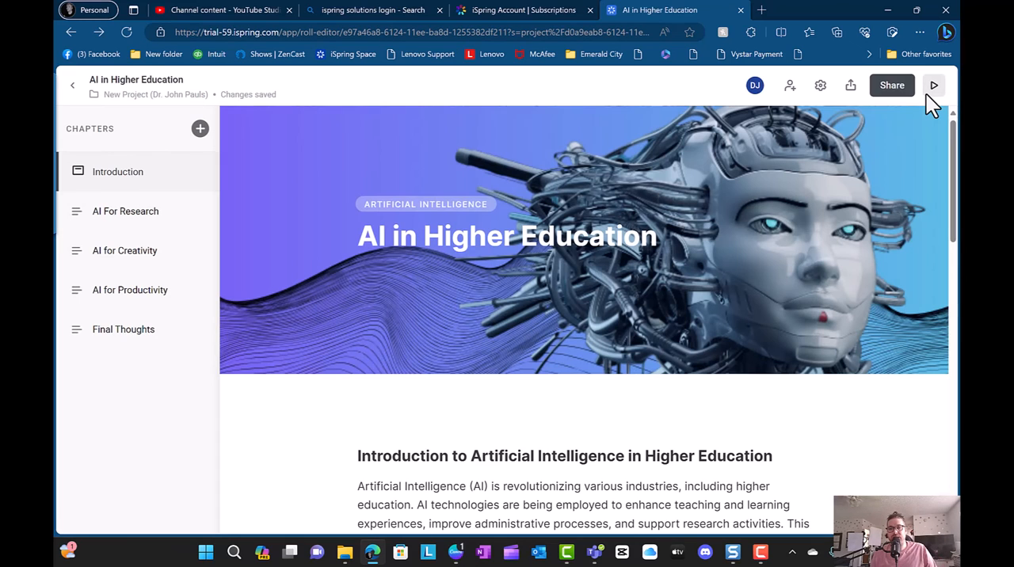